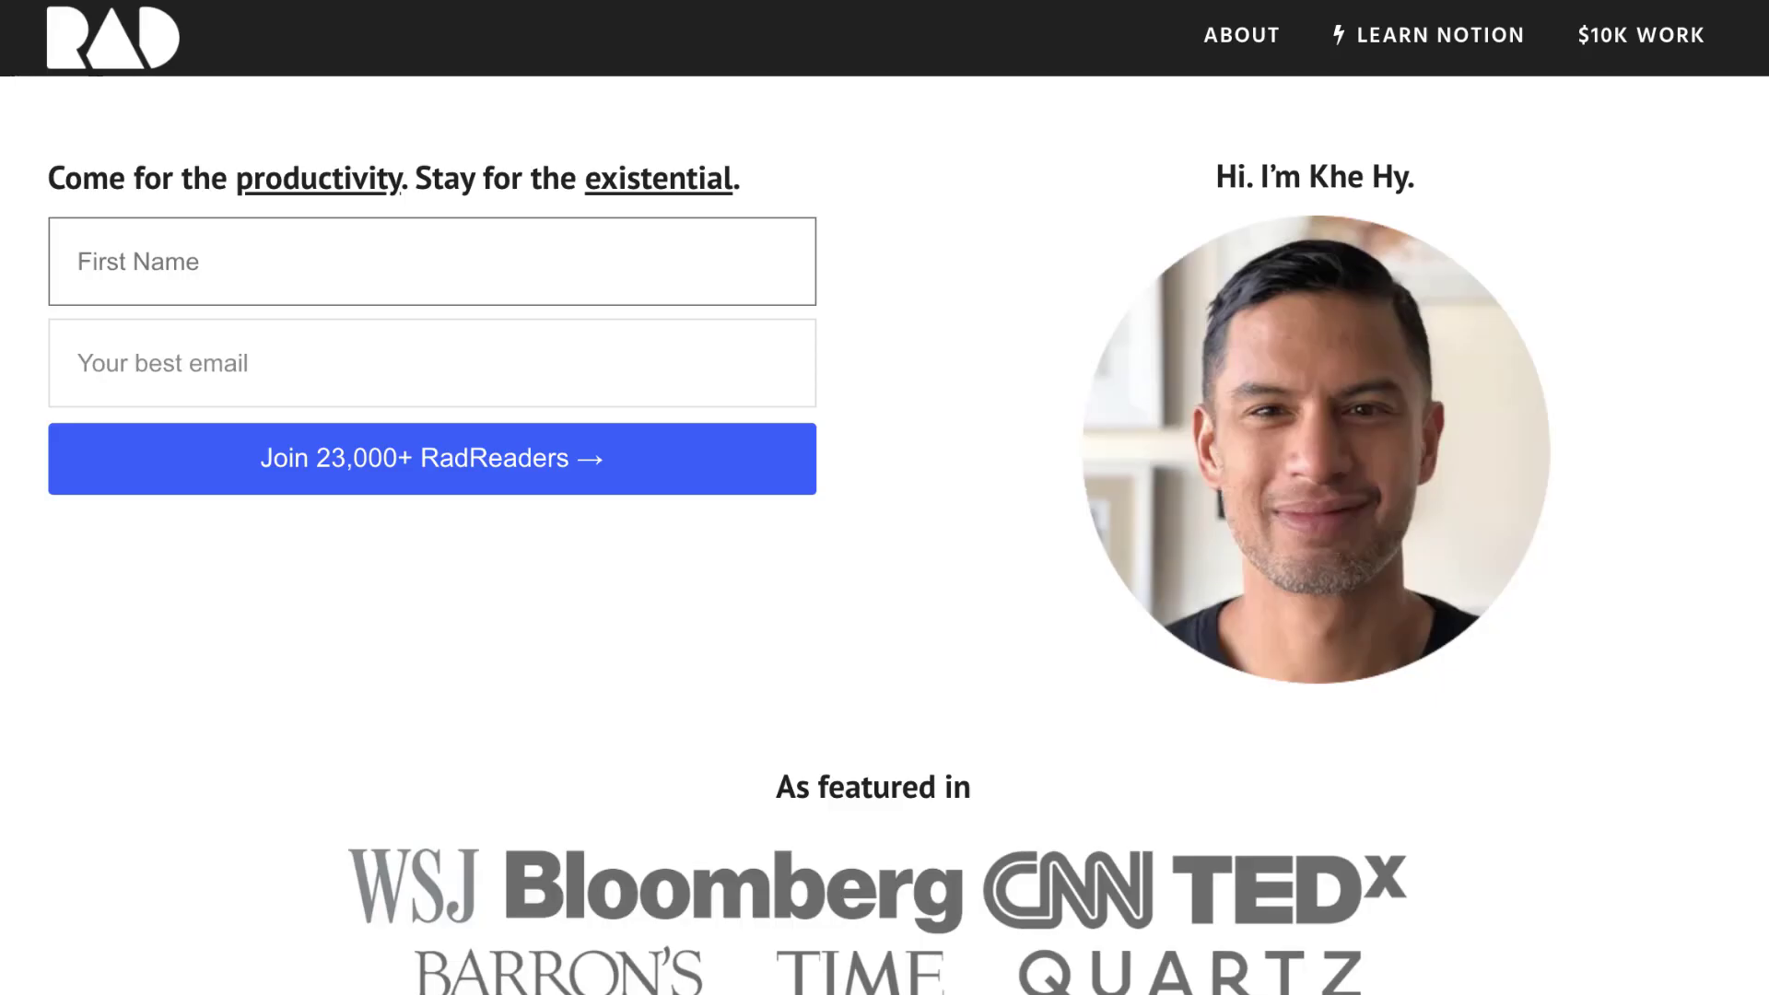
# Step: Add Active note and Reference tags to the first Primary_Notes row's Note Type
pyautogui.scroll(-3)
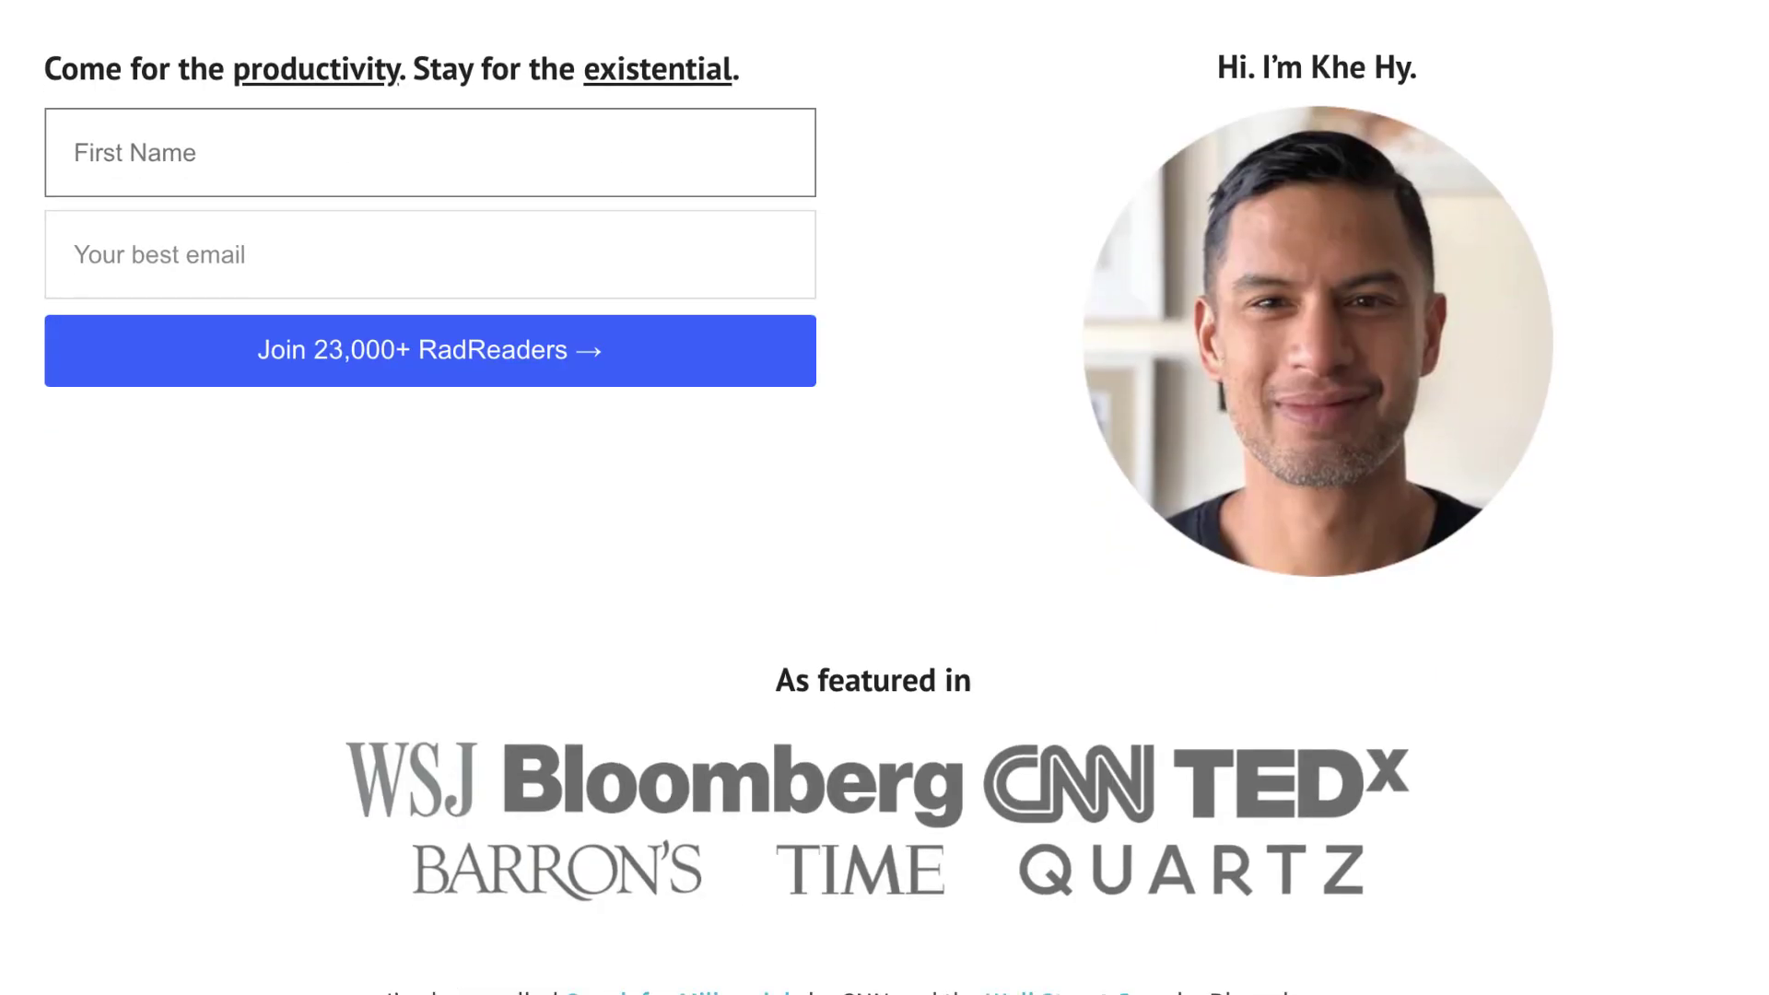
pyautogui.scroll(-3)
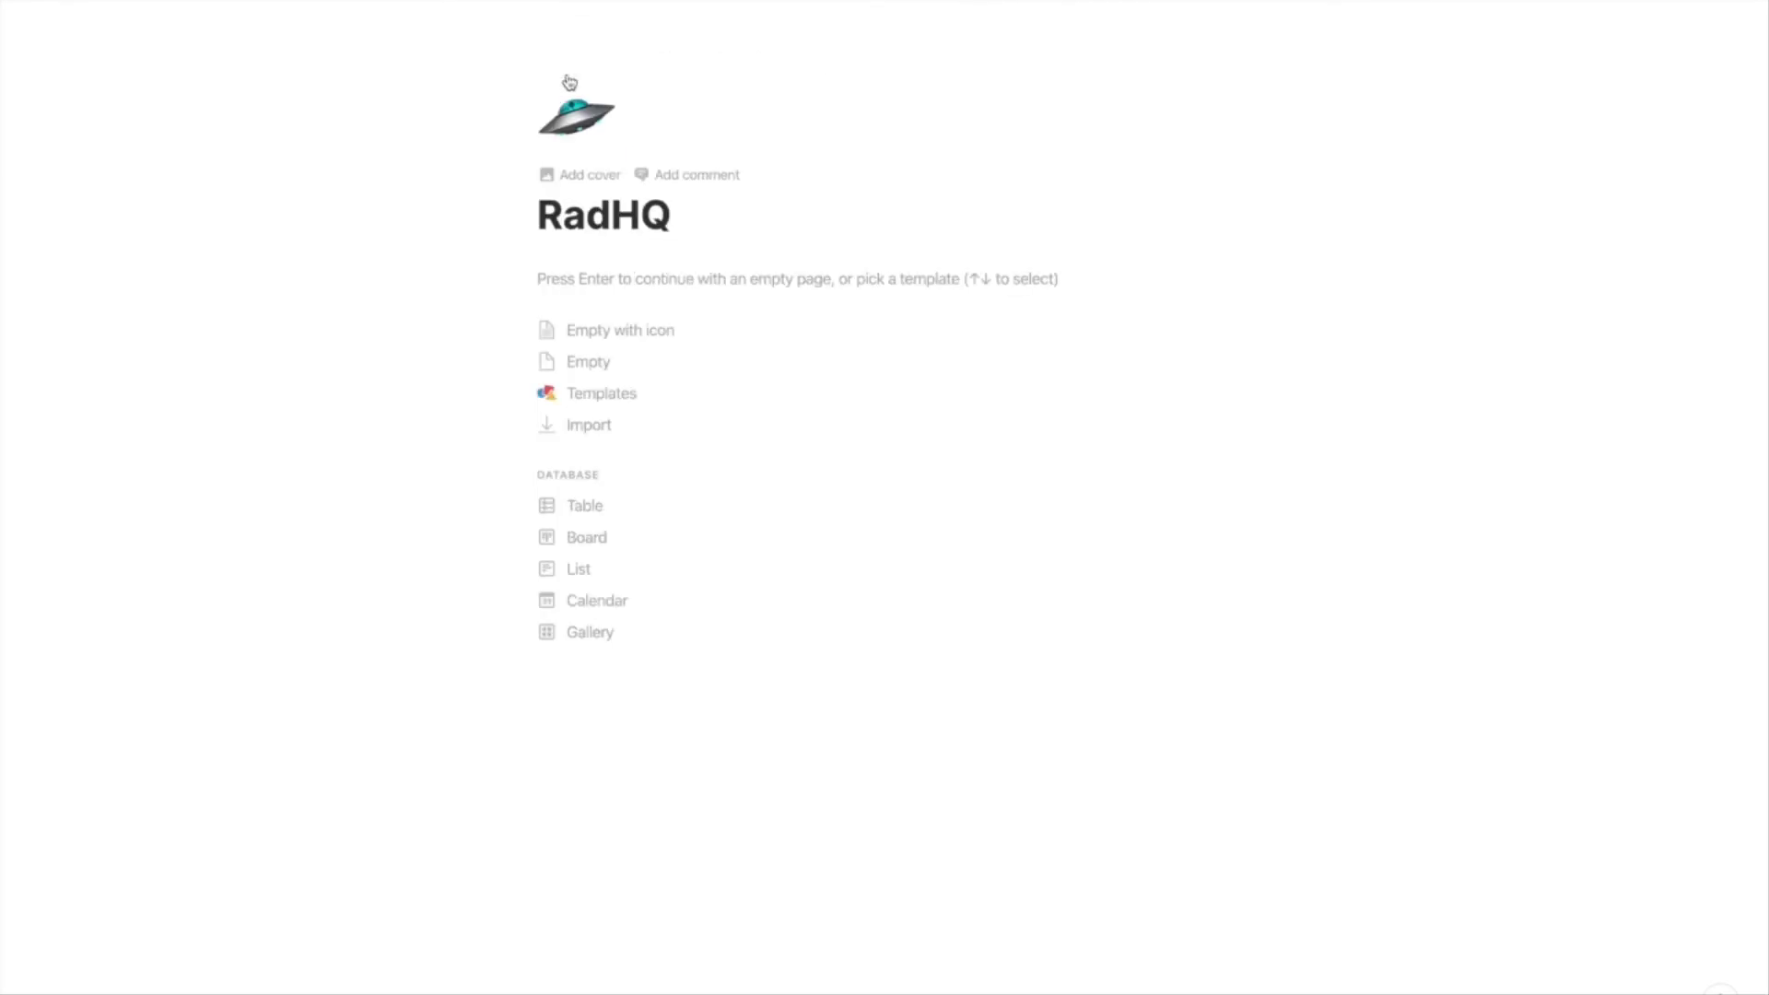
pyautogui.click(577, 112)
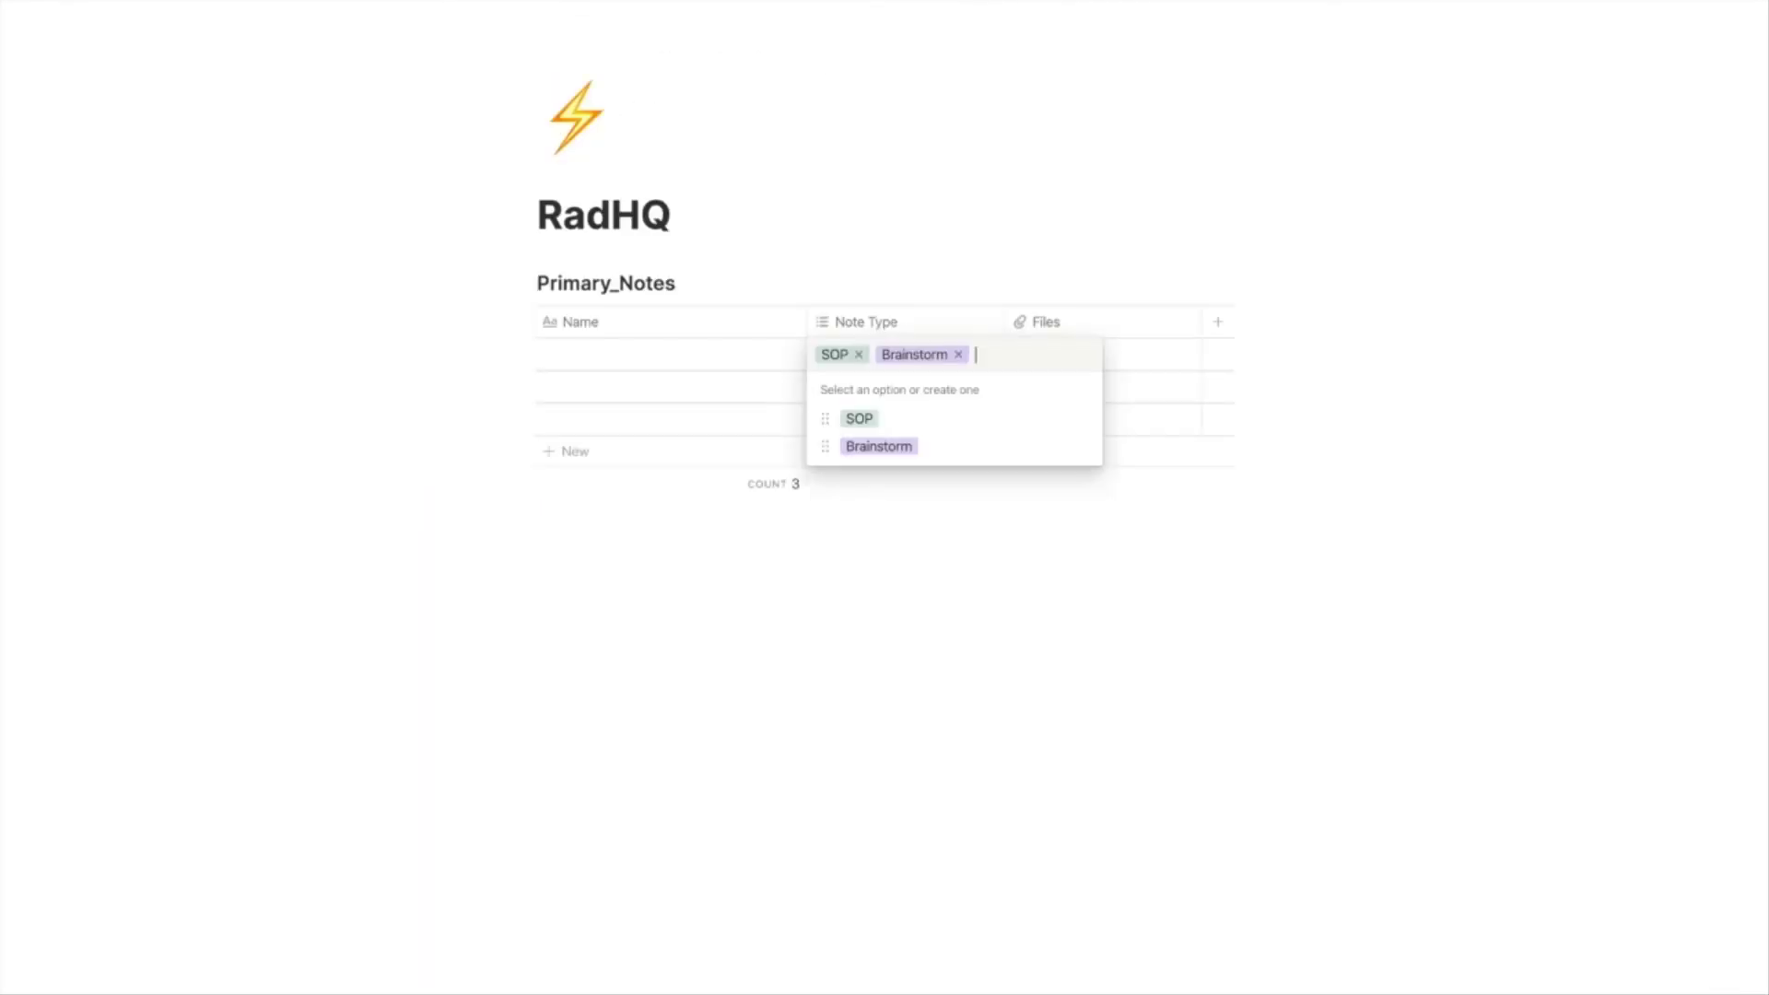
pyautogui.write('Active')
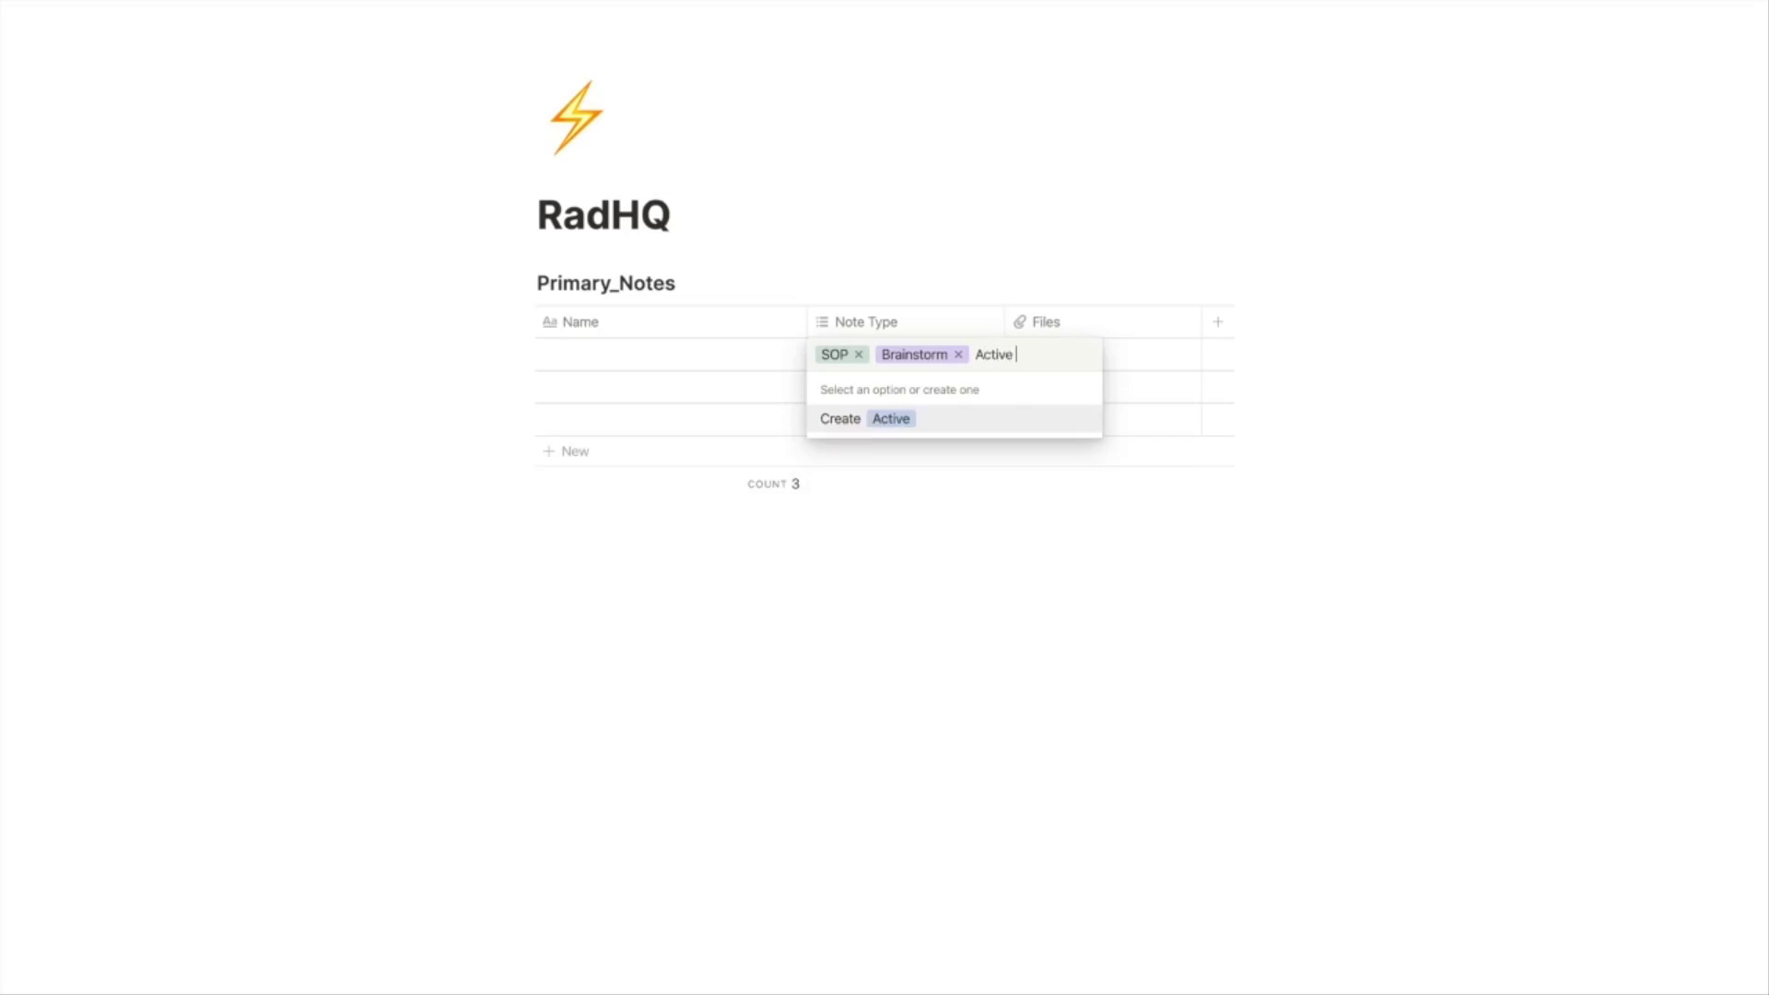
pyautogui.click(865, 418)
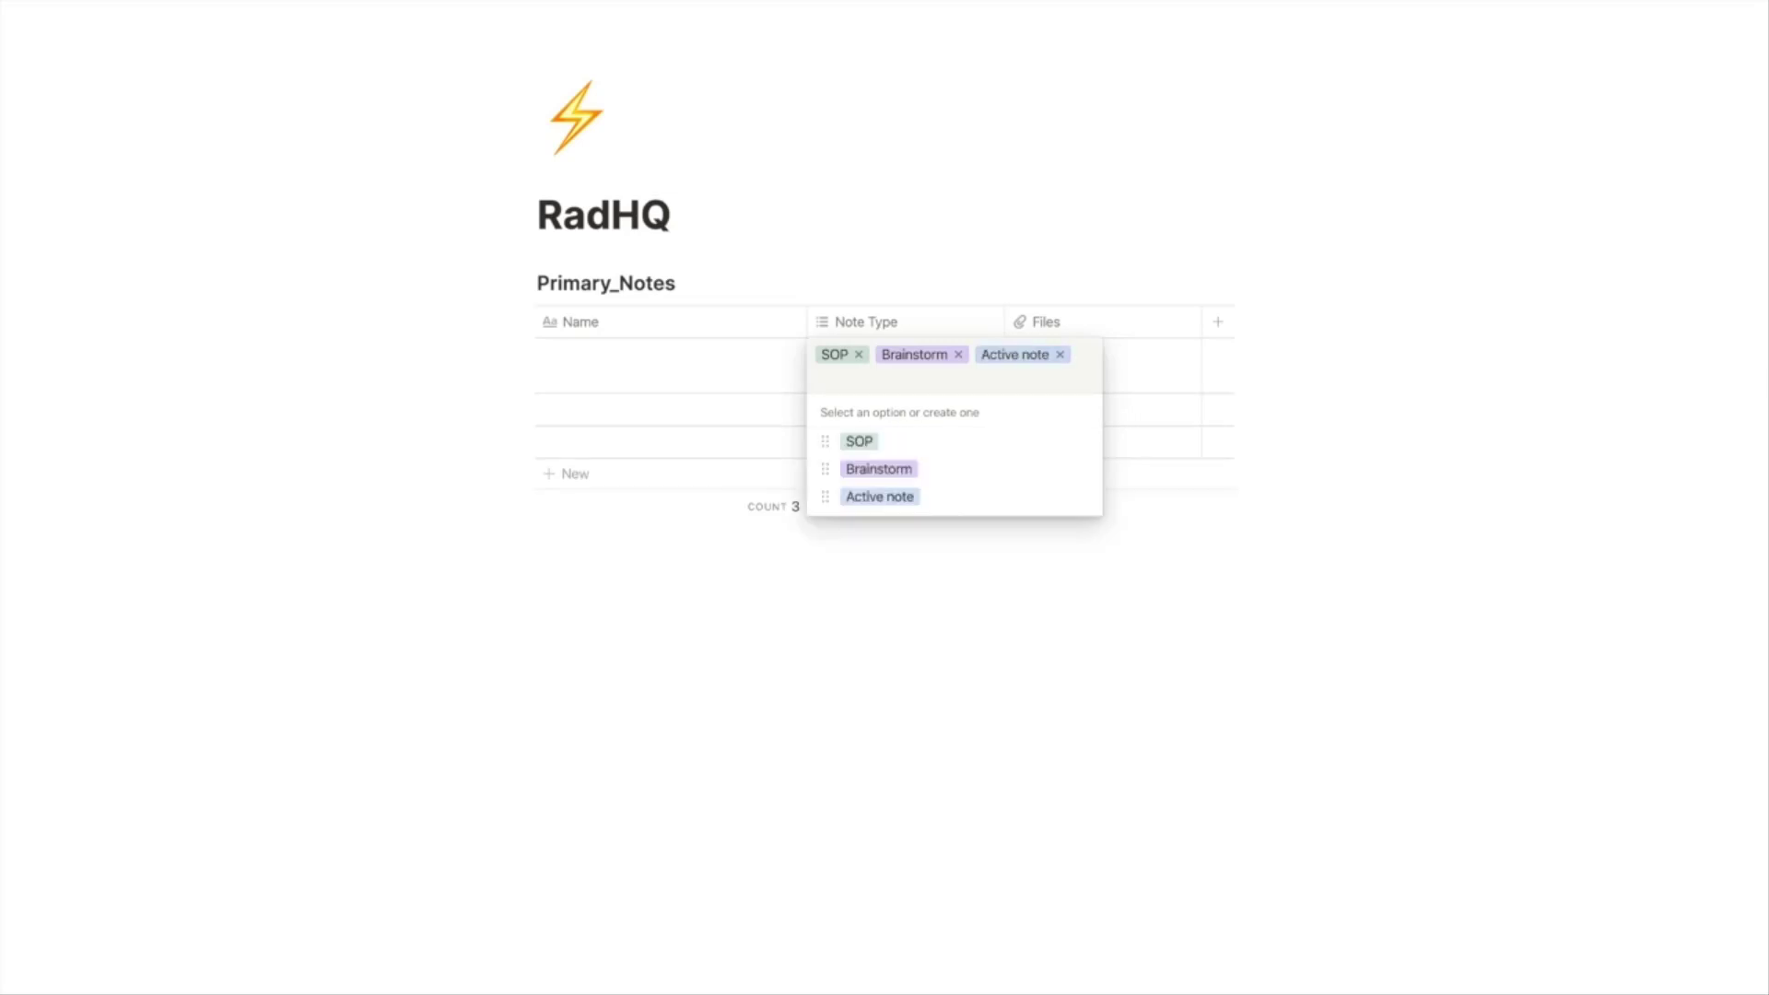
pyautogui.write('Reference')
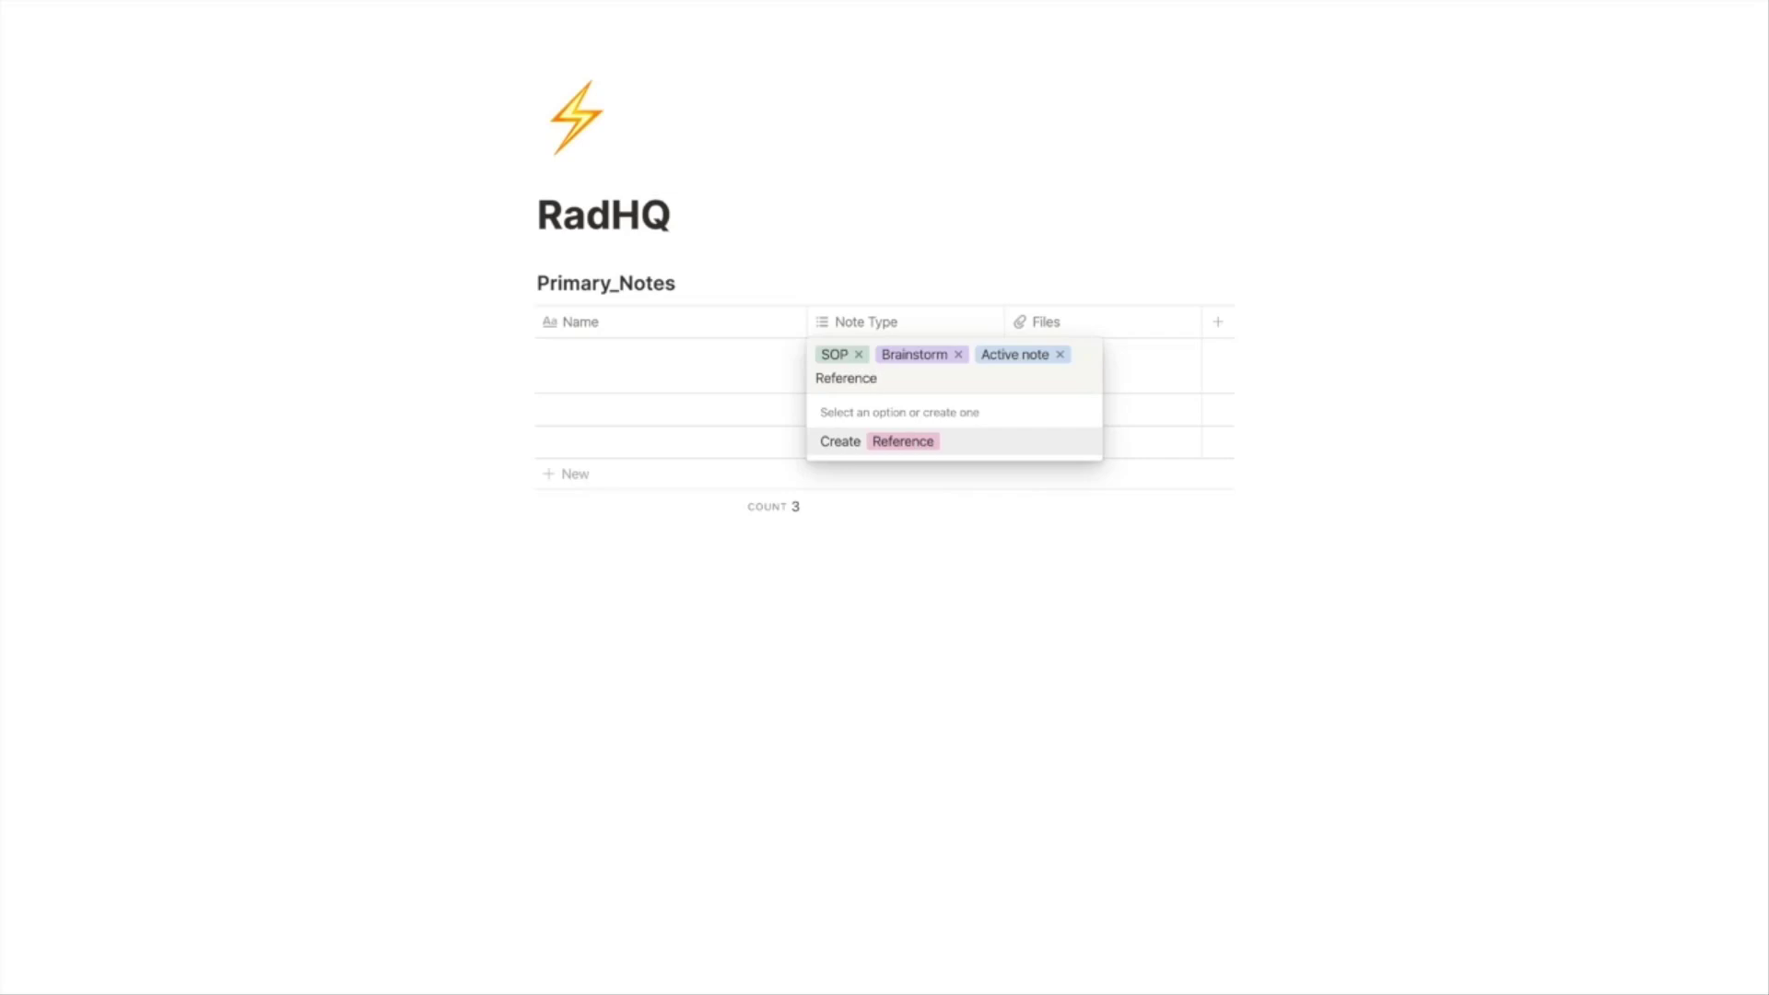
pyautogui.click(878, 440)
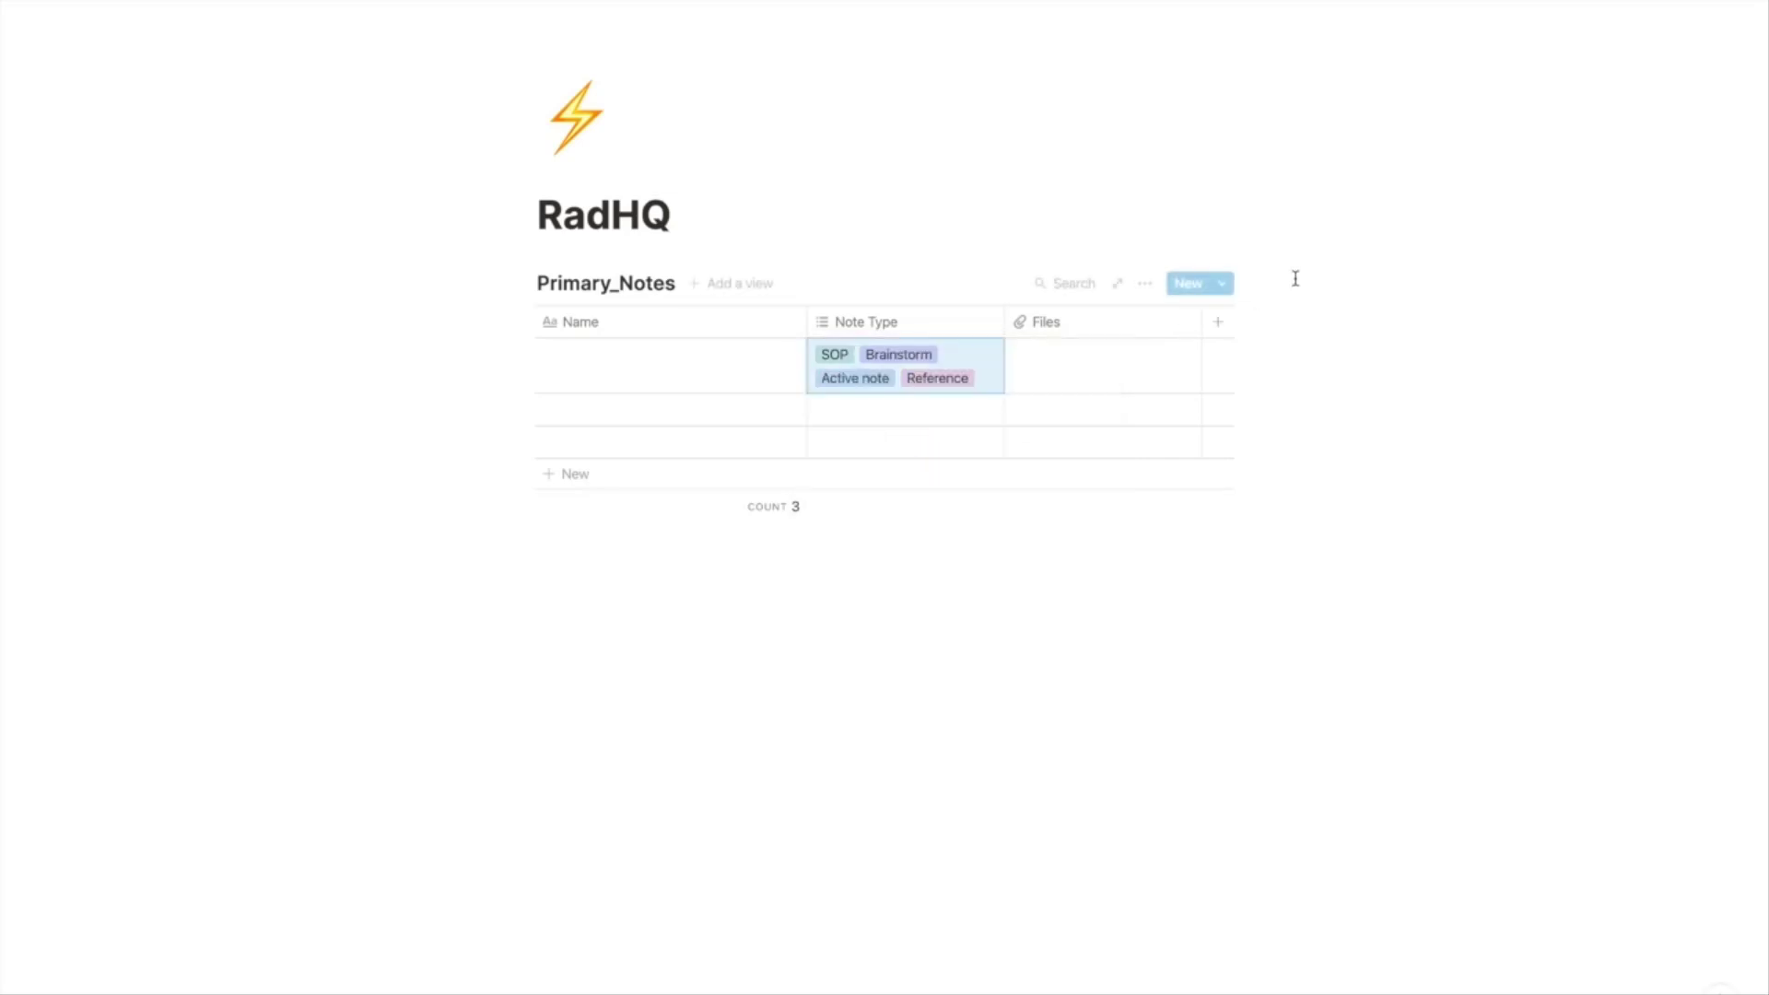
# Step: Turn Wrap cells off for the table and start a new template titled New SOP
pyautogui.click(1142, 283)
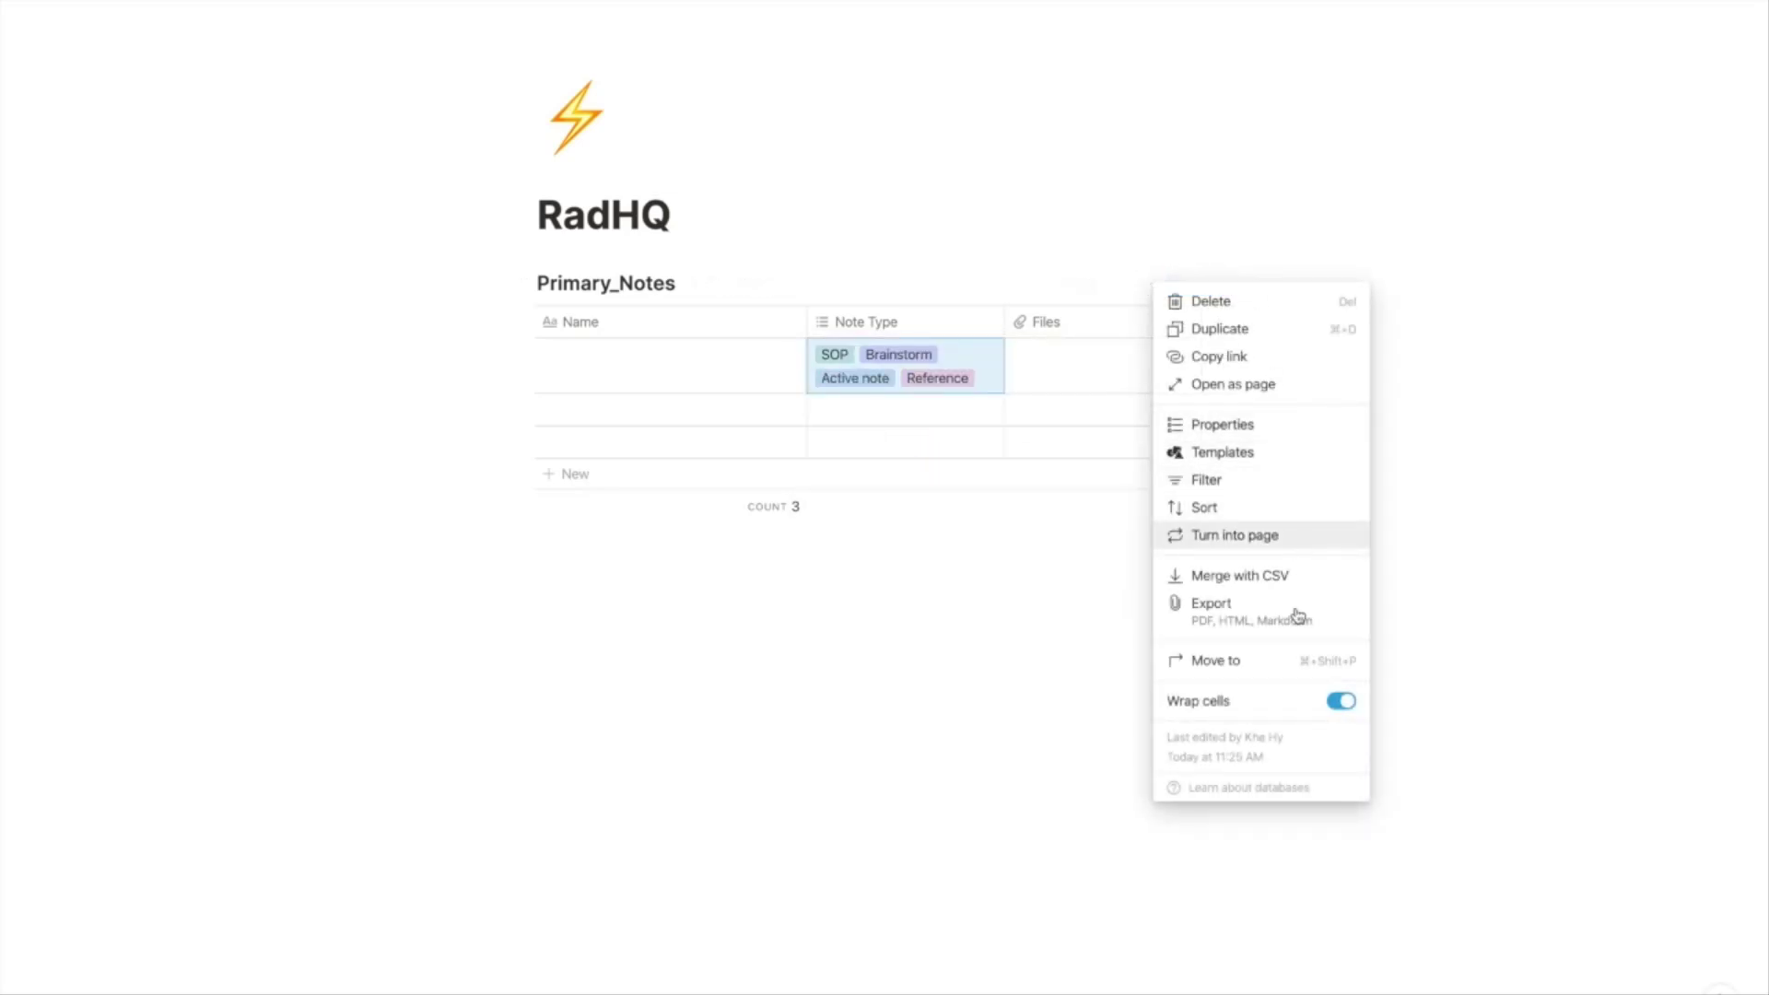
pyautogui.click(1340, 701)
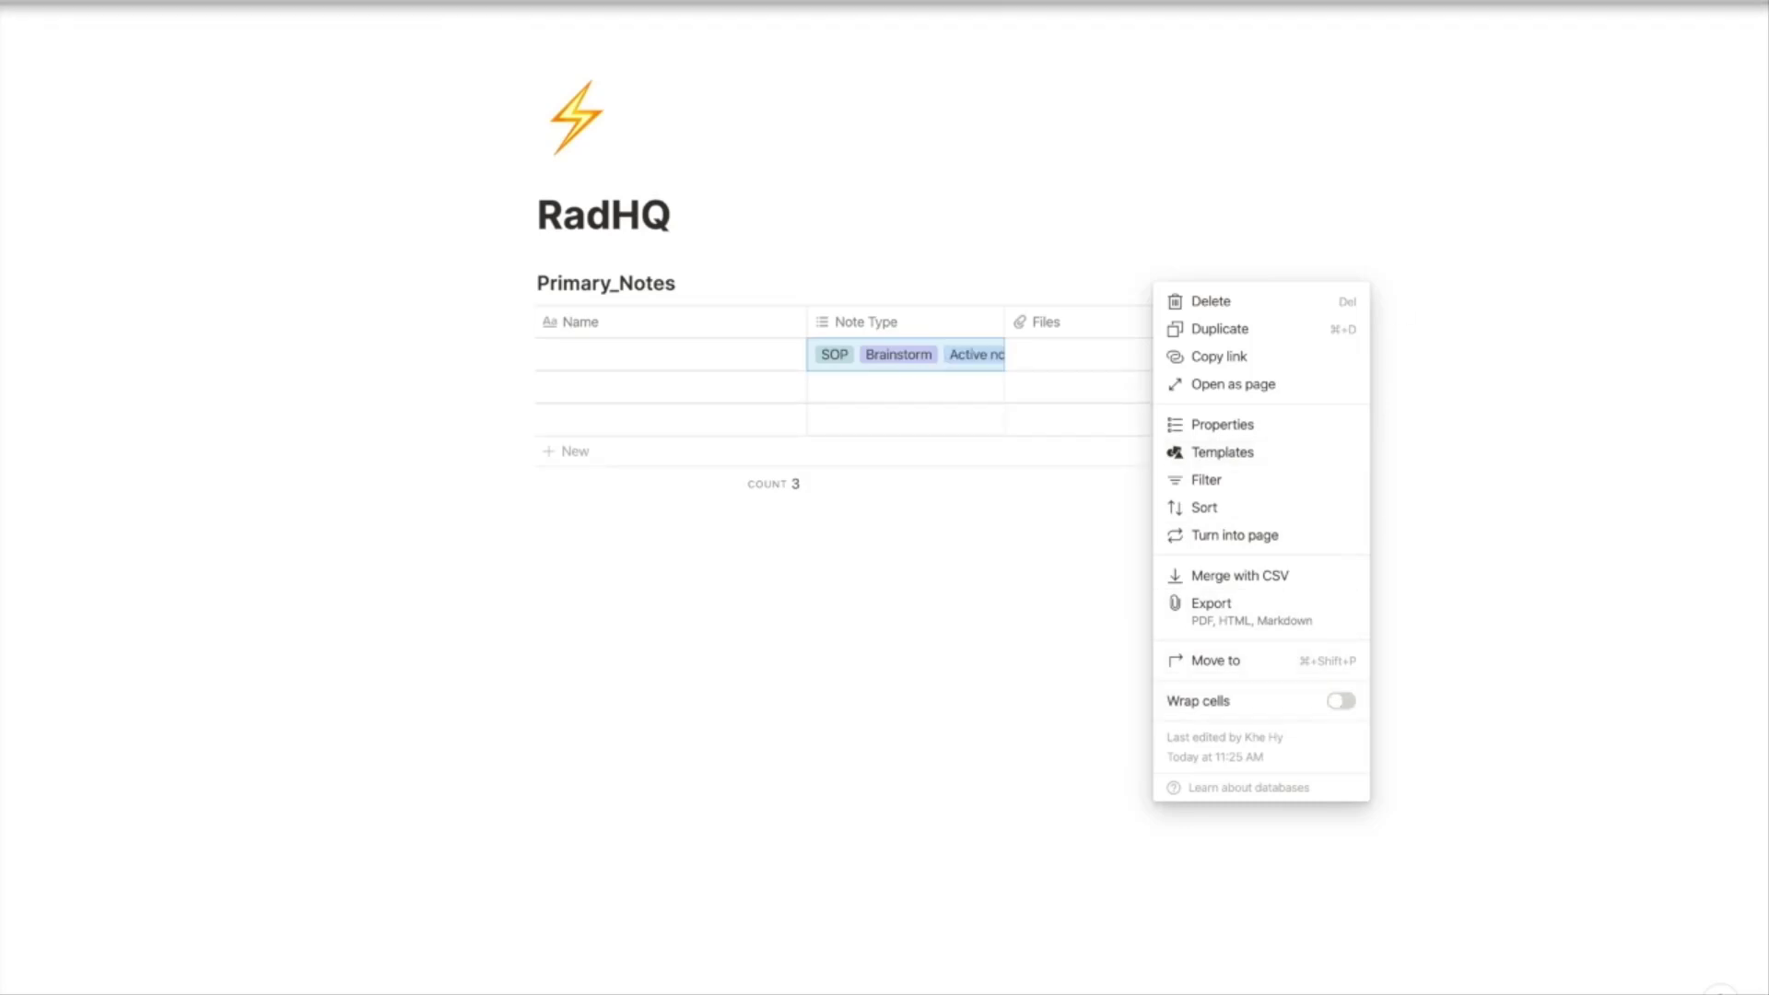
pyautogui.click(1220, 452)
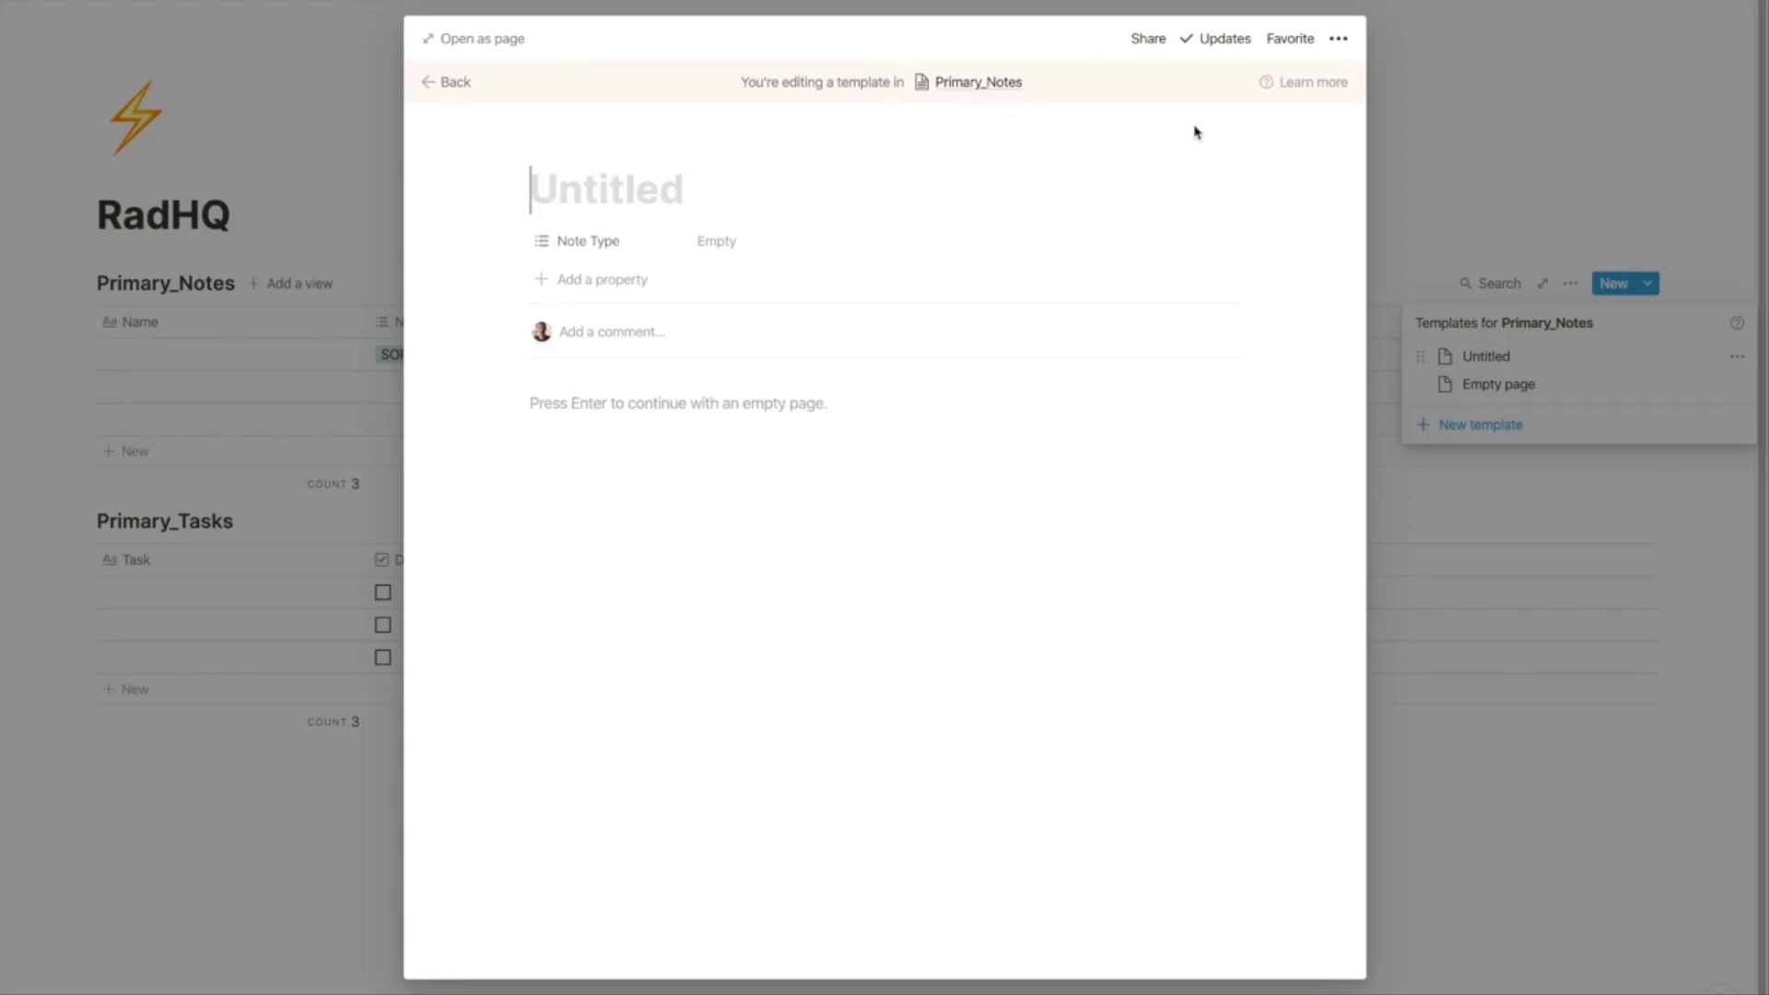
pyautogui.write('New SOP')
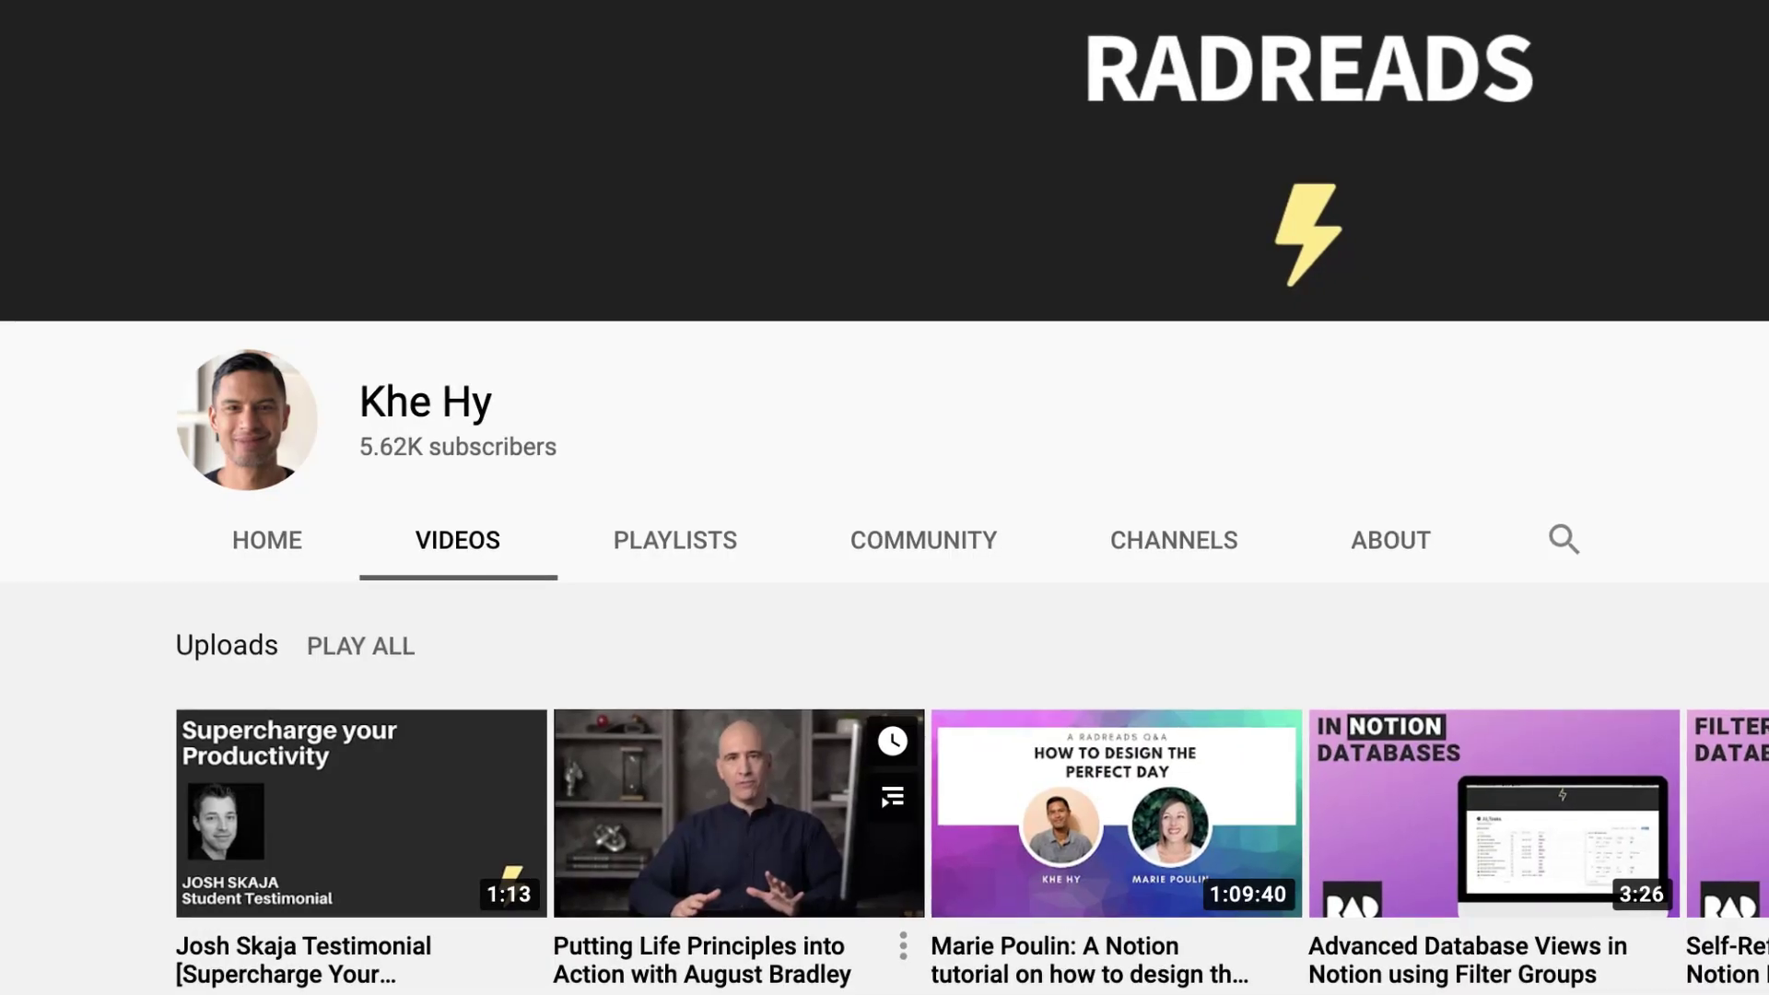
pyautogui.scroll(-3)
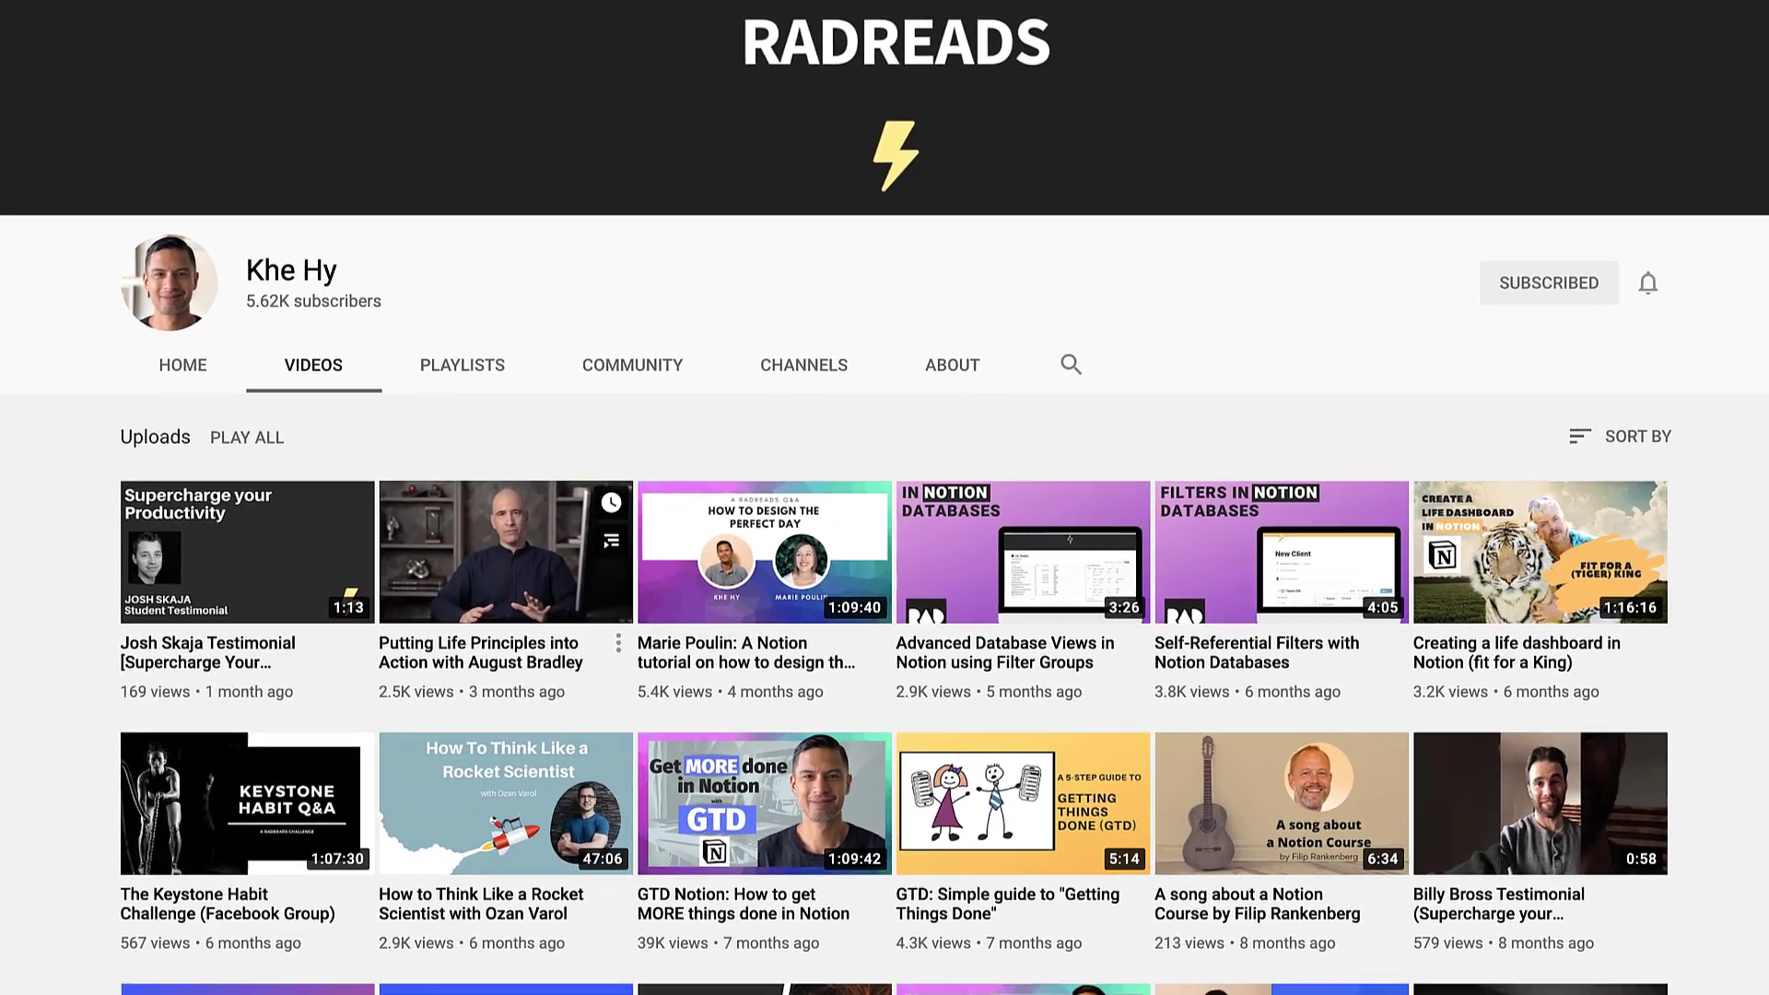
pyautogui.scroll(-3)
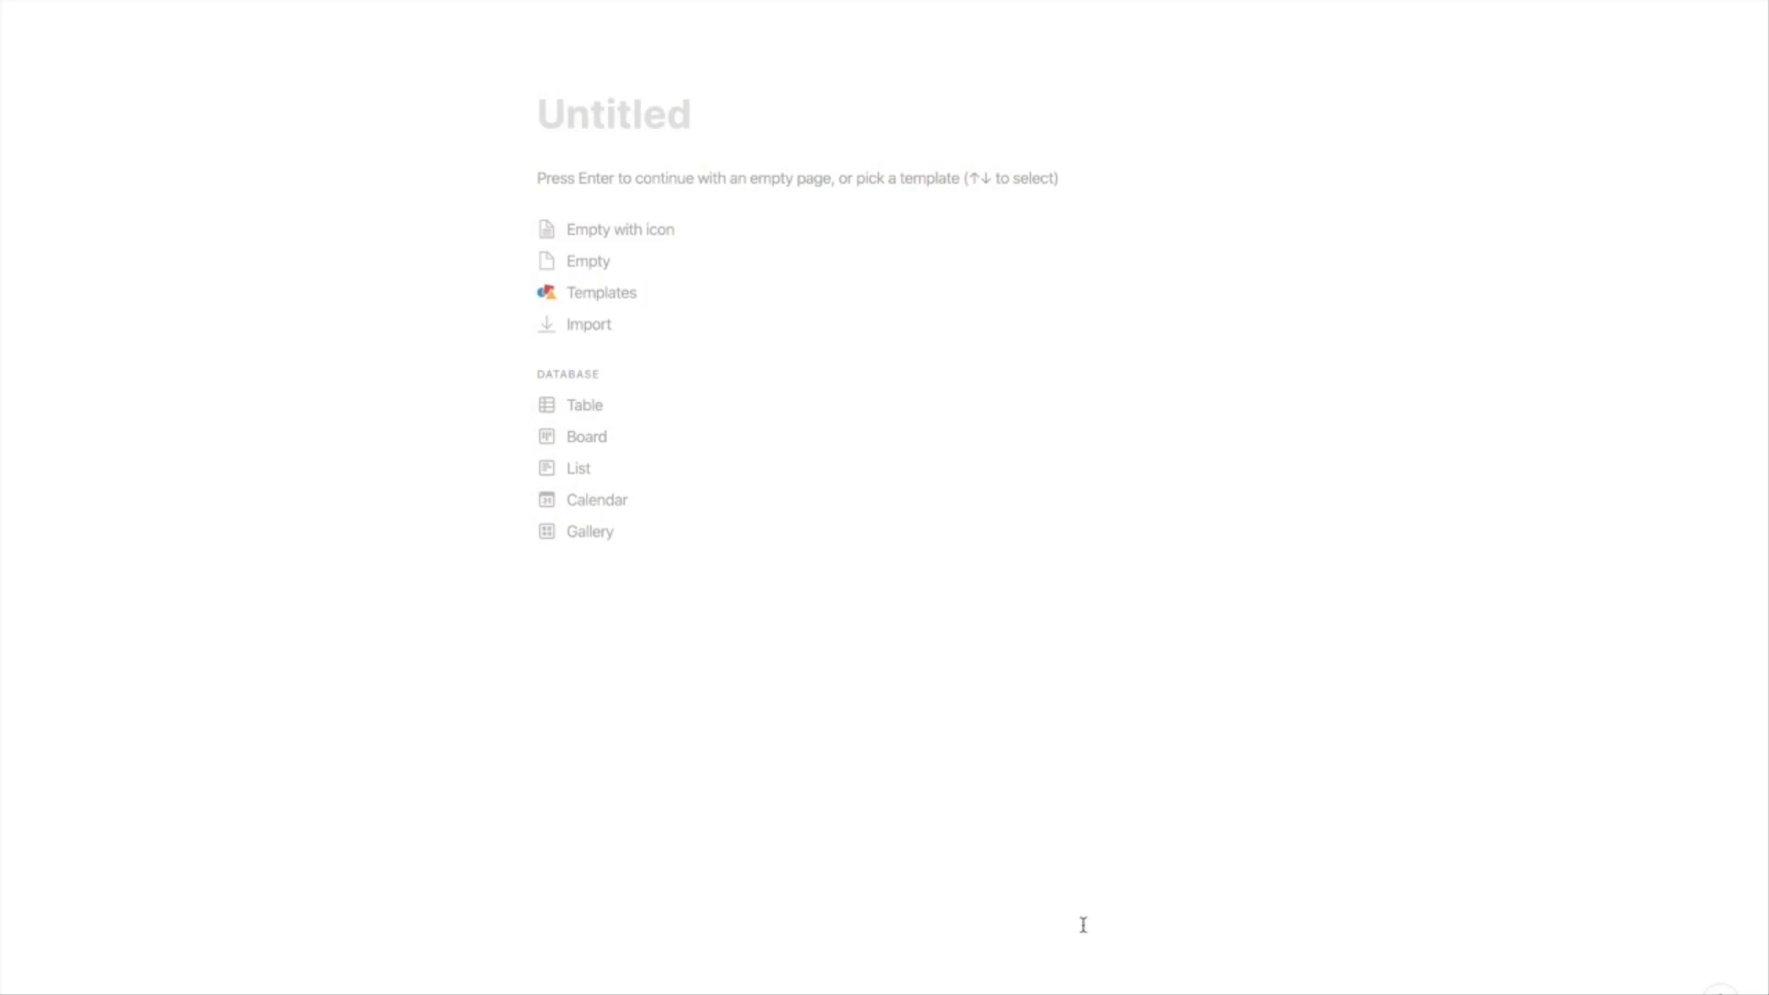
pyautogui.moveTo(1125, 863)
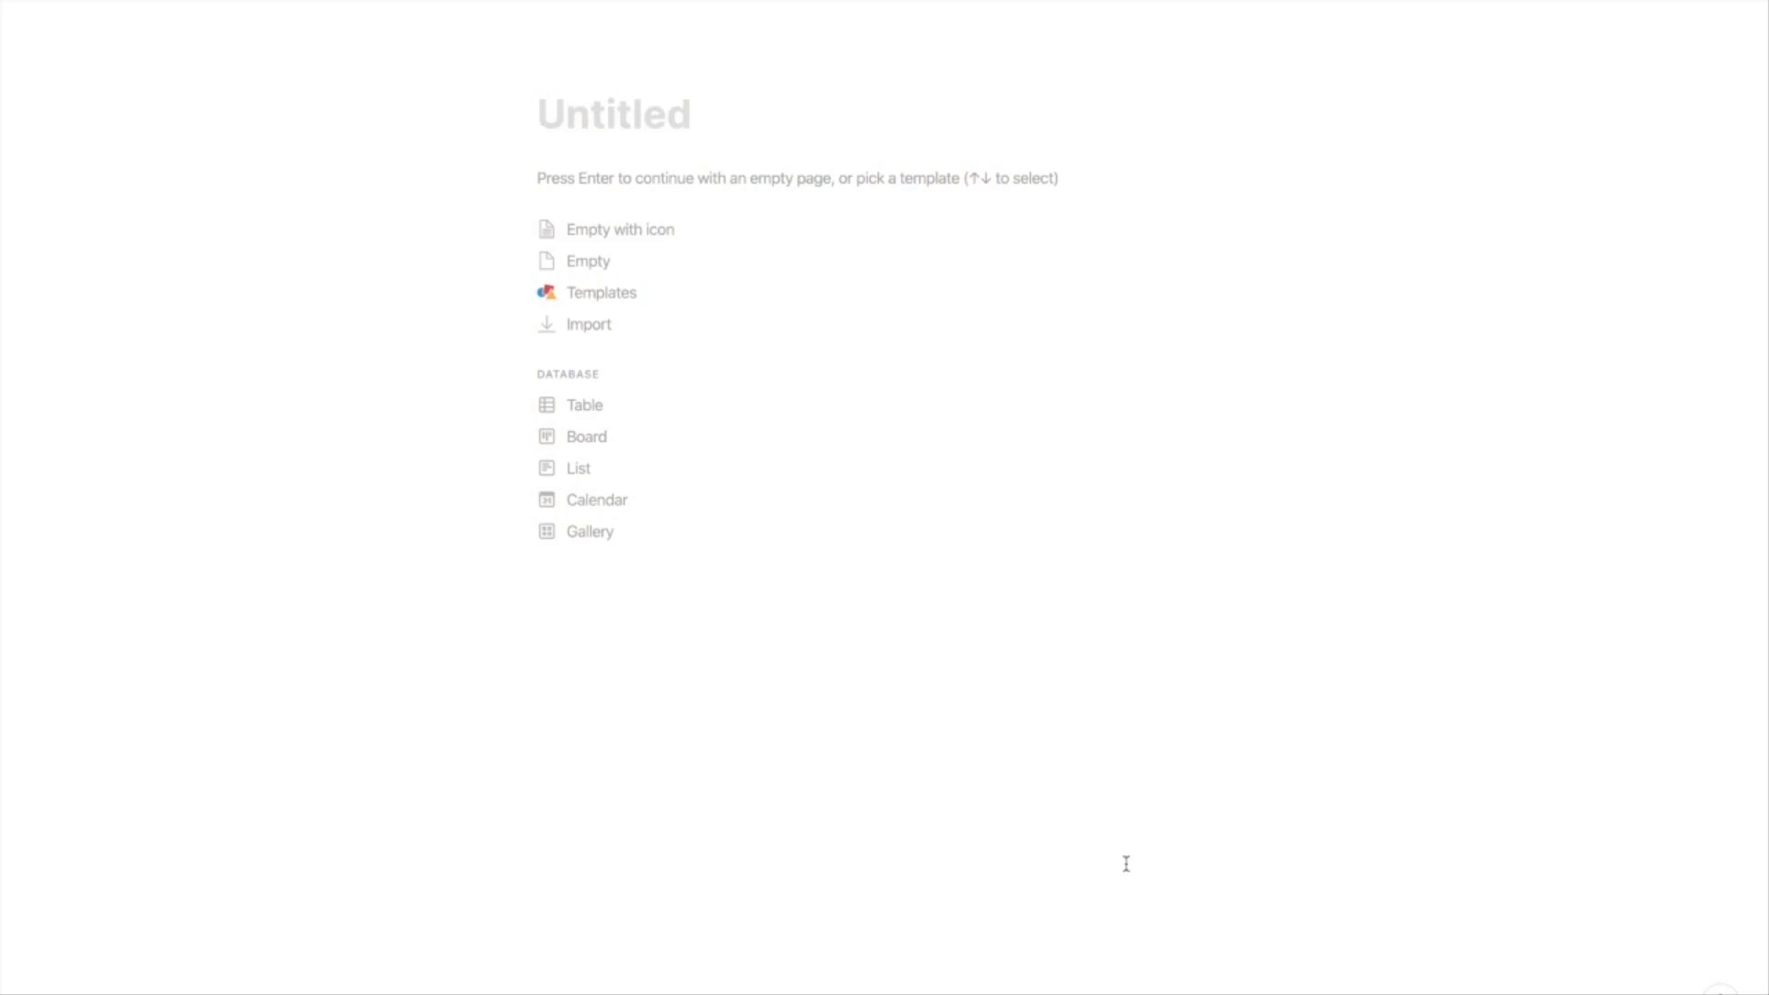
# Step: Title the page RadHQ and give it a lightning bolt emoji icon
pyautogui.write('R')
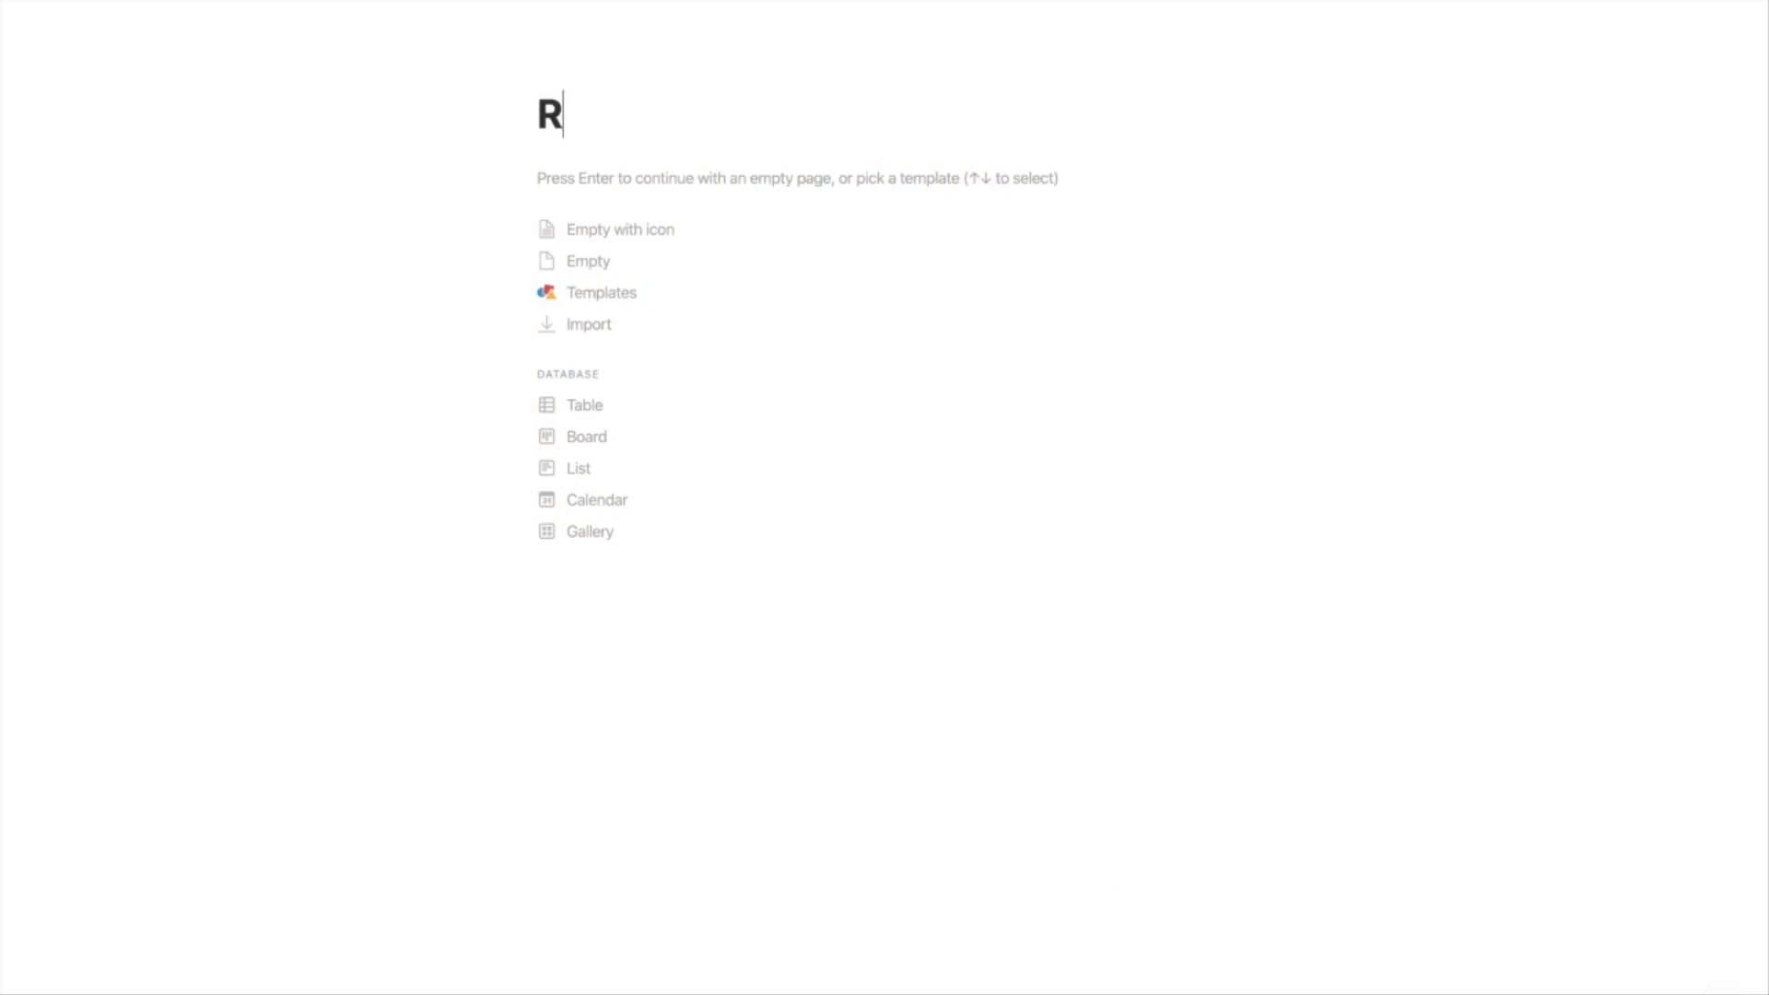
pyautogui.write('ad')
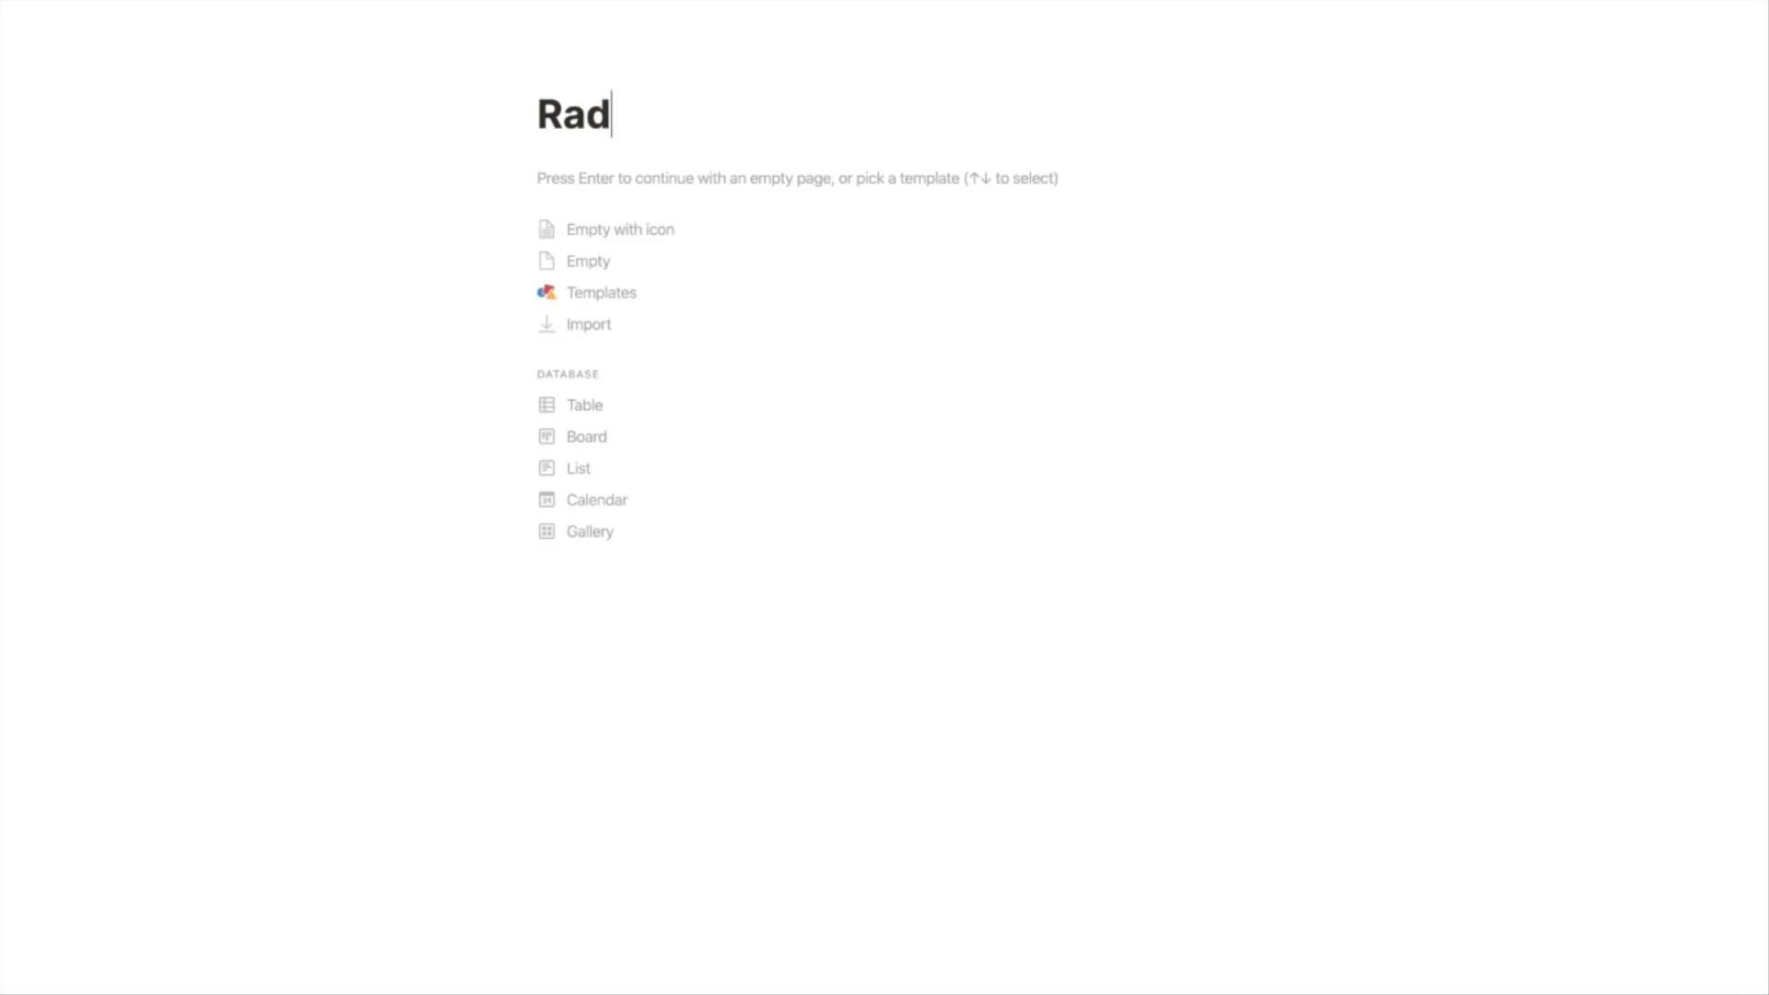
pyautogui.write('HQ')
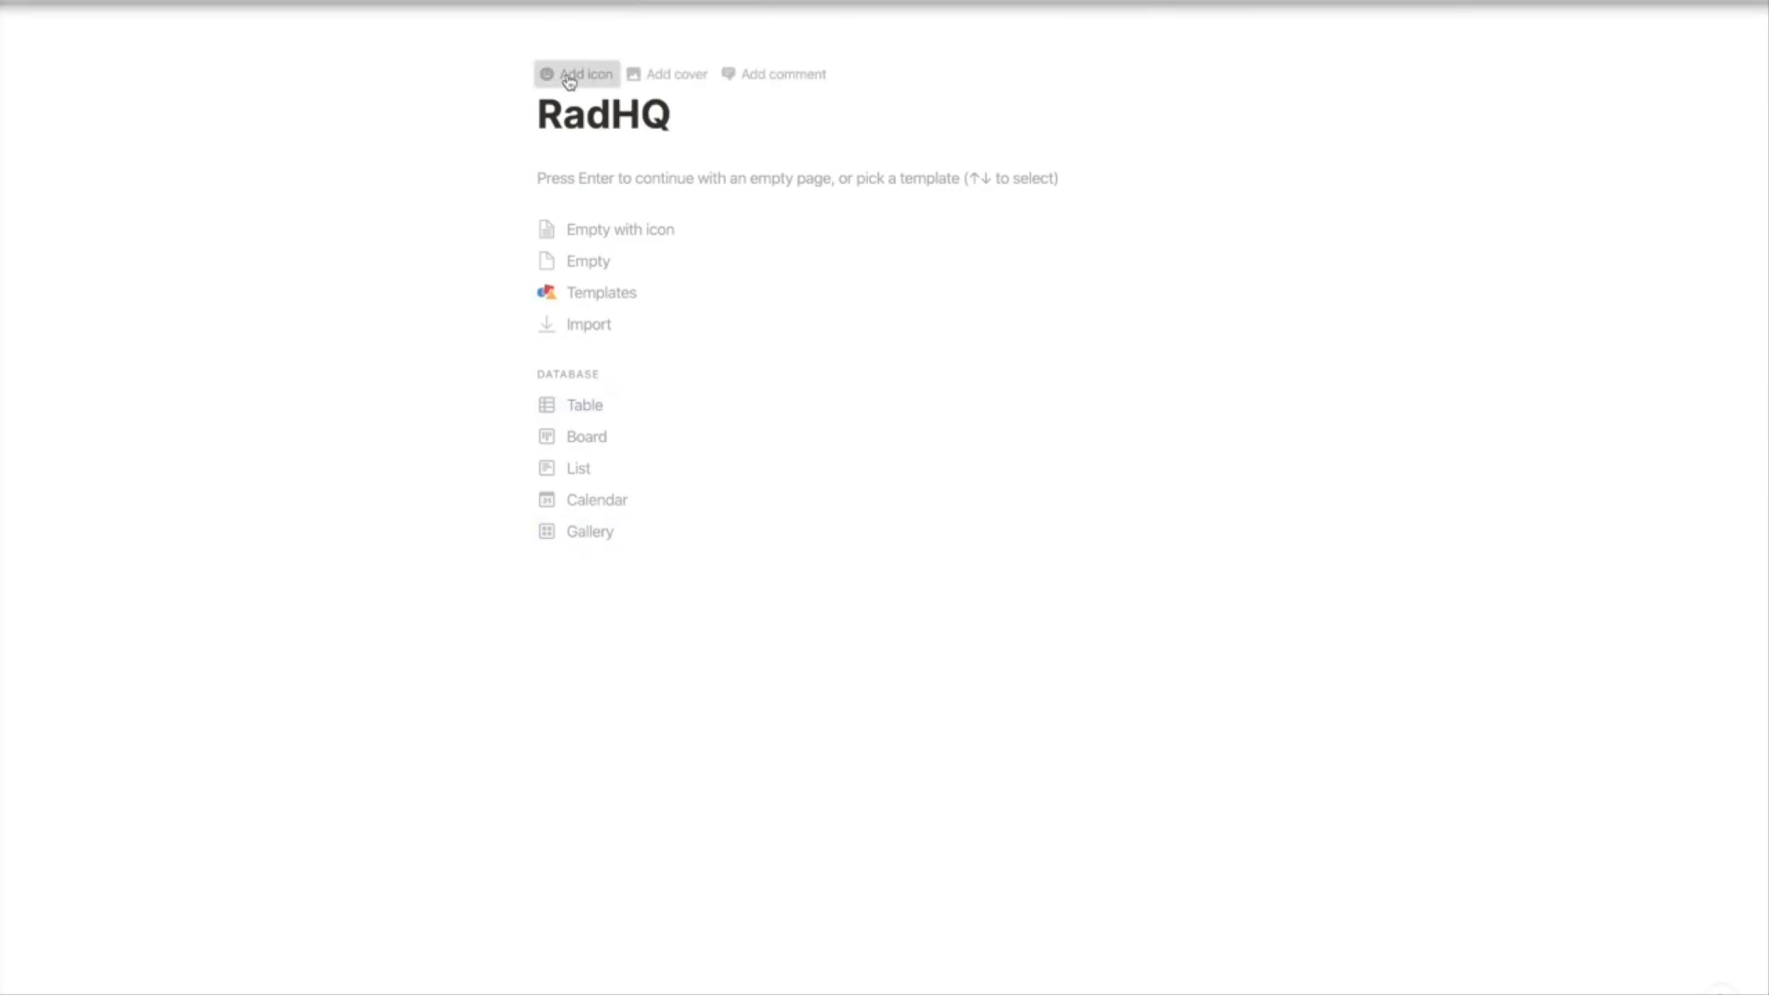
pyautogui.click(577, 73)
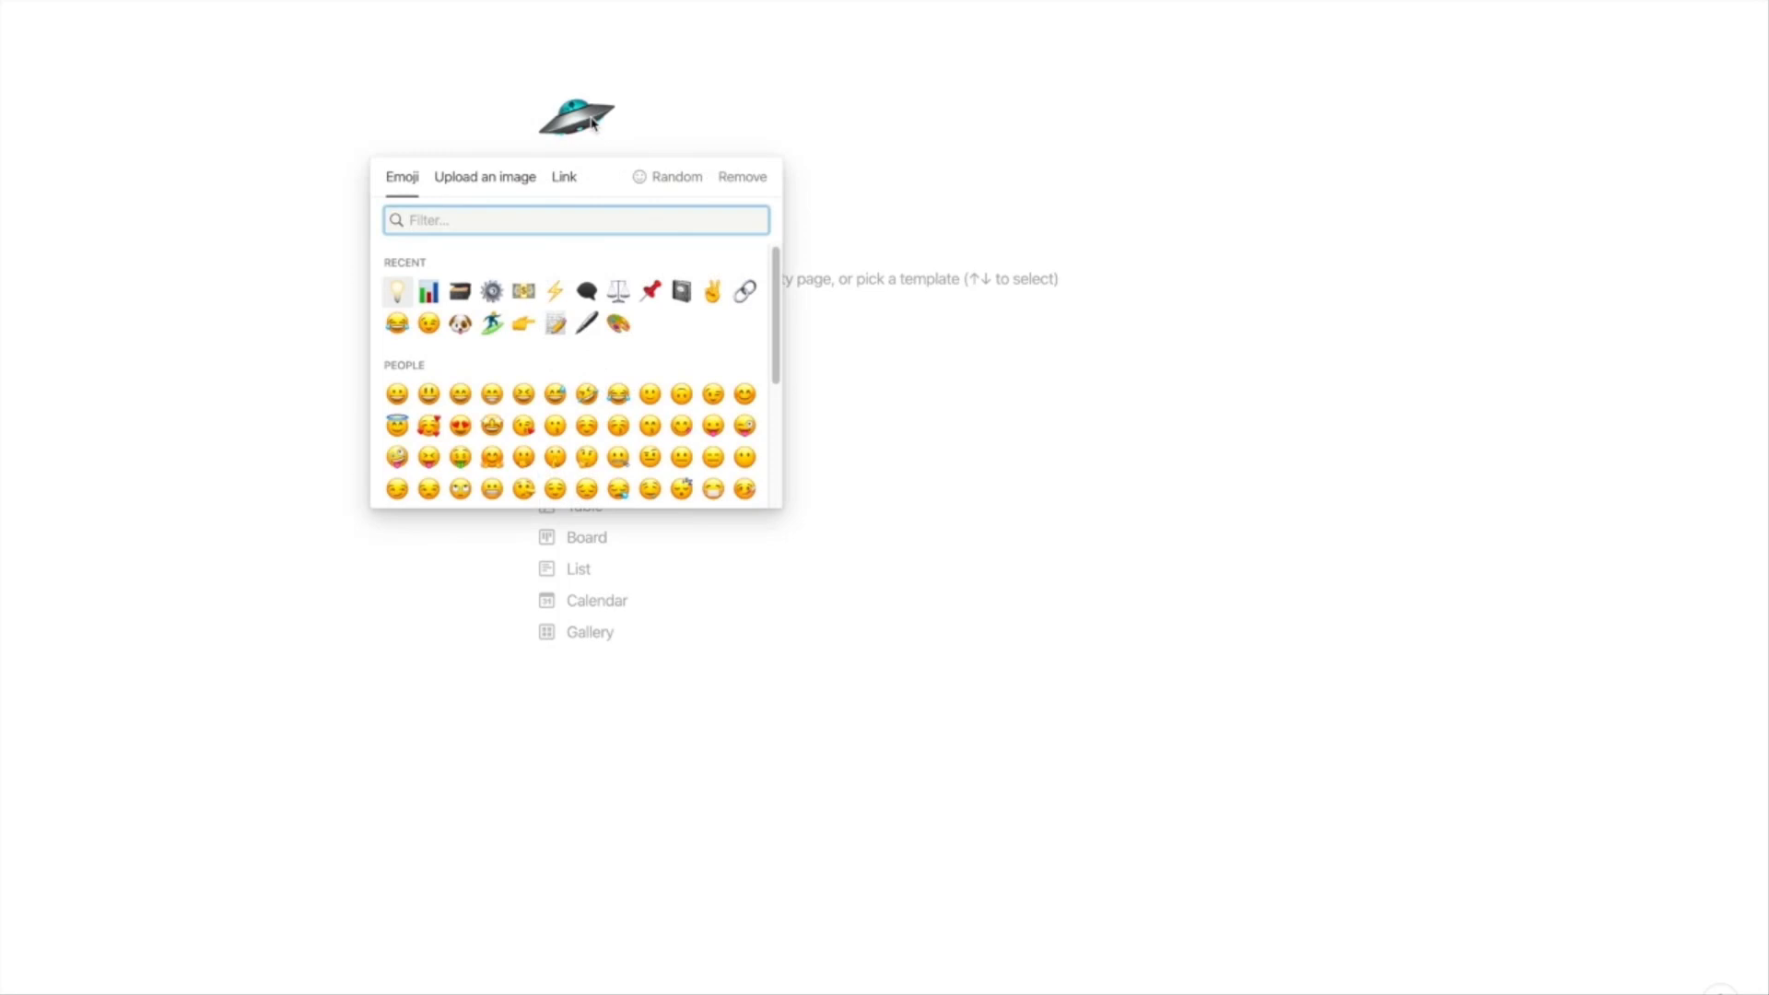
pyautogui.write('lig')
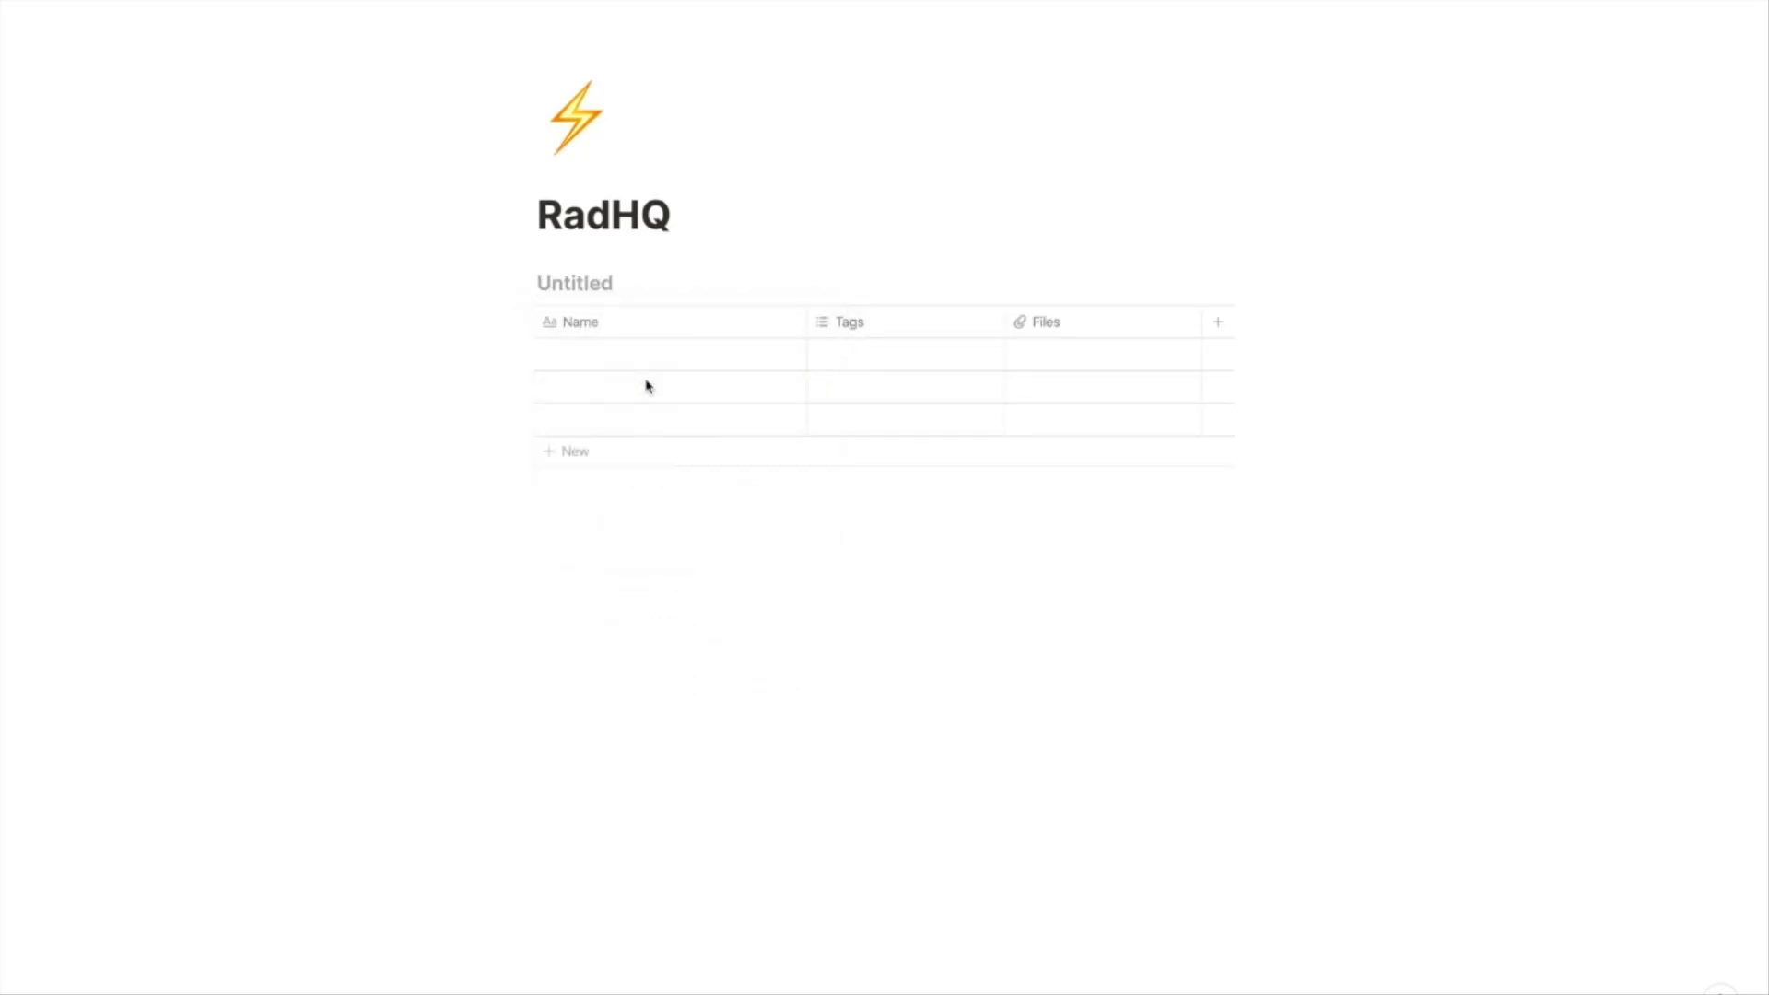
# Step: Name the table Primary_Notes, rename Tags to Note Type, and tag row one SOP, Brainstorm, Active note, Reference
pyautogui.write('Primary_Notes')
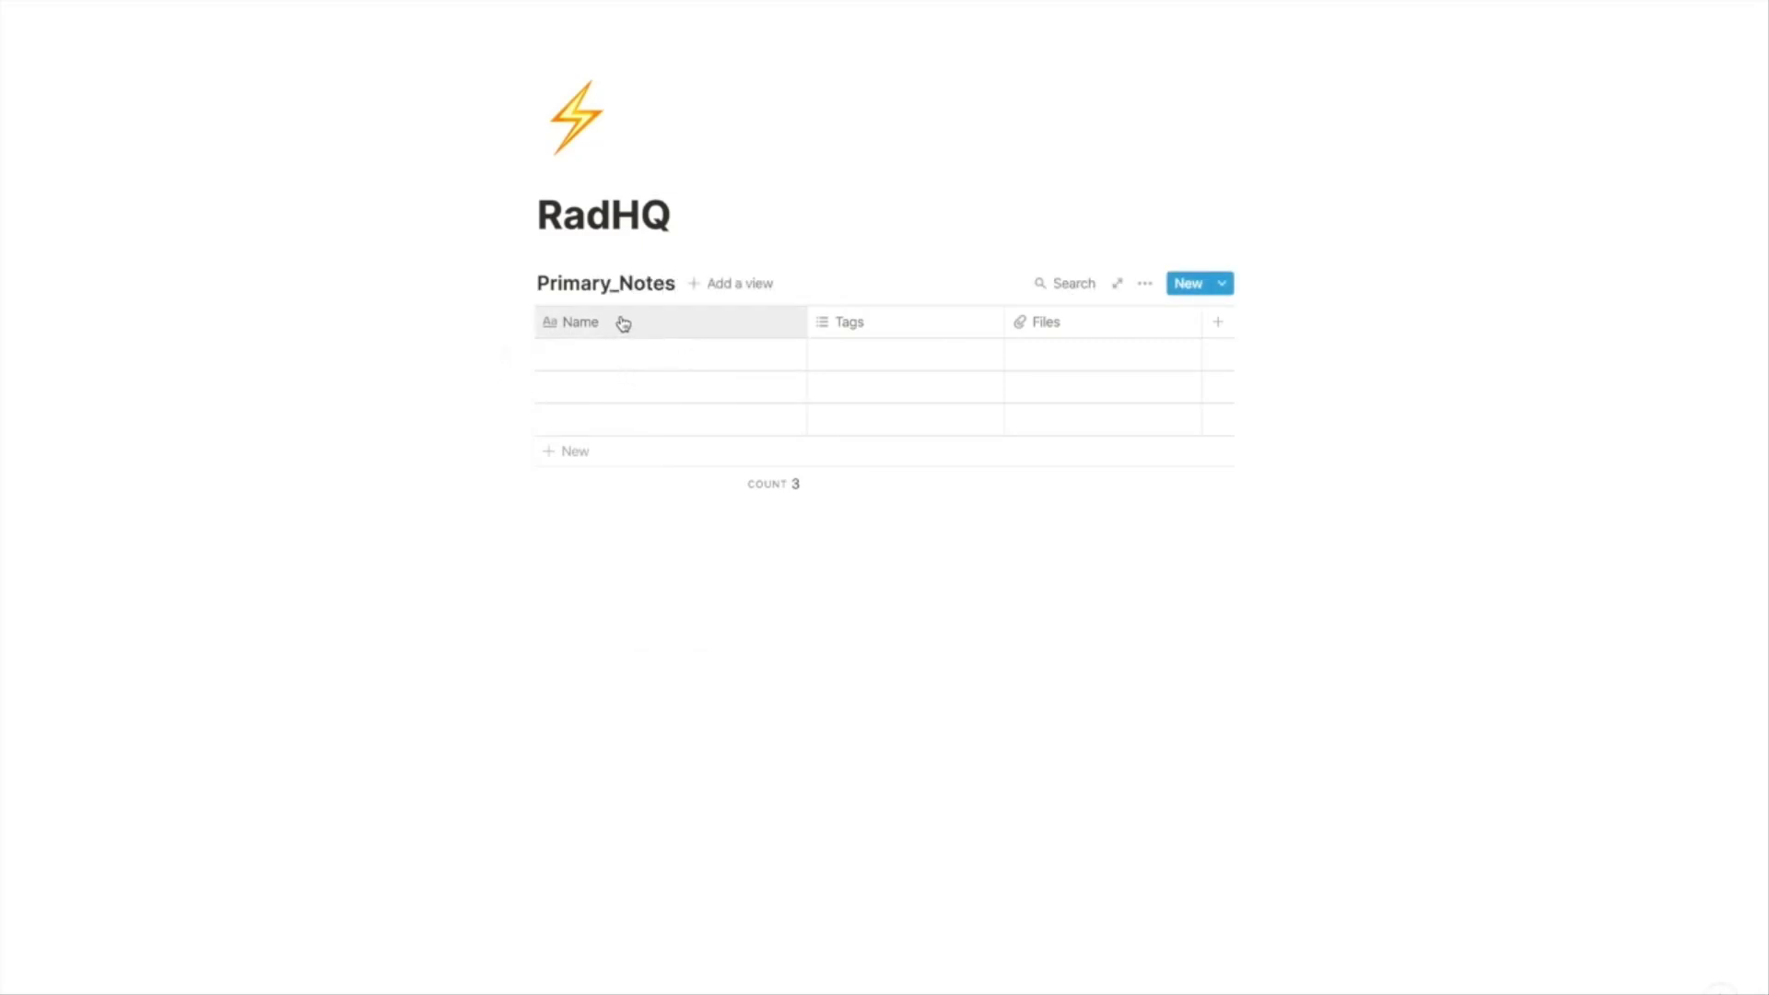
pyautogui.moveTo(897, 336)
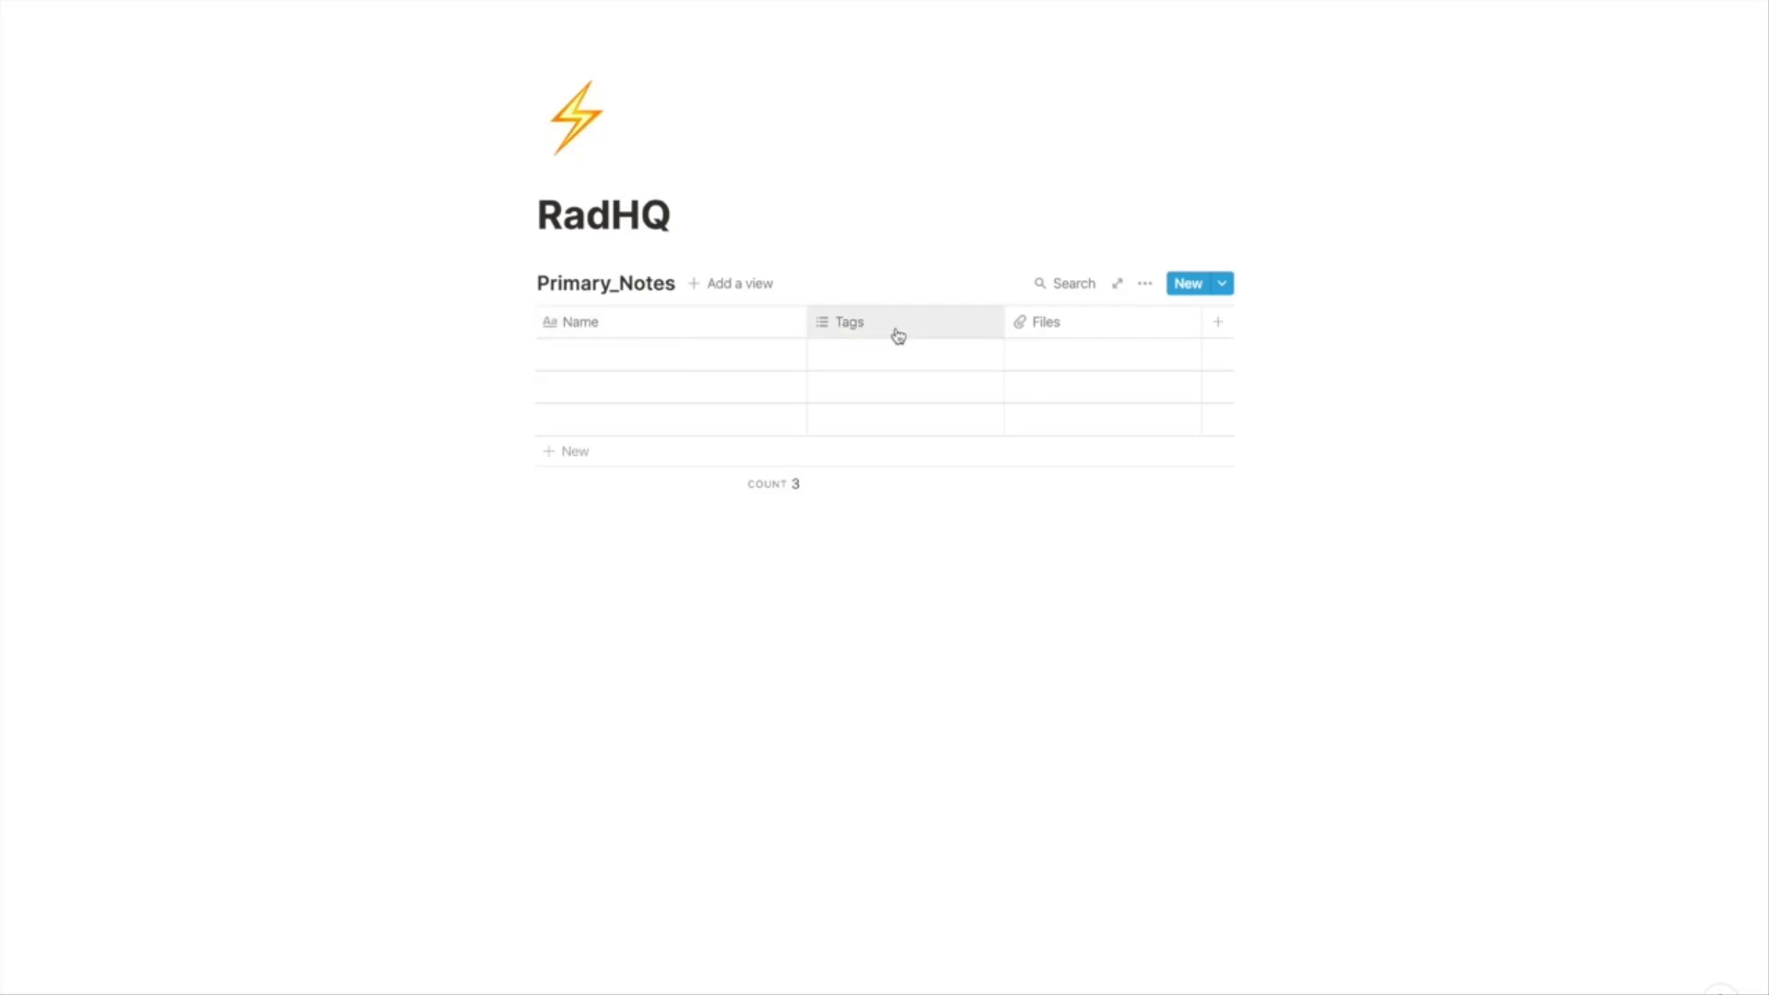
pyautogui.click(848, 321)
pyautogui.write('SOP')
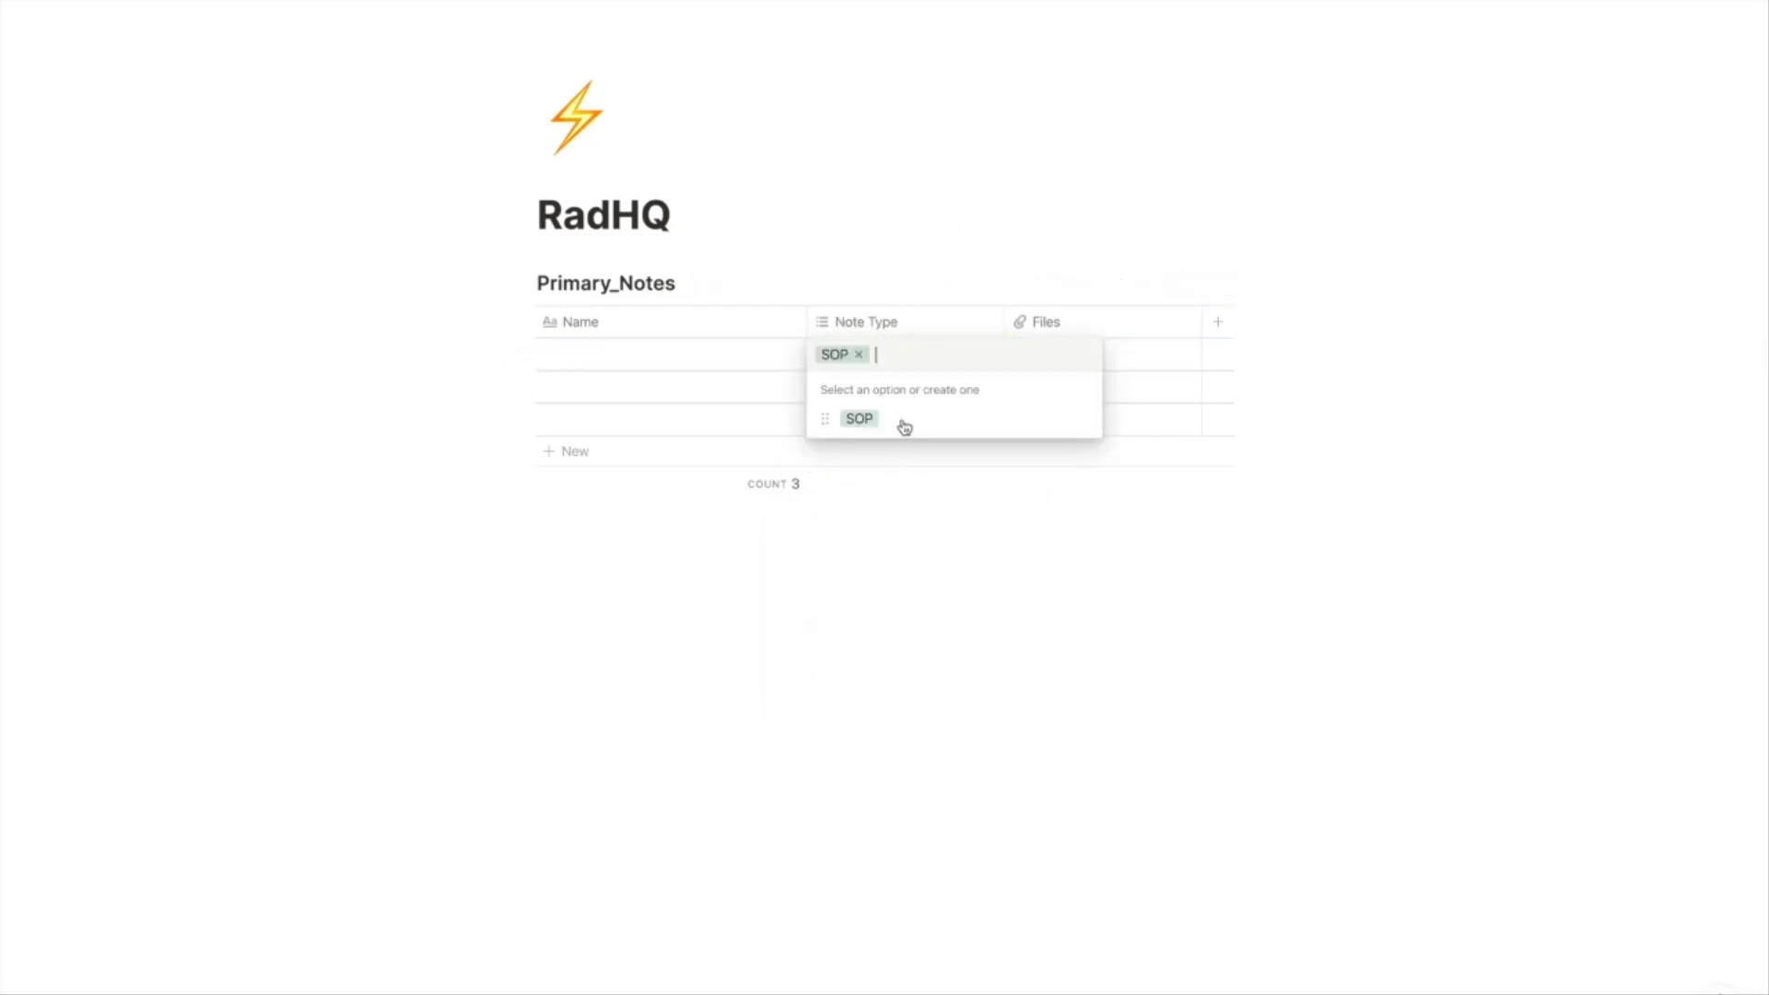
pyautogui.write('Brainstorm Active')
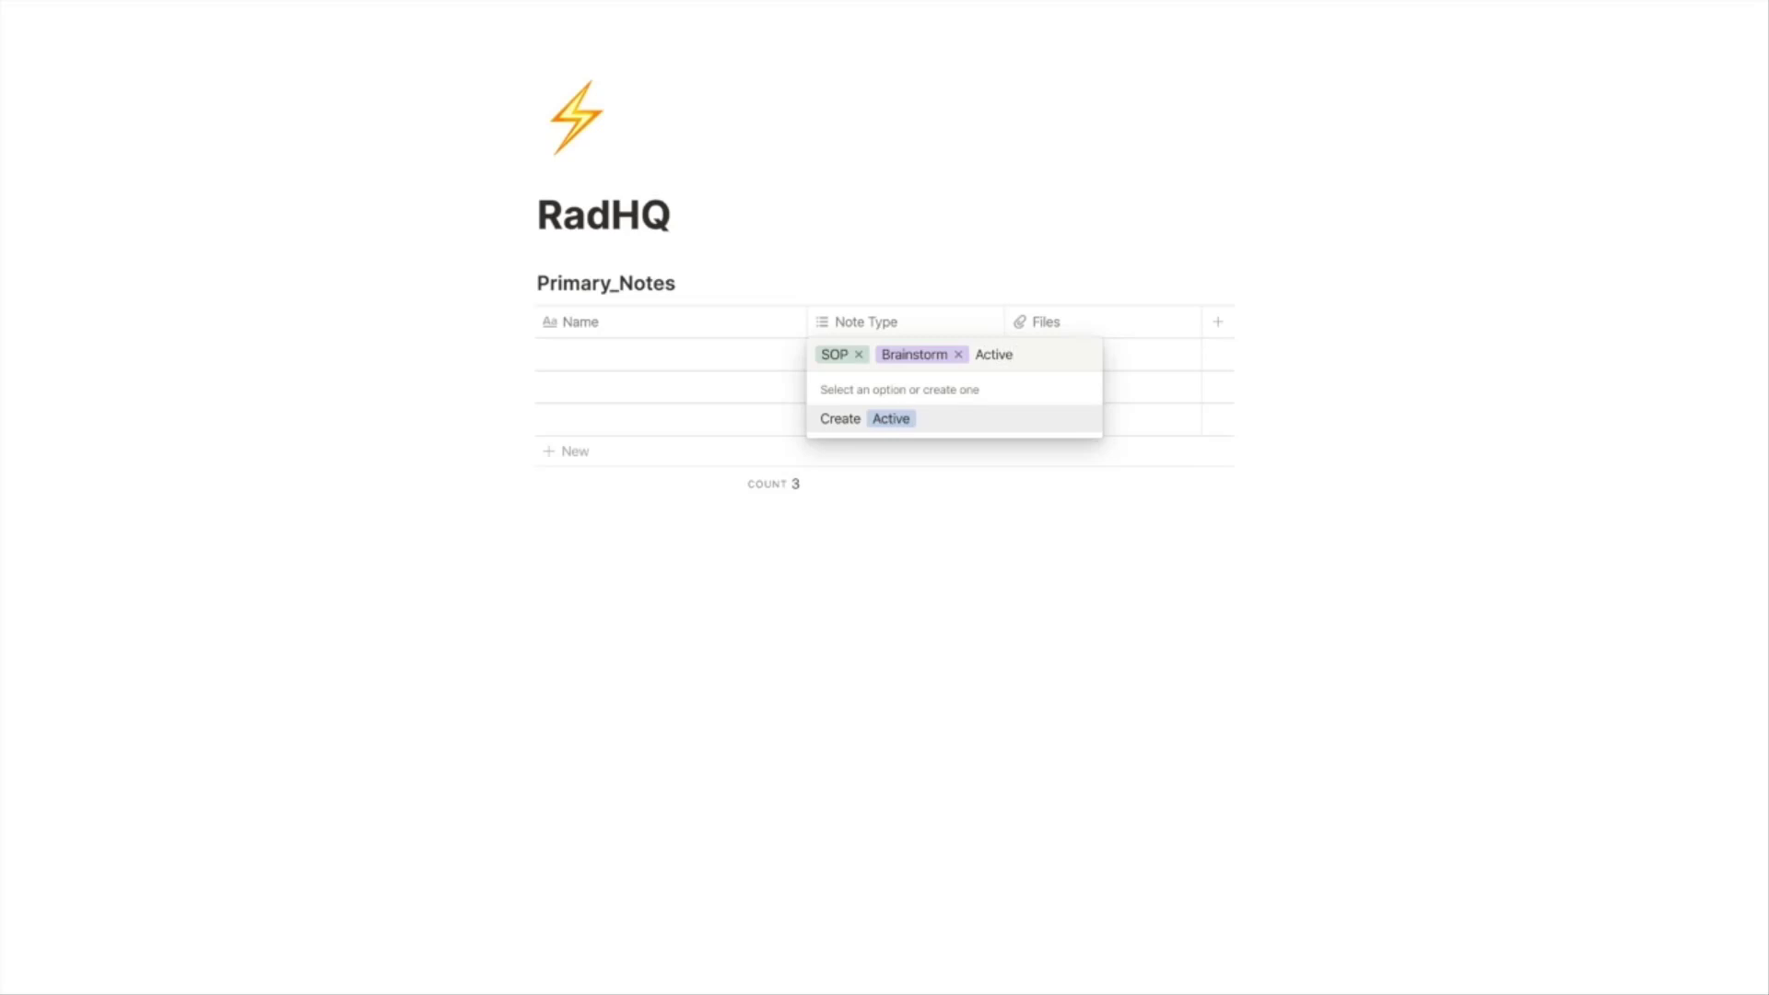
pyautogui.click(865, 418)
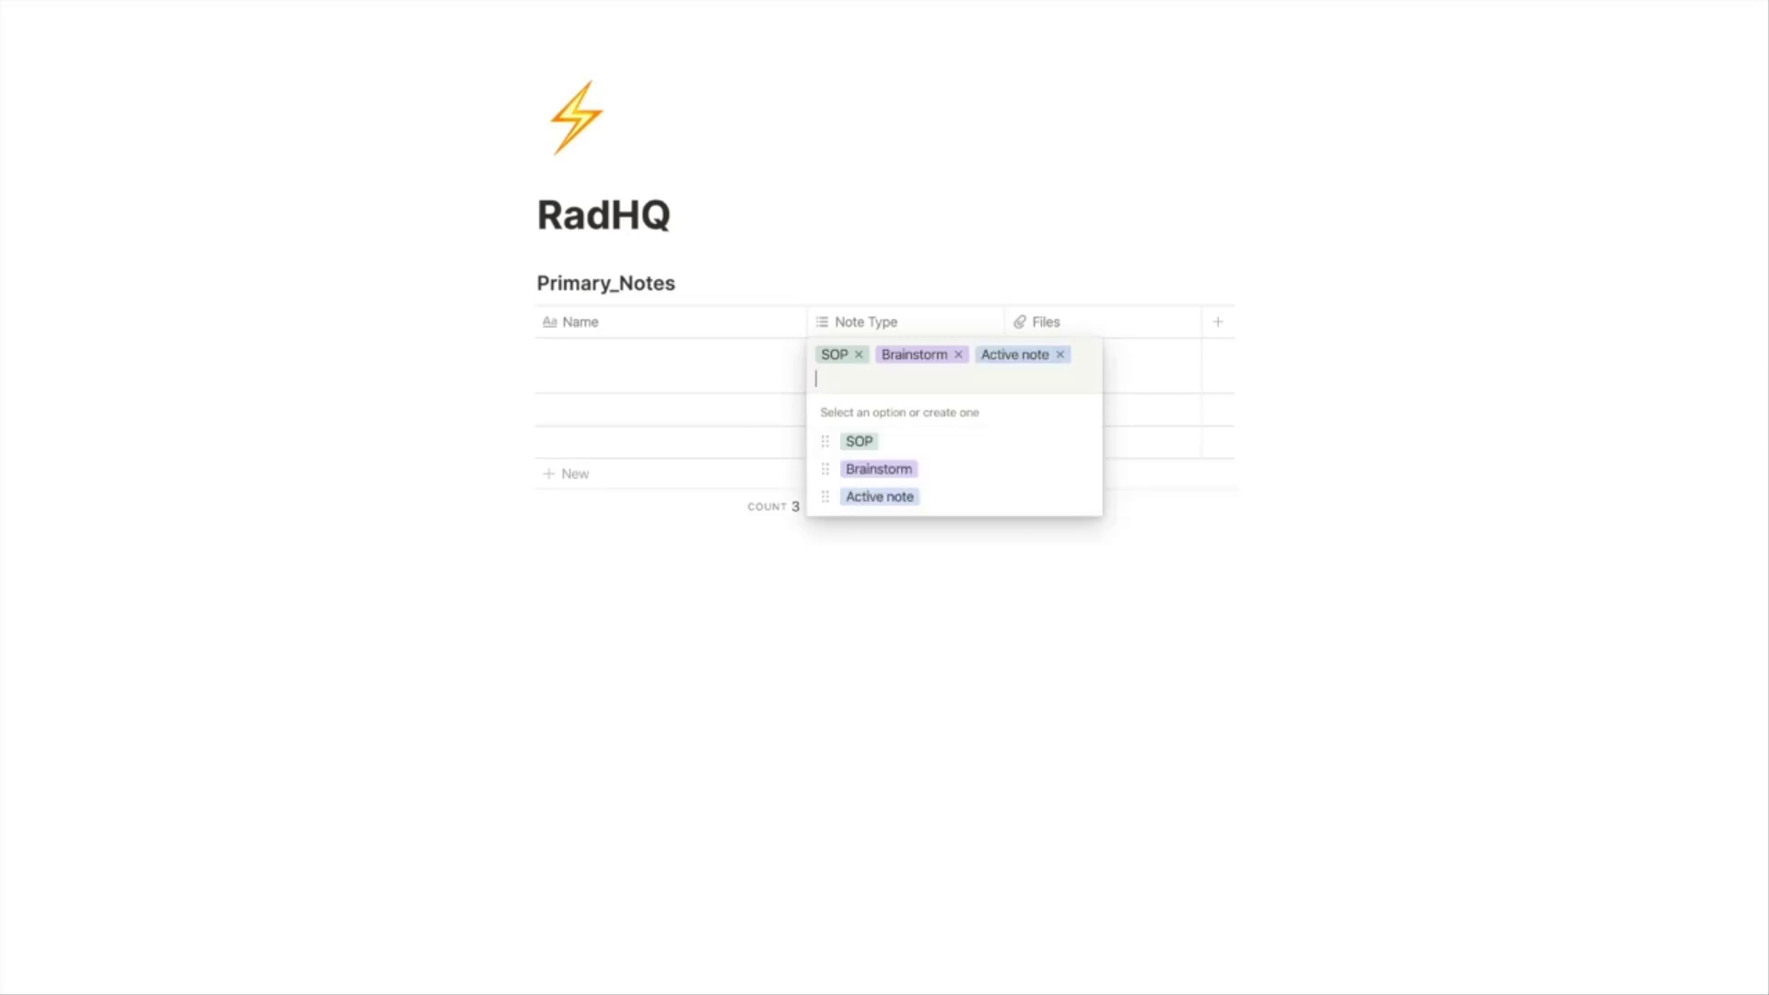
pyautogui.write('Reference')
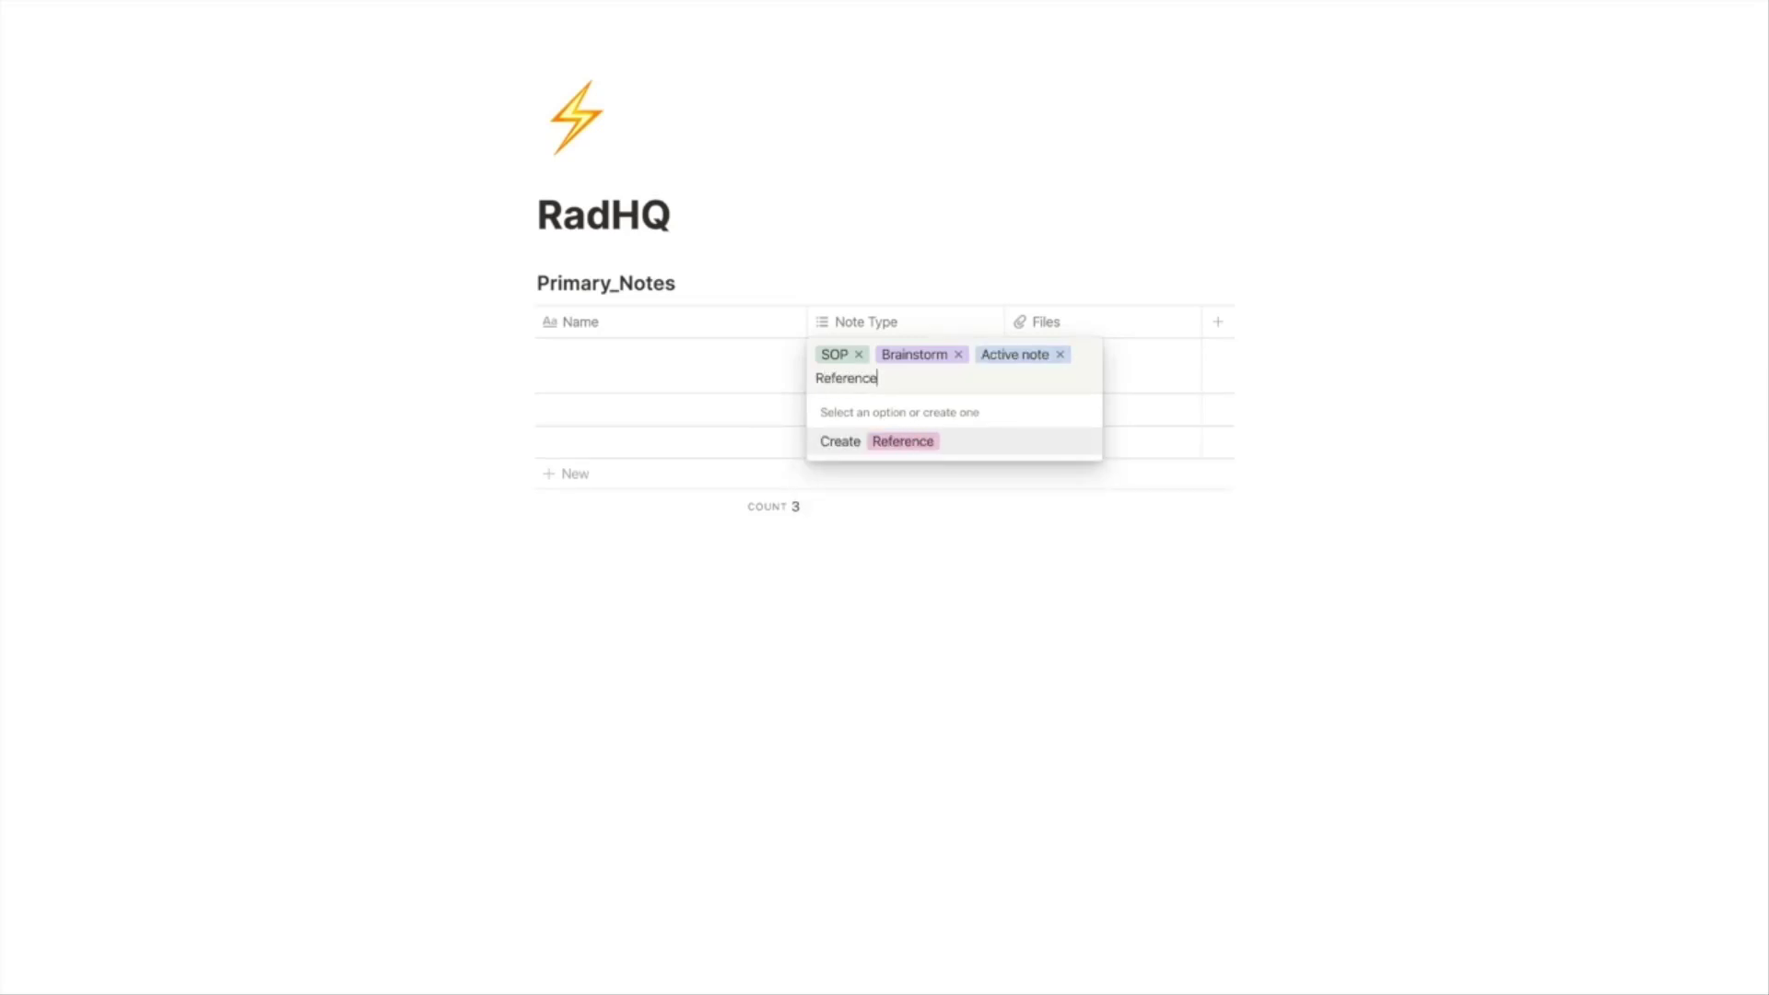
pyautogui.click(878, 441)
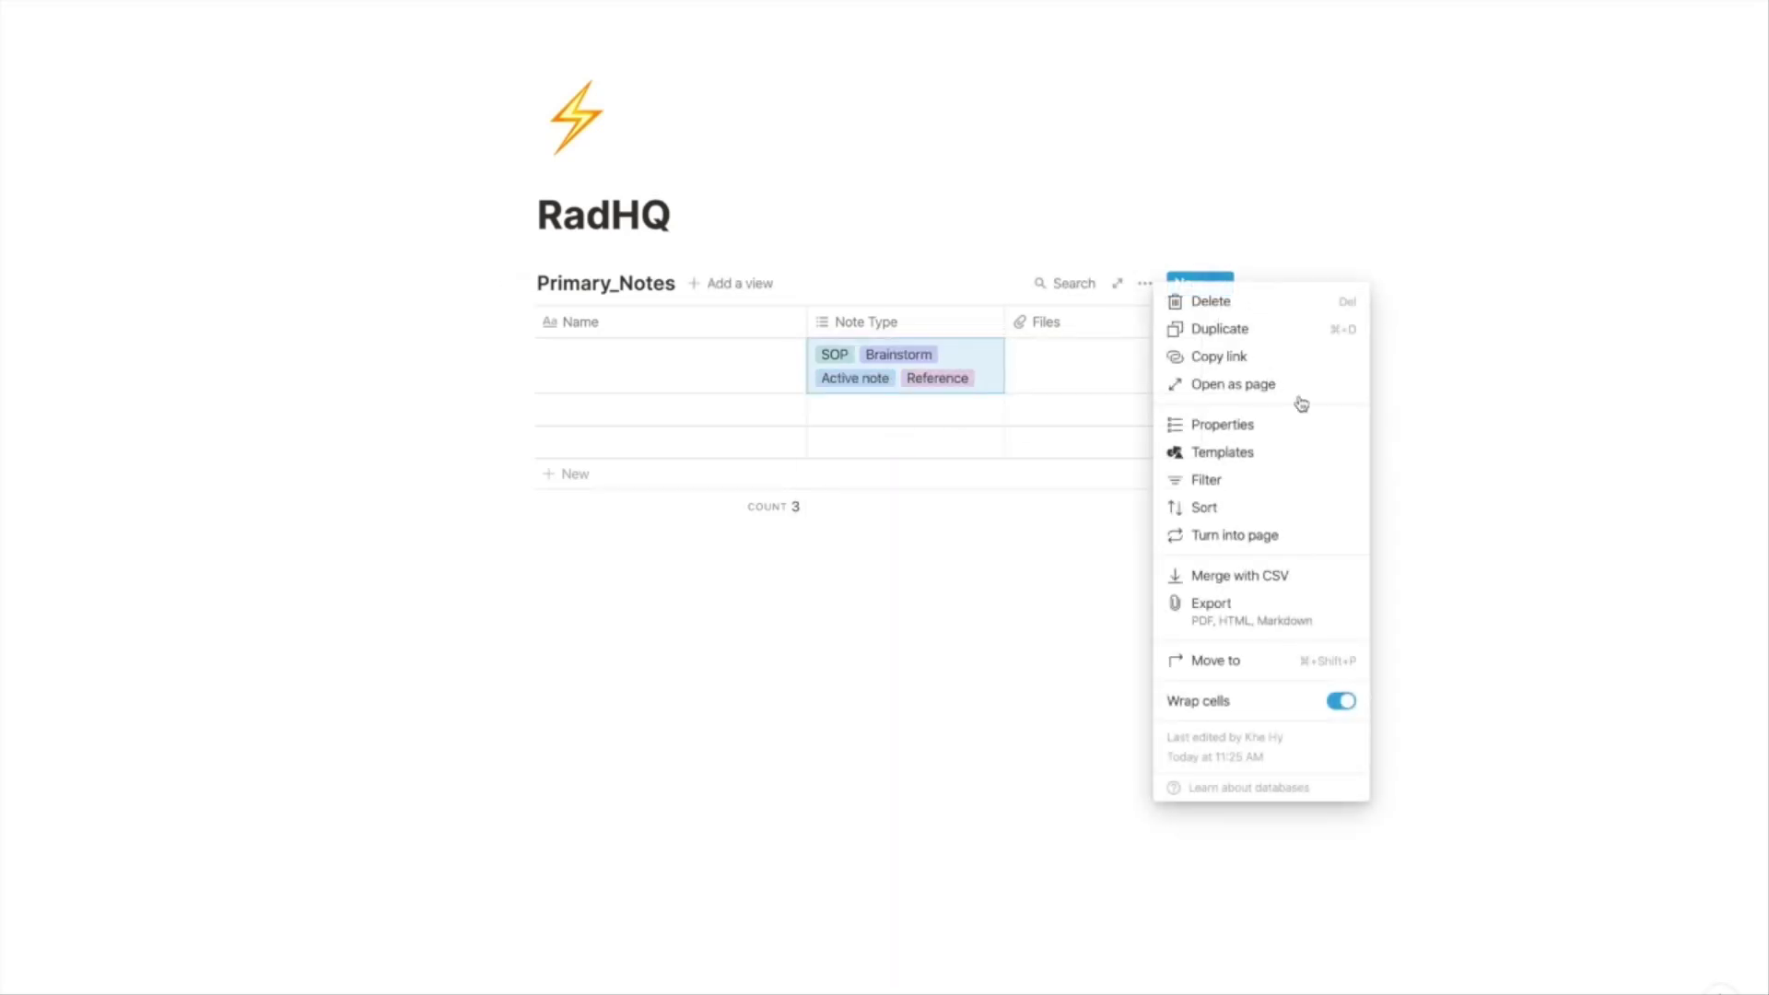
# Step: Turn off Wrap cells, set the RadHQ page to Full width, and remove the Files column
pyautogui.click(1341, 700)
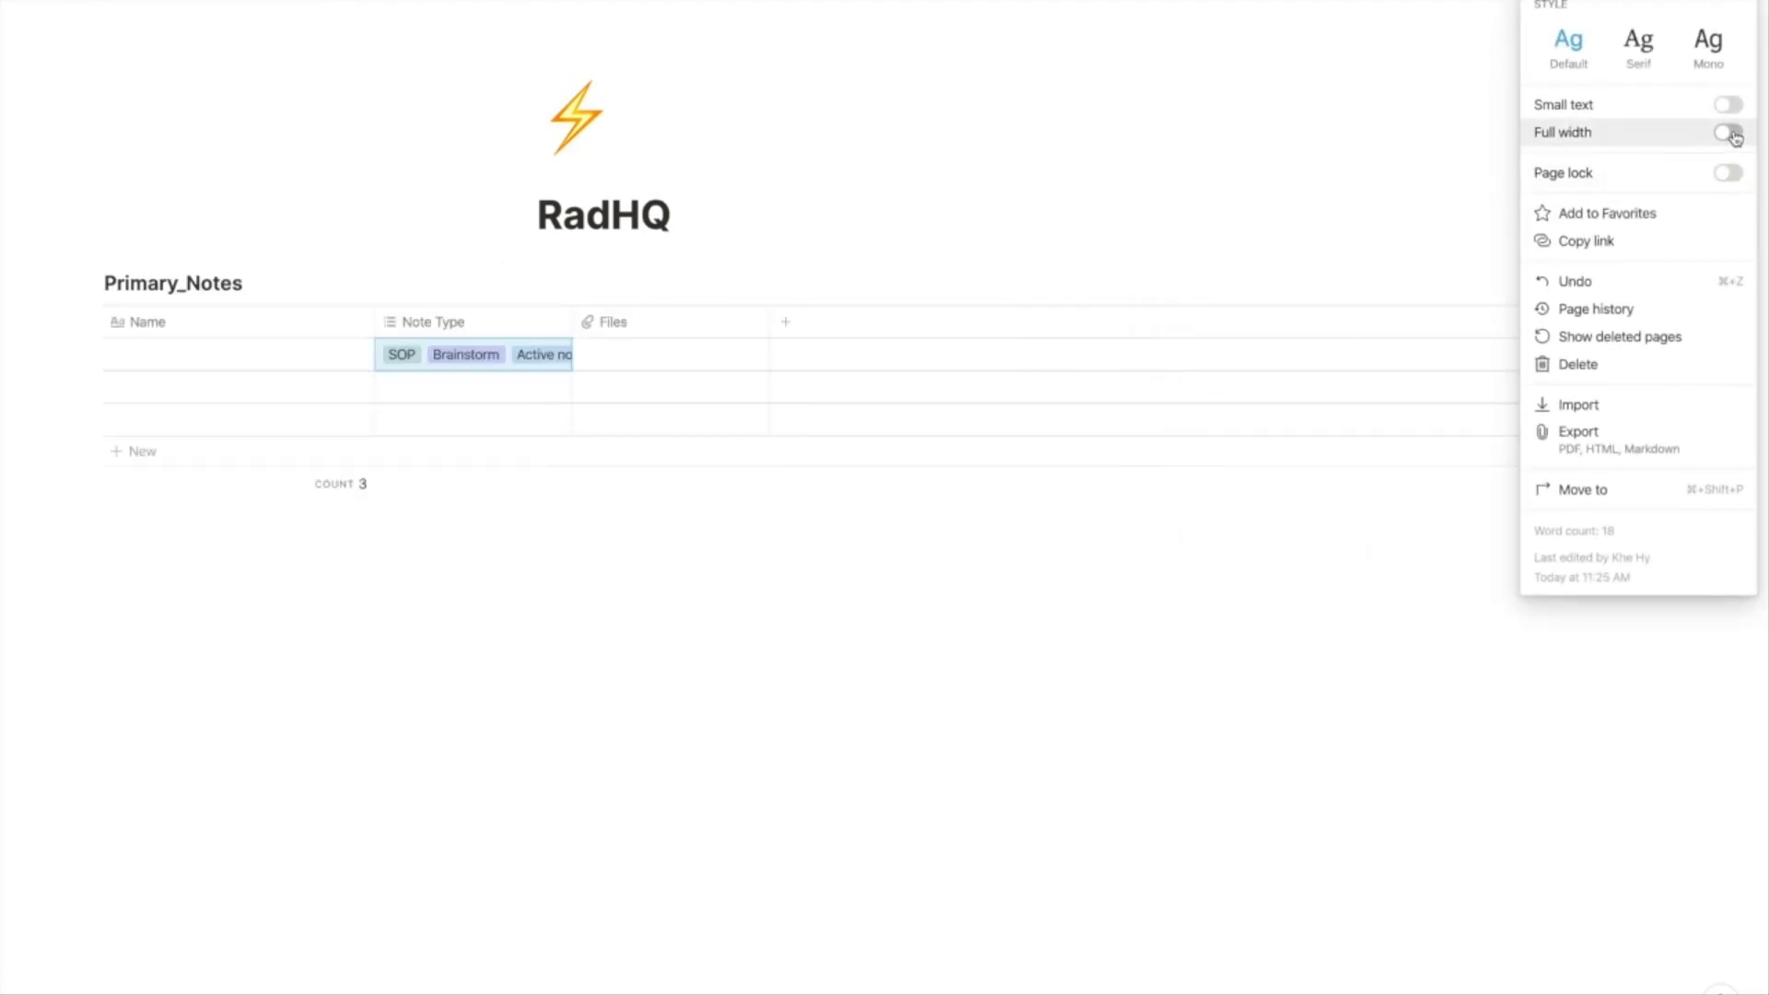
pyautogui.click(1729, 131)
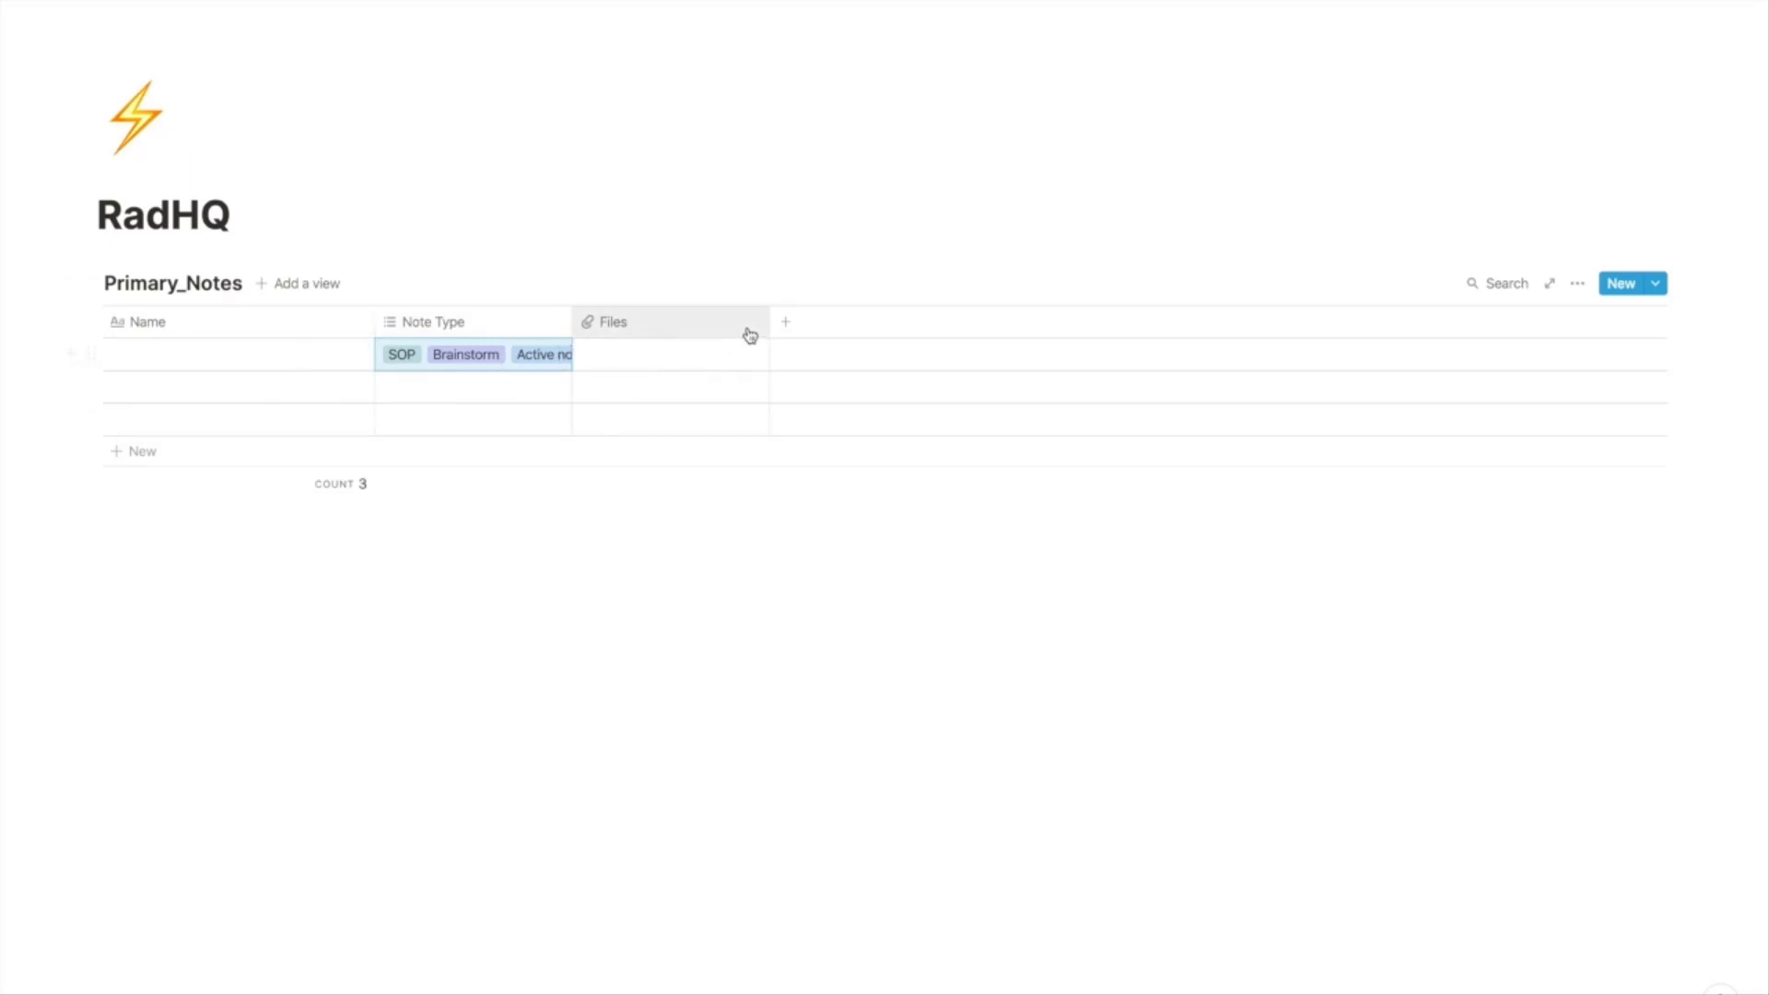
pyautogui.click(615, 322)
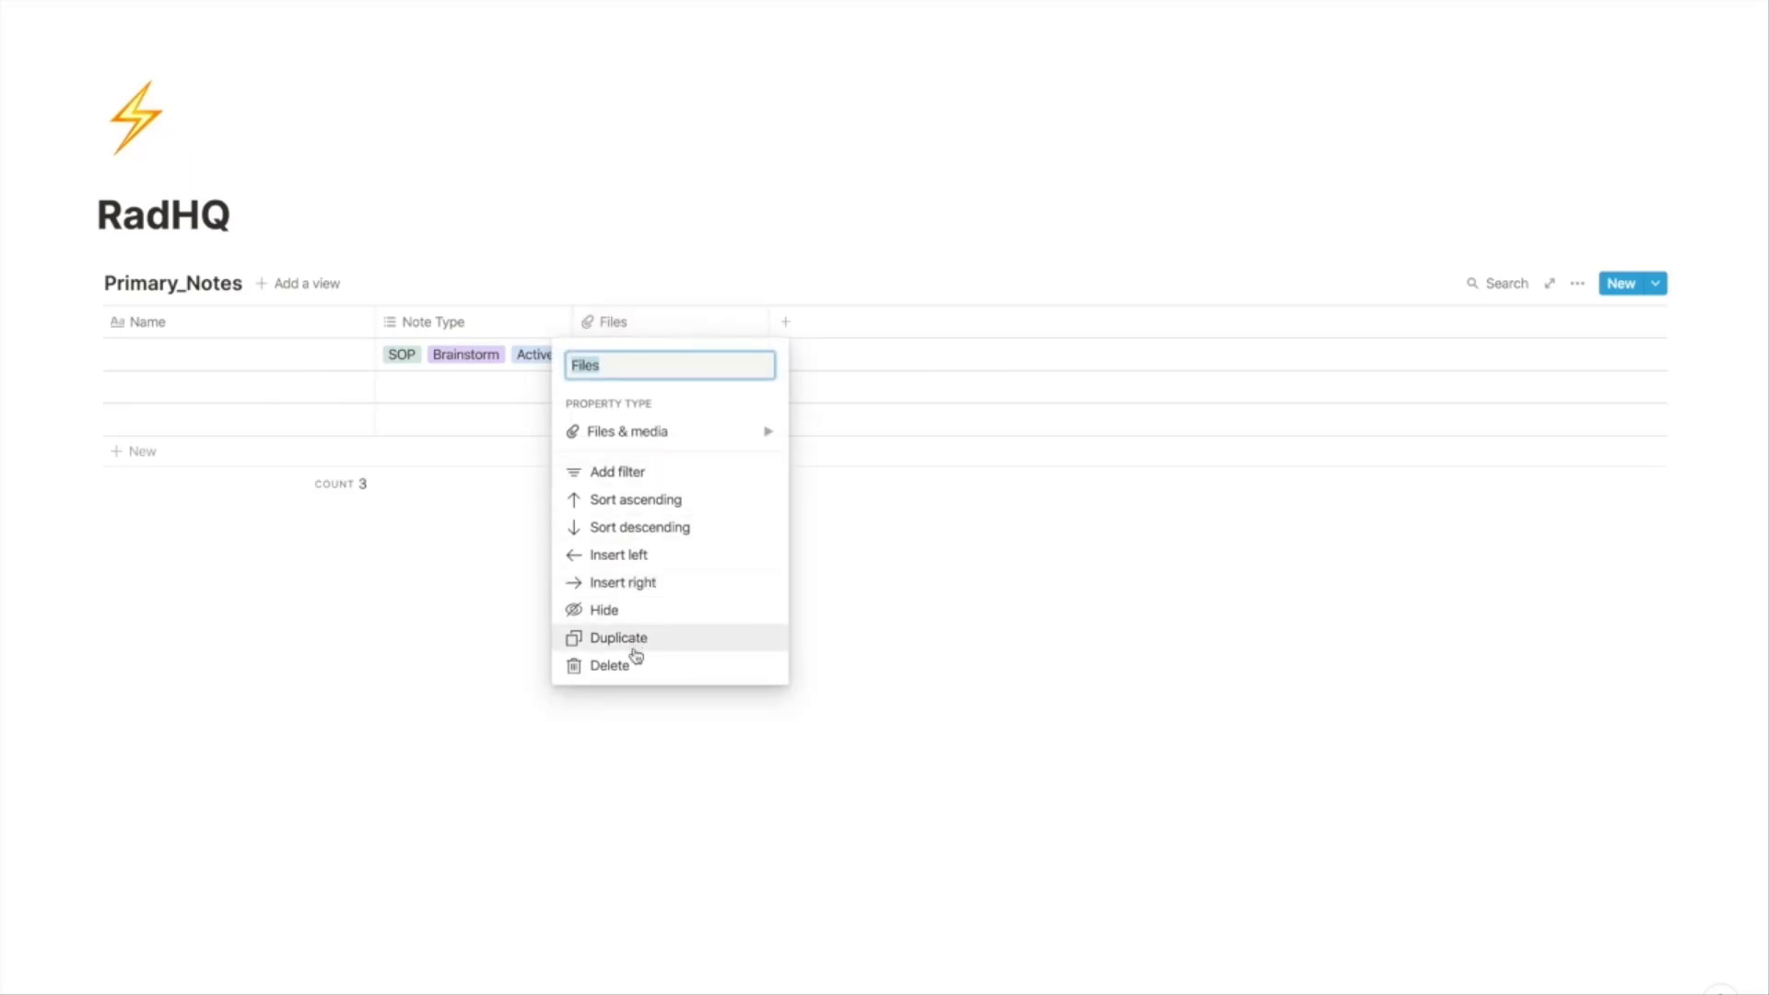
pyautogui.click(609, 664)
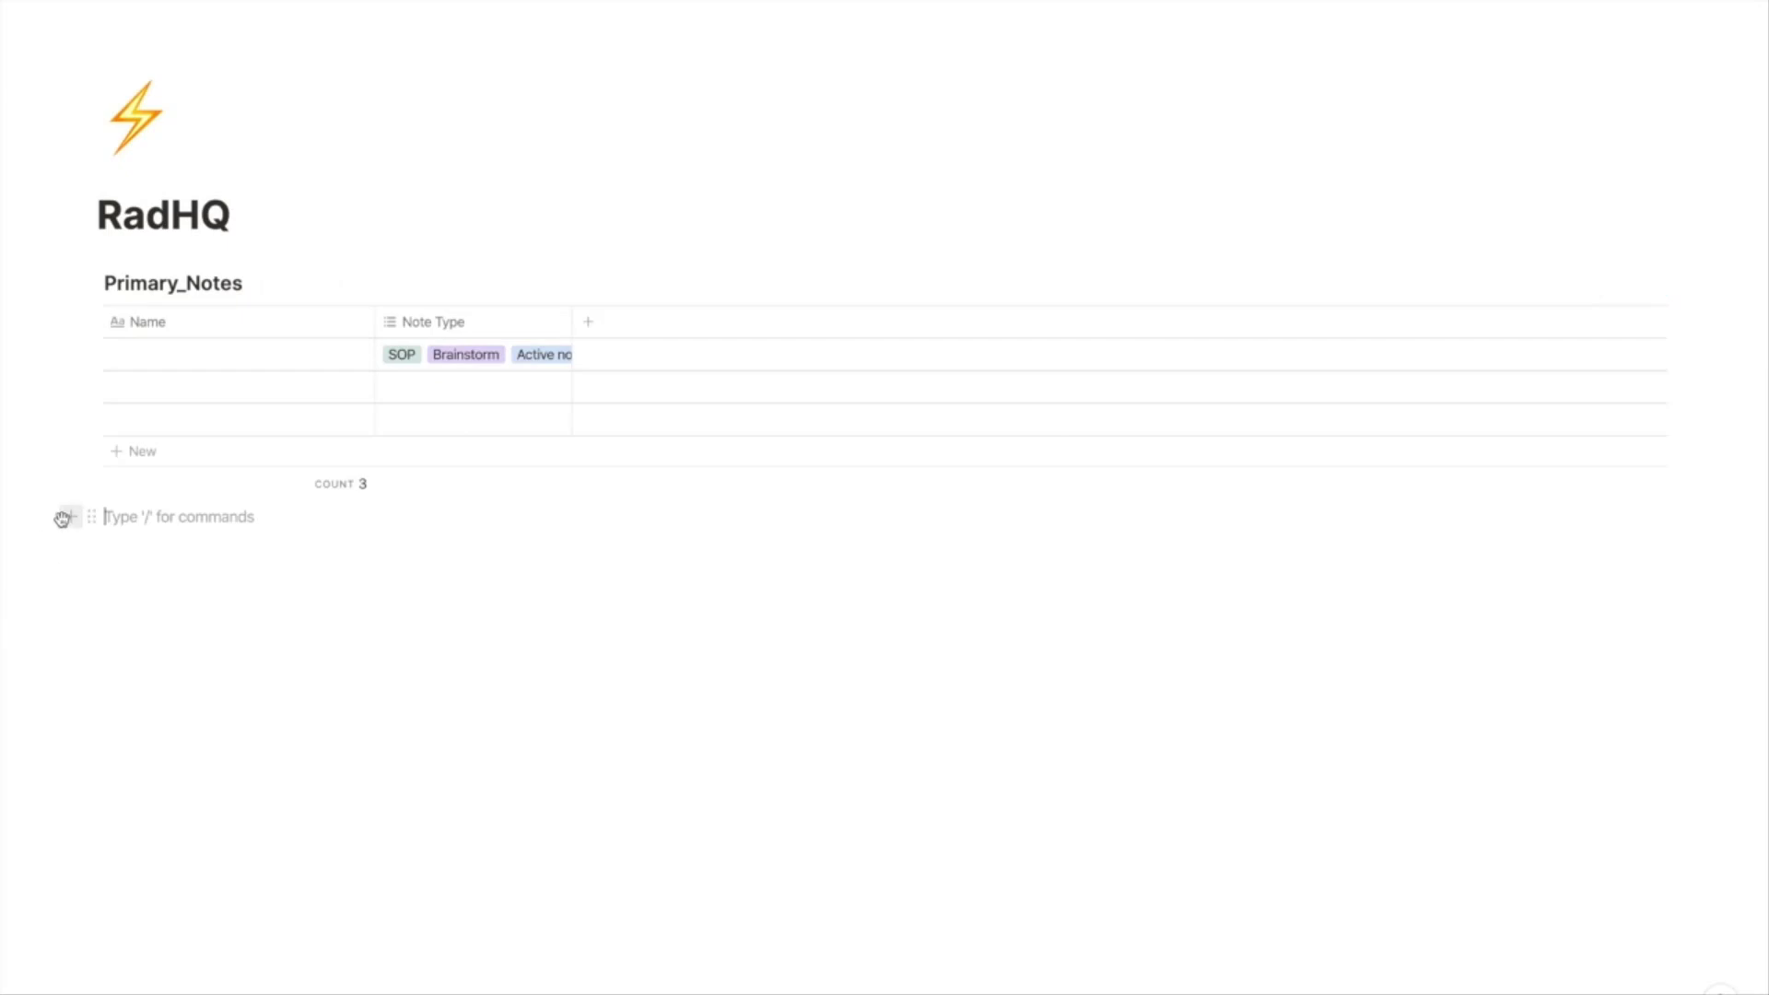
pyautogui.moveTo(67, 517)
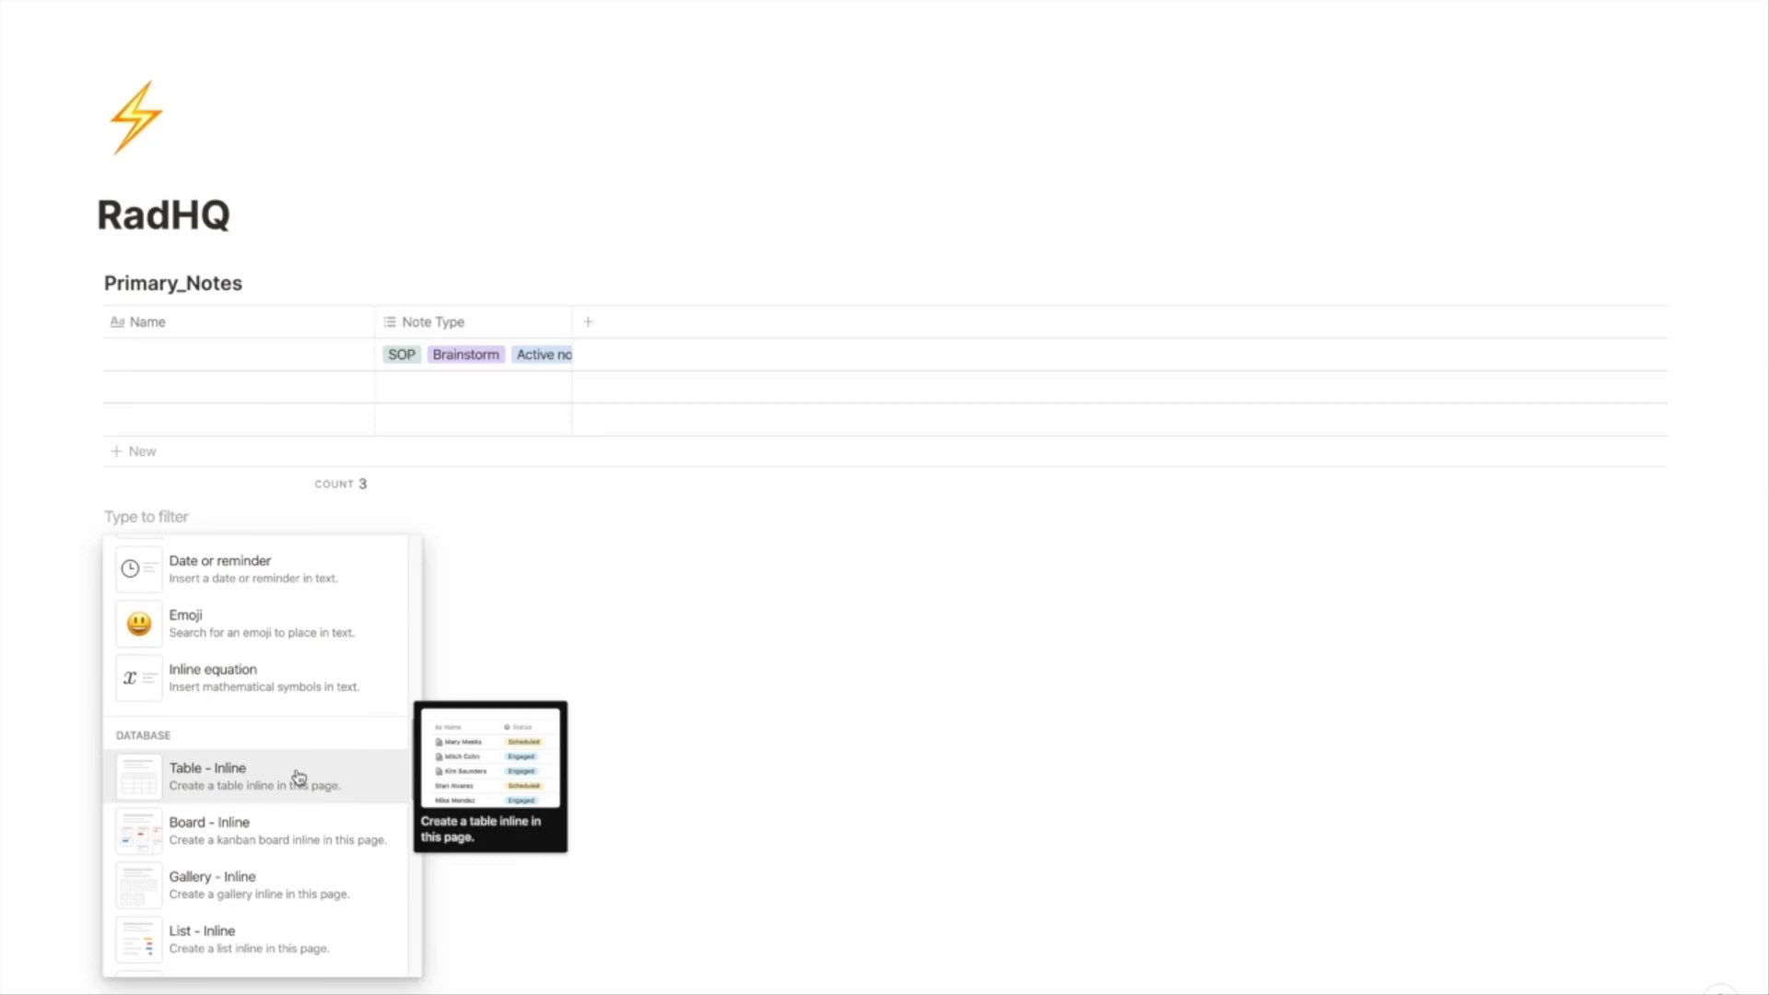
# Step: Insert an inline table named Primary_Tasks and rename its Name column to Task
pyautogui.click(206, 775)
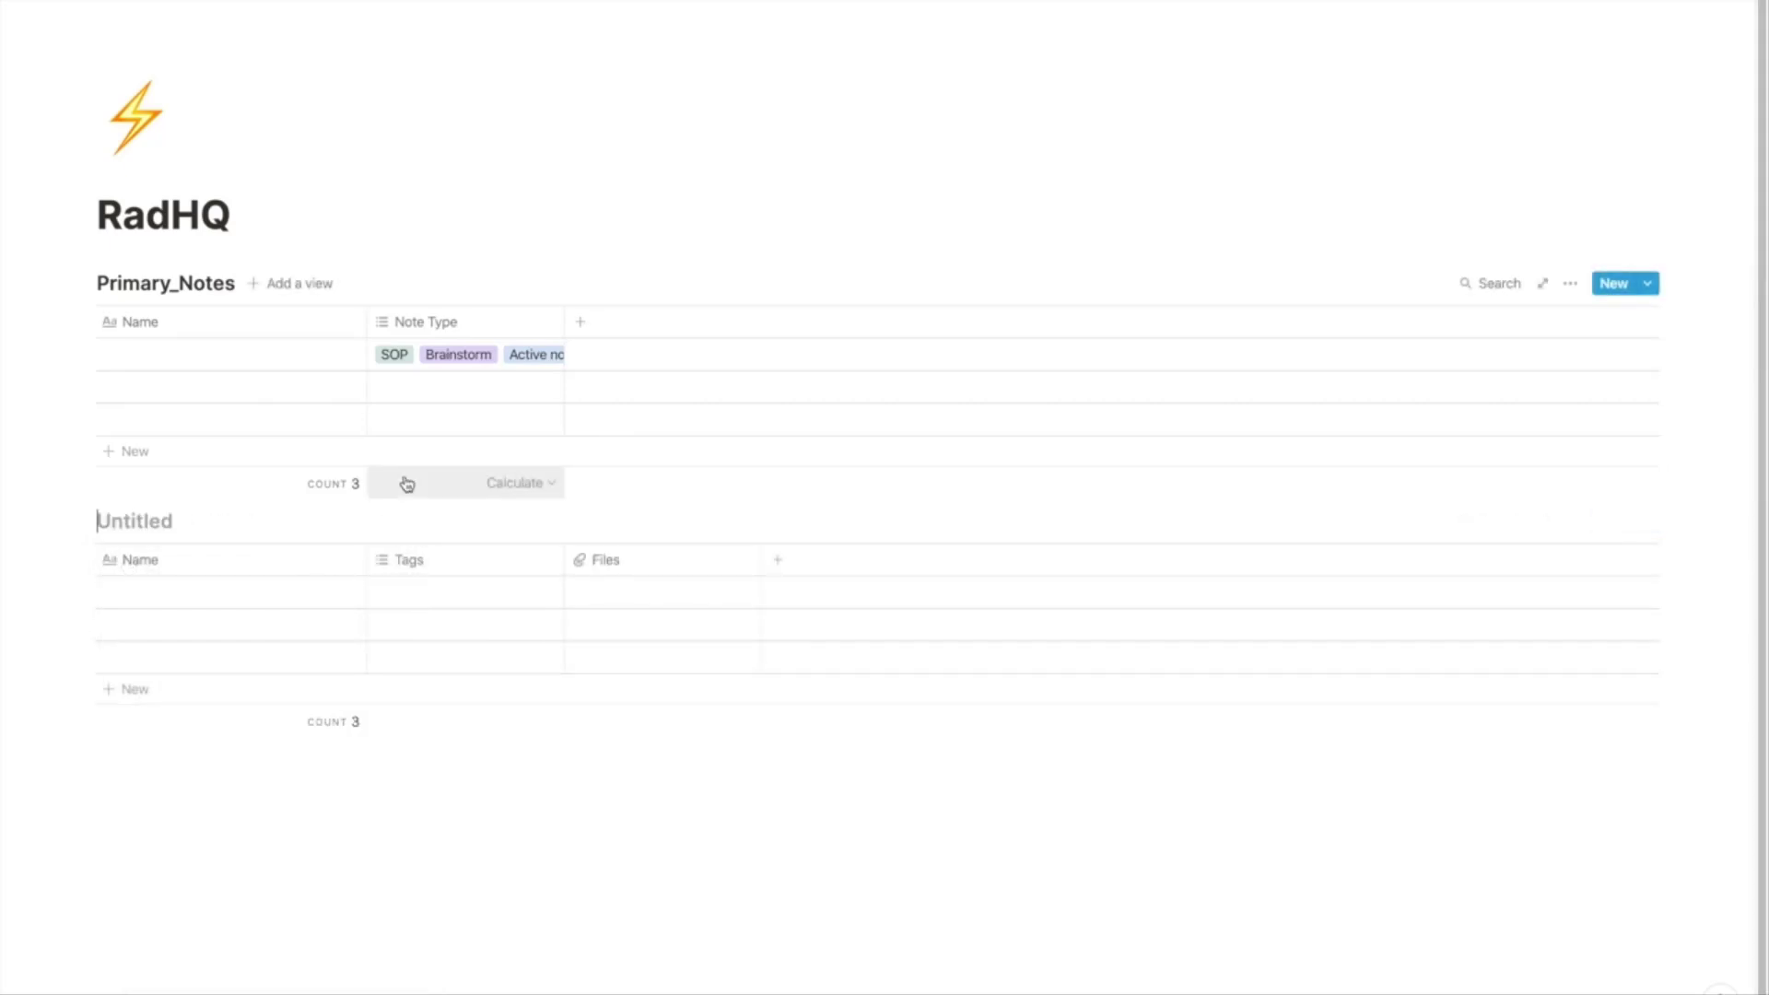
pyautogui.write('Primary')
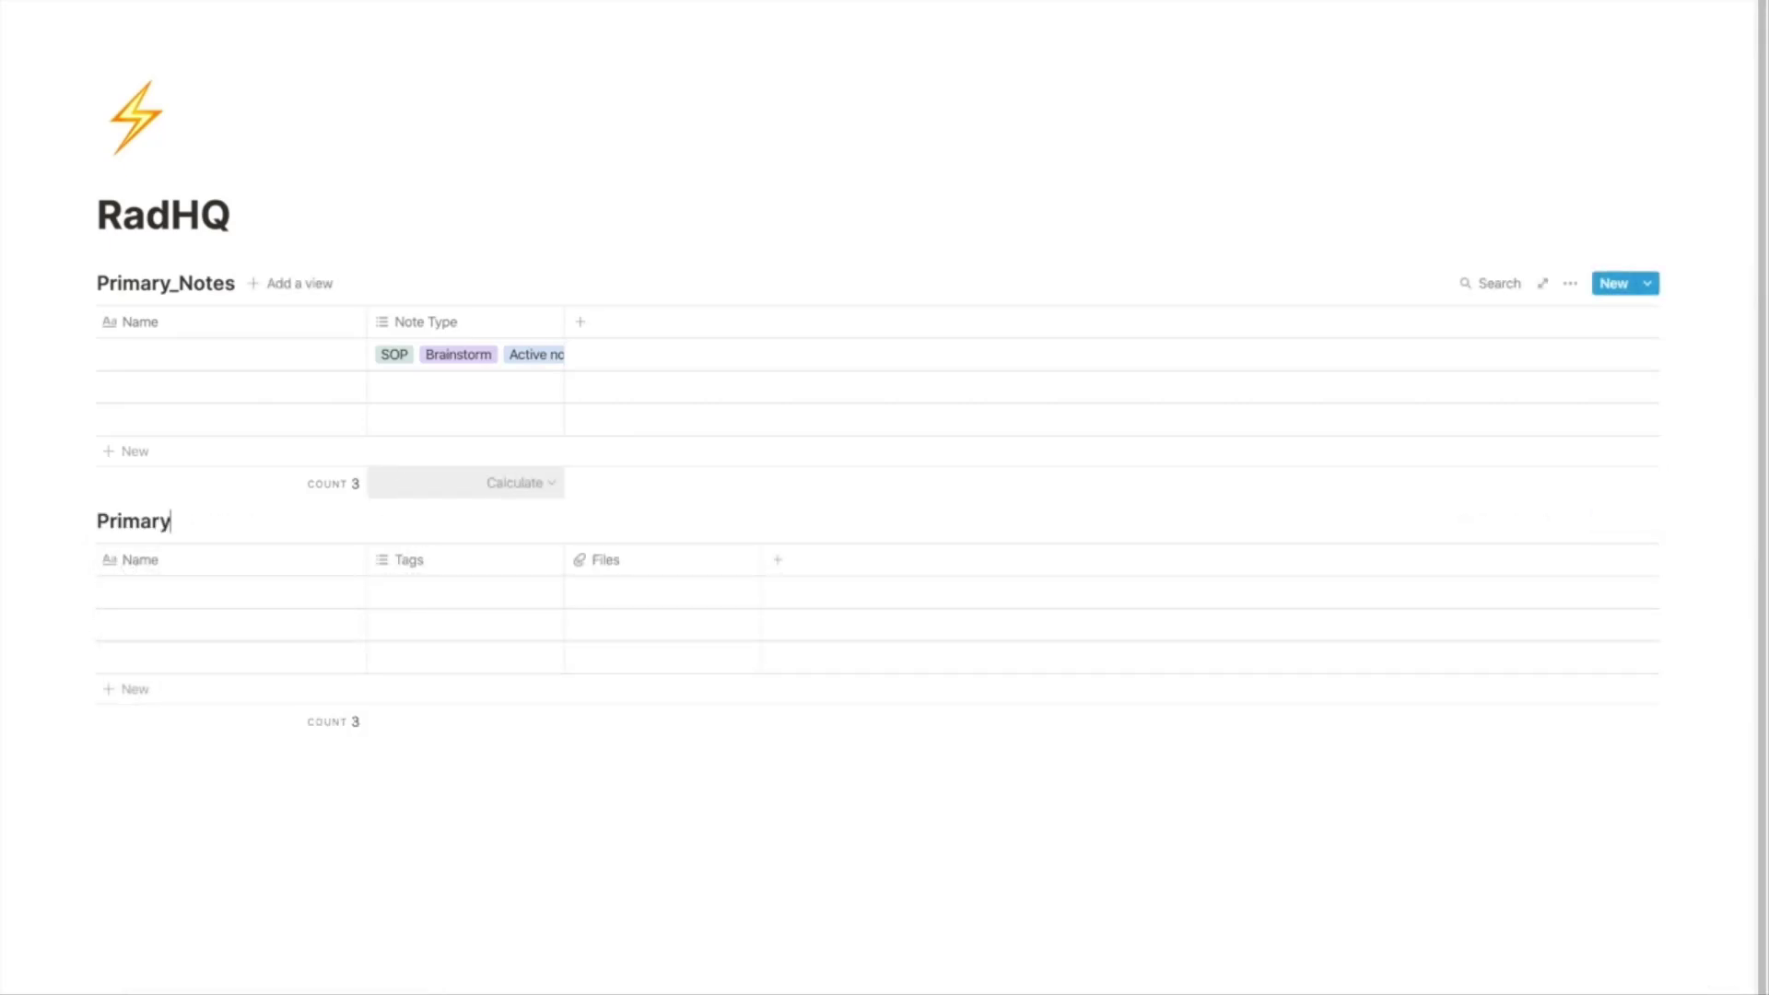
pyautogui.write('_Task')
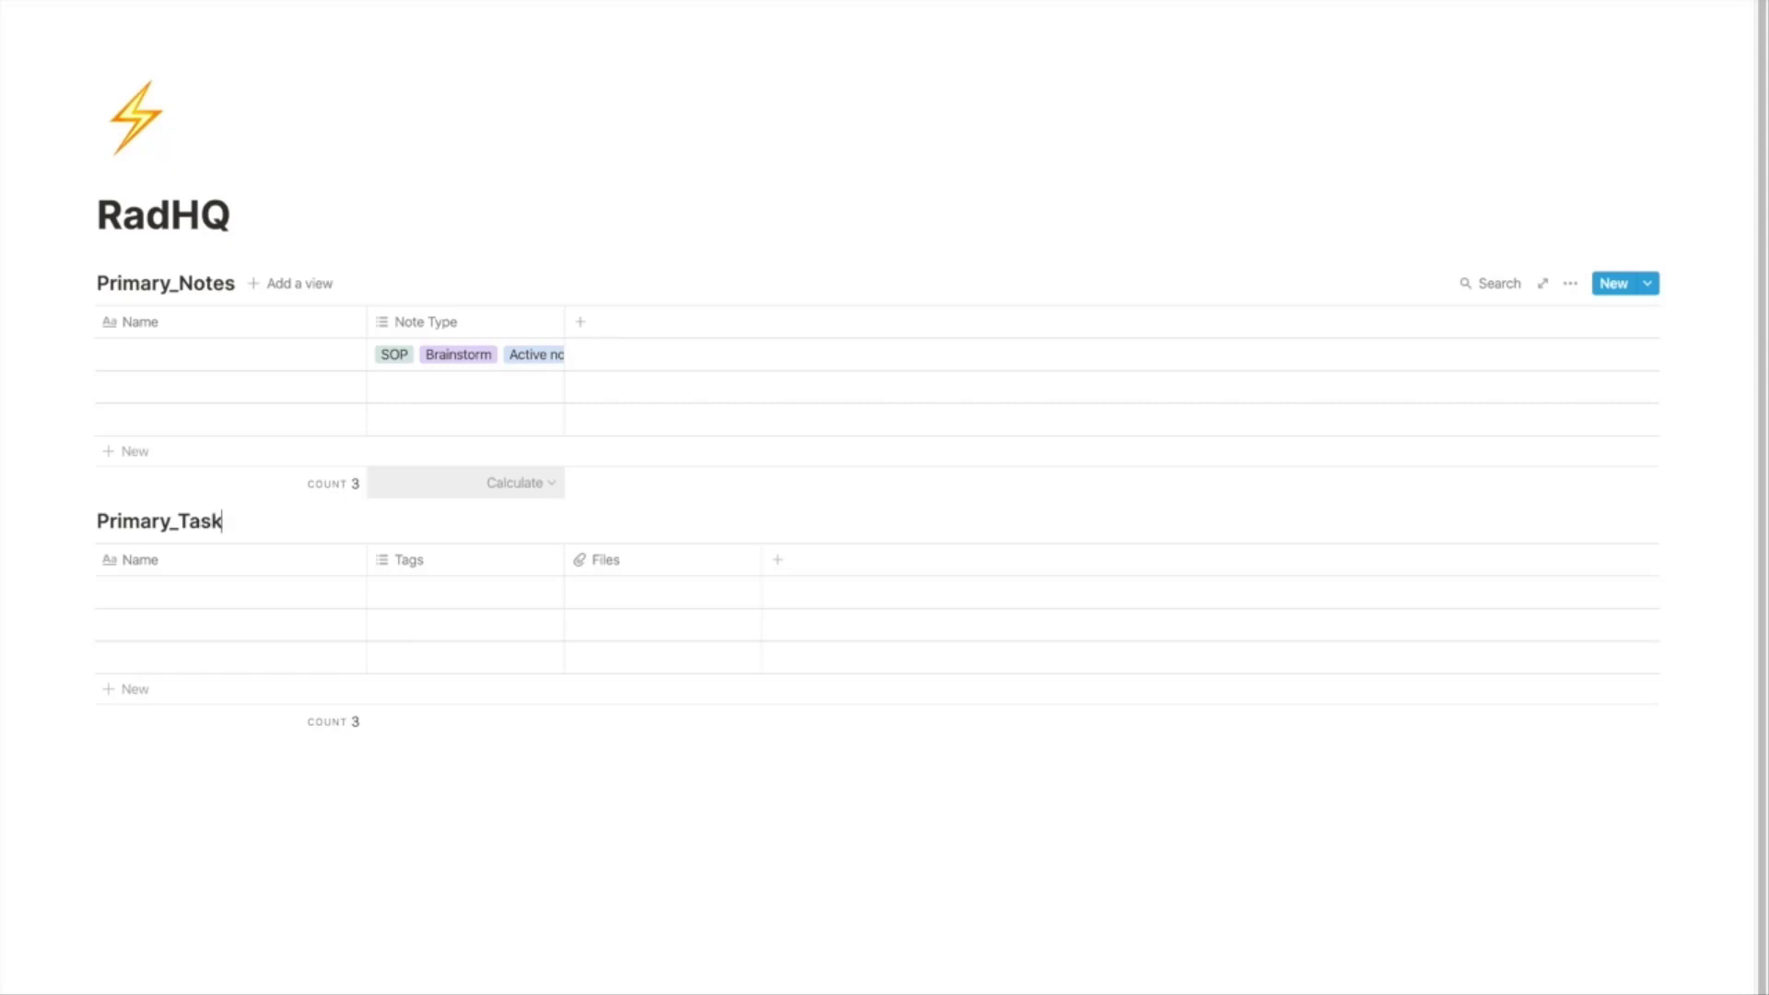
pyautogui.click(140, 559)
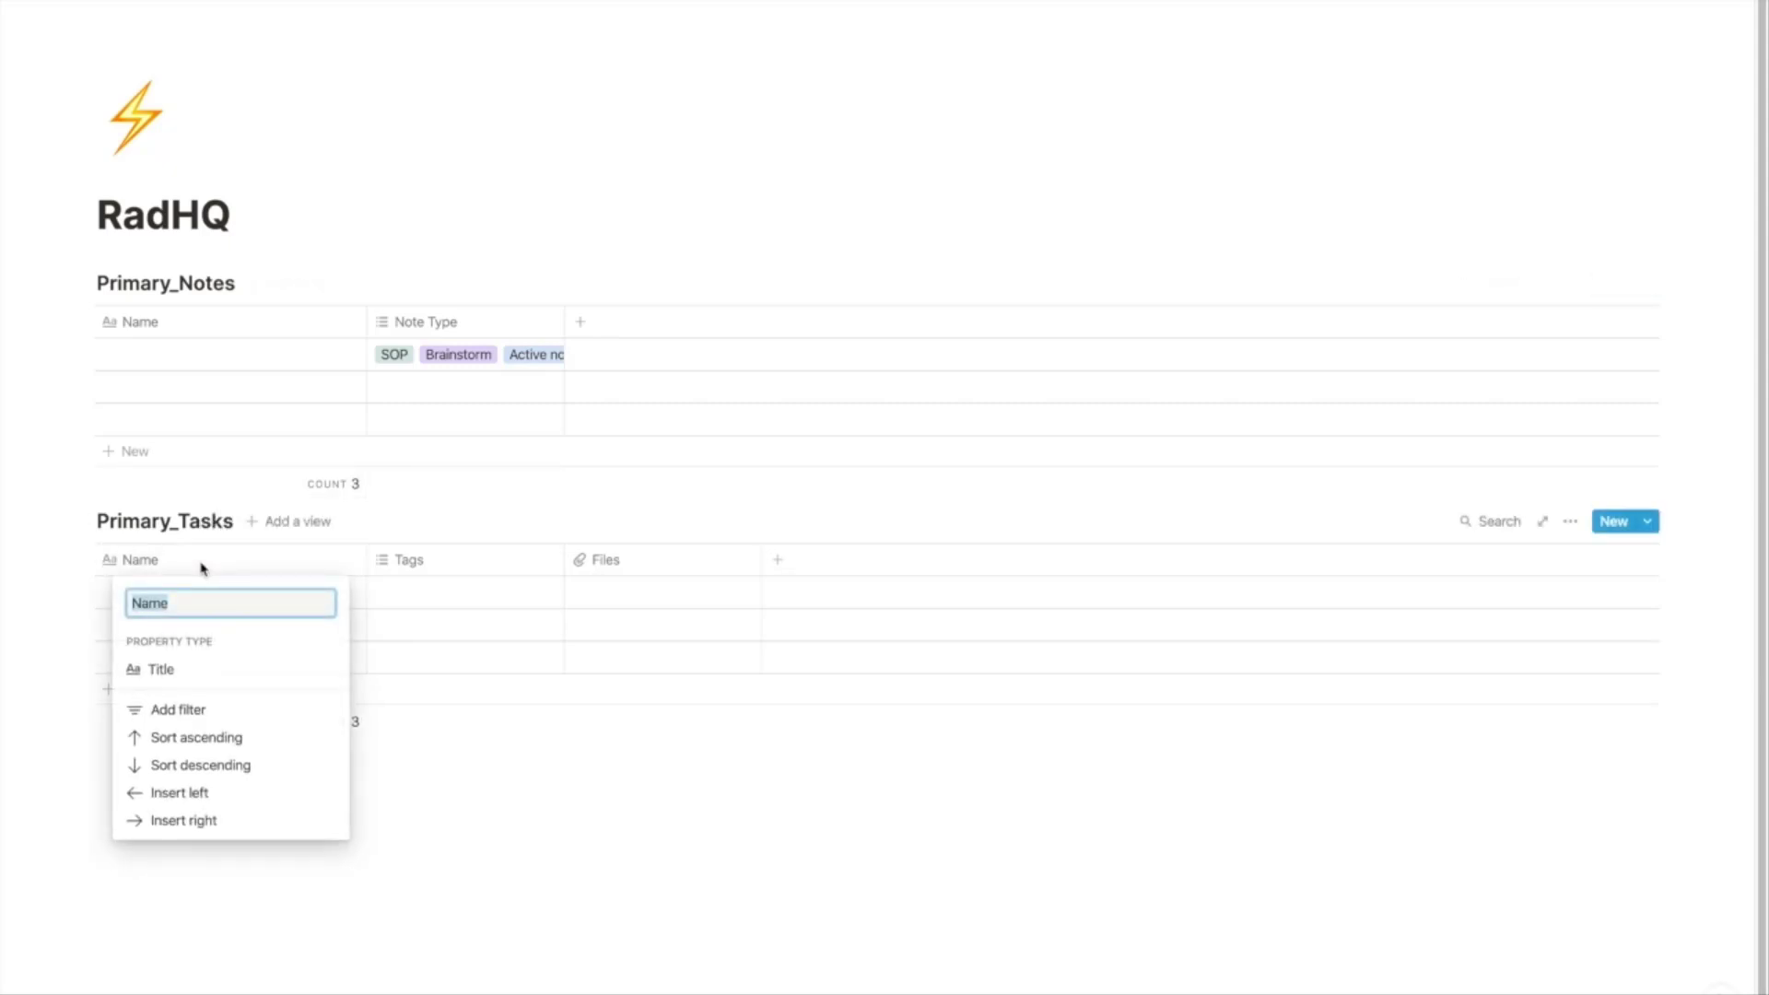
pyautogui.write('Task')
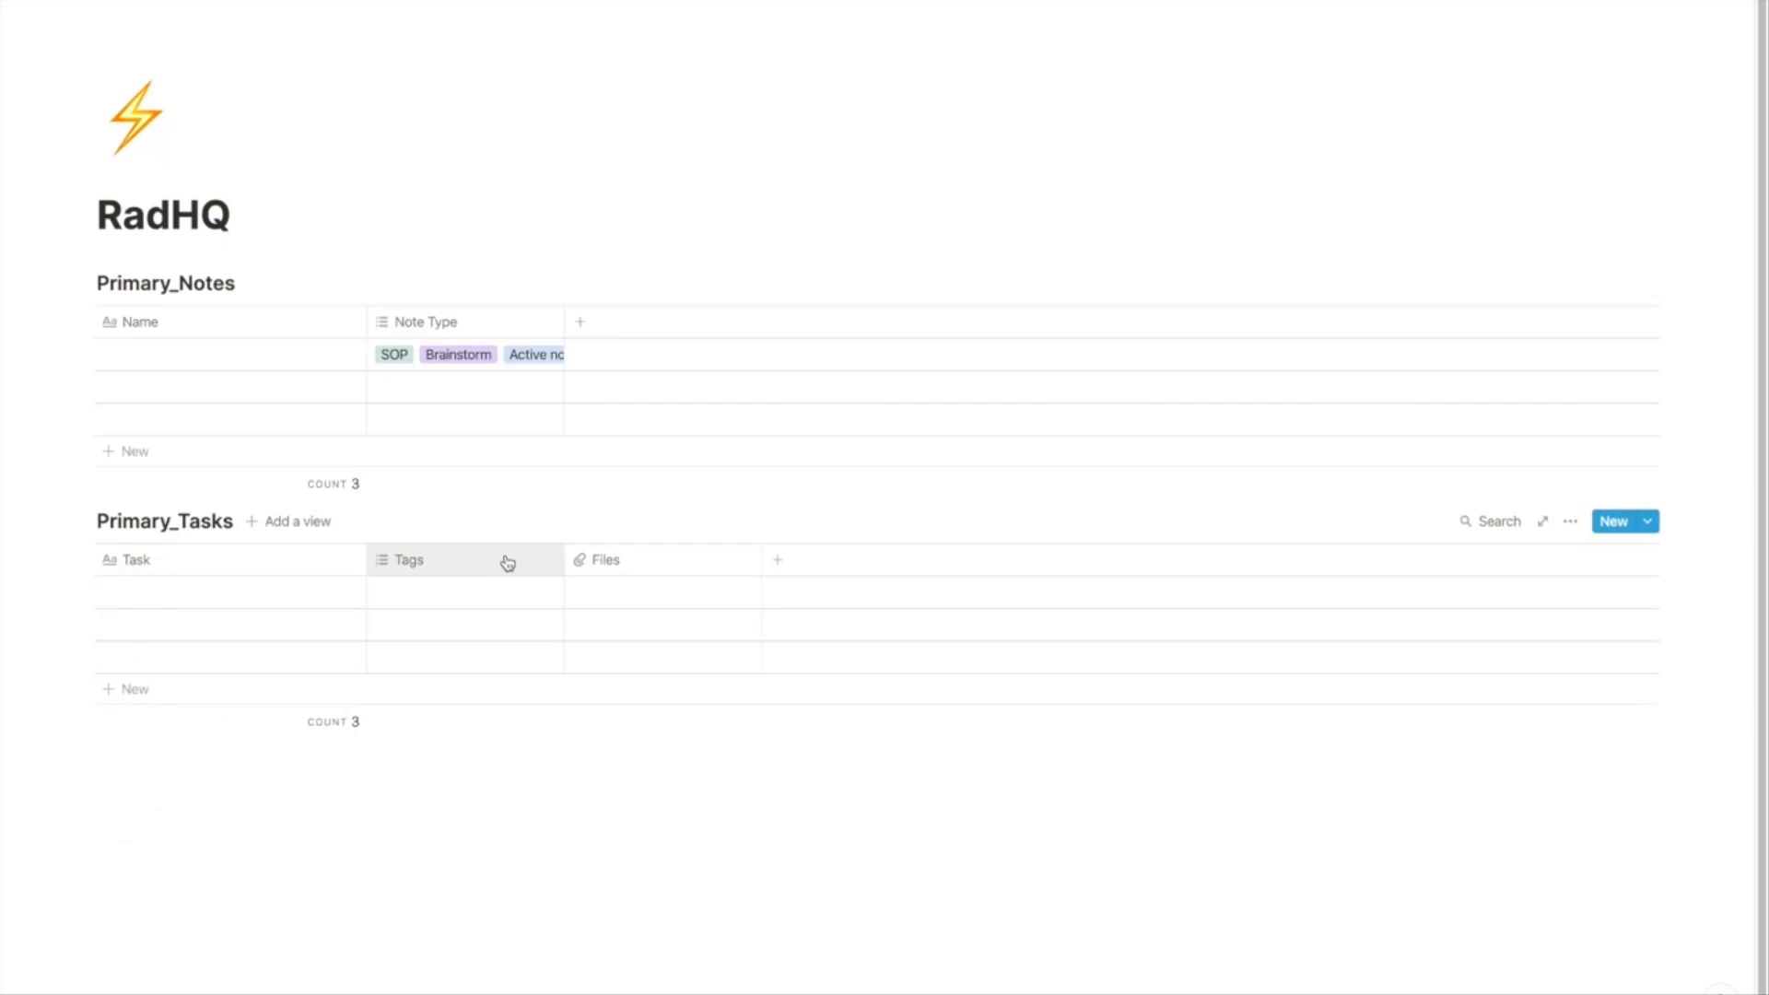
# Step: Make the remaining columns Done (Checkbox), Due Date (Date) and Assigned to
pyautogui.click(404, 559)
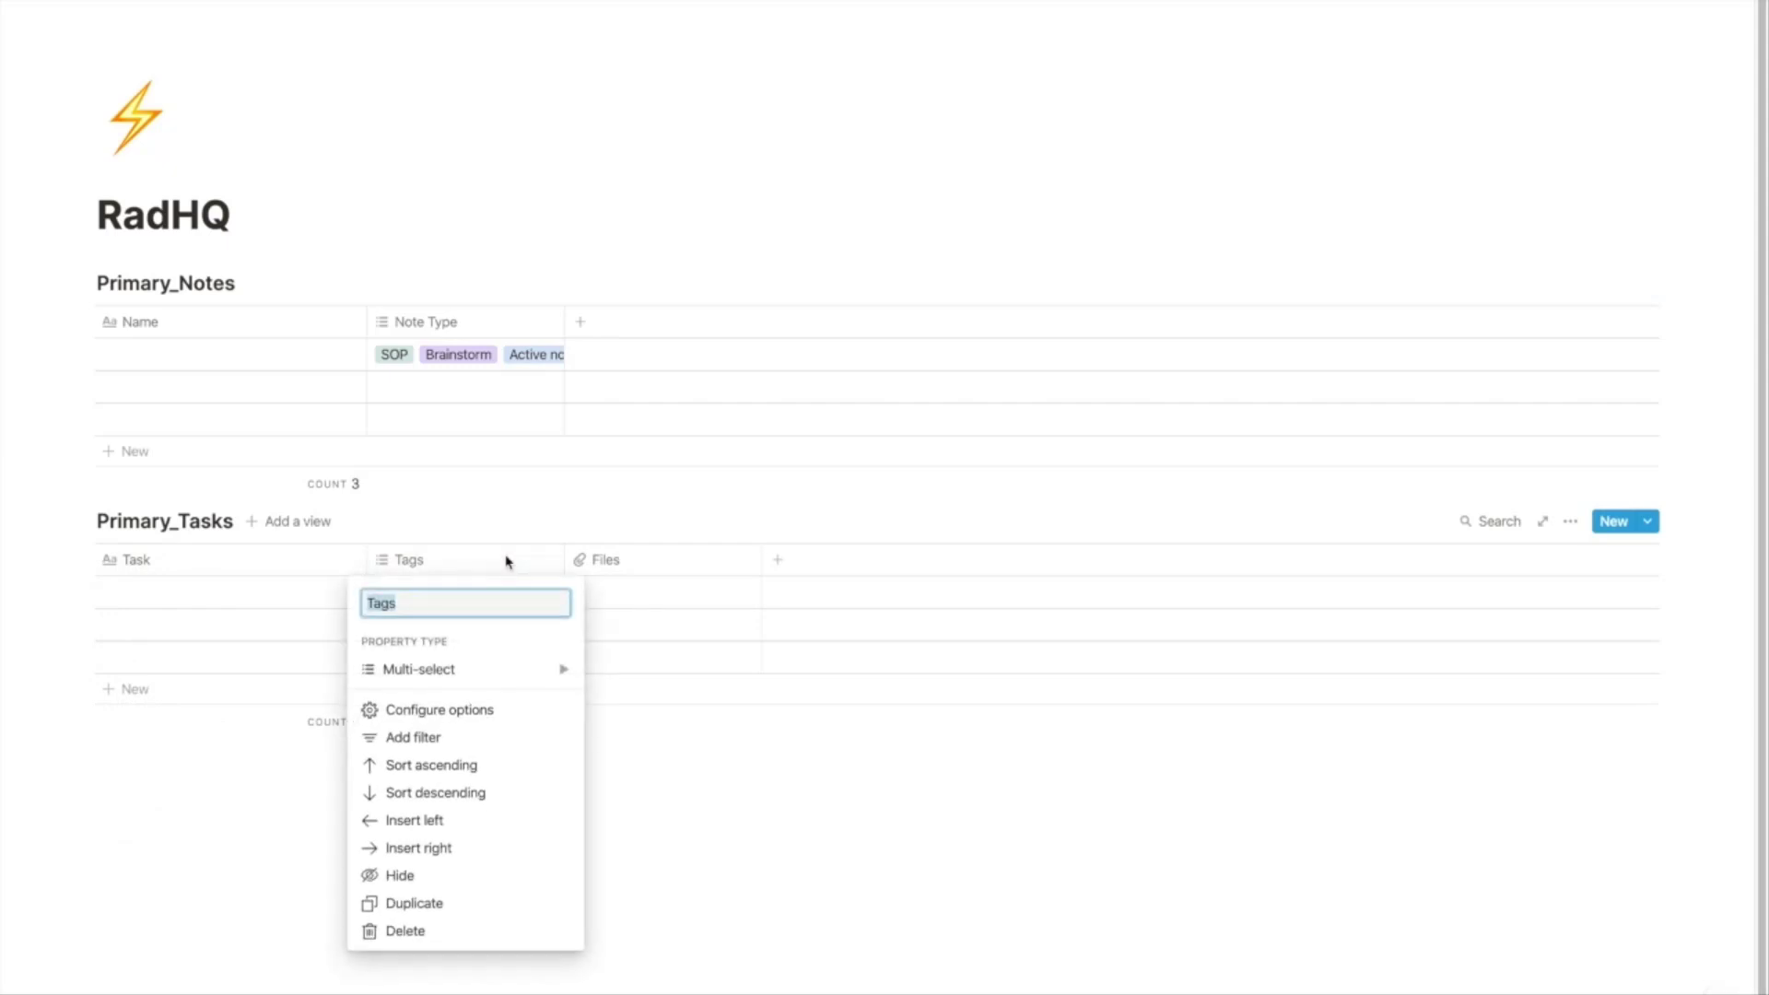
pyautogui.write('Done')
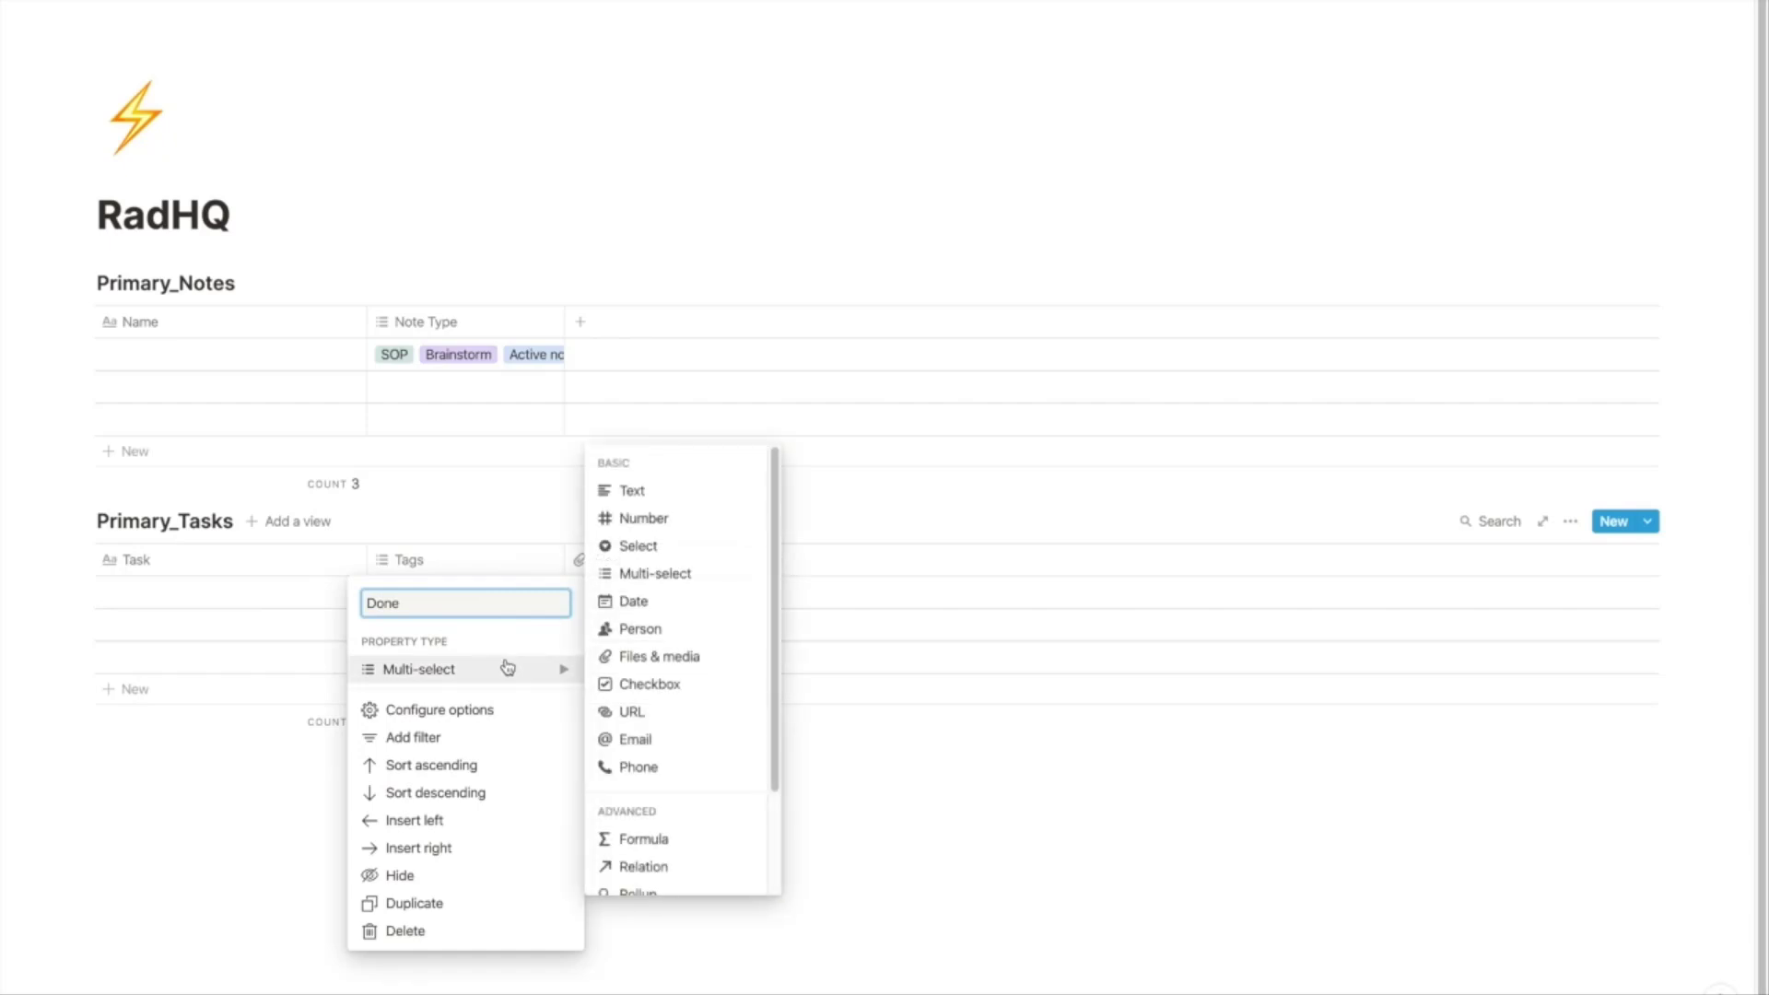
pyautogui.click(649, 684)
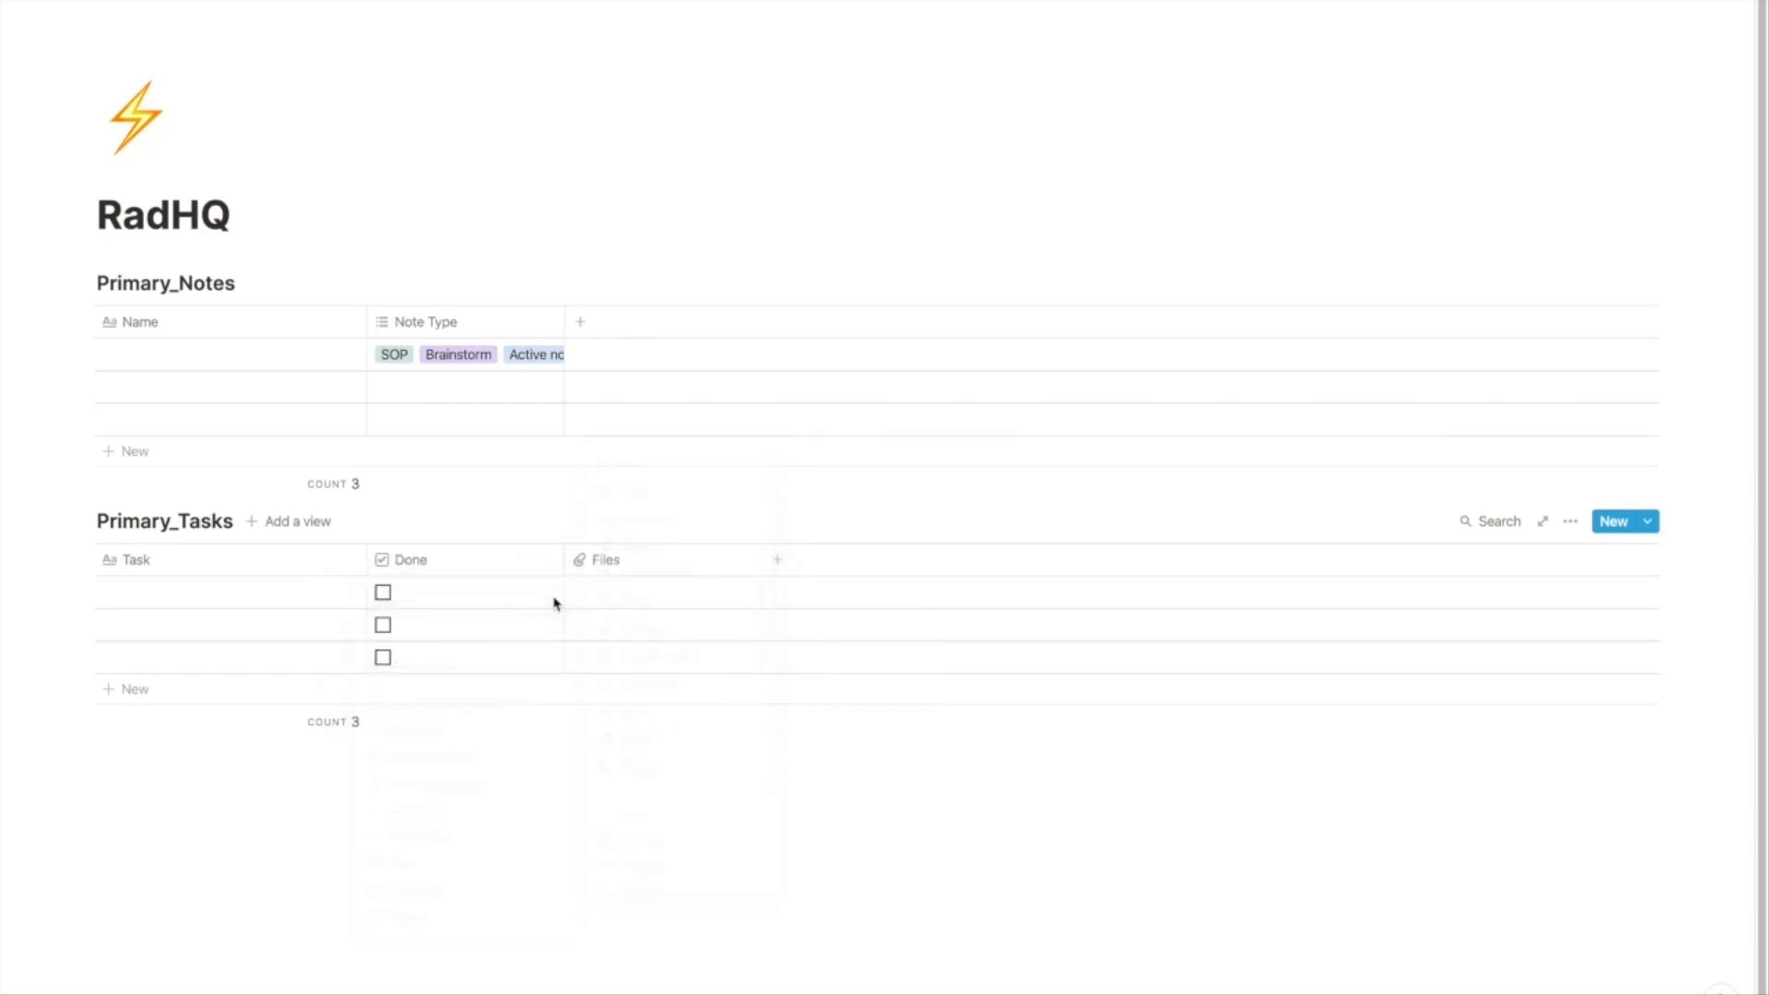
pyautogui.click(507, 559)
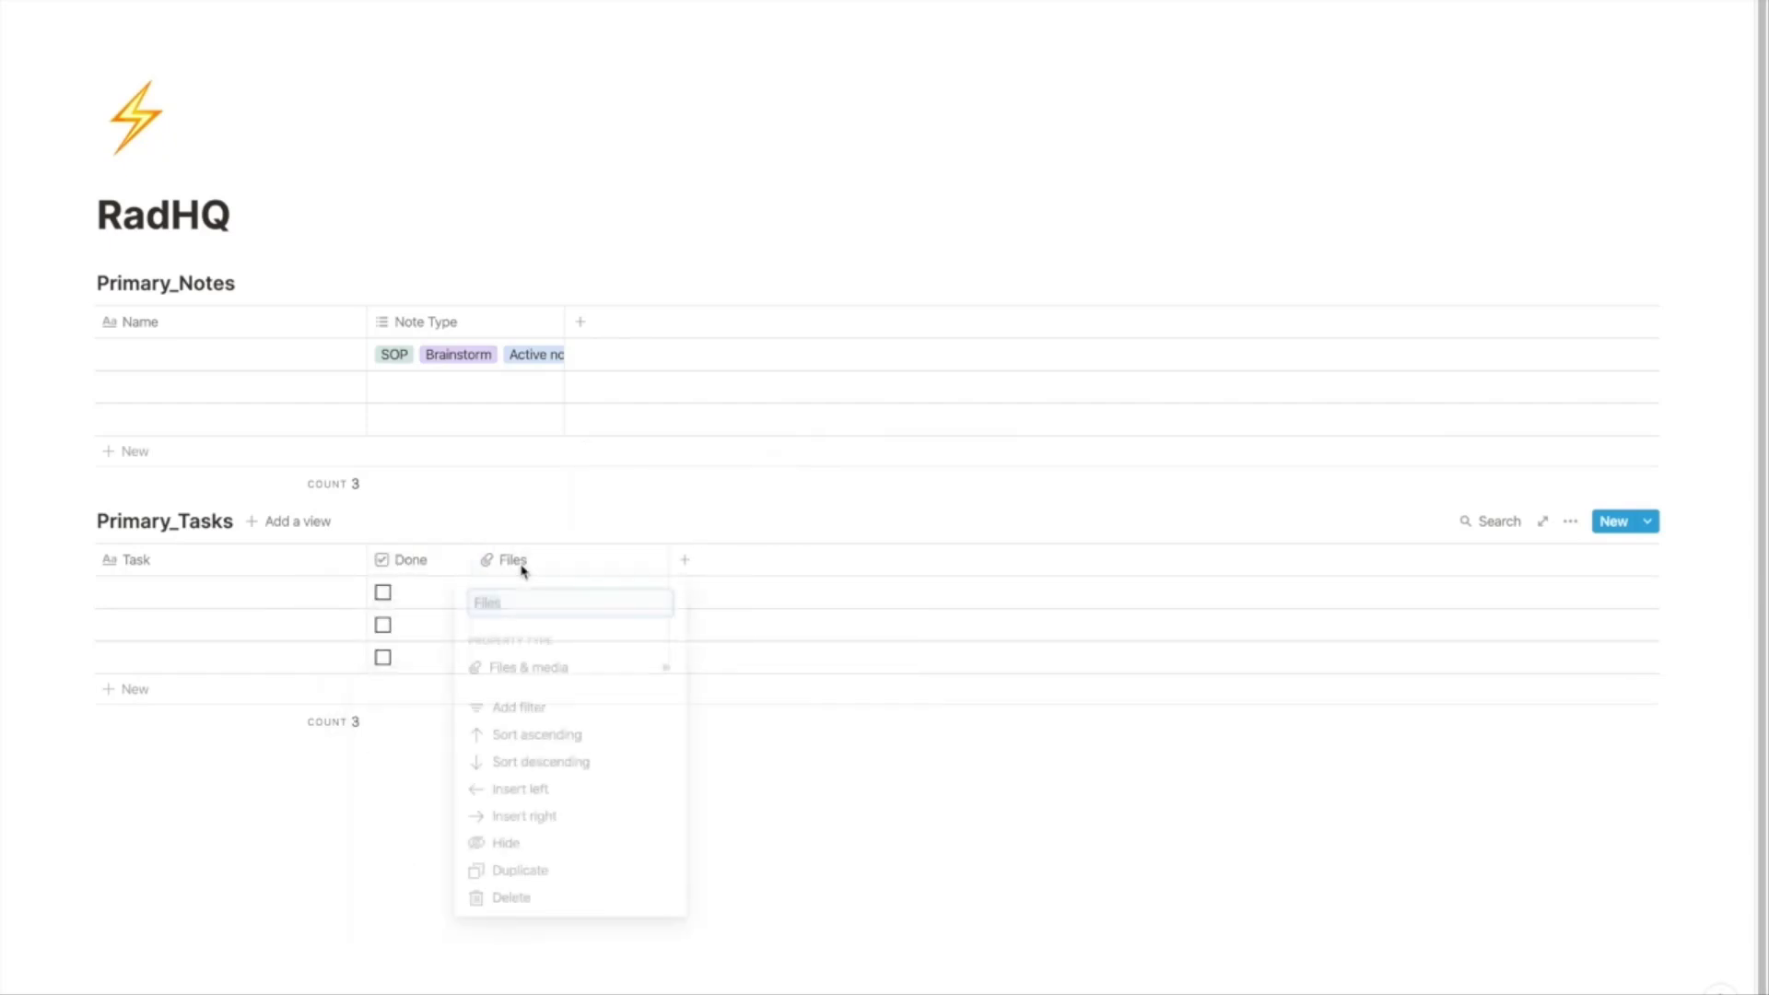
pyautogui.write('Due Date')
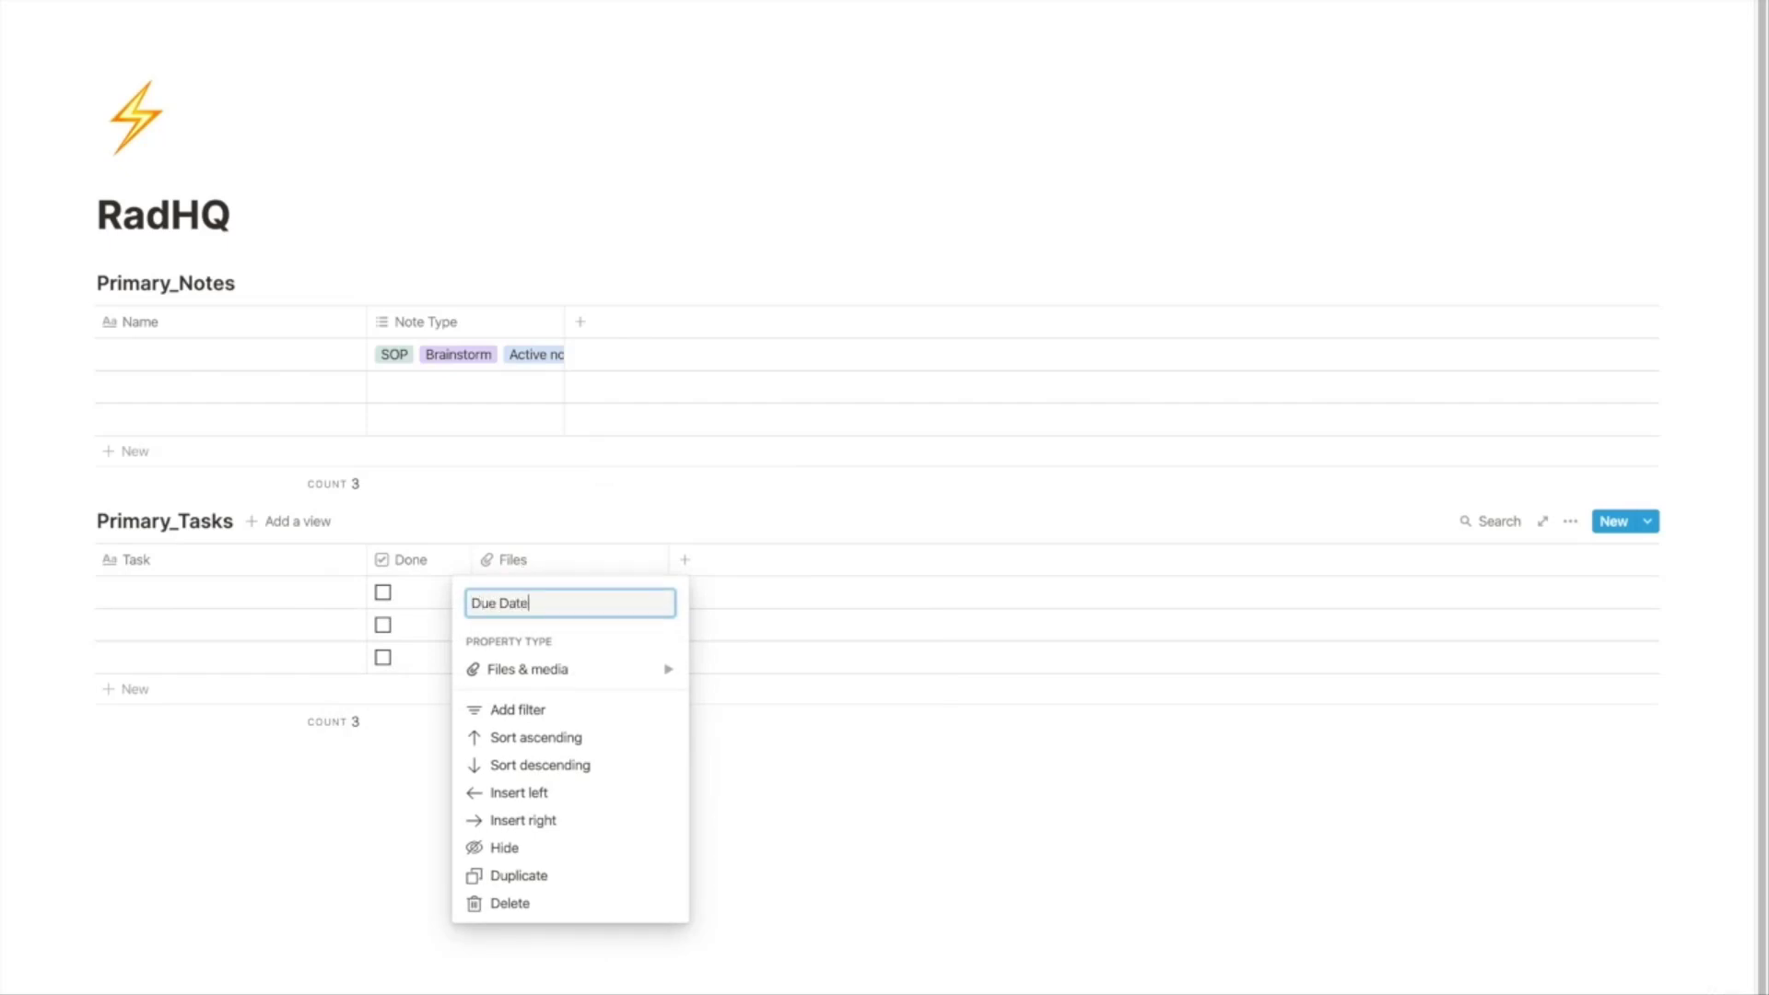
pyautogui.click(519, 669)
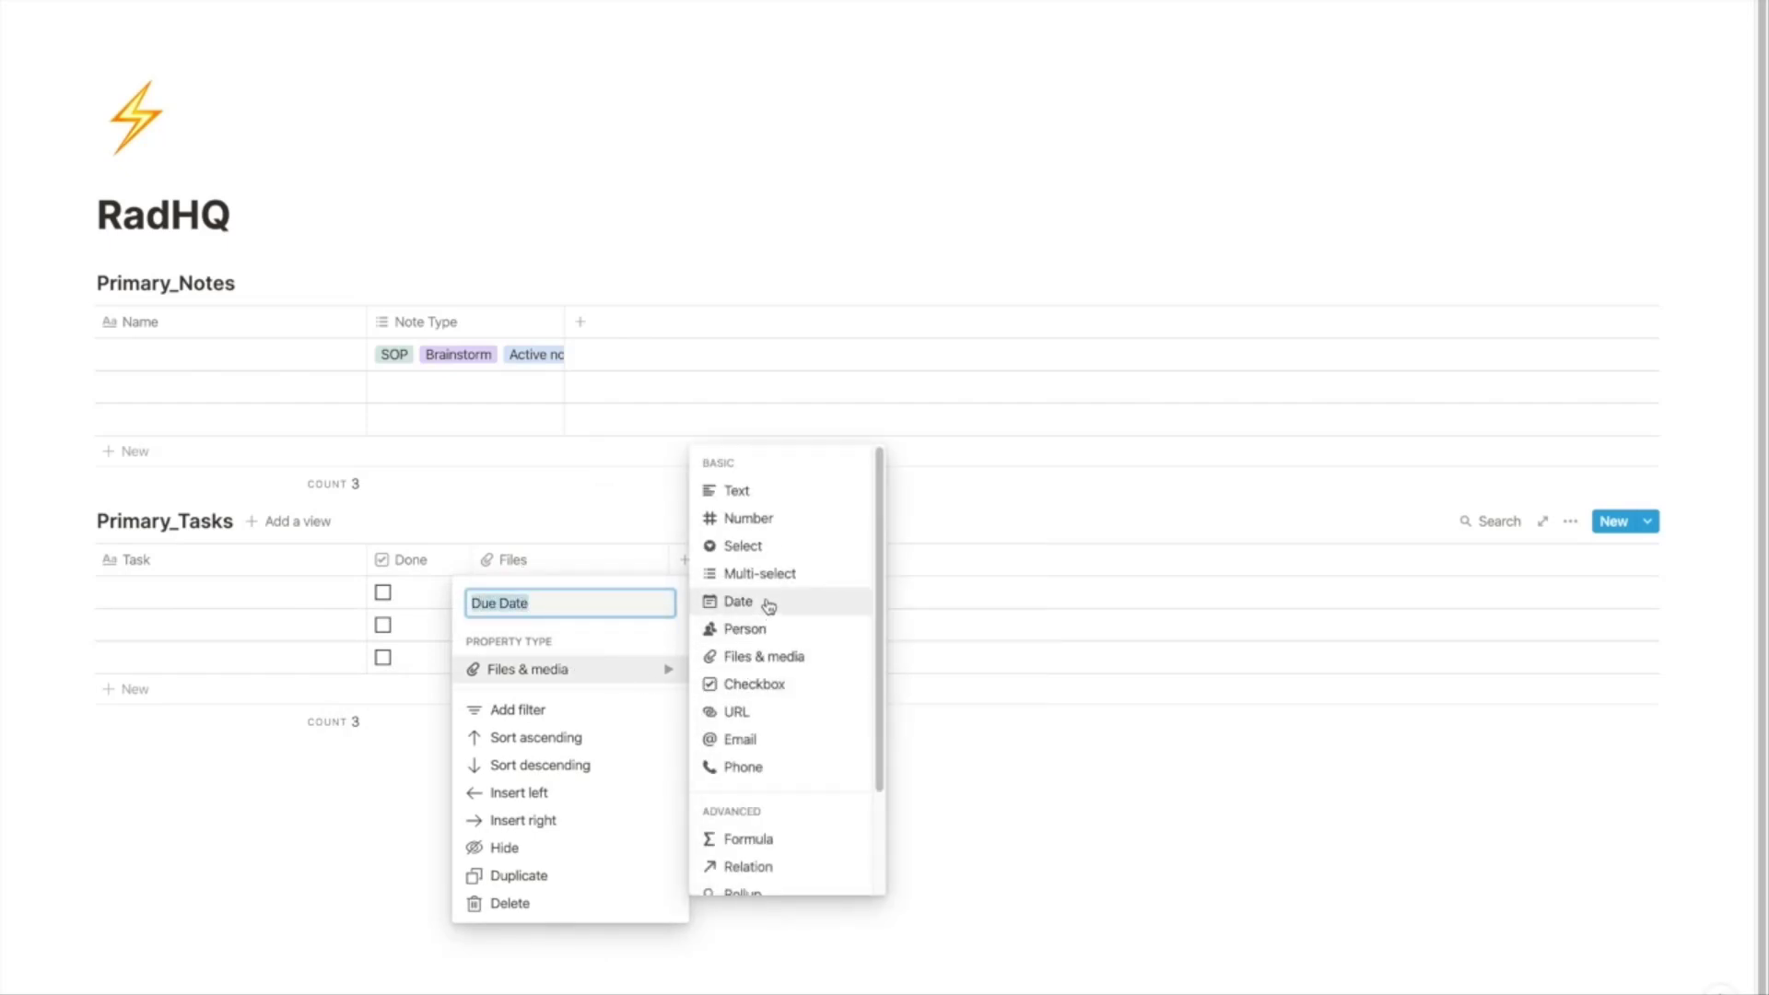
pyautogui.click(737, 600)
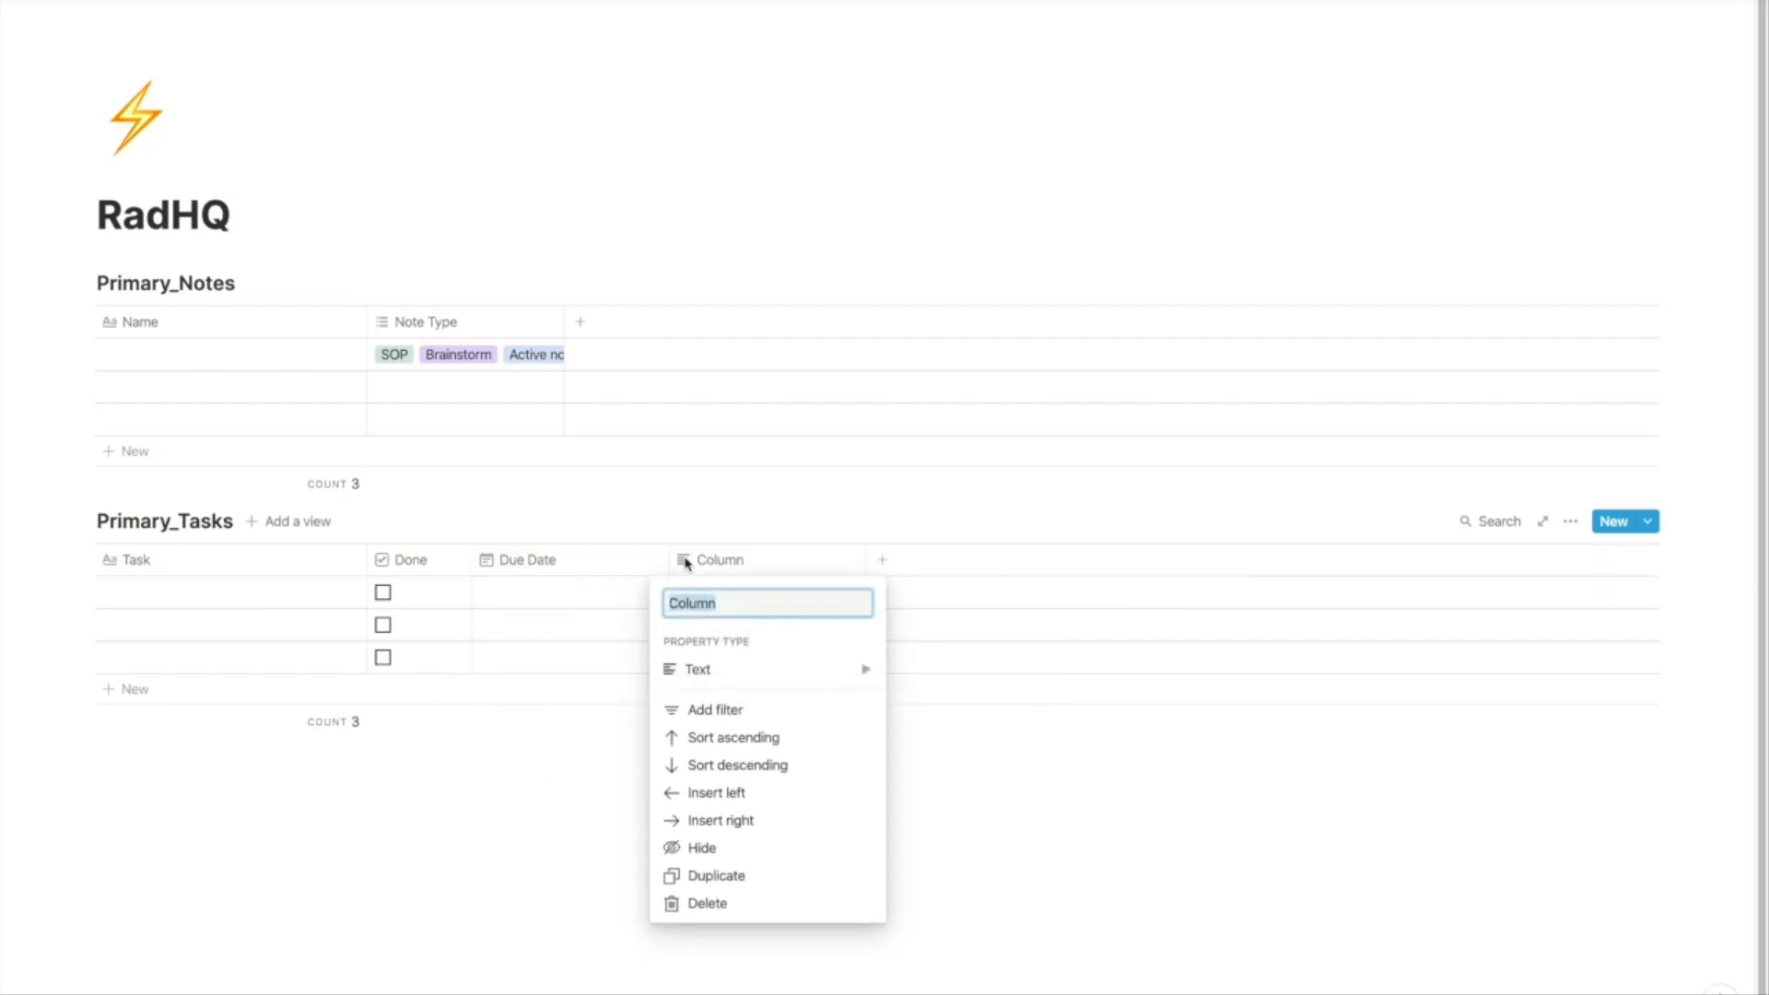
pyautogui.write('Assigned to')
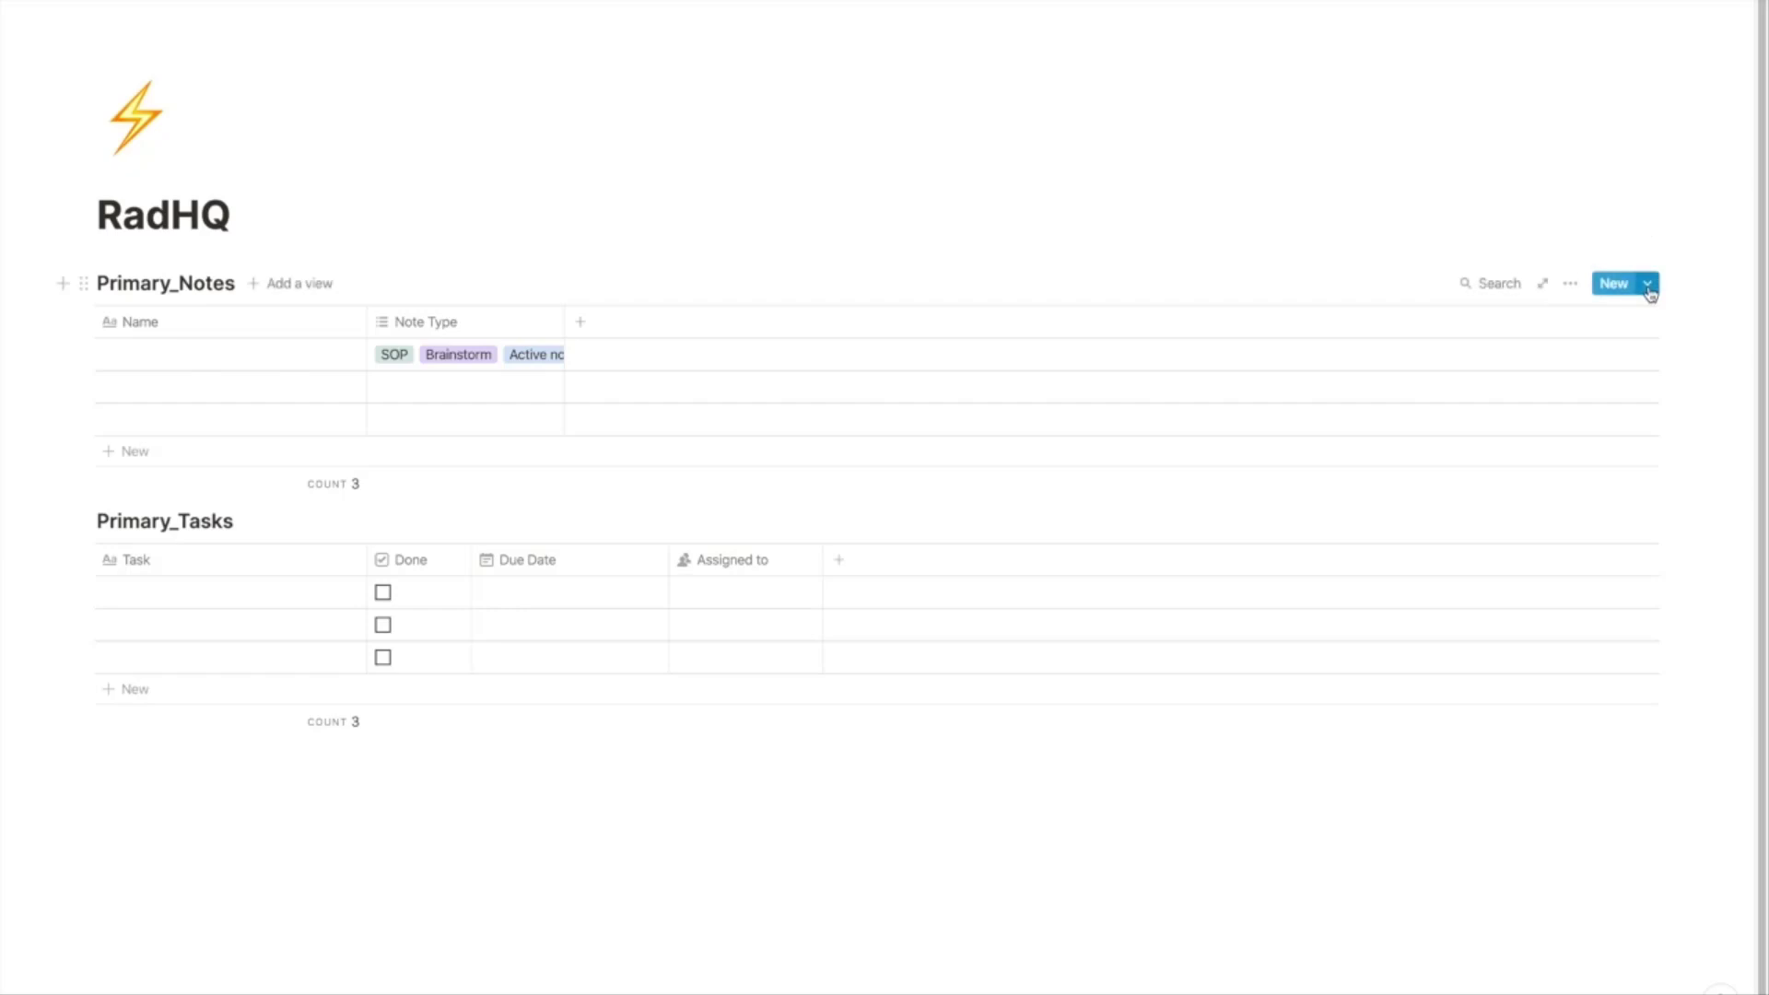
# Step: Create a Primary_Notes template and title it New SOP
pyautogui.click(1646, 282)
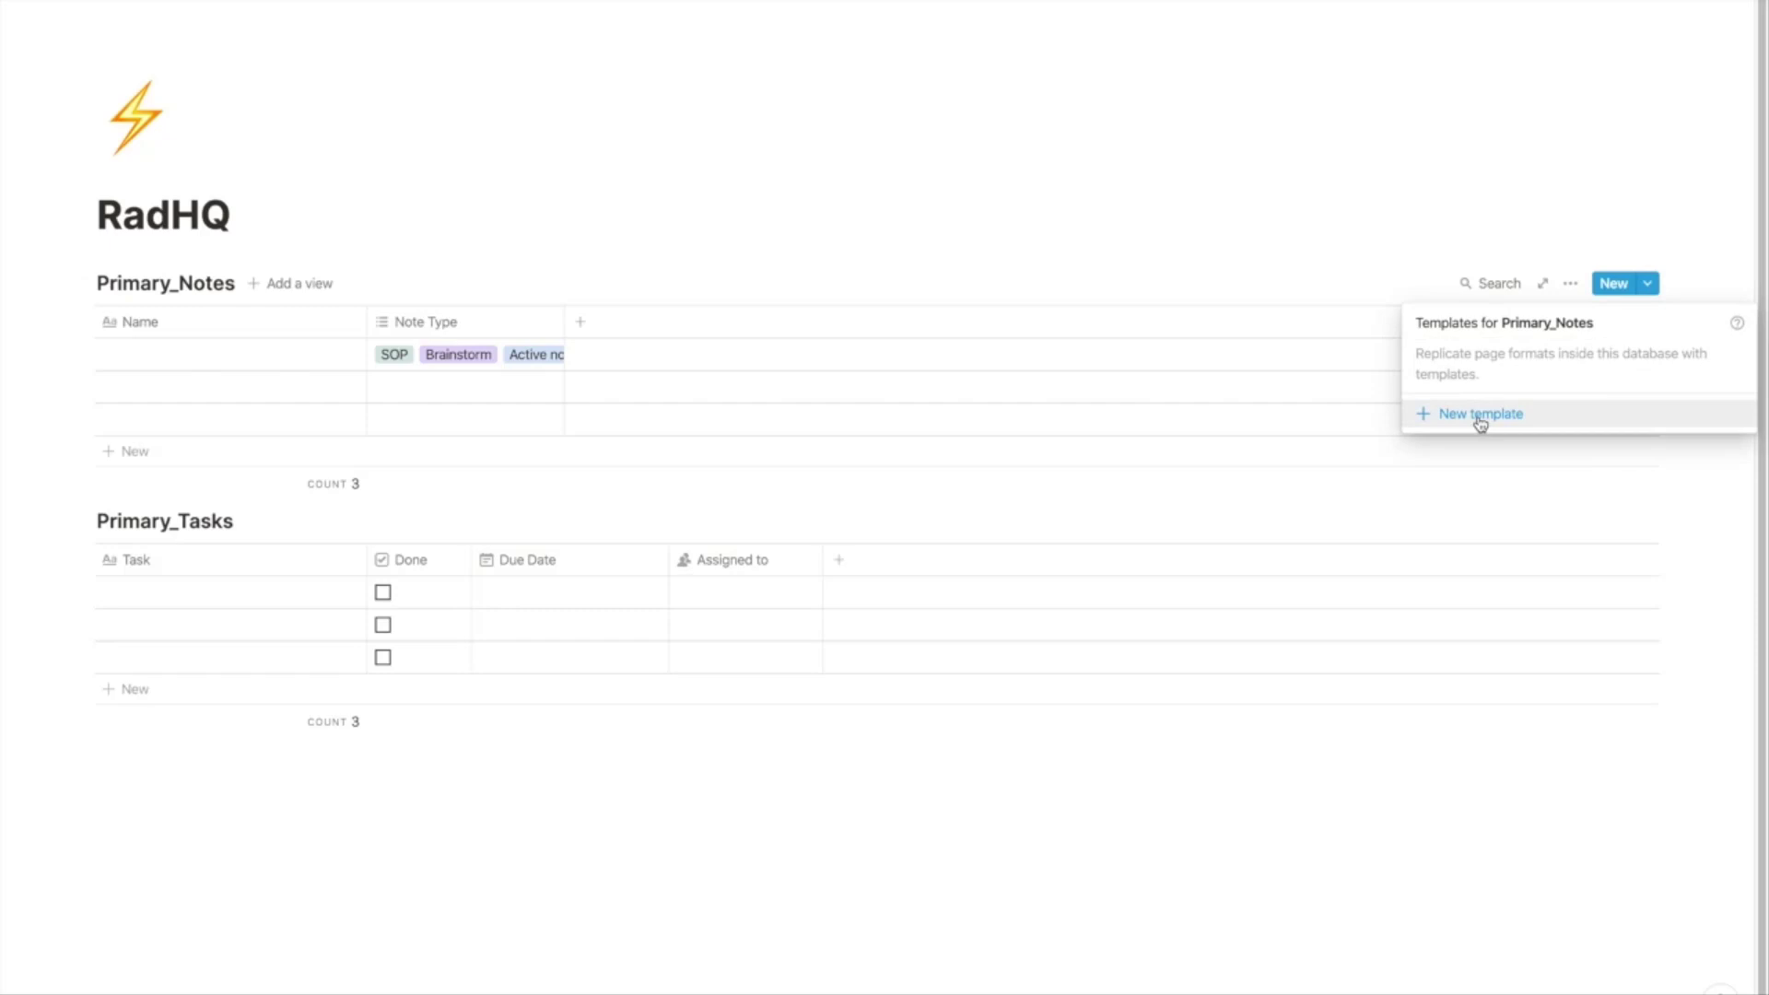
pyautogui.click(1479, 412)
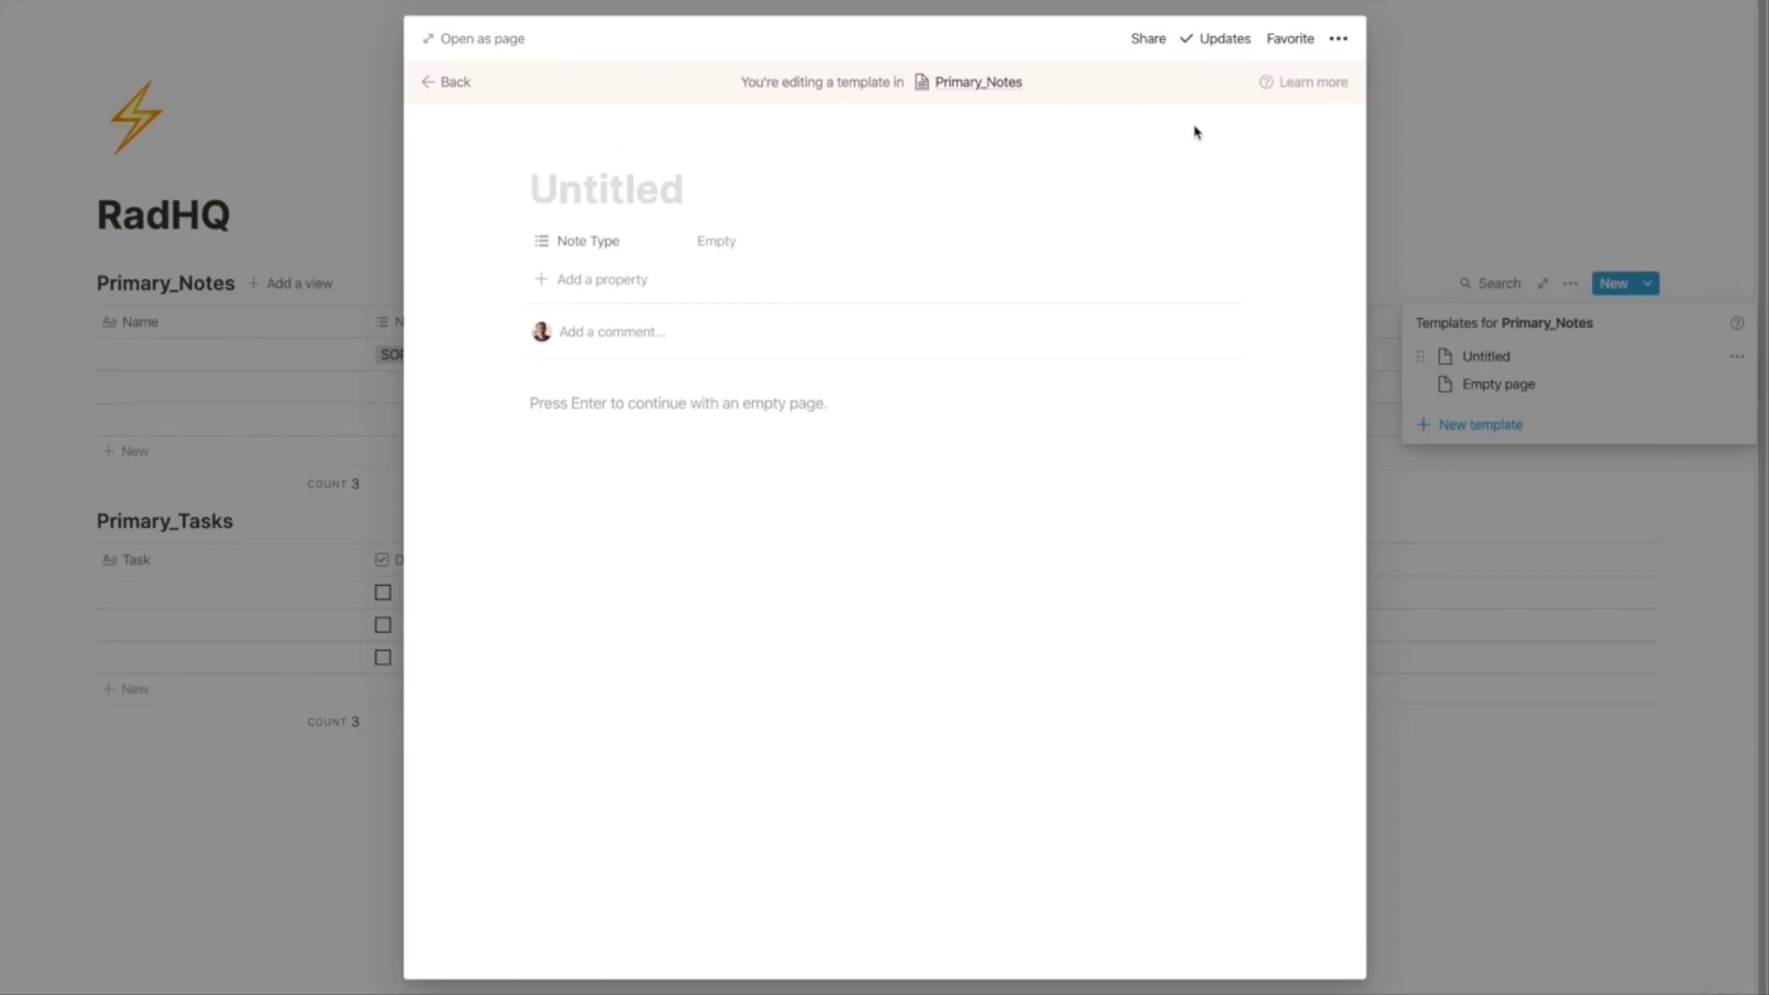
pyautogui.write('New SOP')
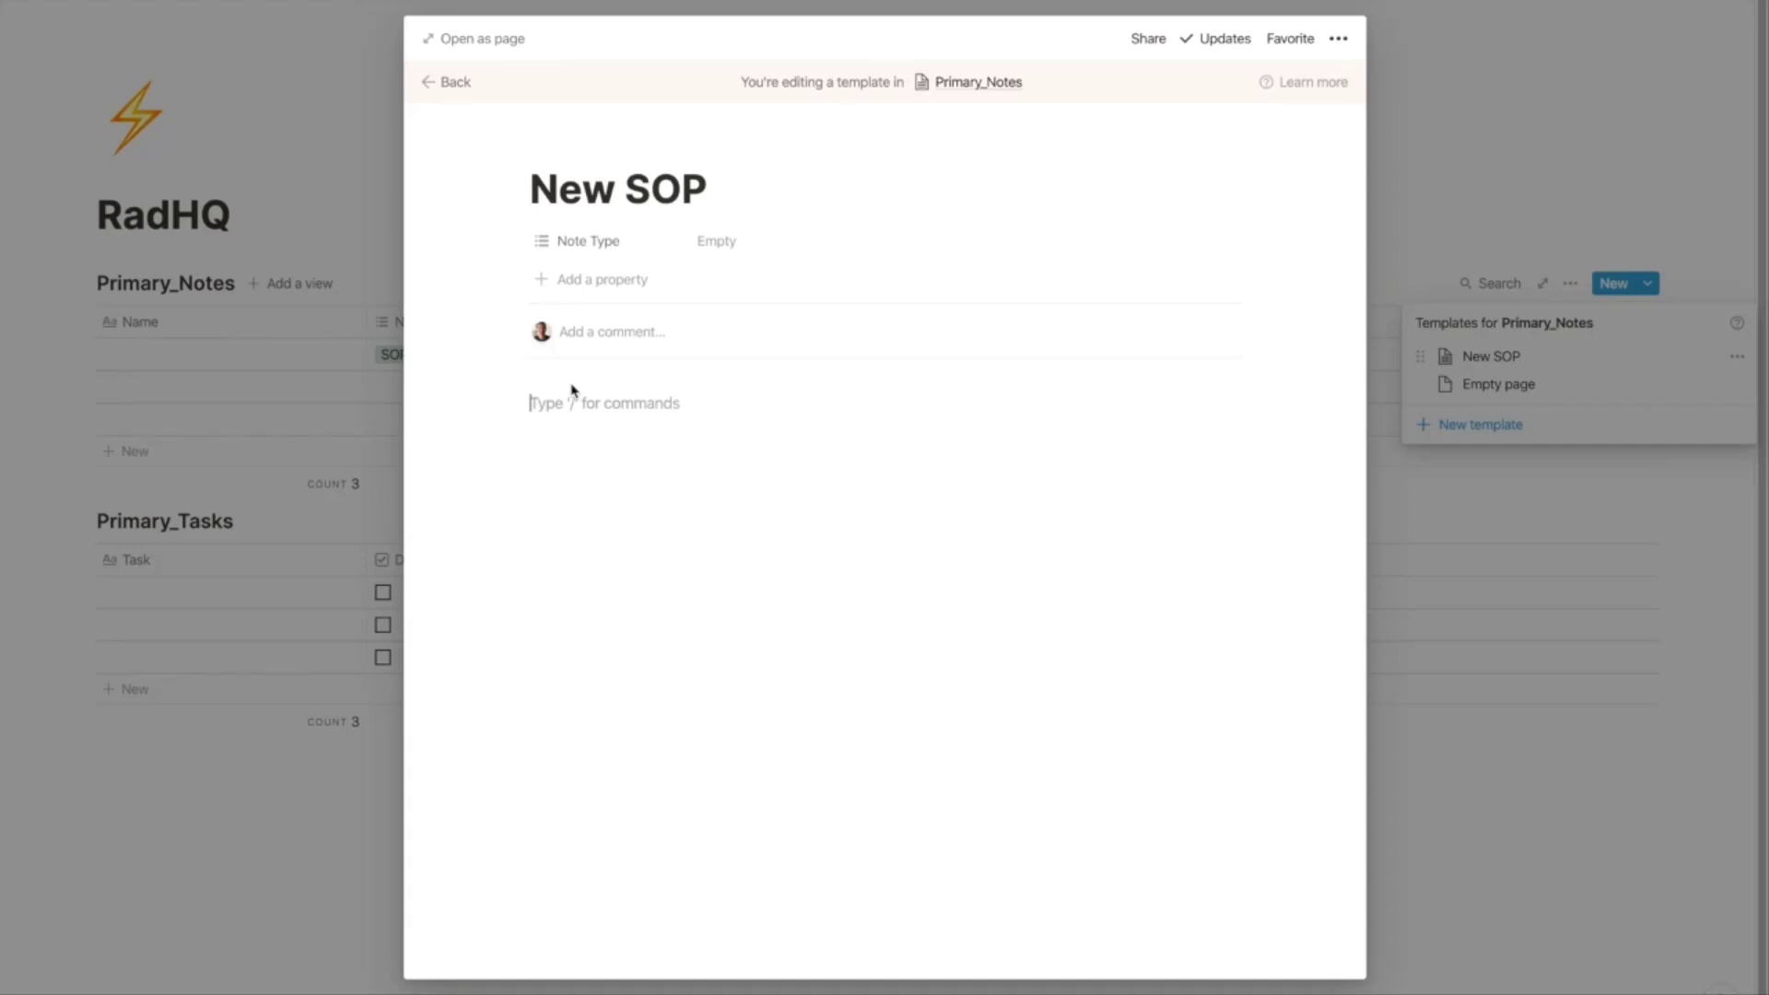
pyautogui.moveTo(539, 408)
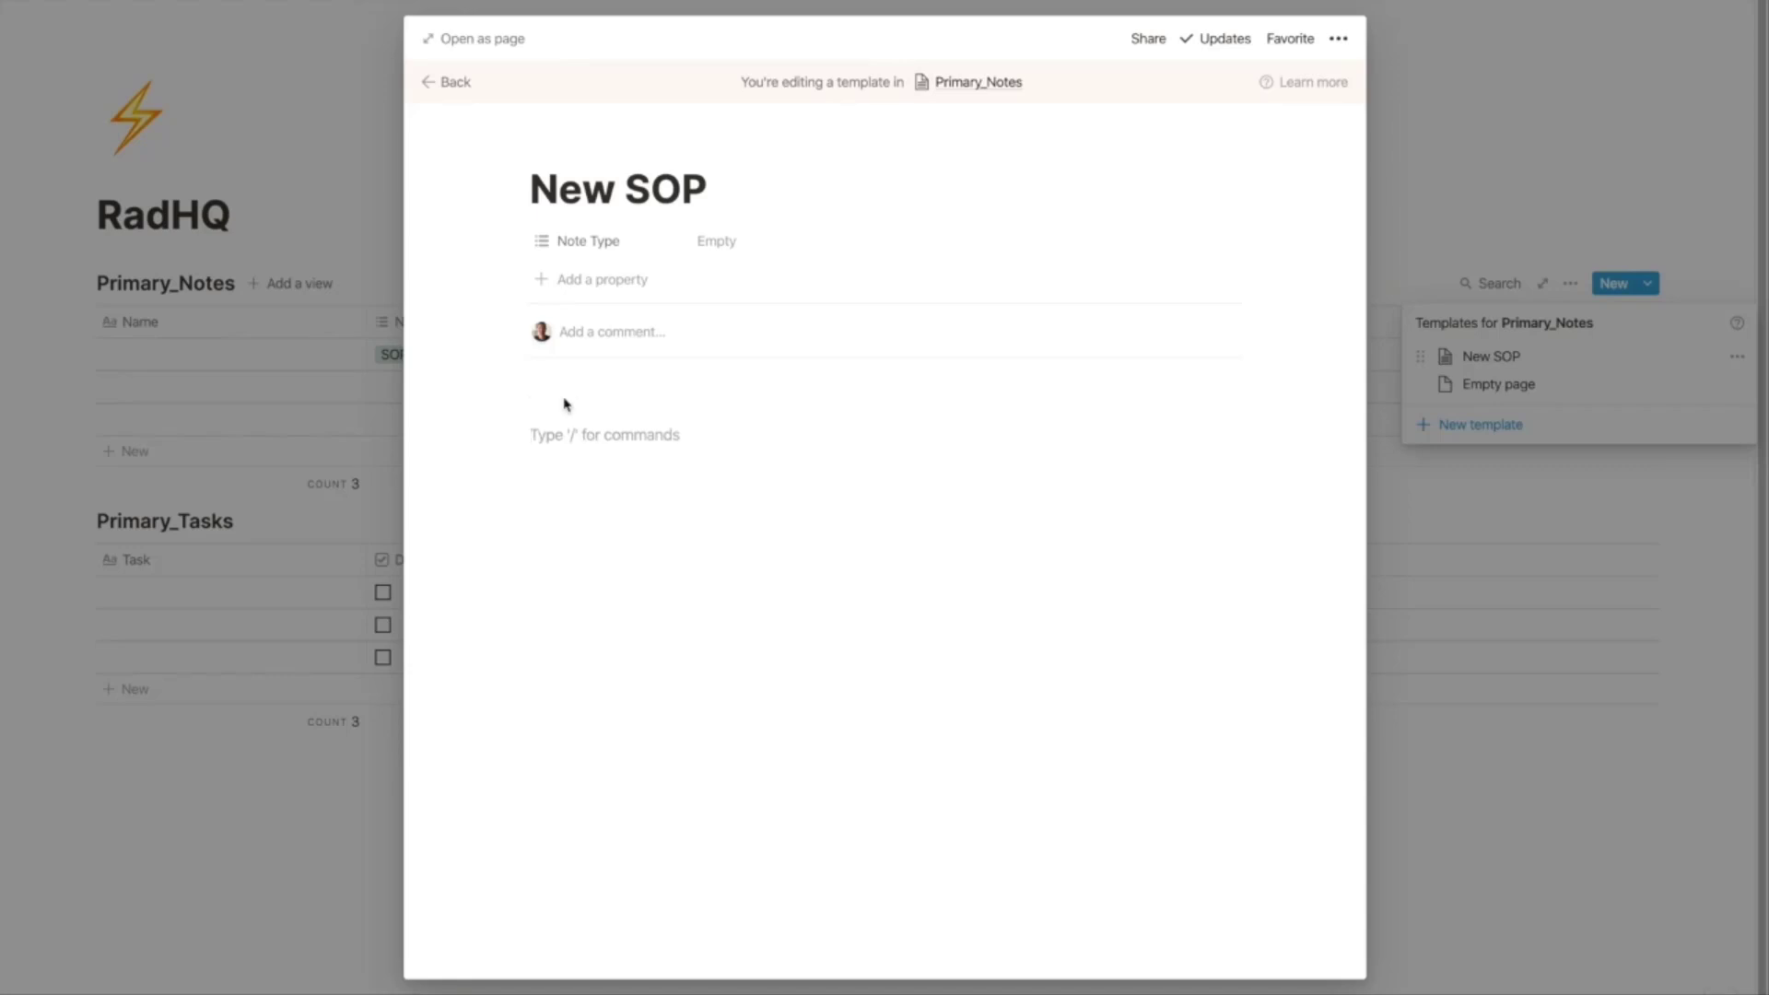
# Step: Add an SOP Vision callout and a Resources Required bulleted section to the template
pyautogui.write('/')
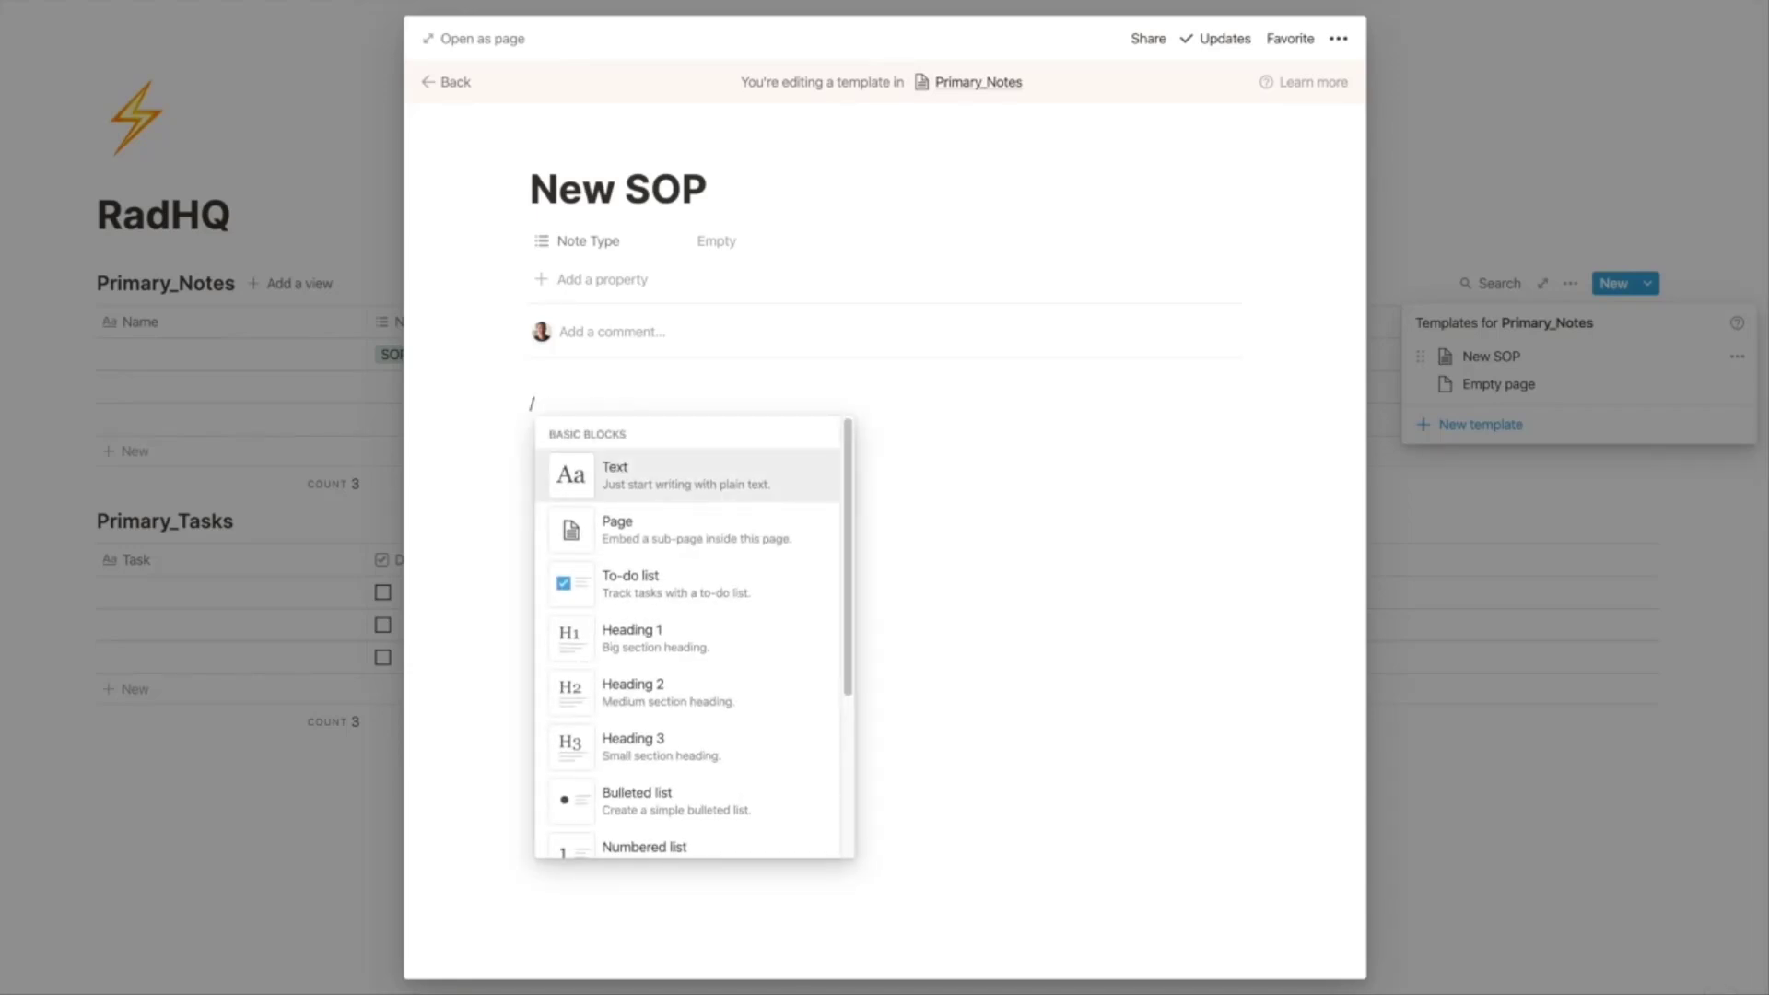
pyautogui.write('cal')
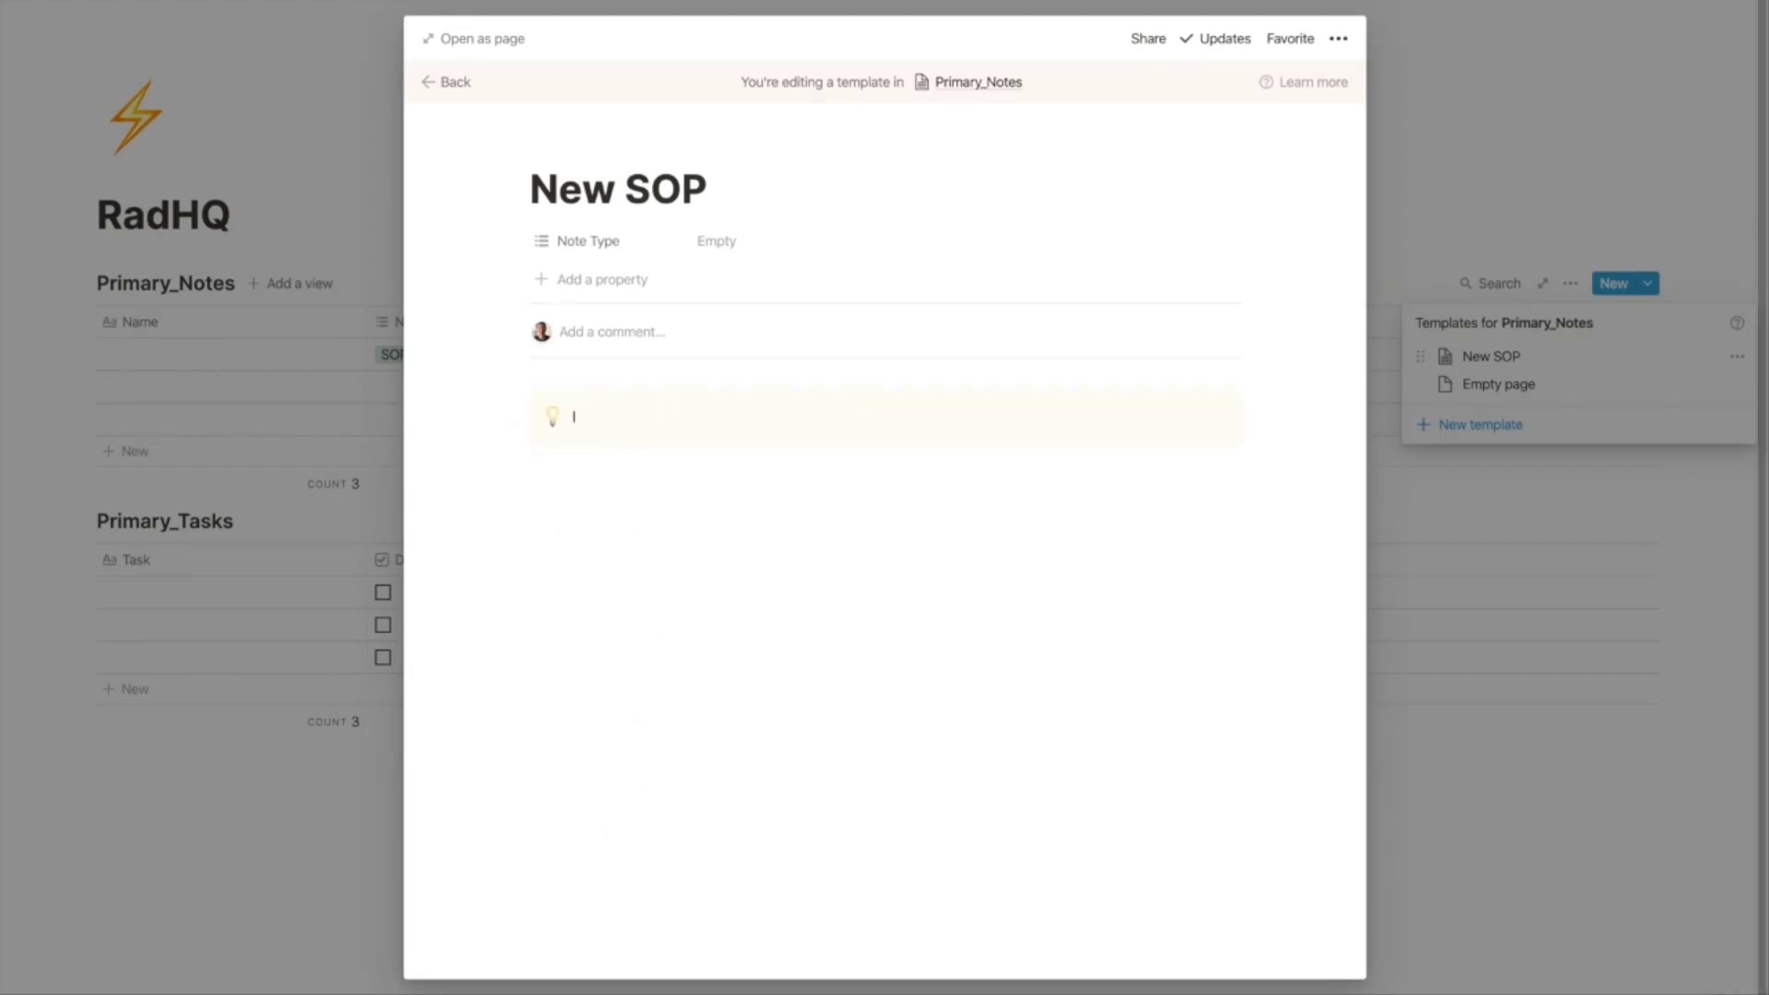
pyautogui.write('SSO')
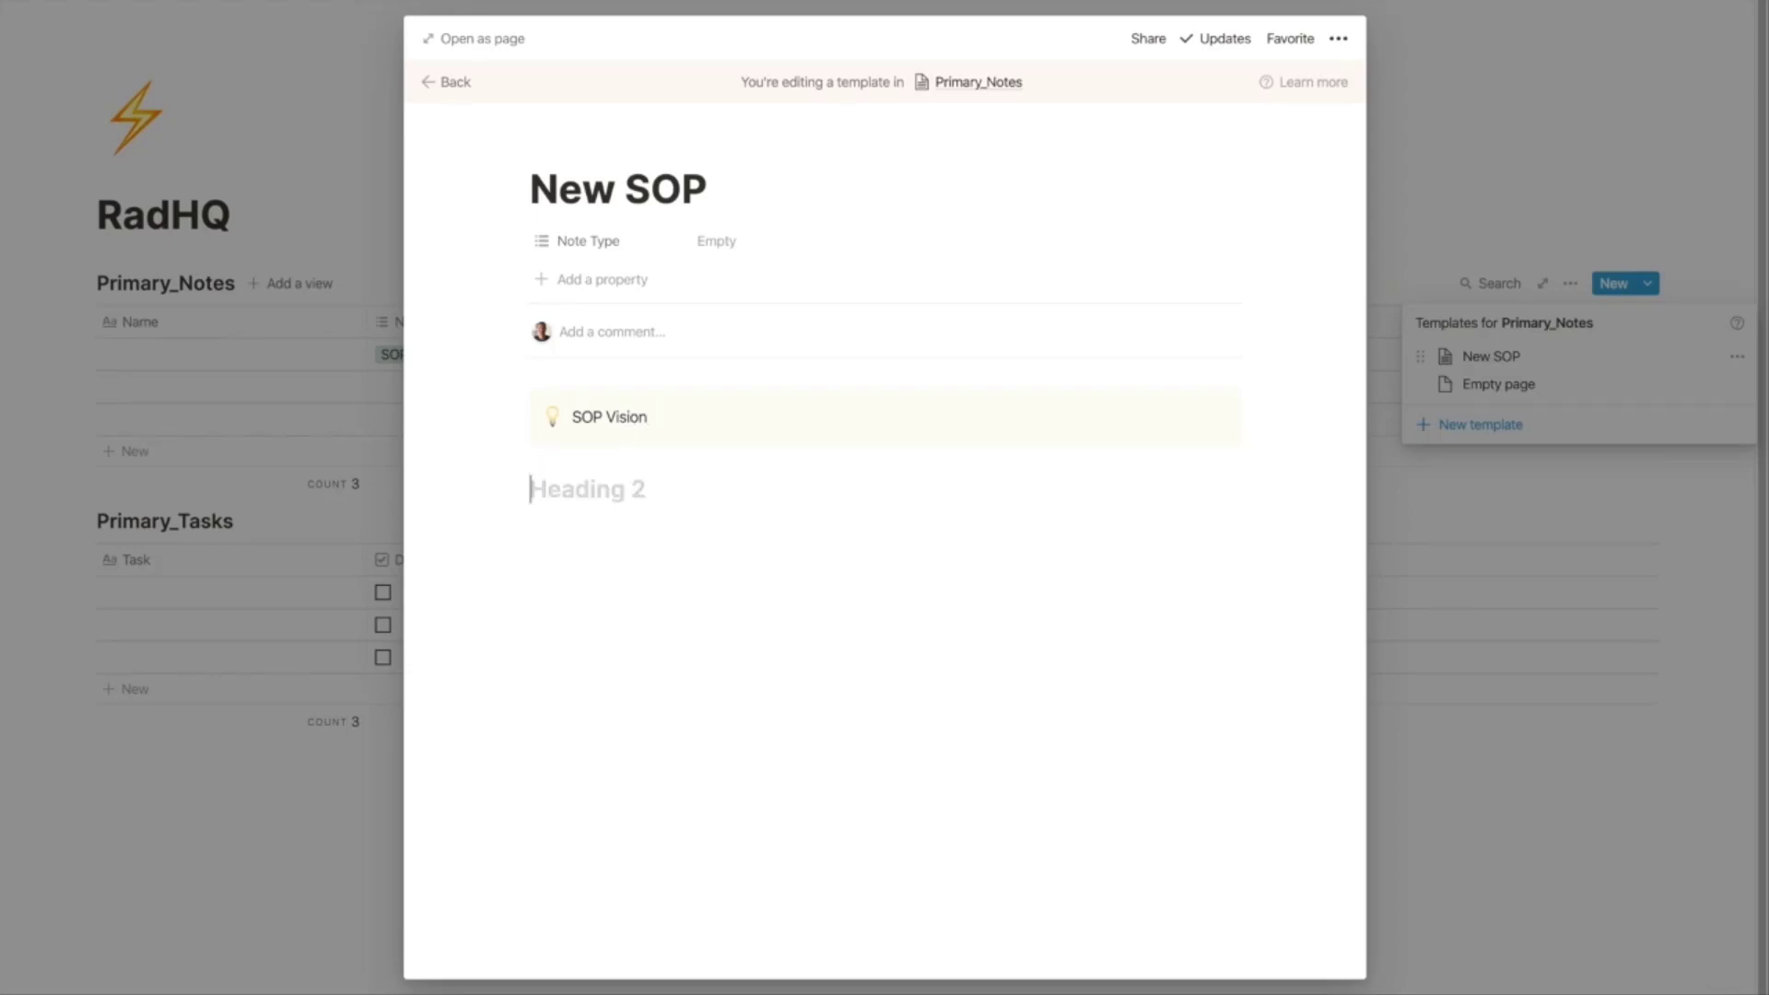
pyautogui.write('Resrources Re')
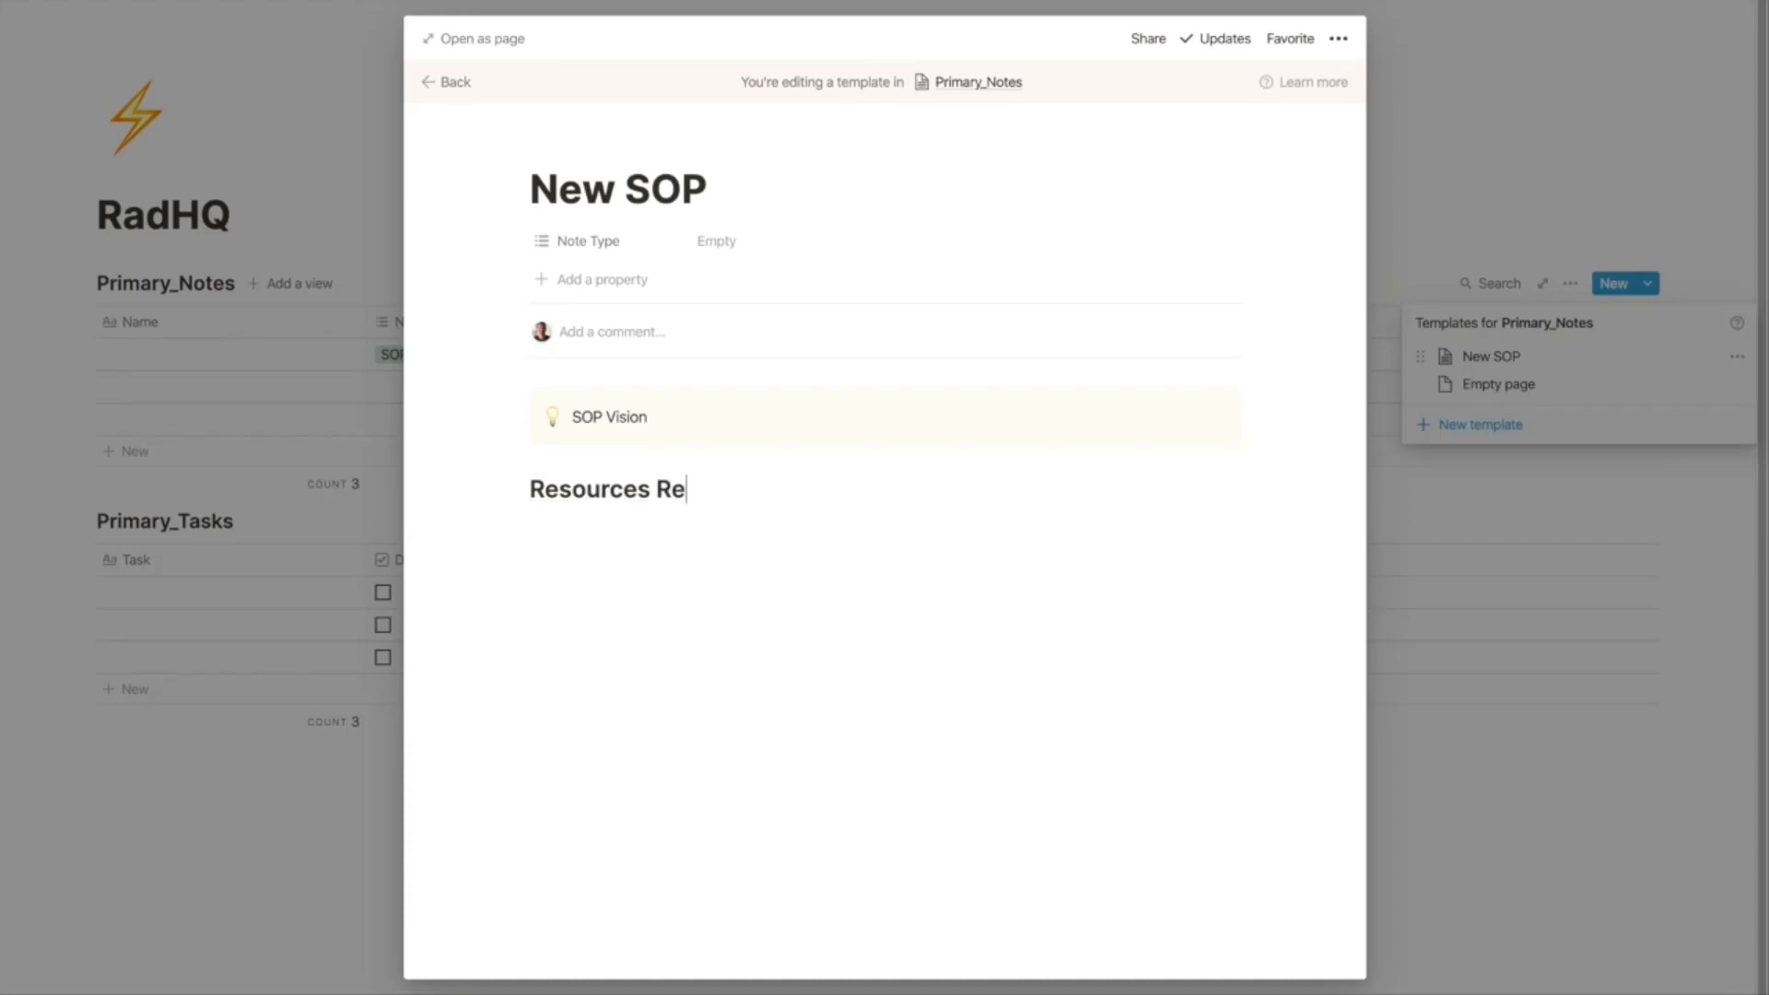
pyautogui.write('quired')
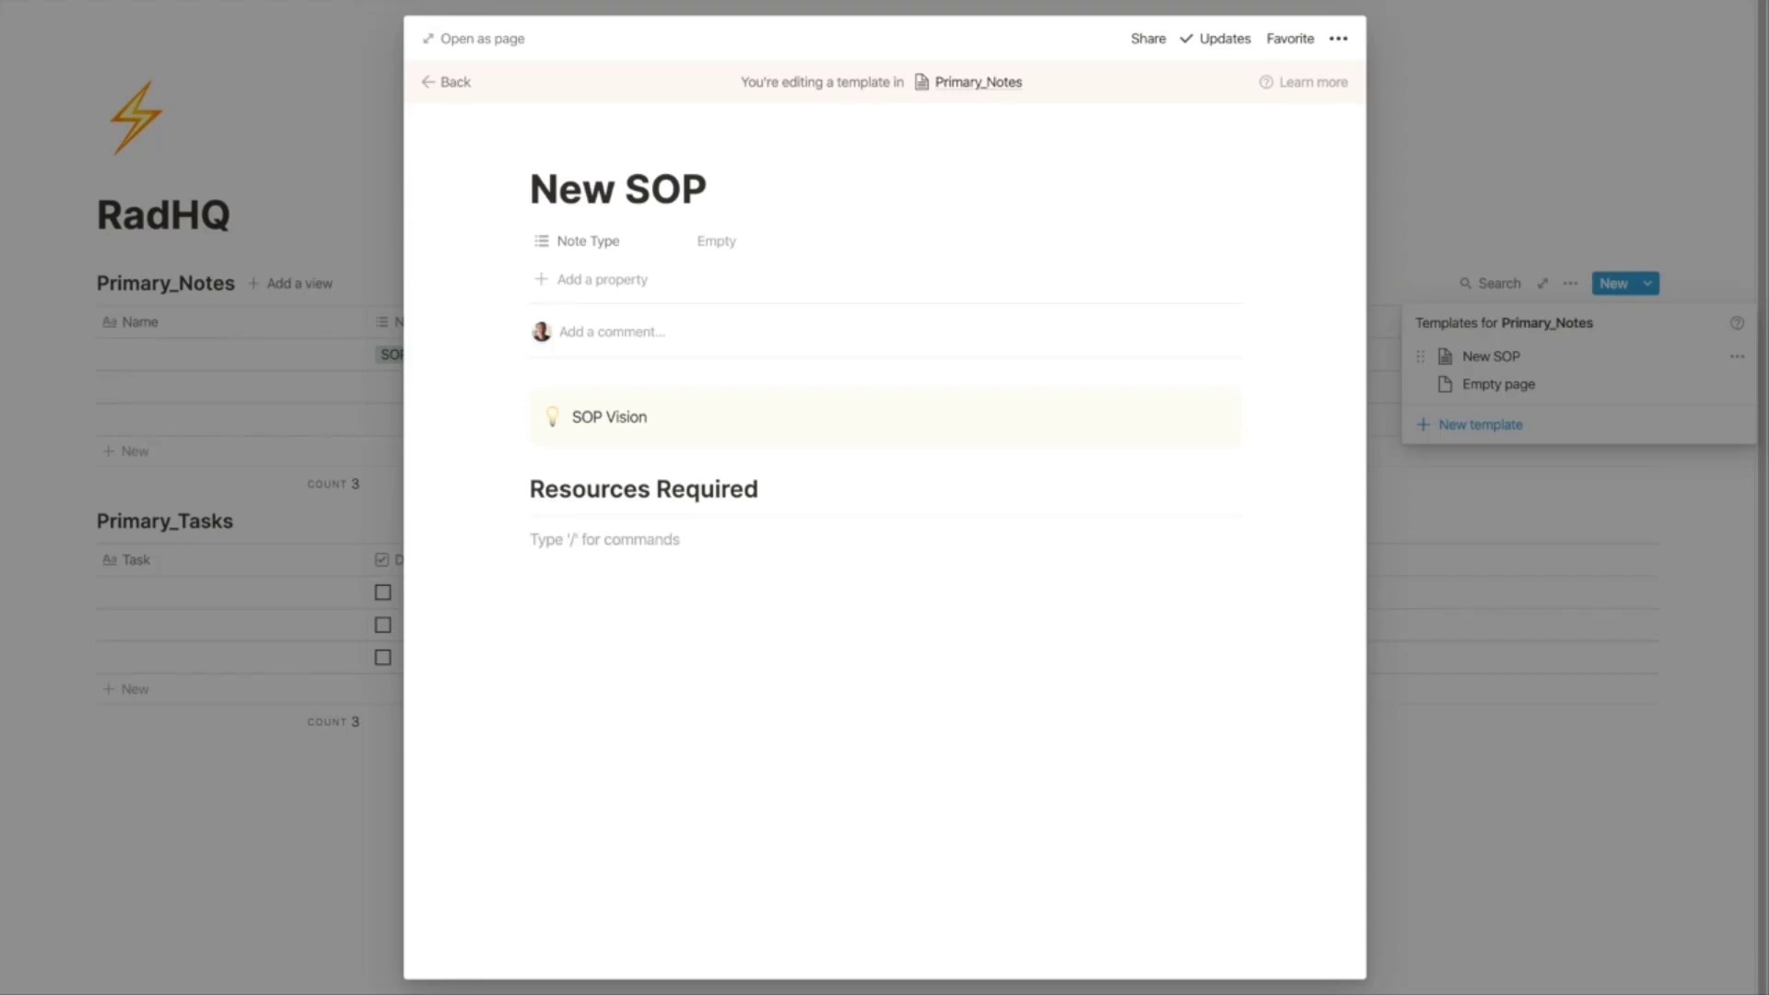
pyautogui.write('Resource 1')
pyautogui.write('Resource 2')
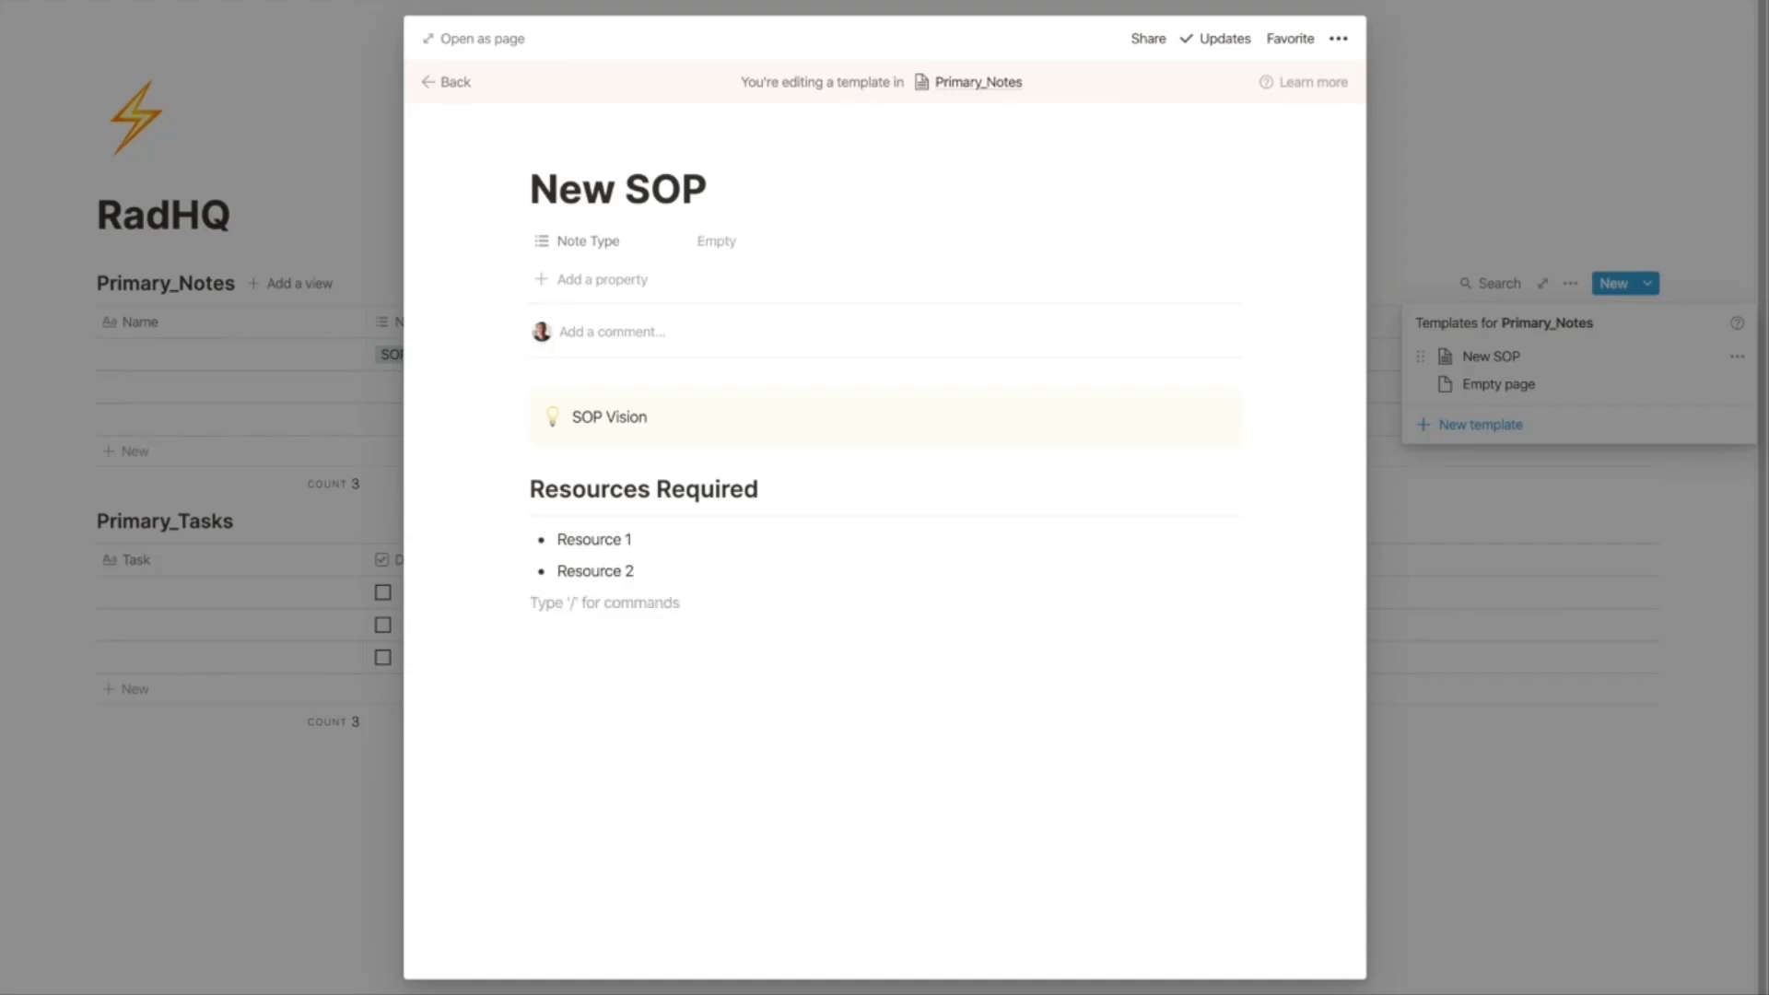
# Step: Add a Step-by-step instructions heading reading 'Screenshots, clicks, loom videos and notes'
pyautogui.write('##')
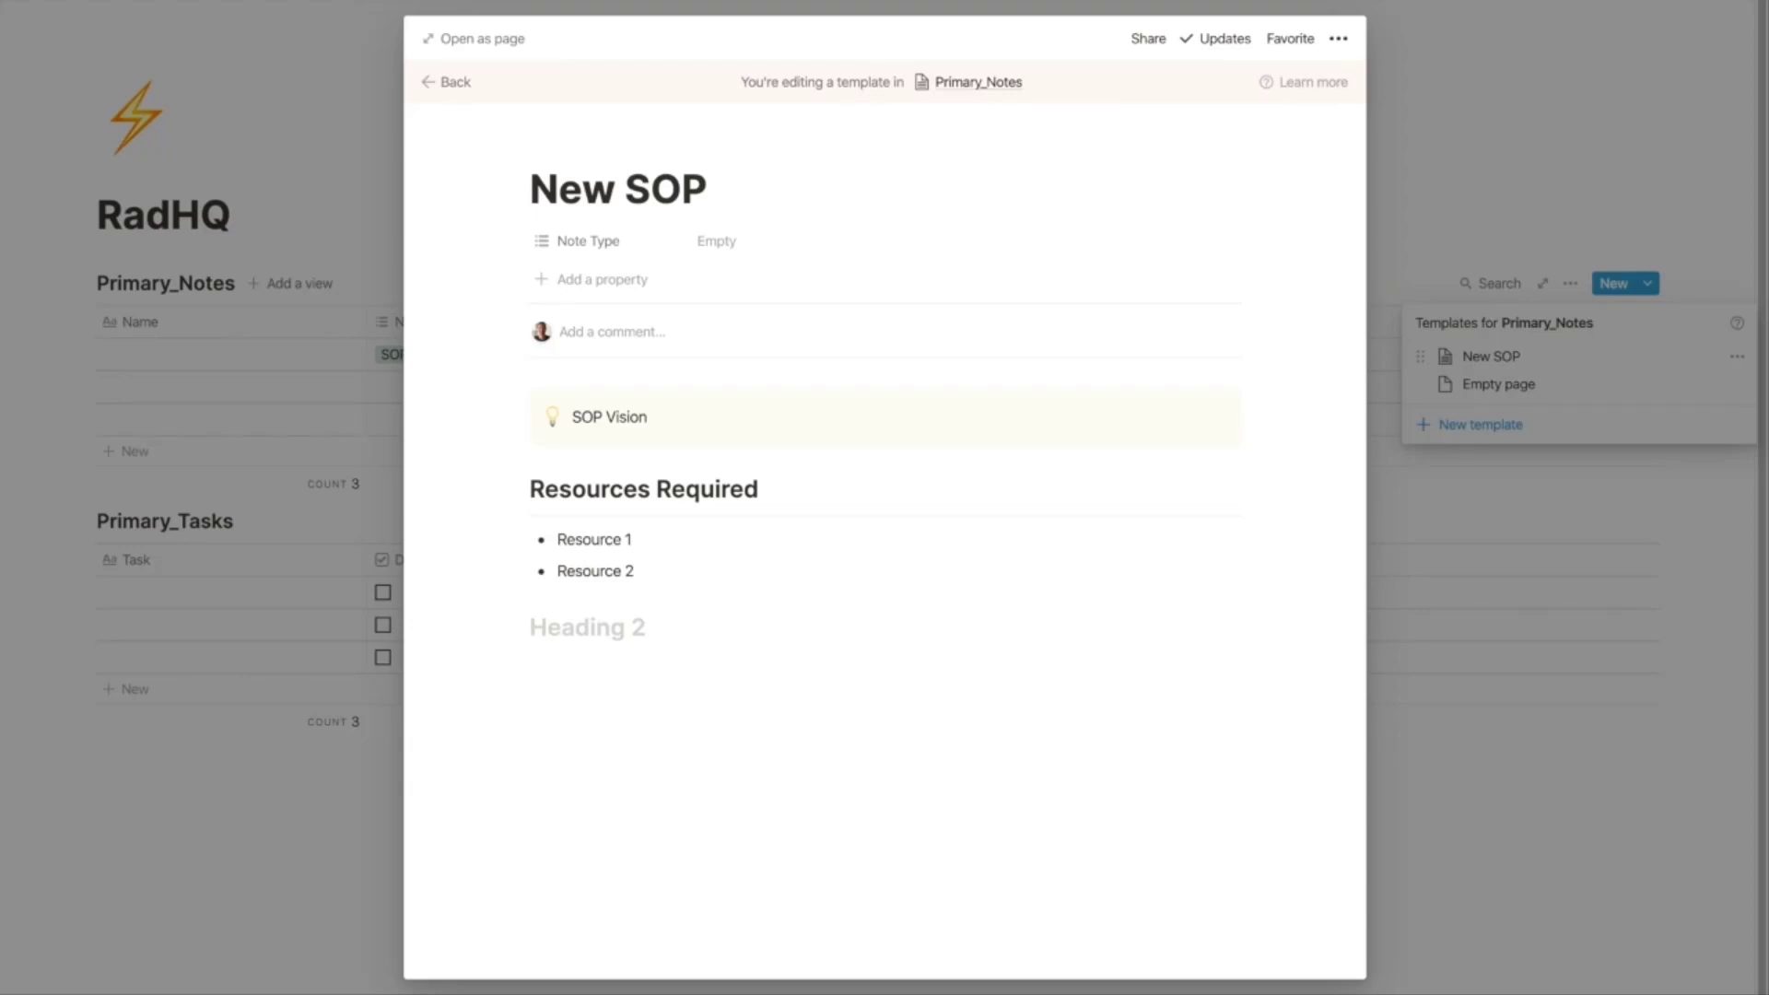
pyautogui.write('Step-bu')
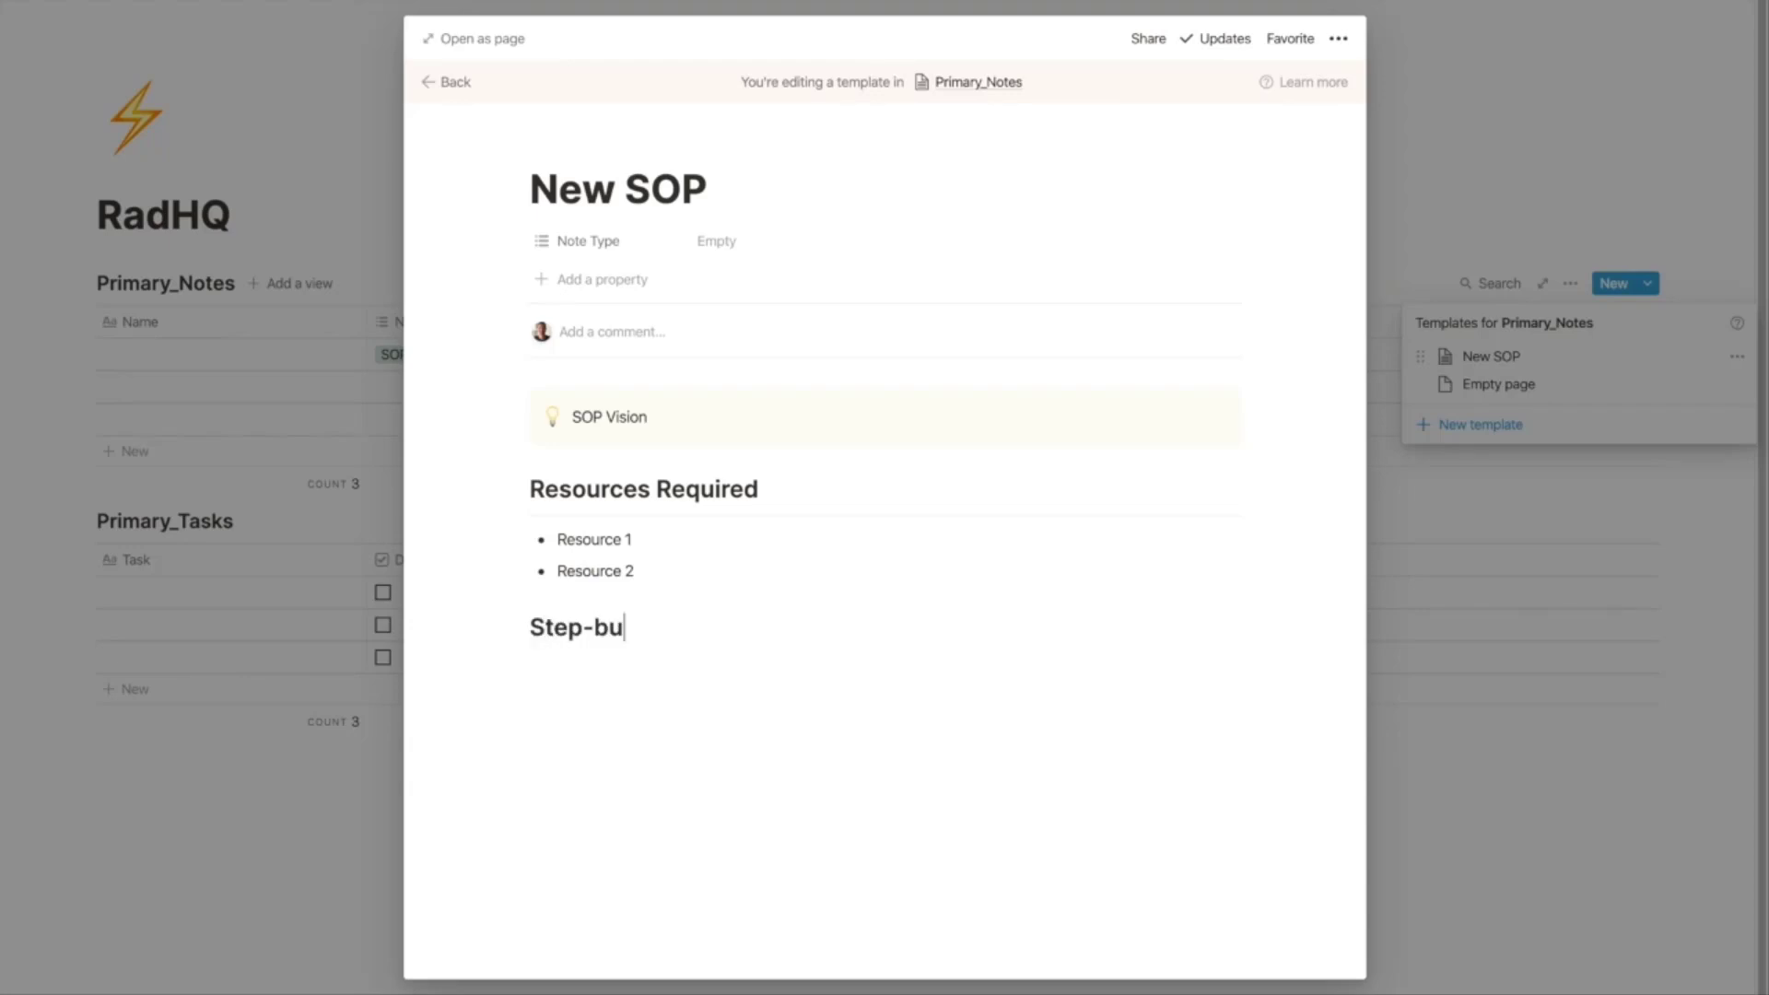
pyautogui.write('y-step instructi')
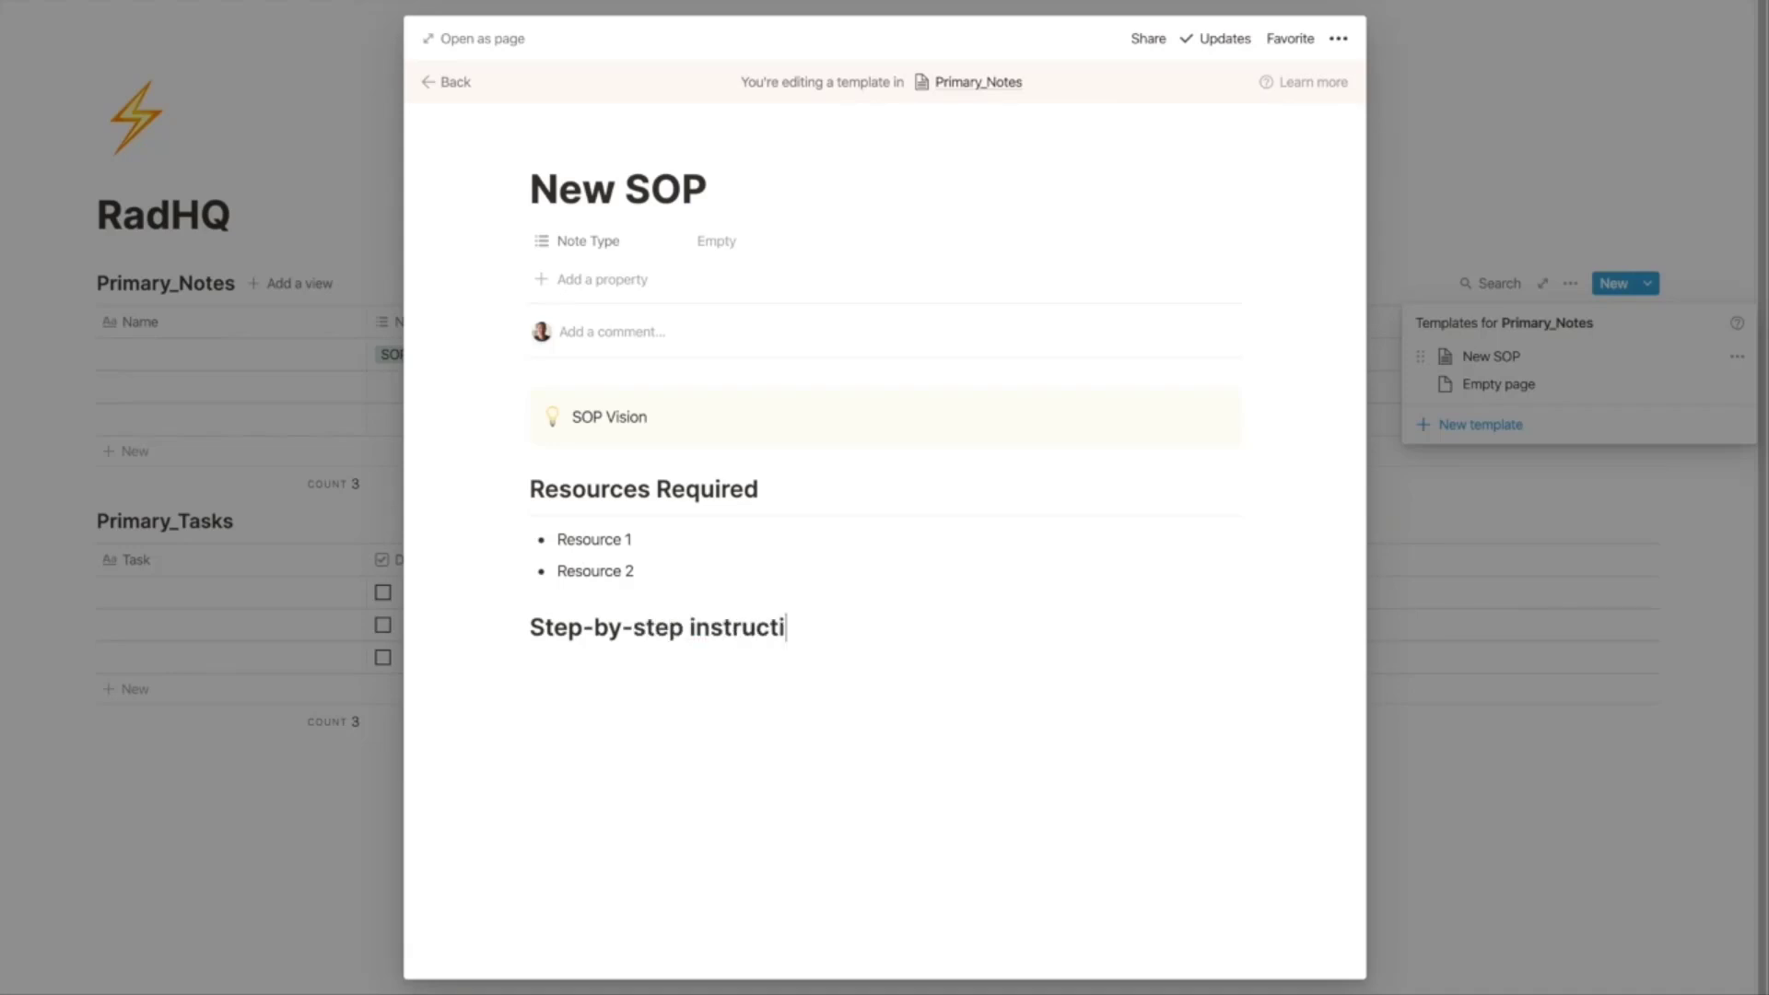
pyautogui.write('ons')
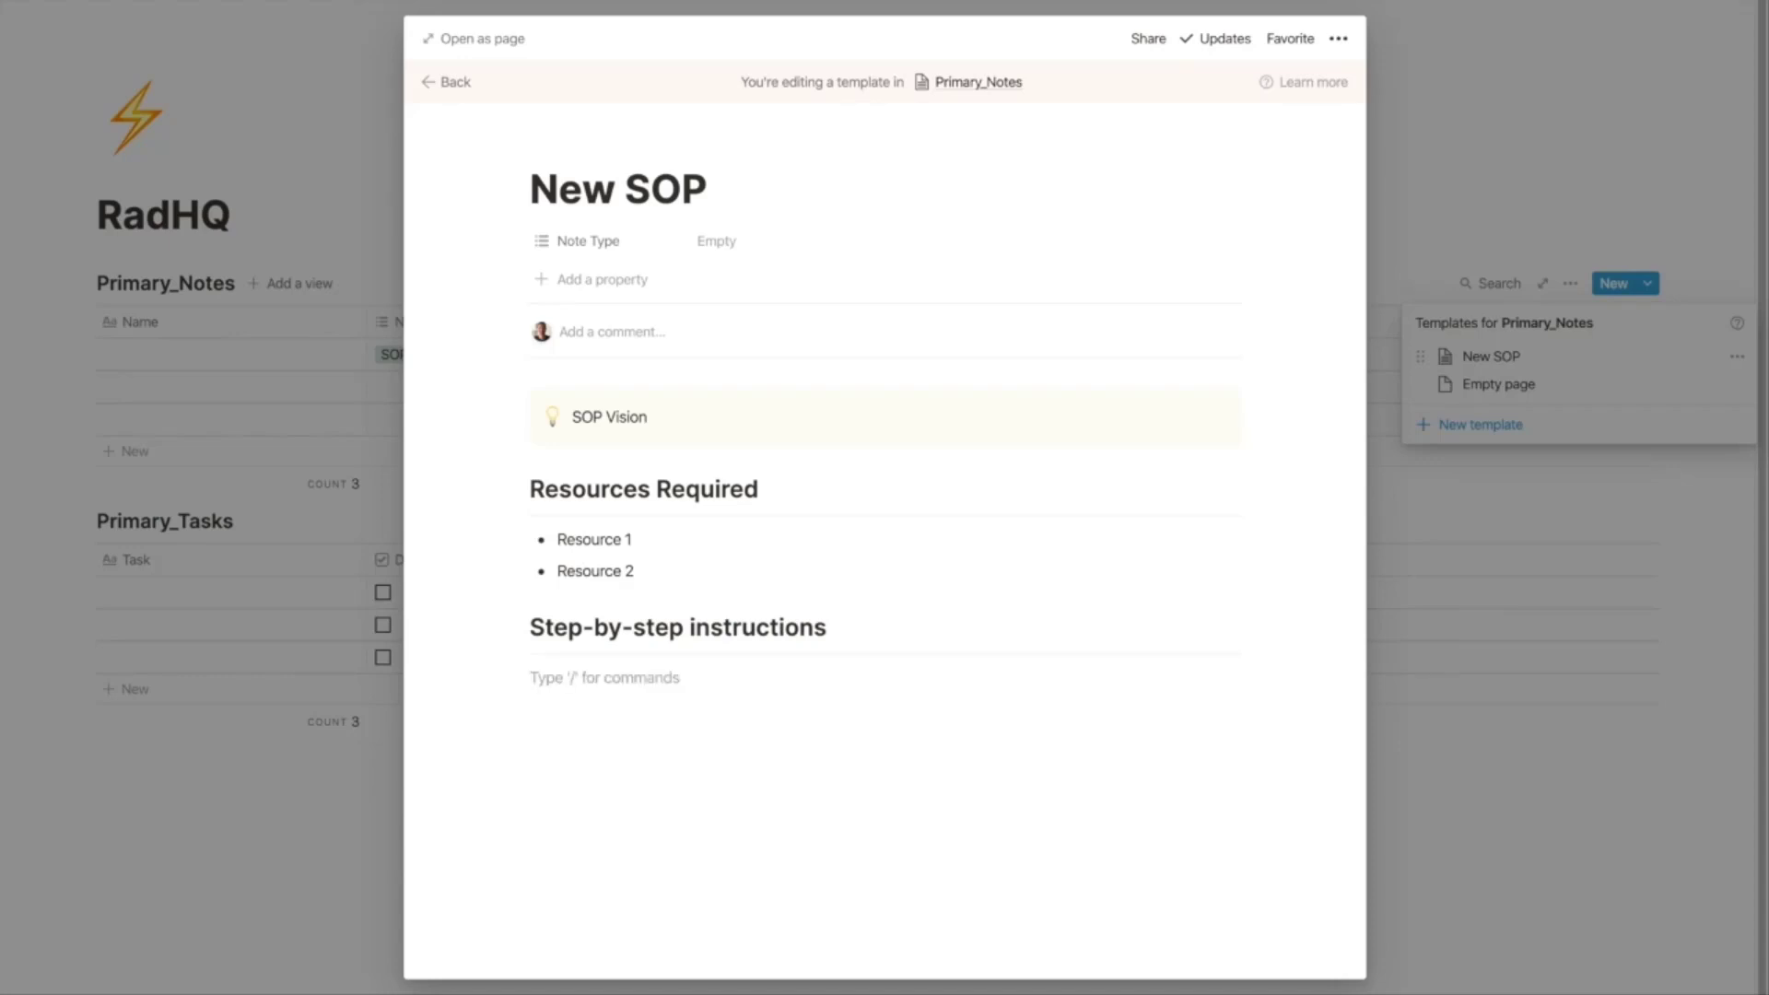
pyautogui.write('Sre')
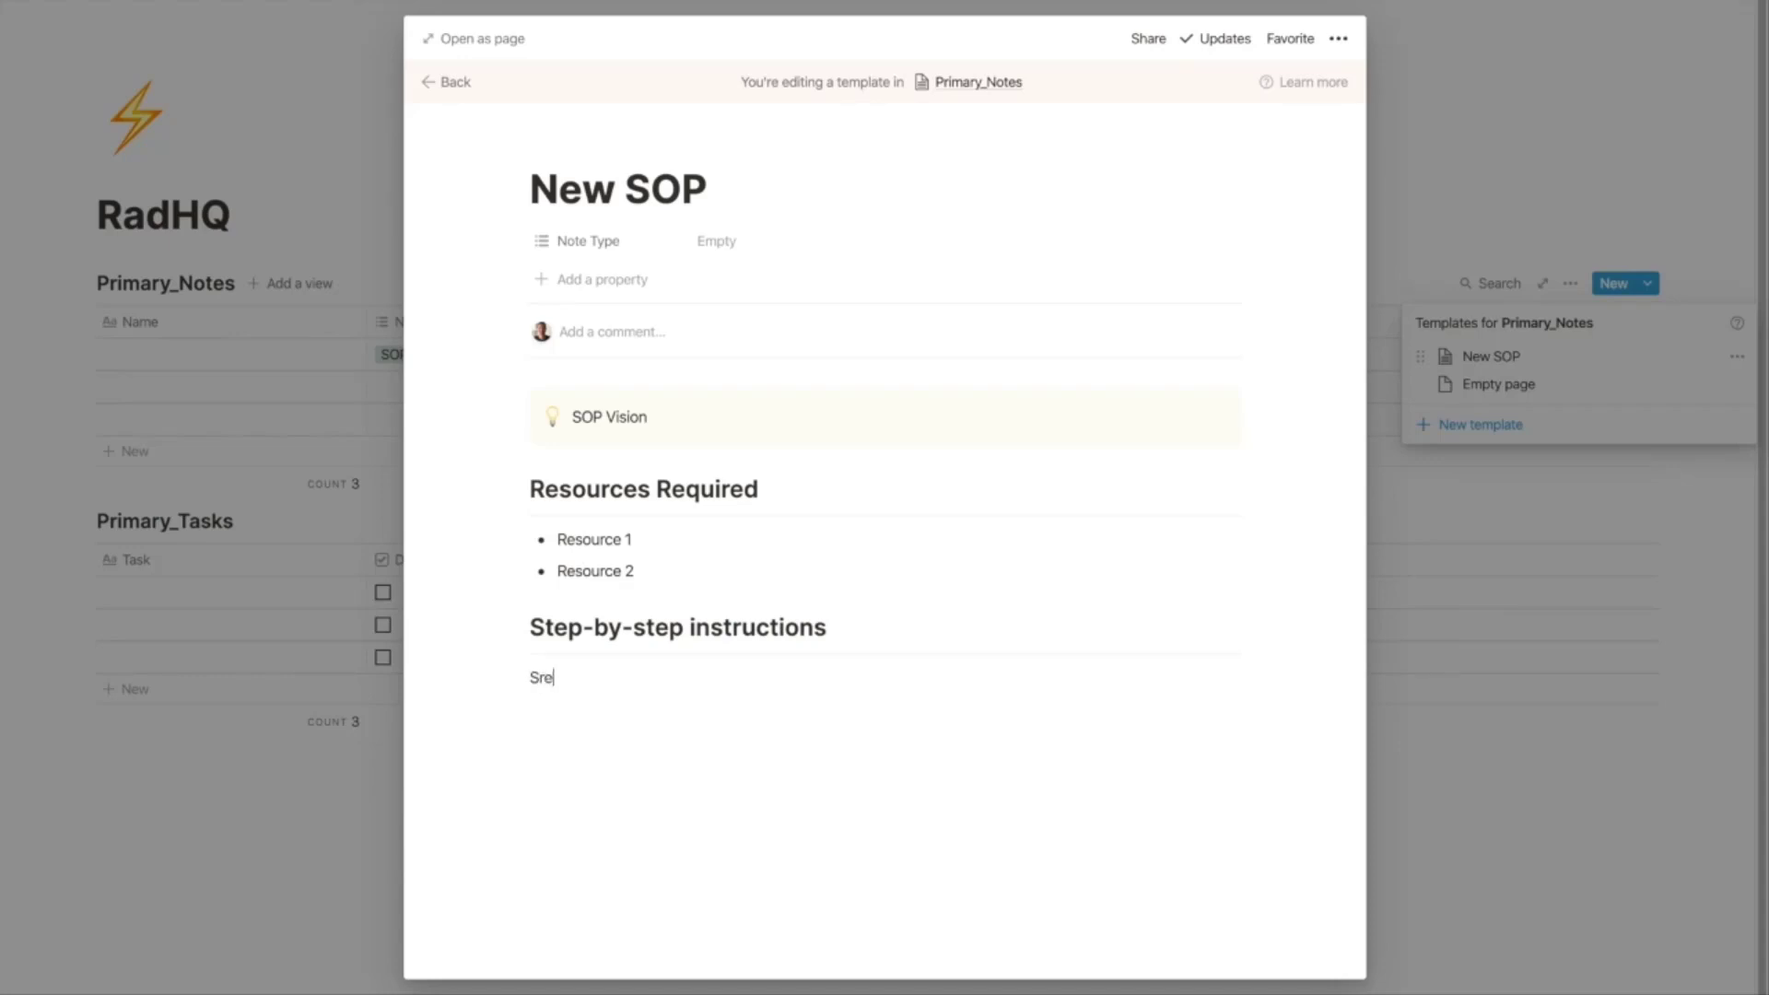
pyautogui.write('Screenshots')
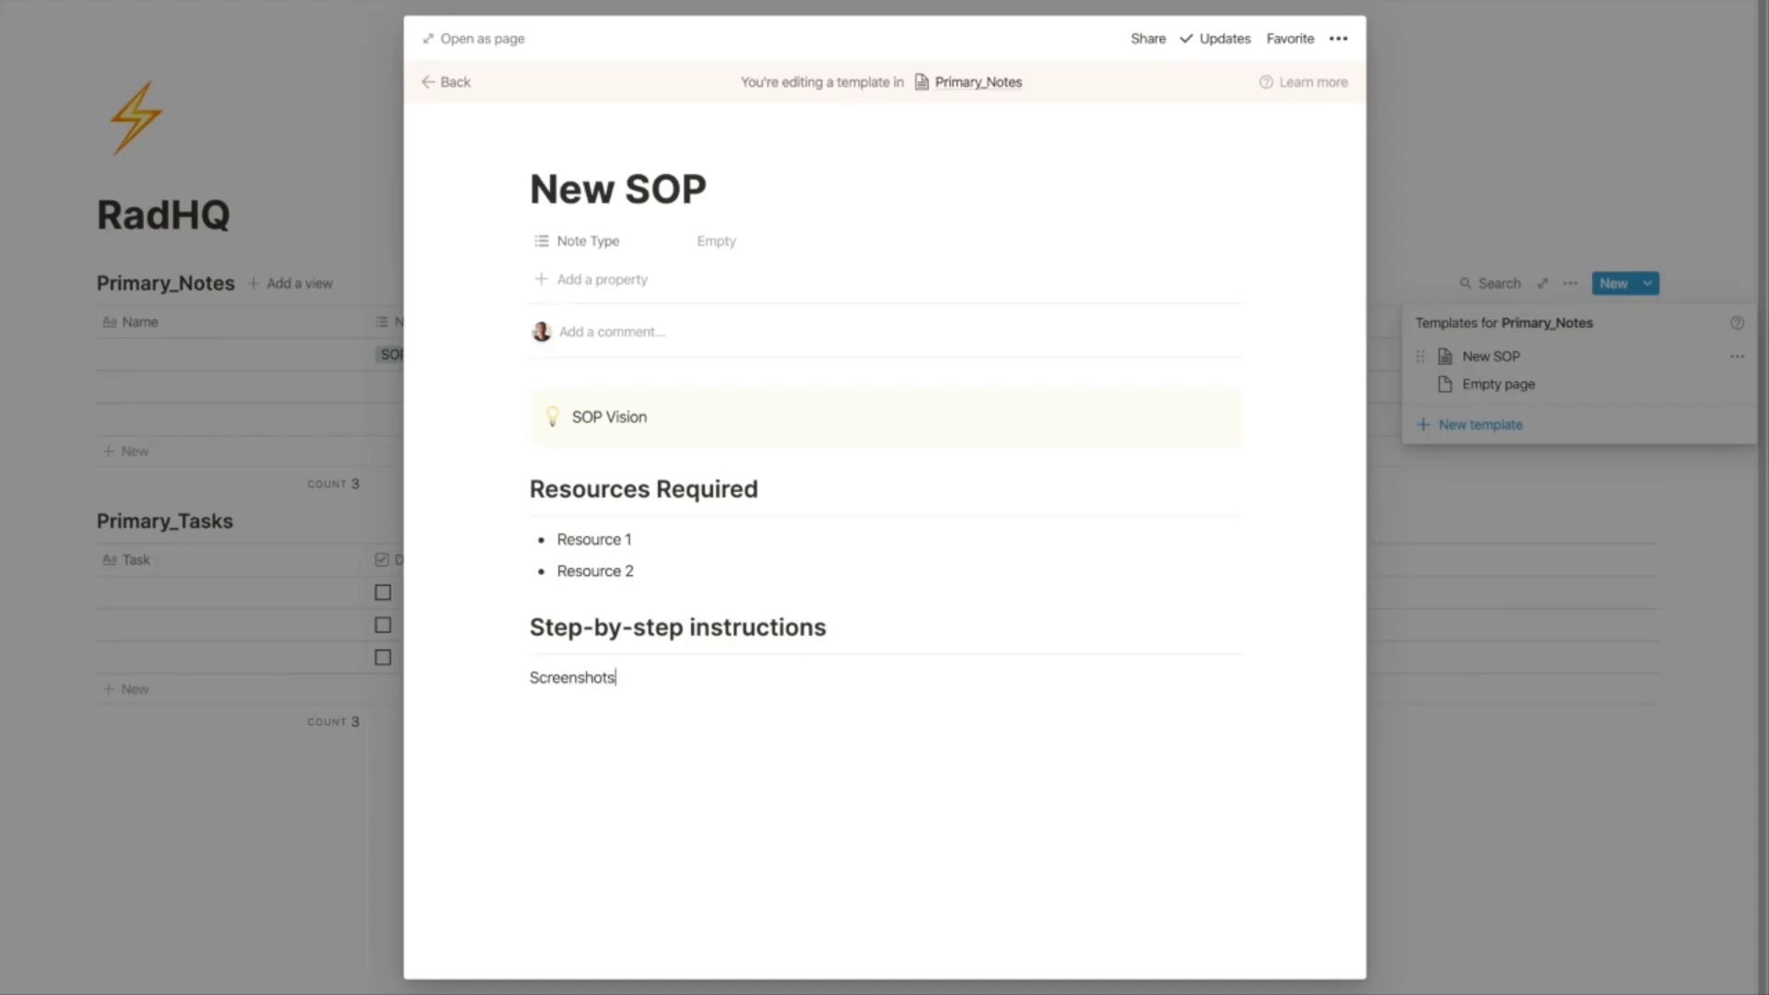
pyautogui.write(', clicks Loo')
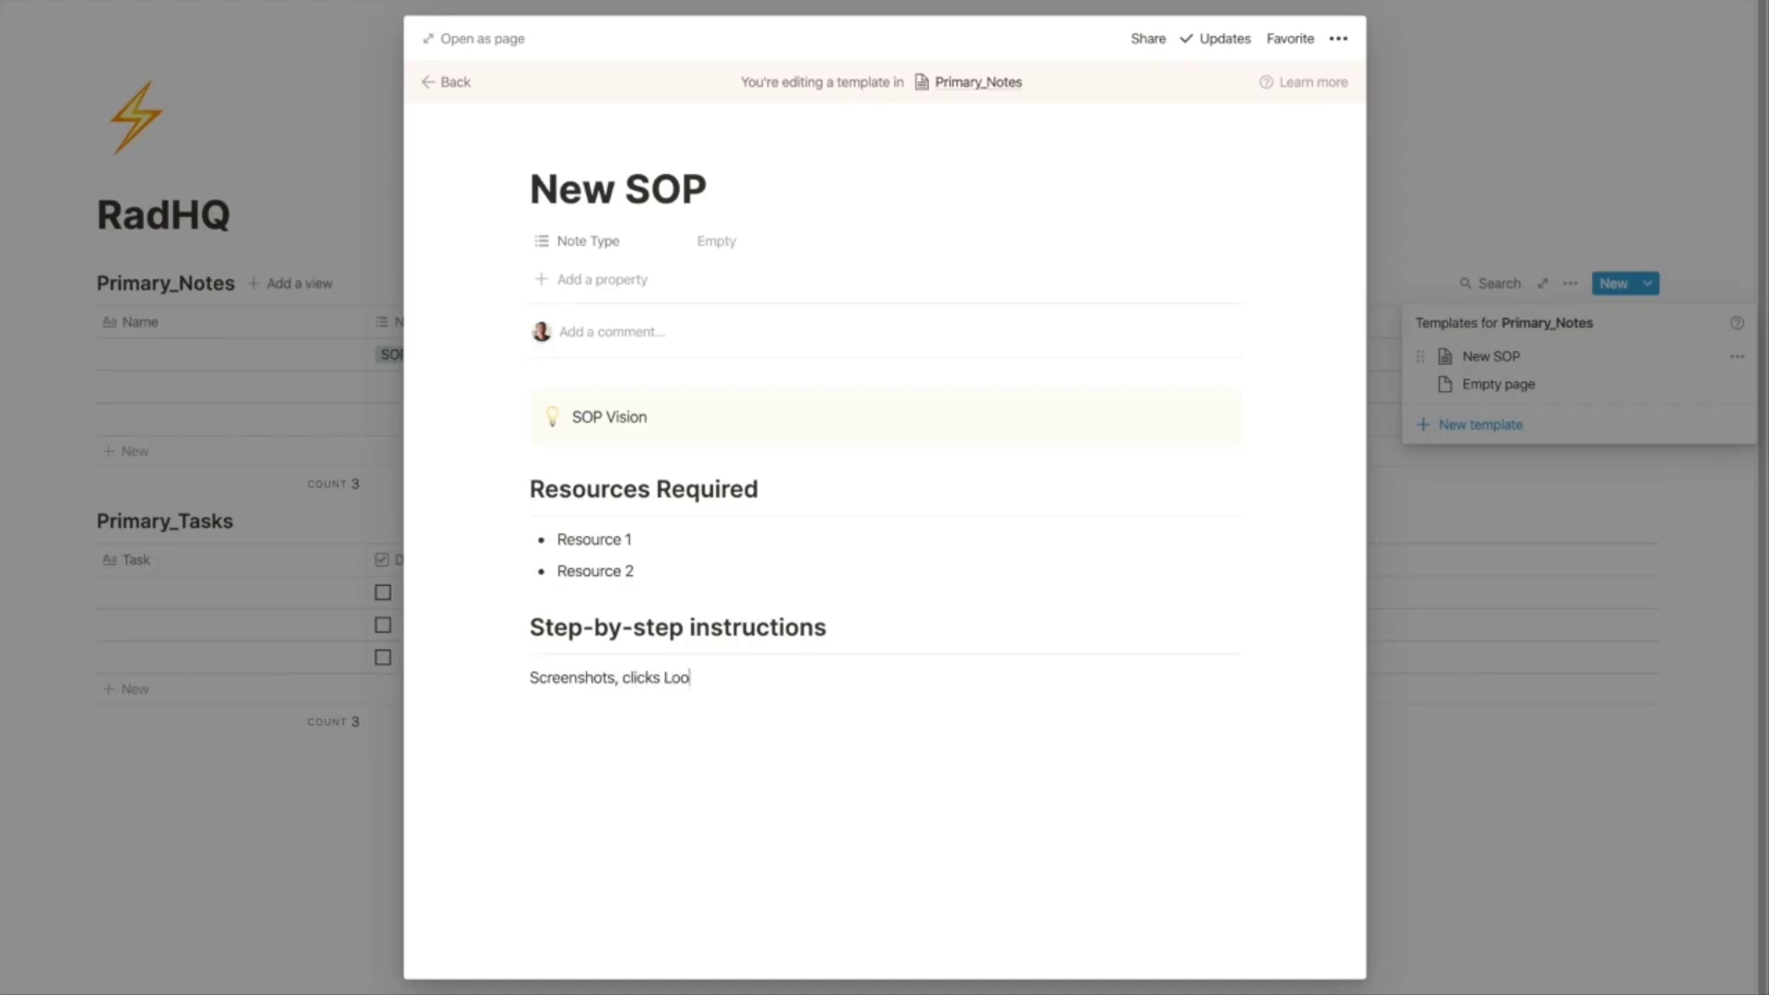
pyautogui.press('Backspace')
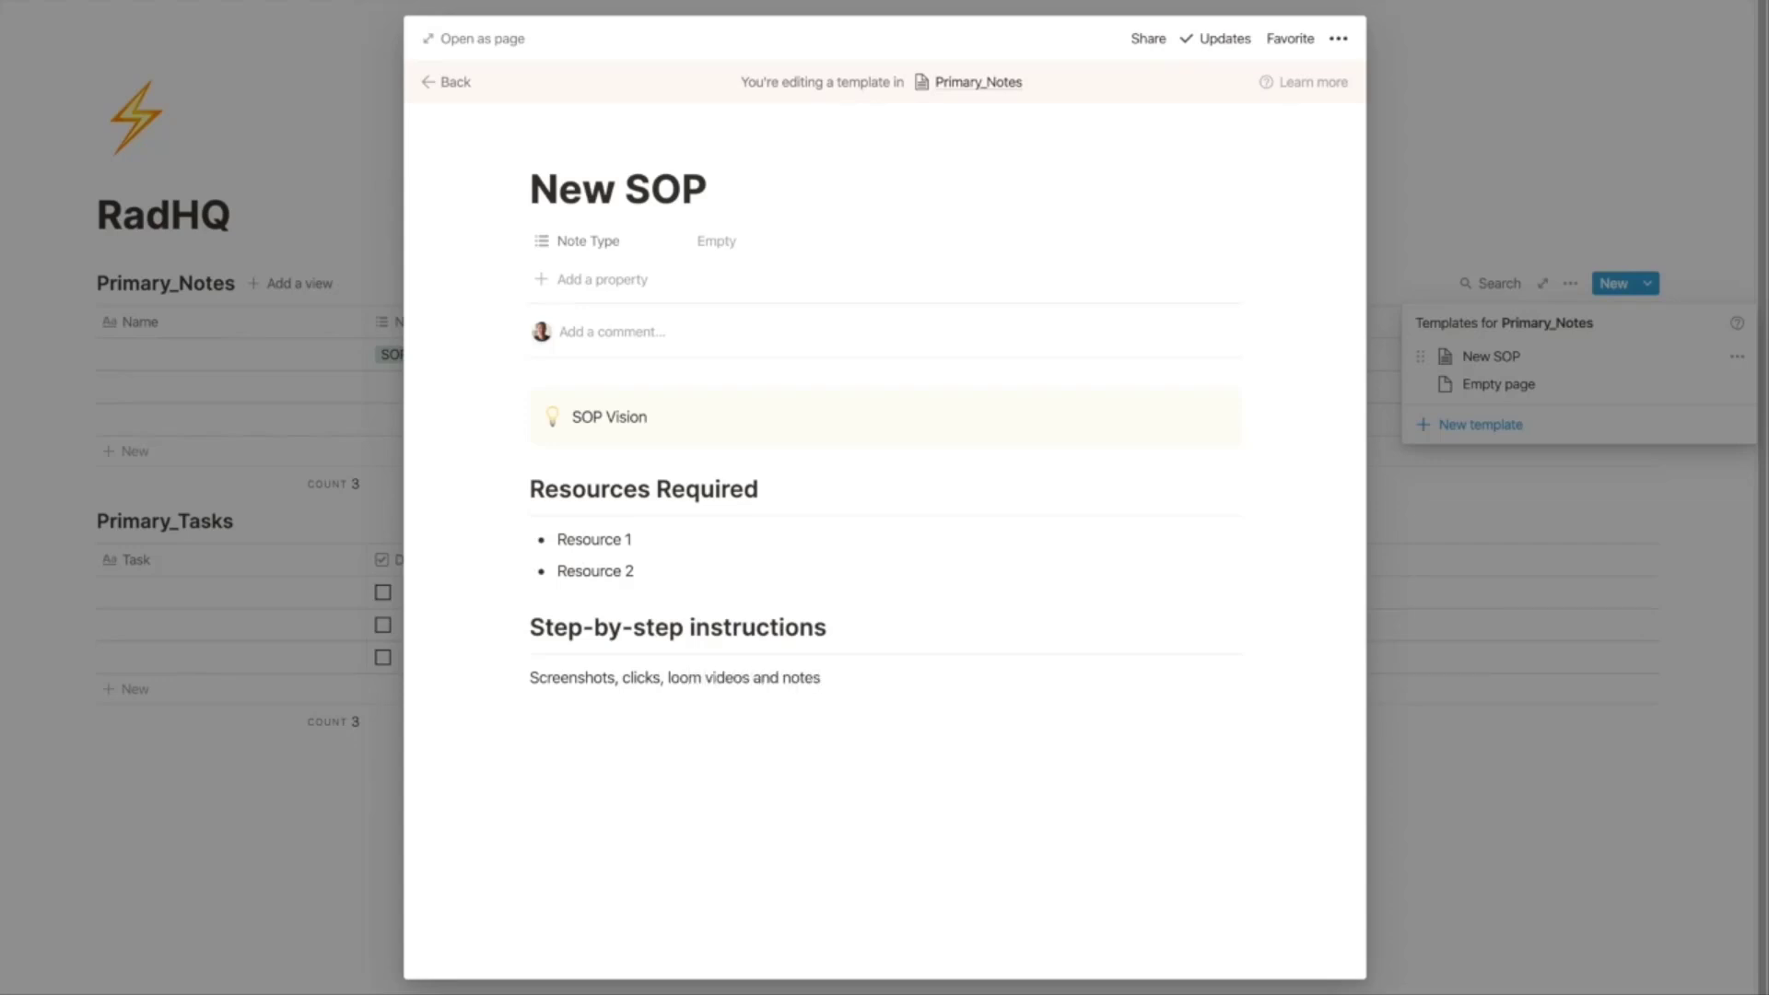
pyautogui.click(674, 709)
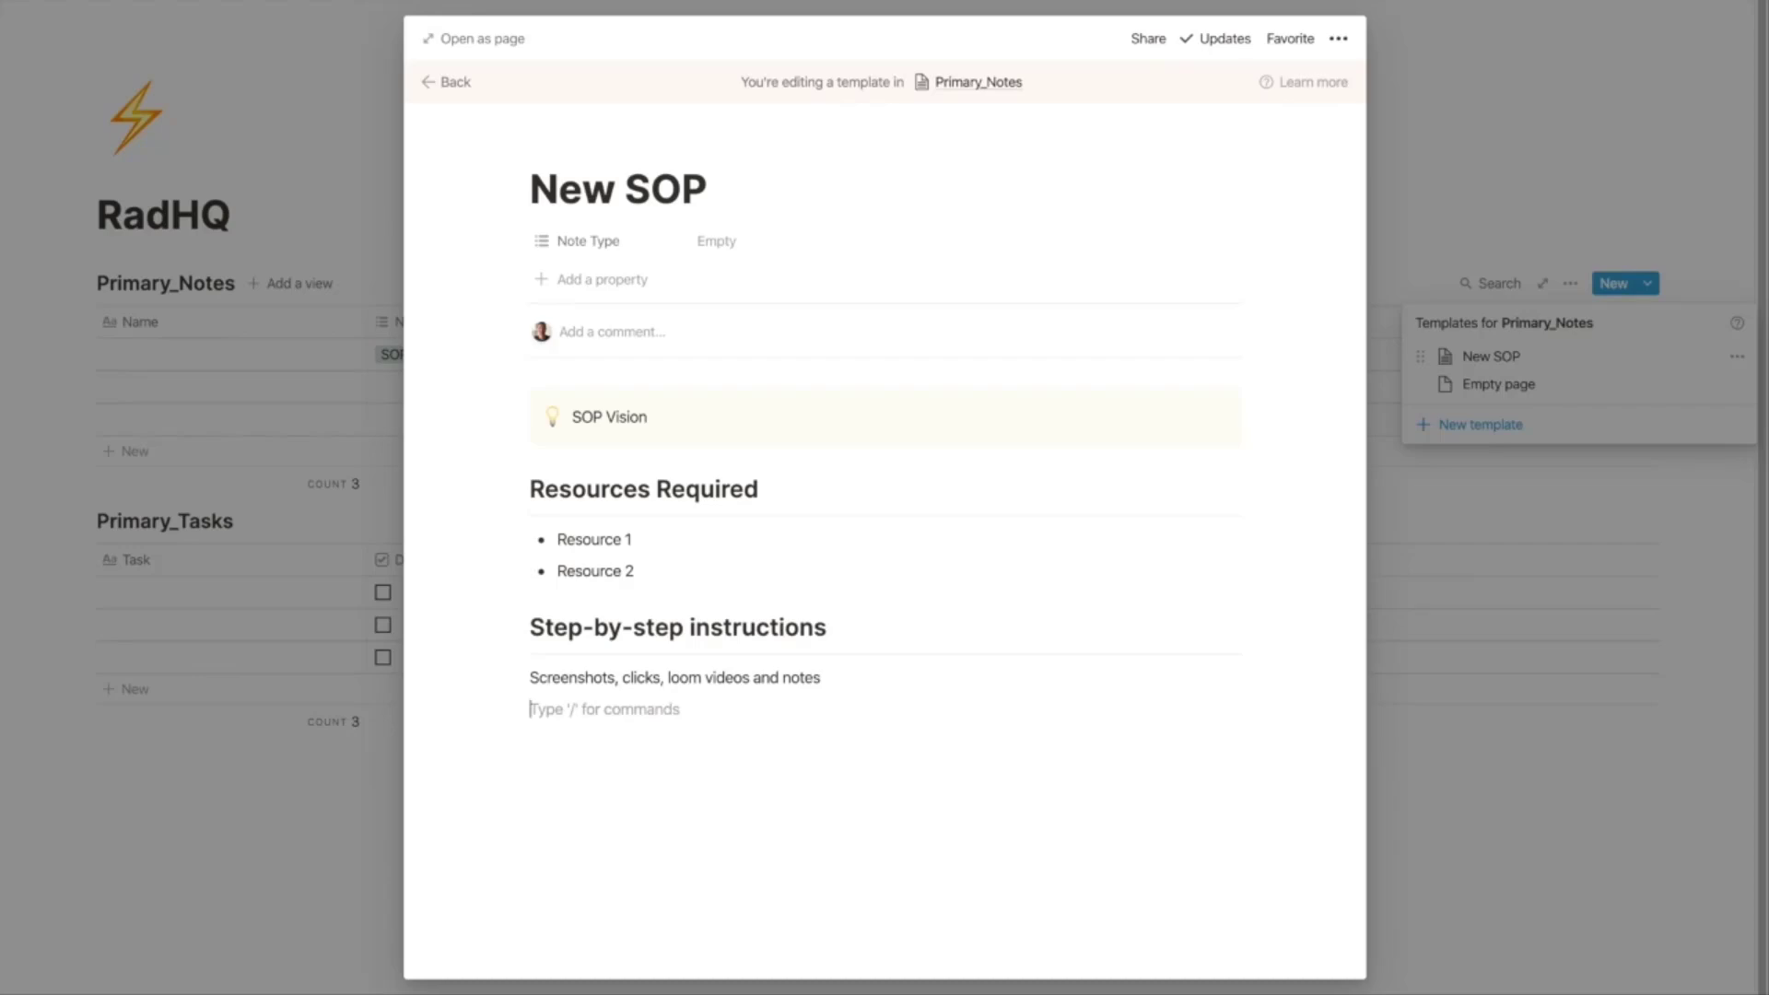
# Step: Add a Task inputs heading with a bulleted bold 'Subject Line:' followed by inline code 'placeholder'
pyautogui.write('#')
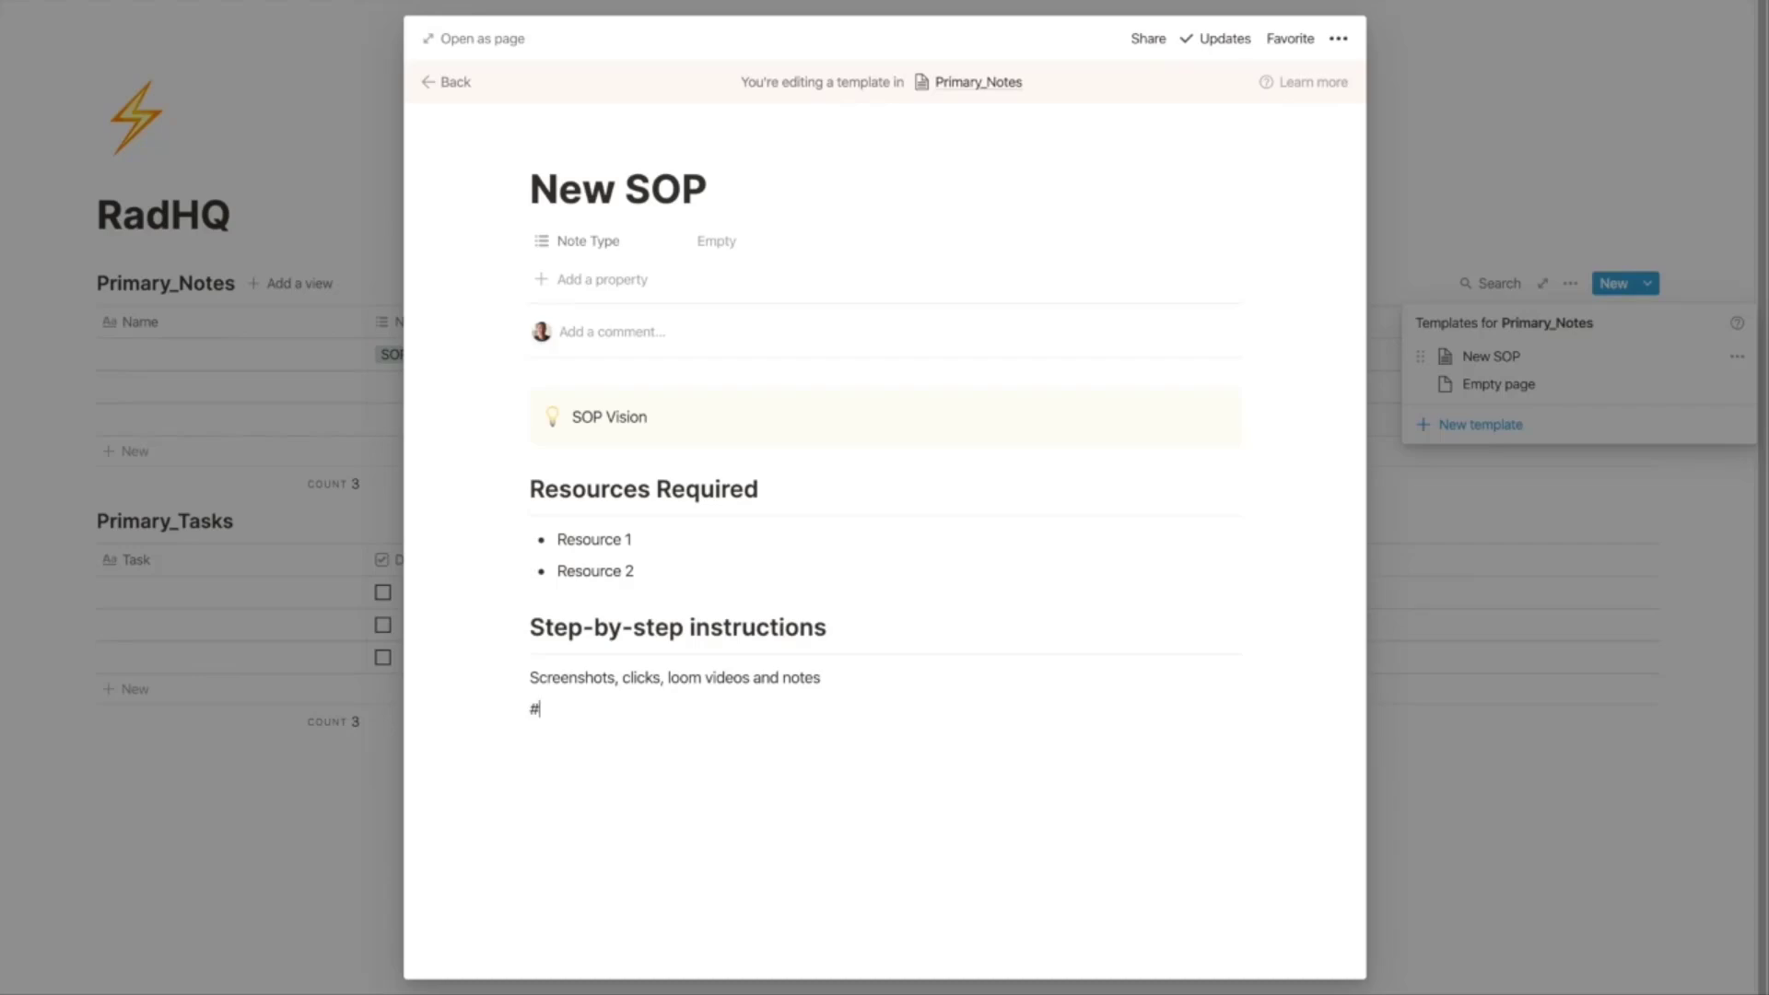
pyautogui.write('Taskl')
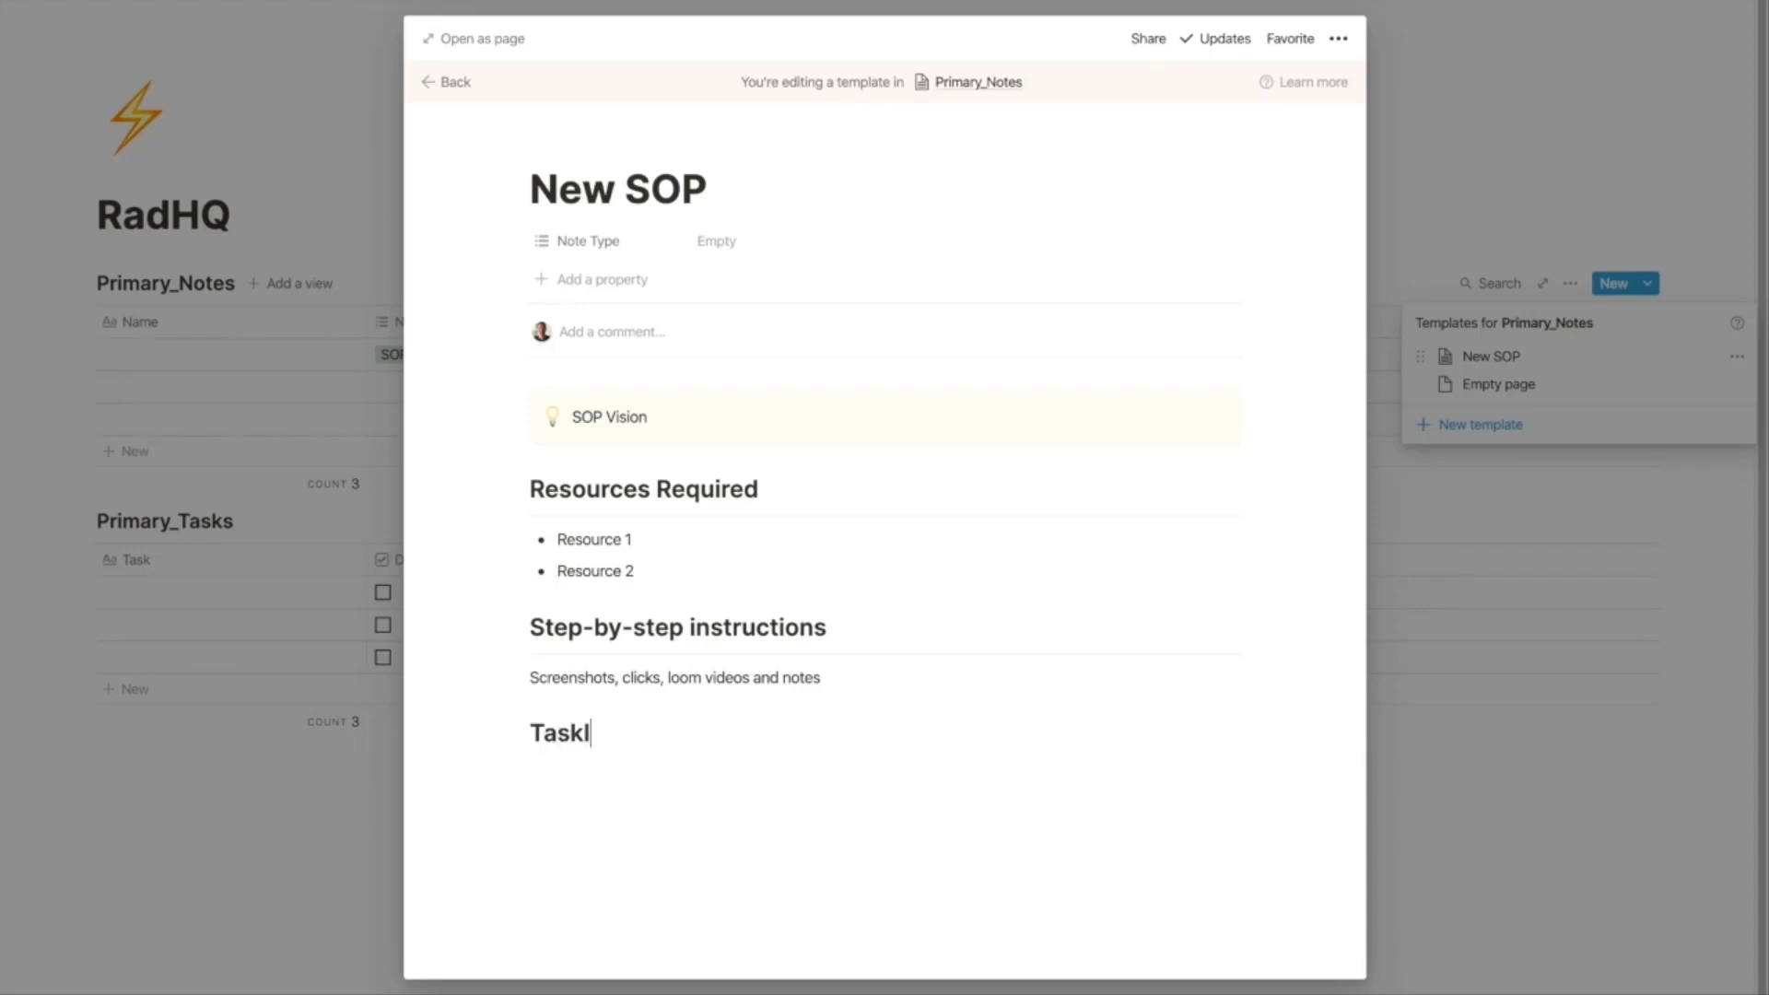
pyautogui.write('inputs')
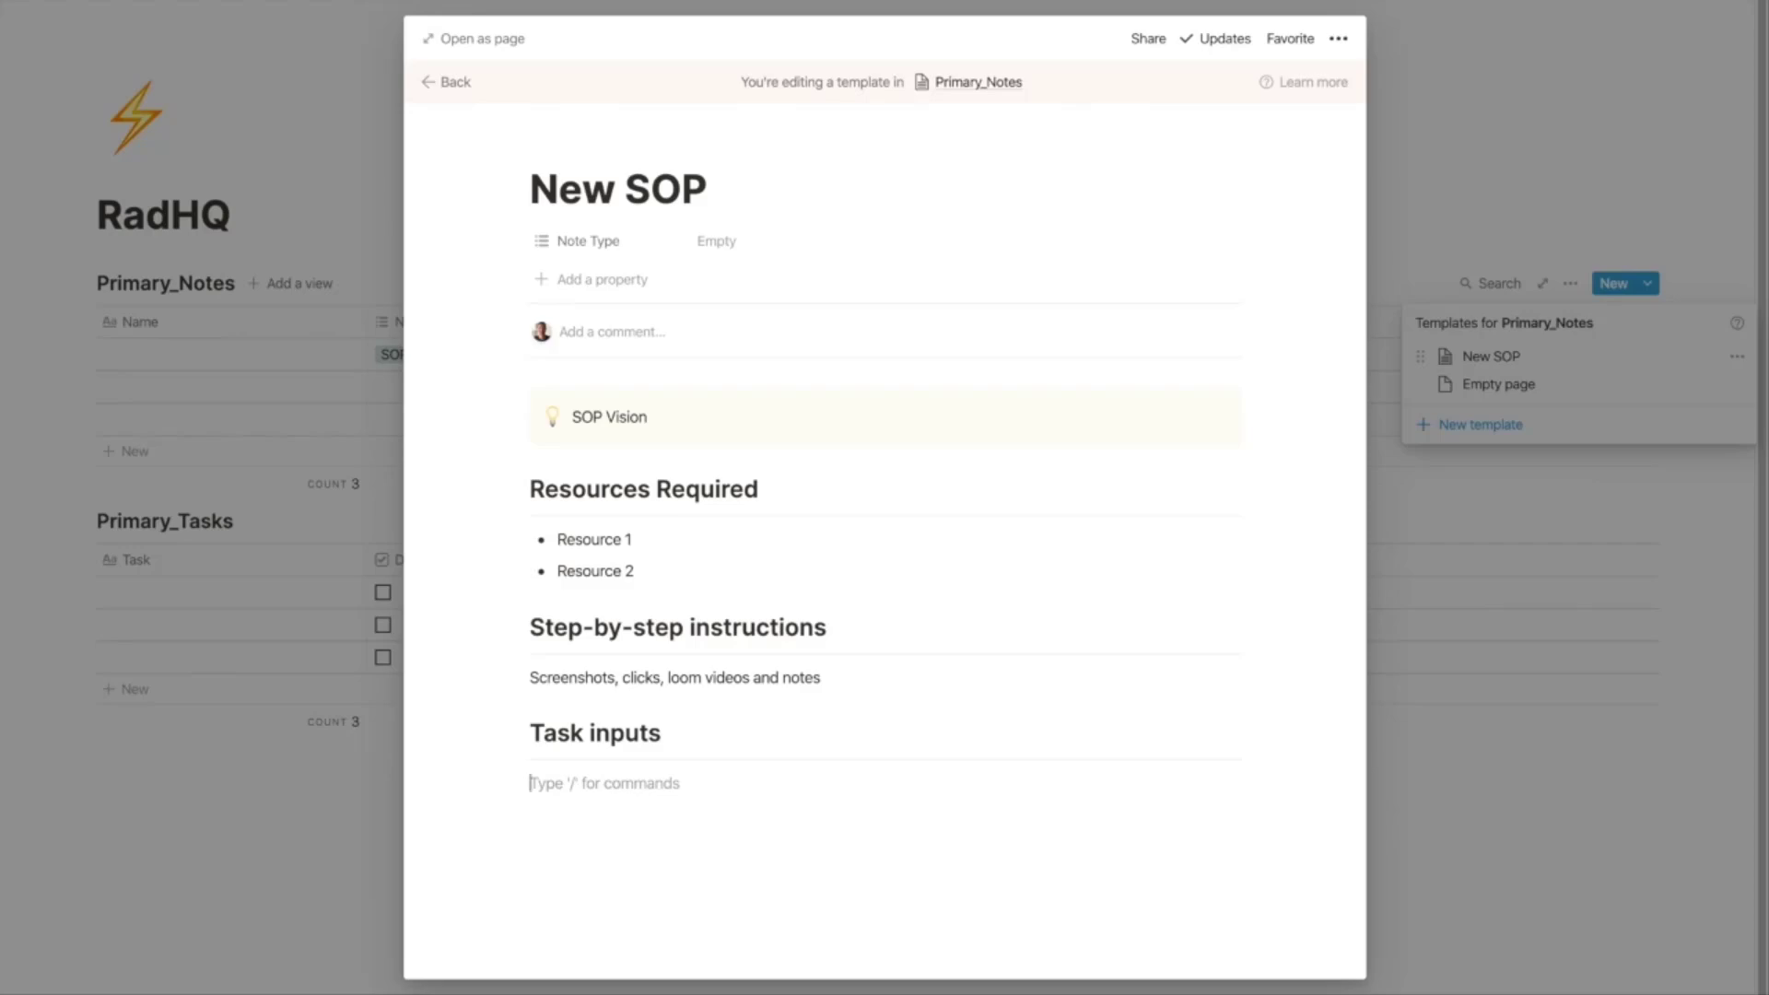
pyautogui.write('List')
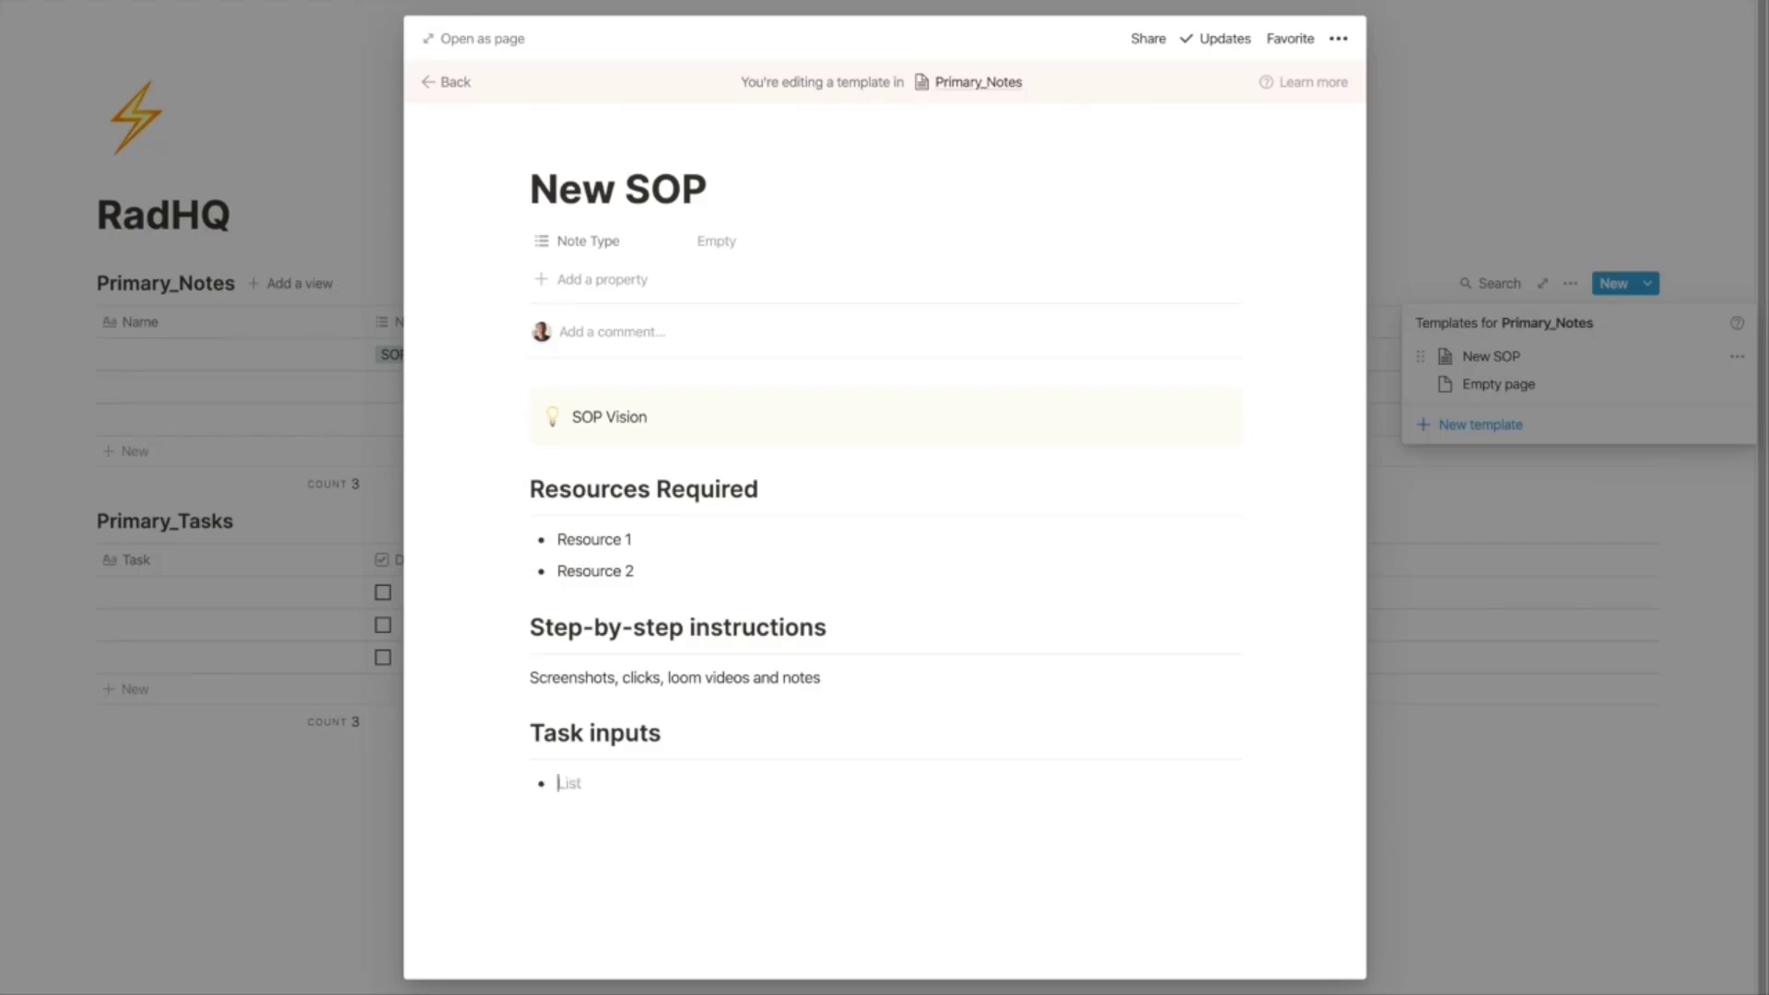
pyautogui.write('`Subject L')
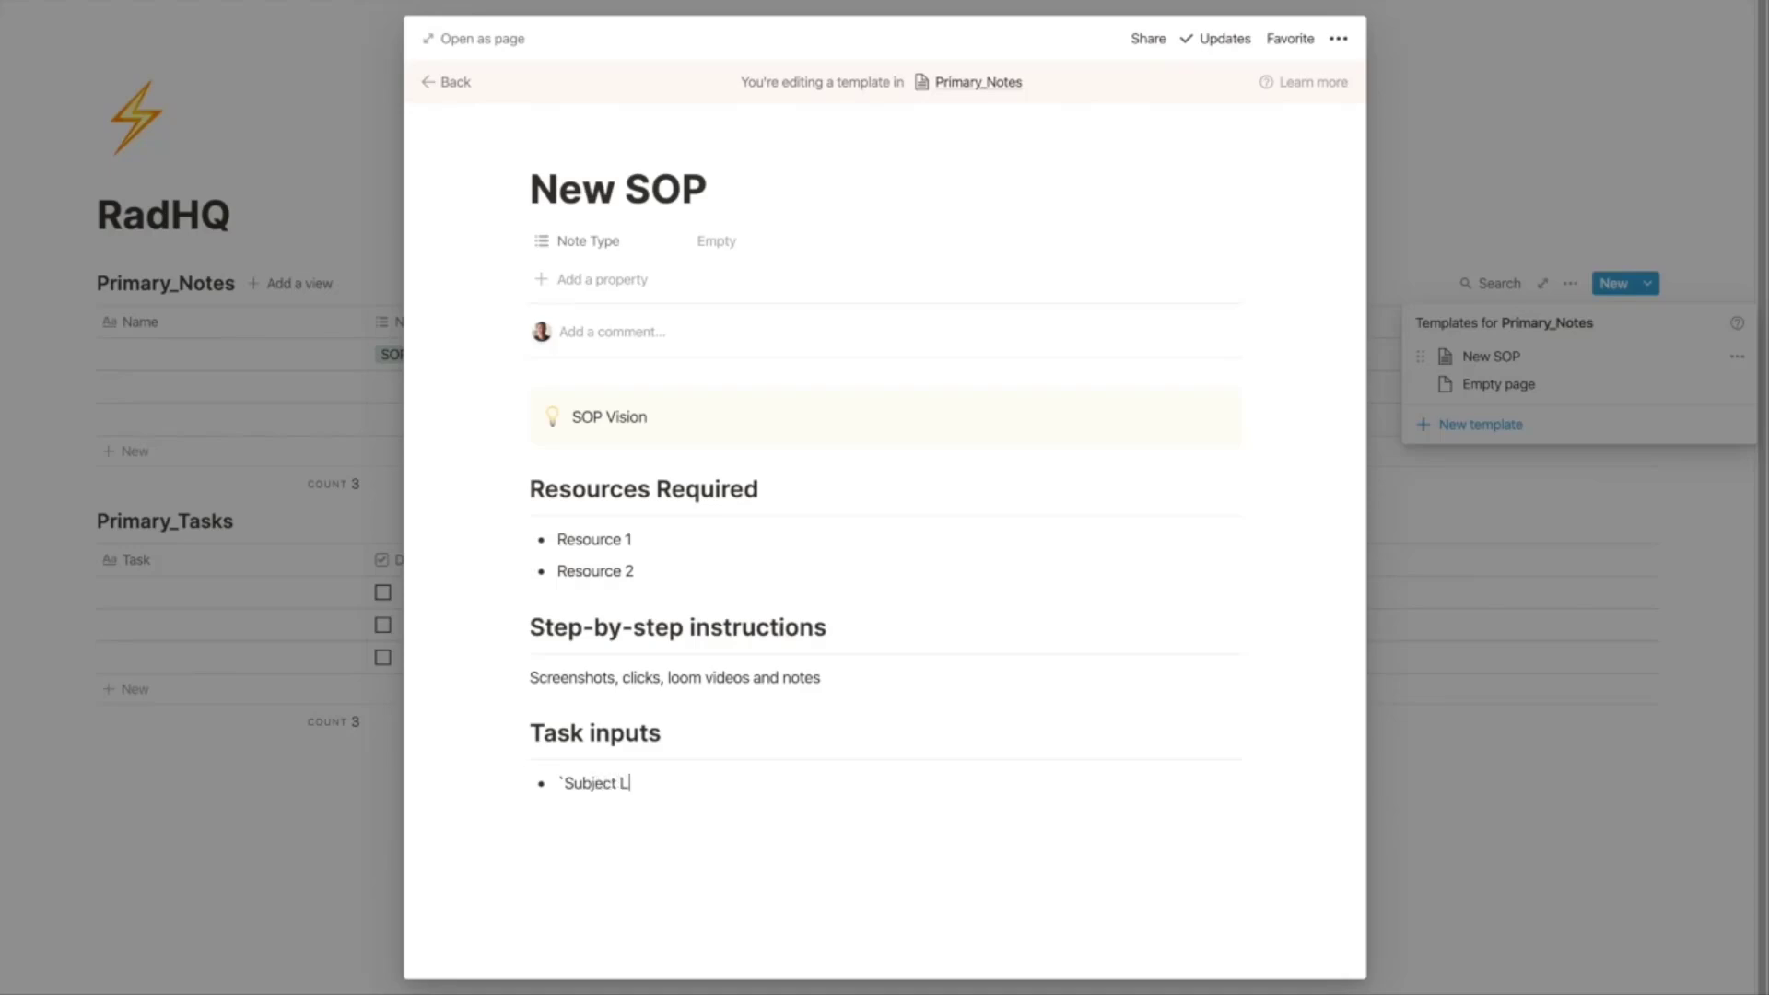
pyautogui.write('i')
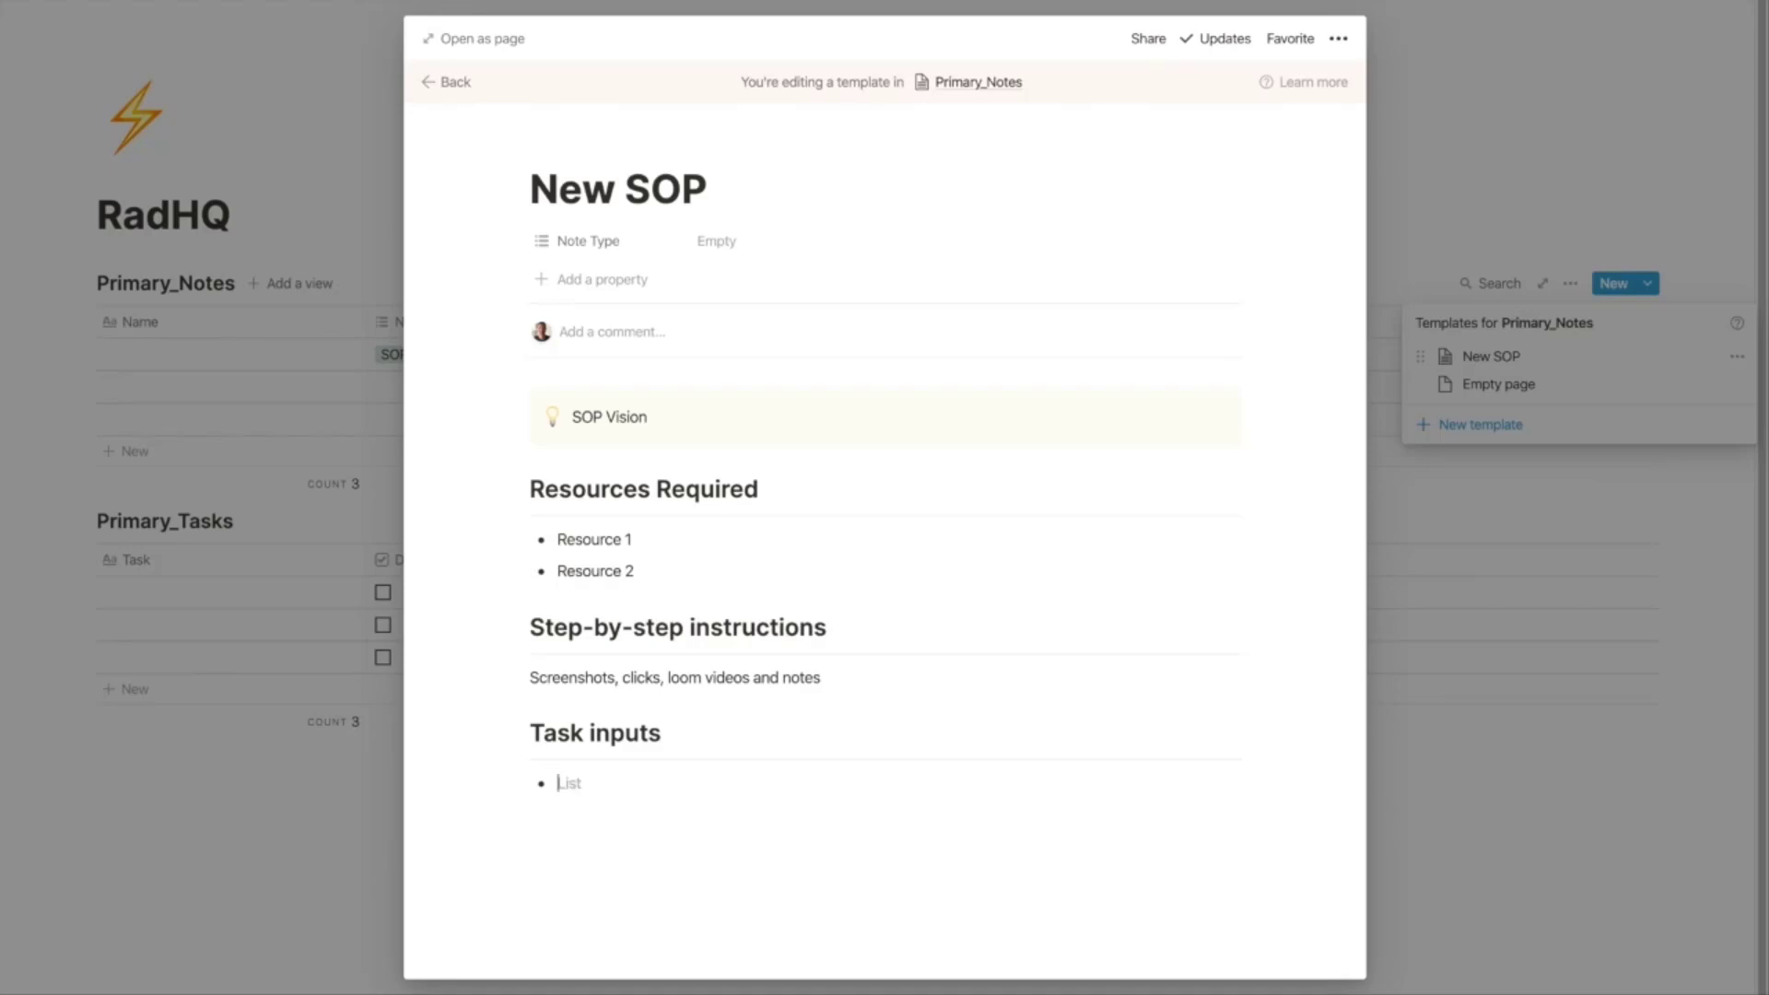
pyautogui.write('Subject Line')
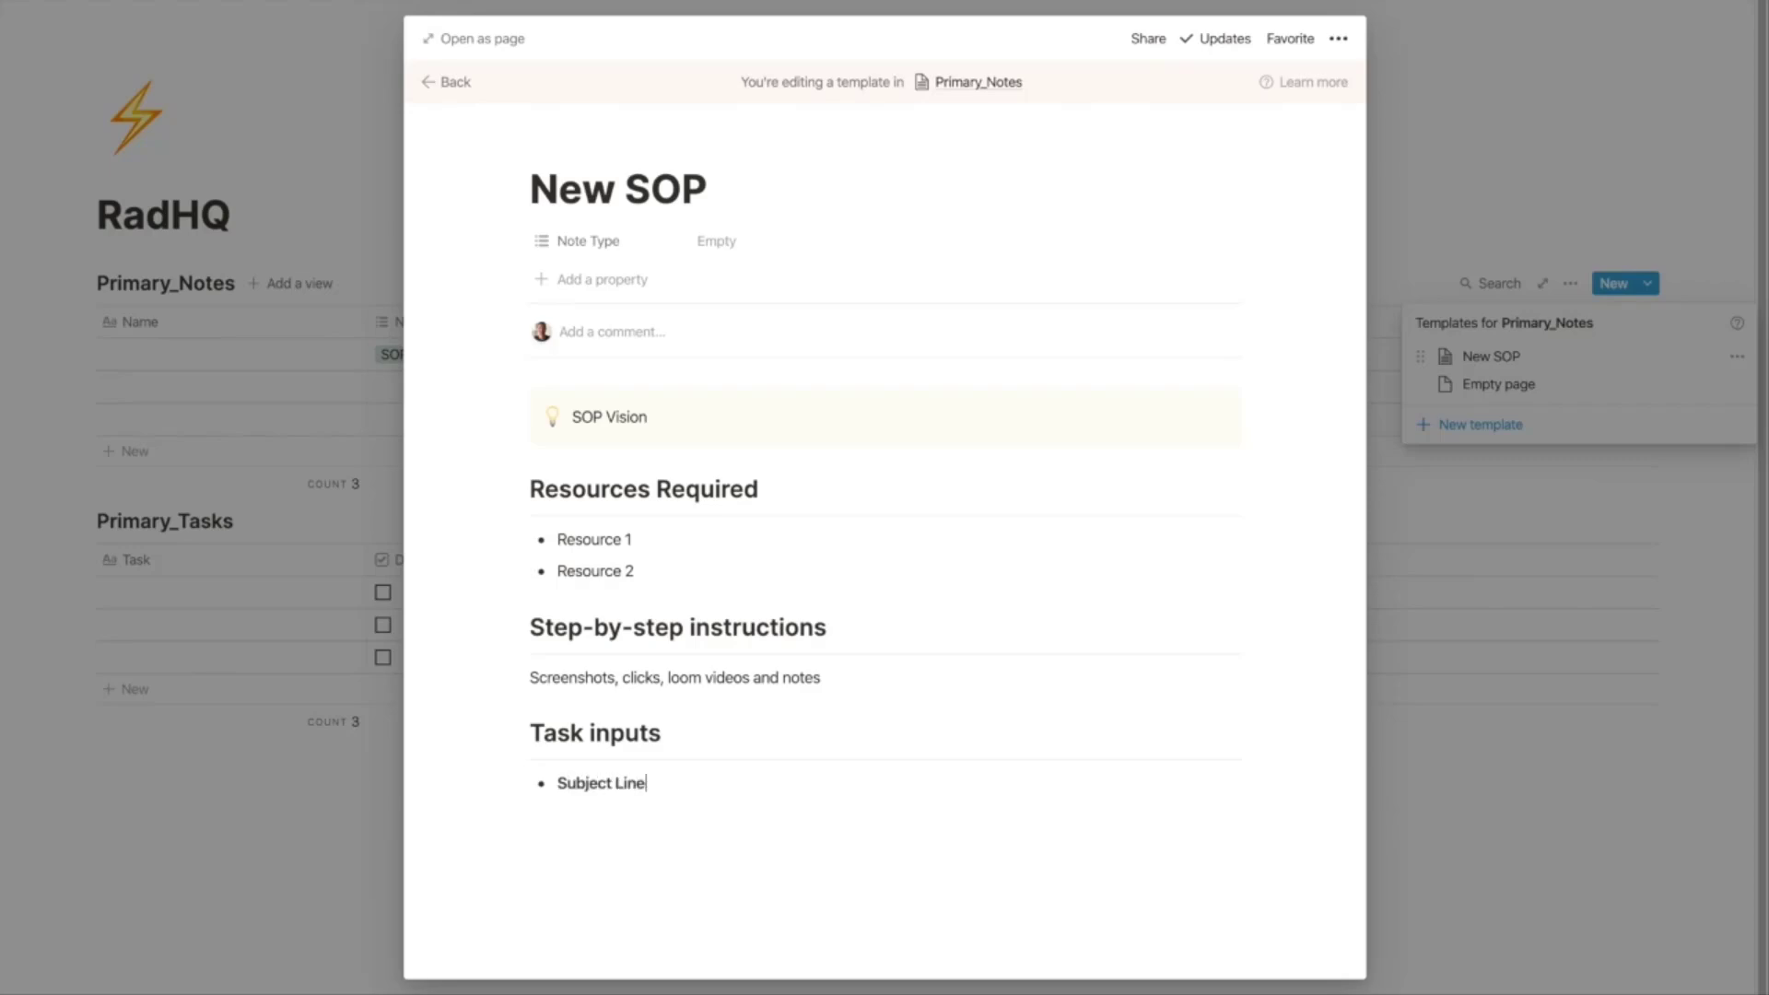
pyautogui.write(': `')
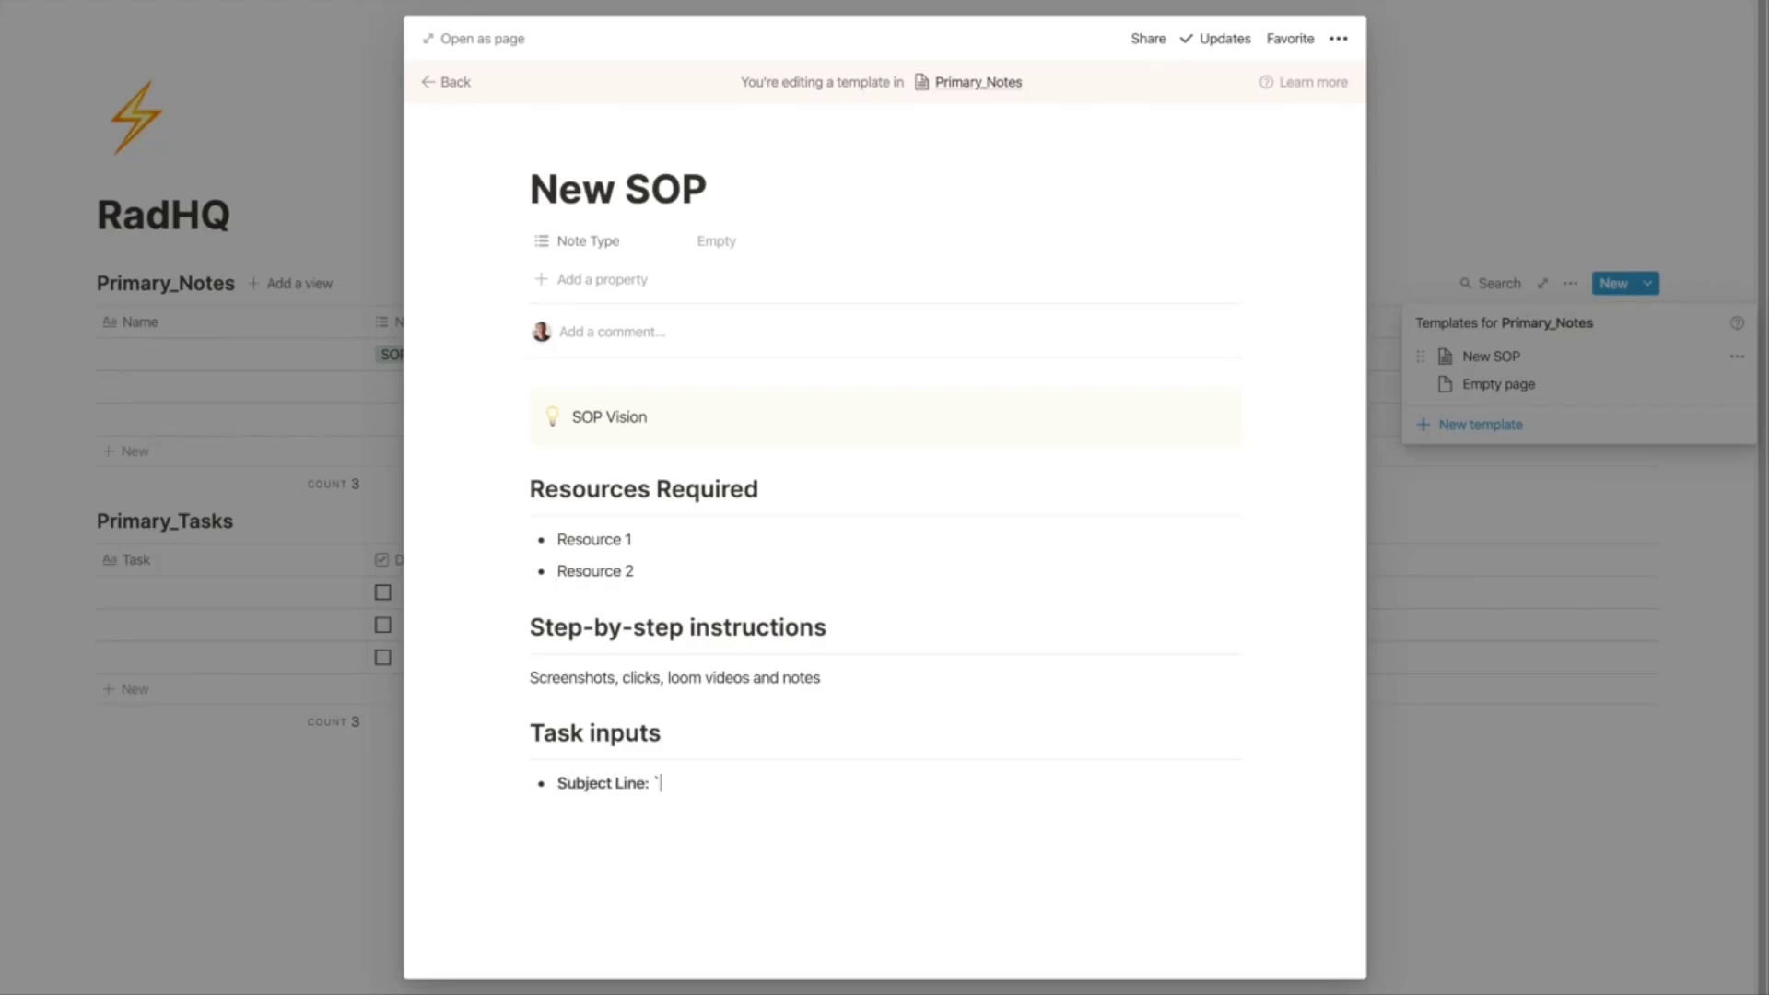
pyautogui.write('placeholder')
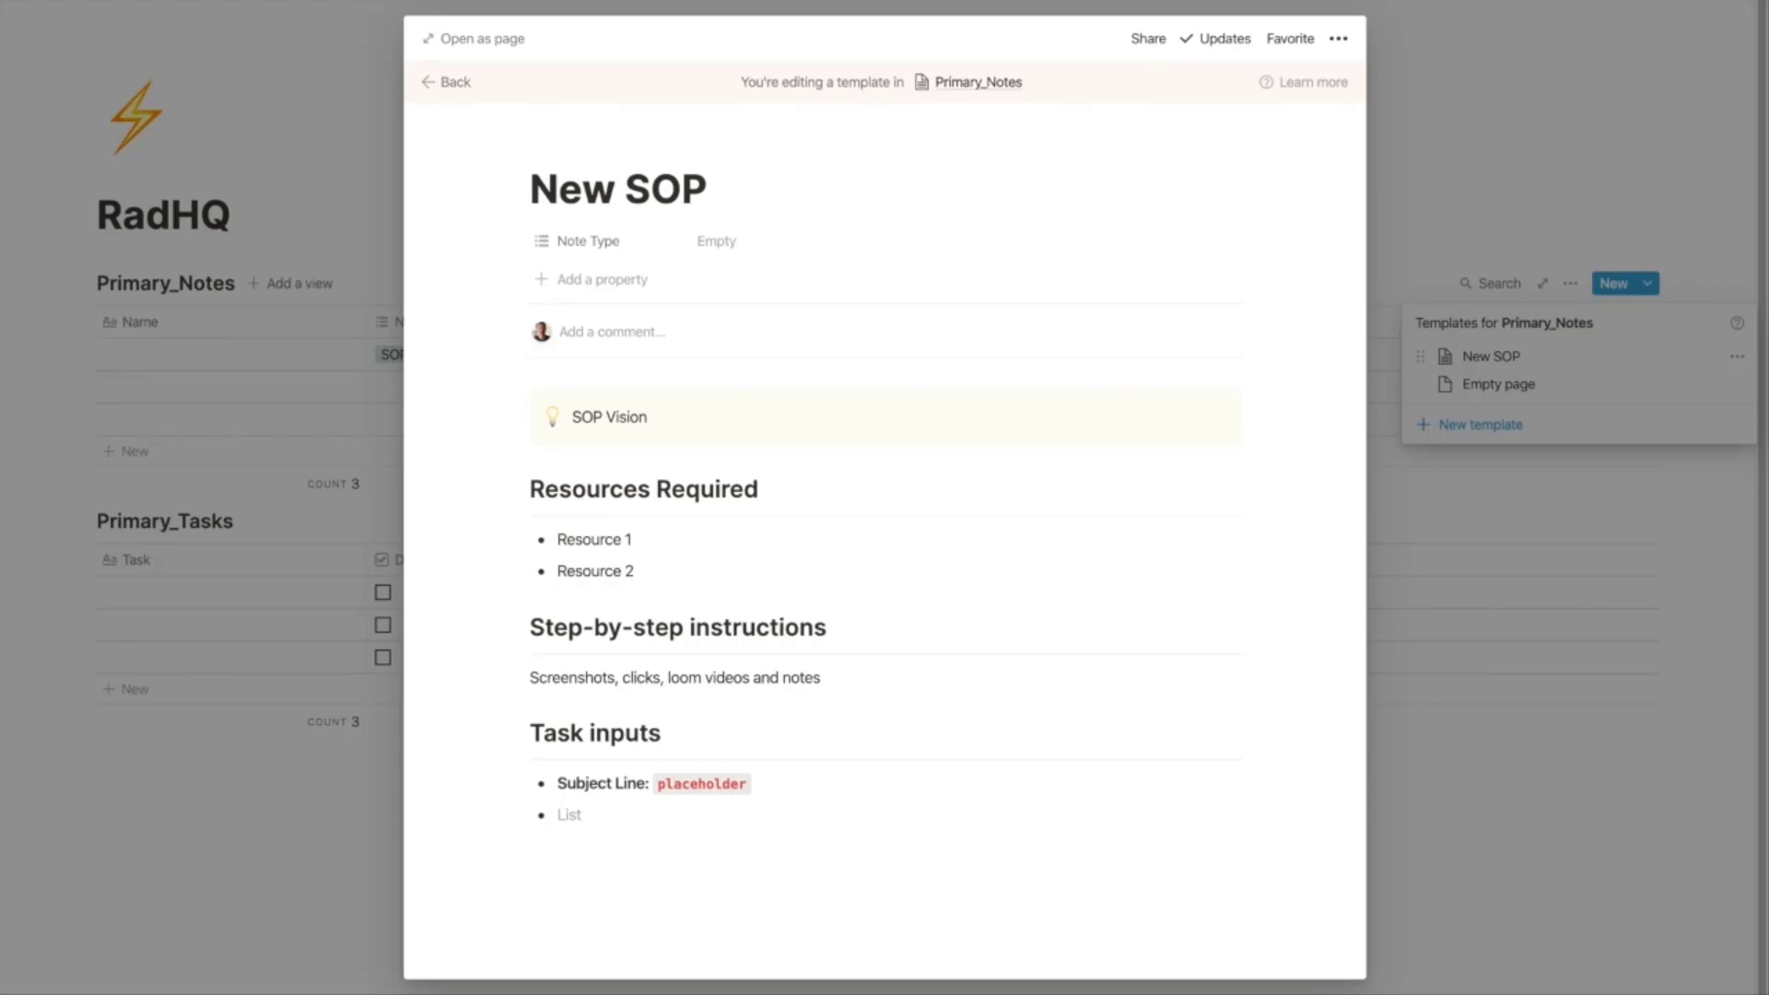
# Step: Add a bold 'Opening paragraph:' bullet with inline code 'Placeholder'
pyautogui.write('Opening paragraph:')
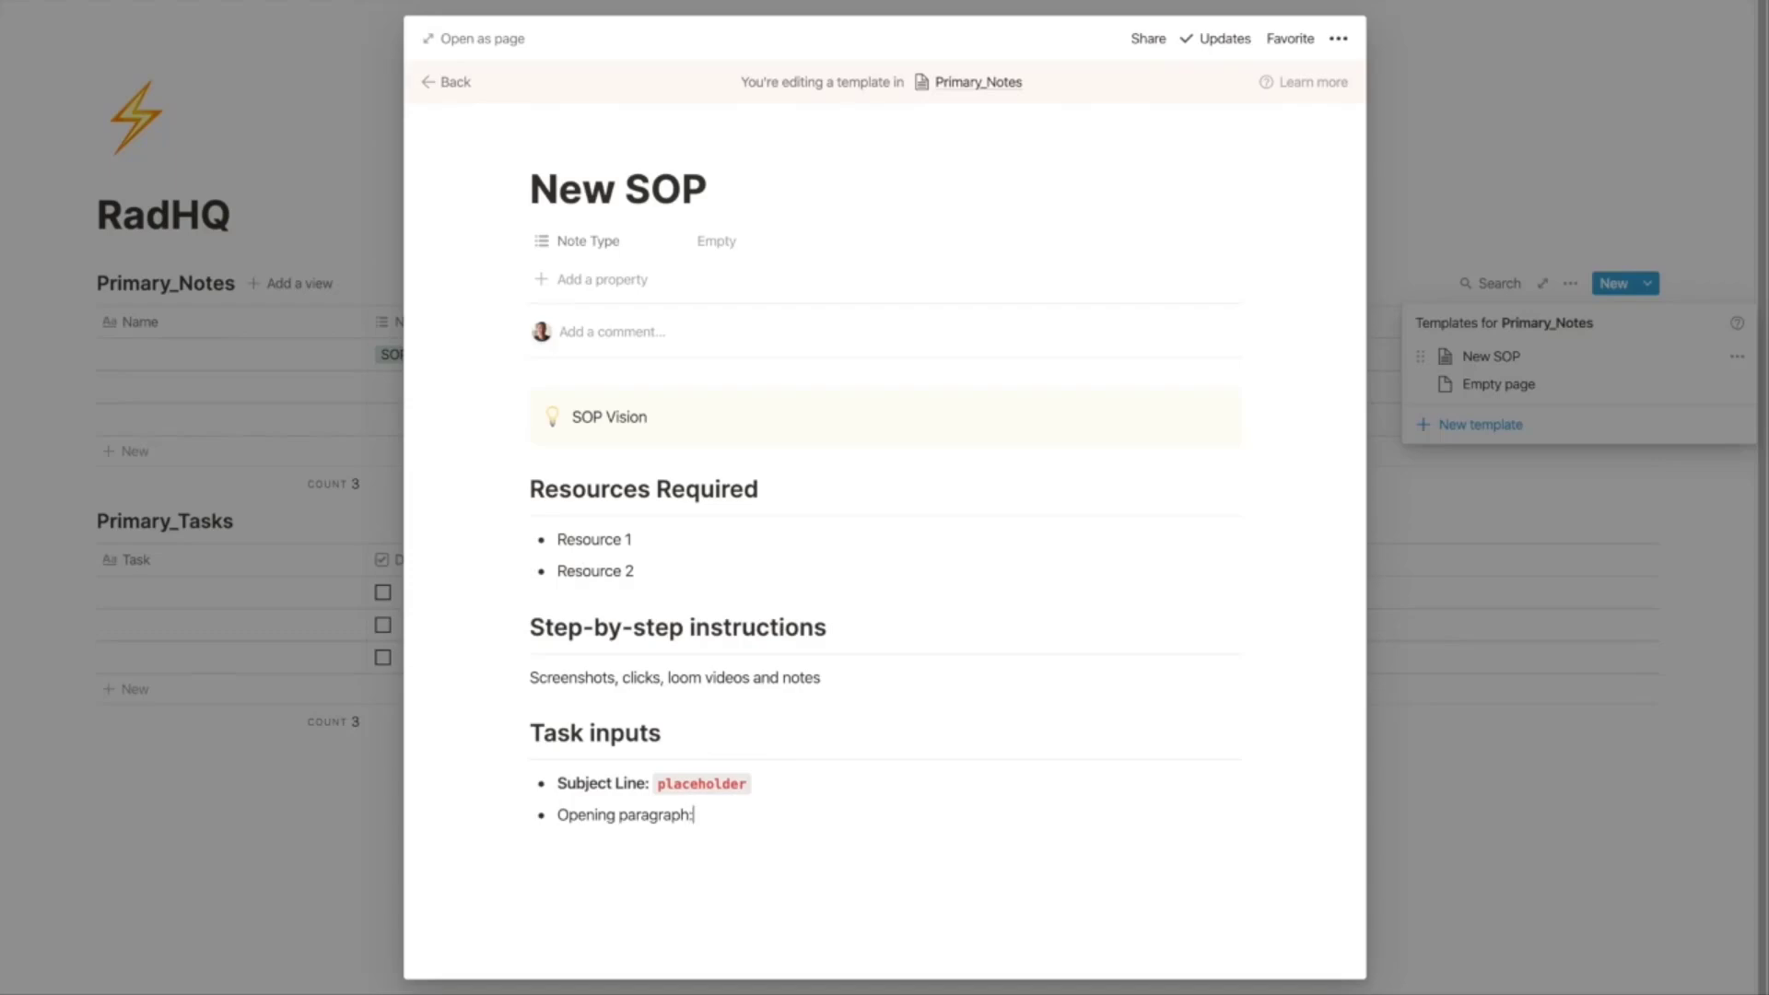
pyautogui.write('`Placeho')
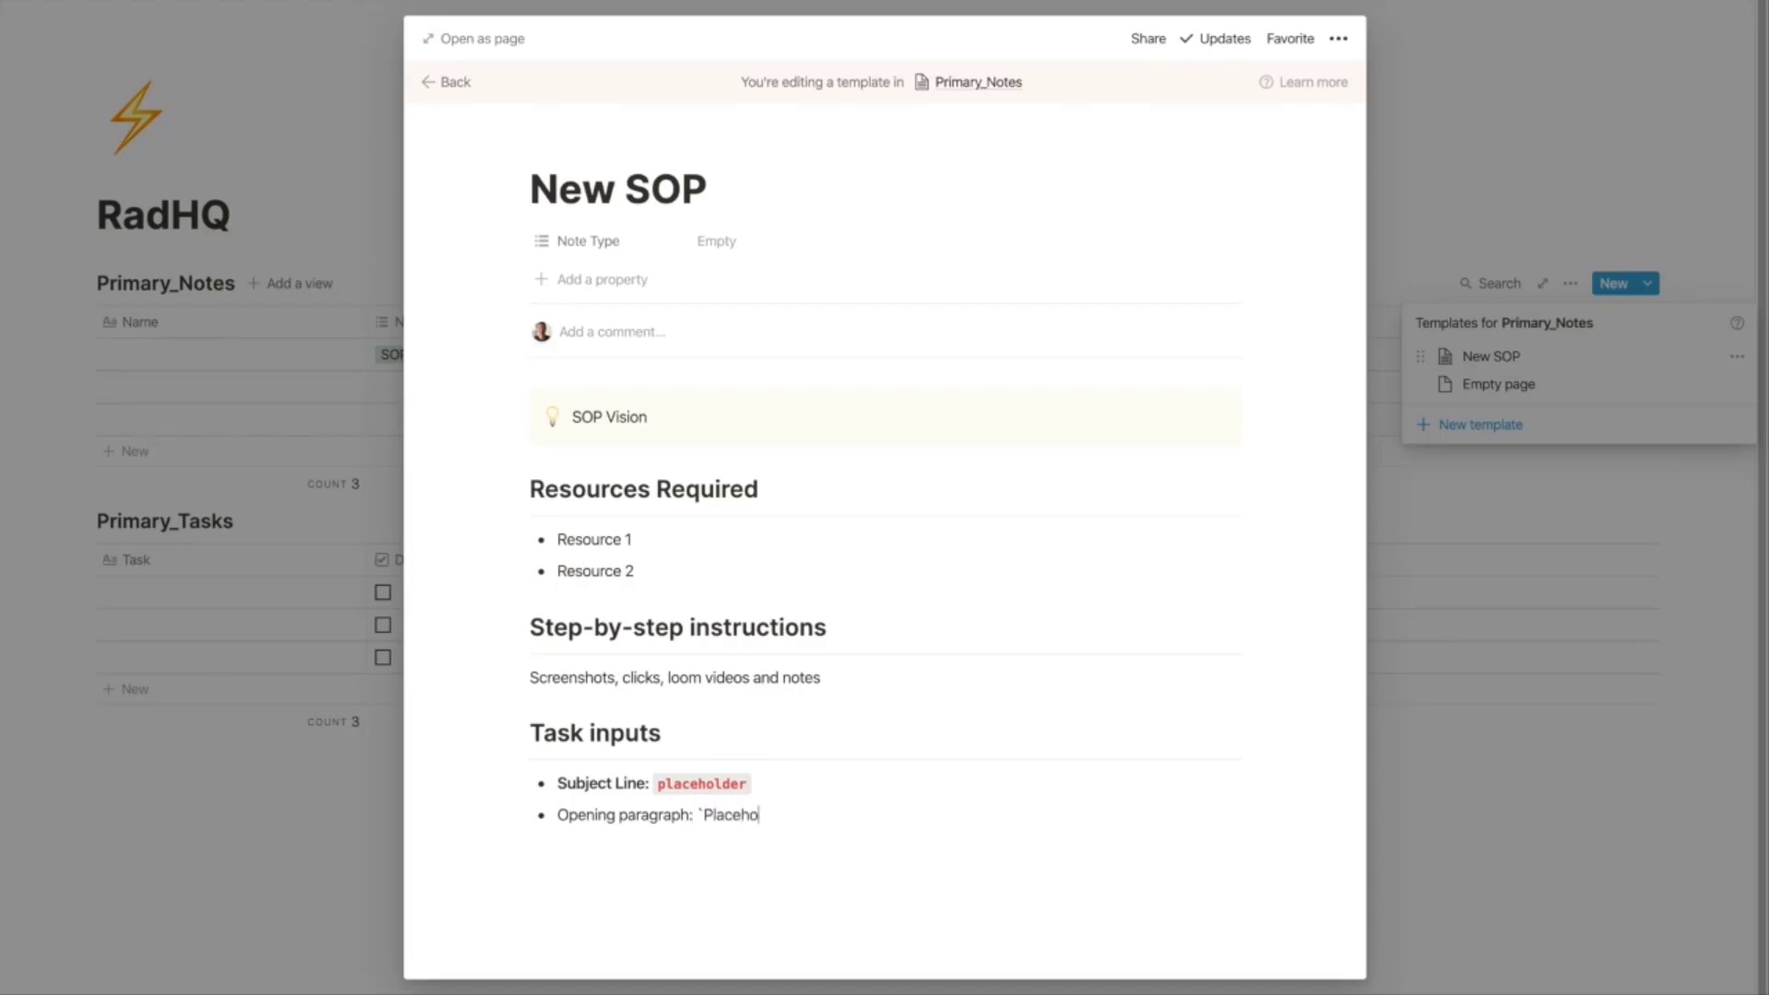
pyautogui.write('lder')
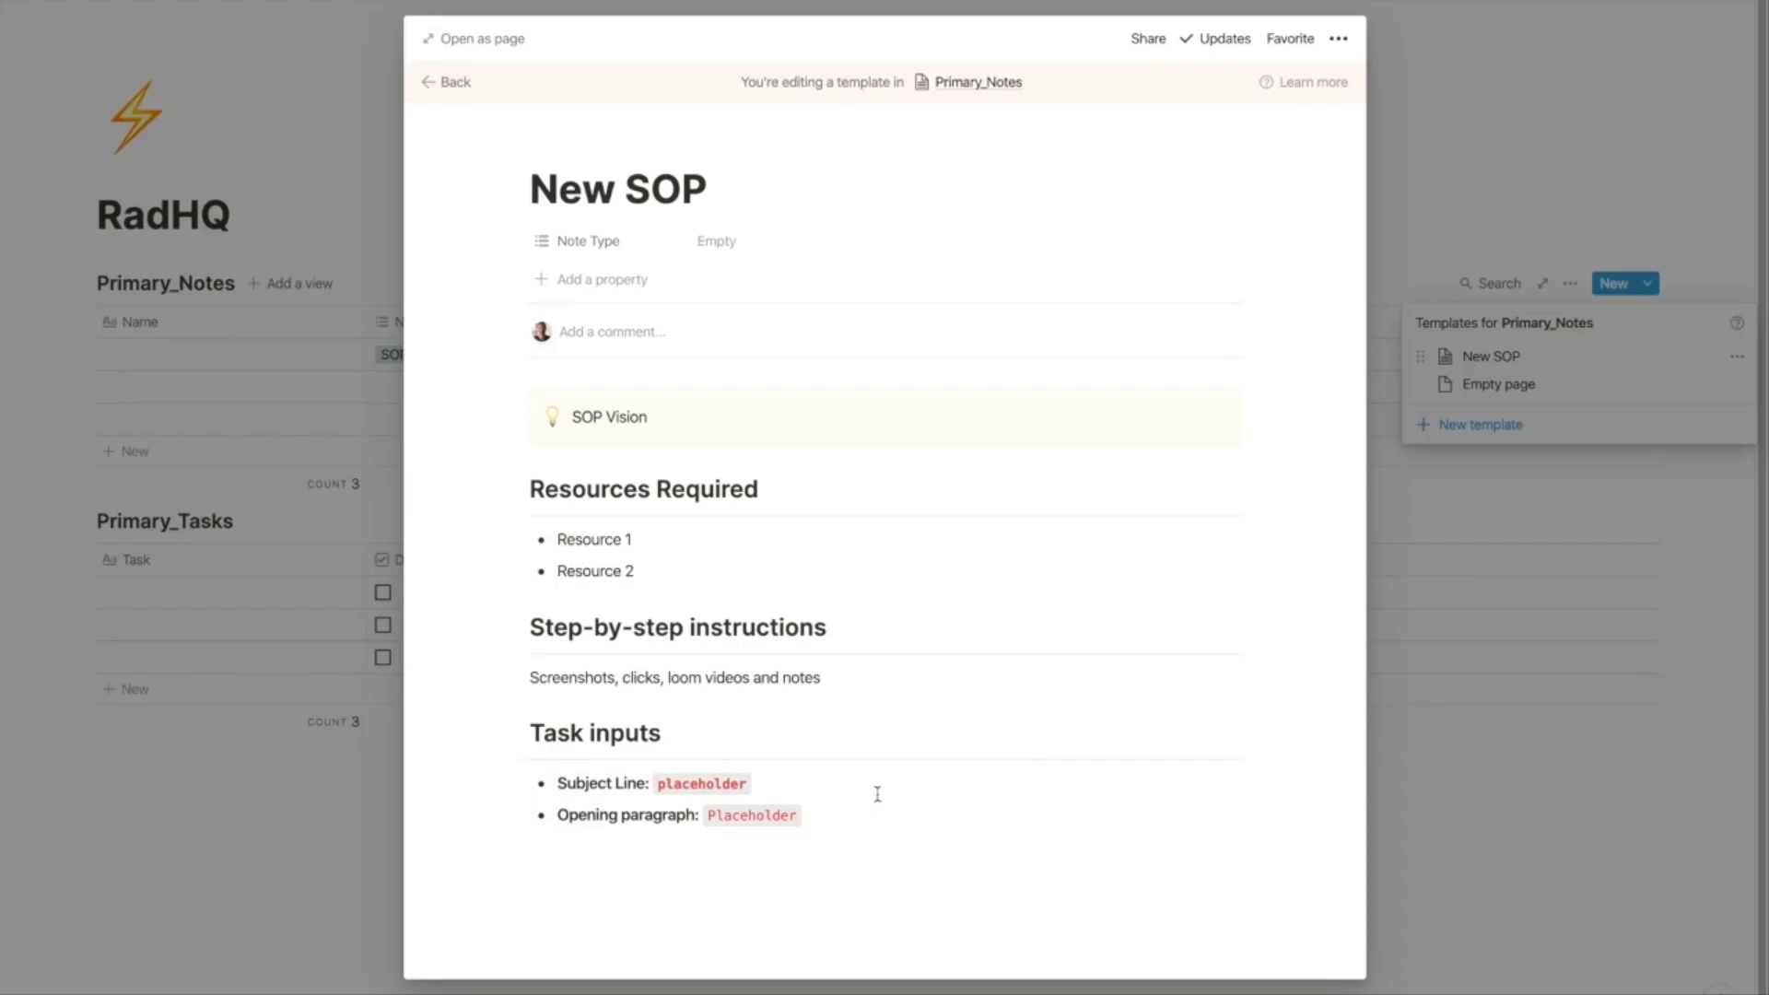
pyautogui.click(877, 844)
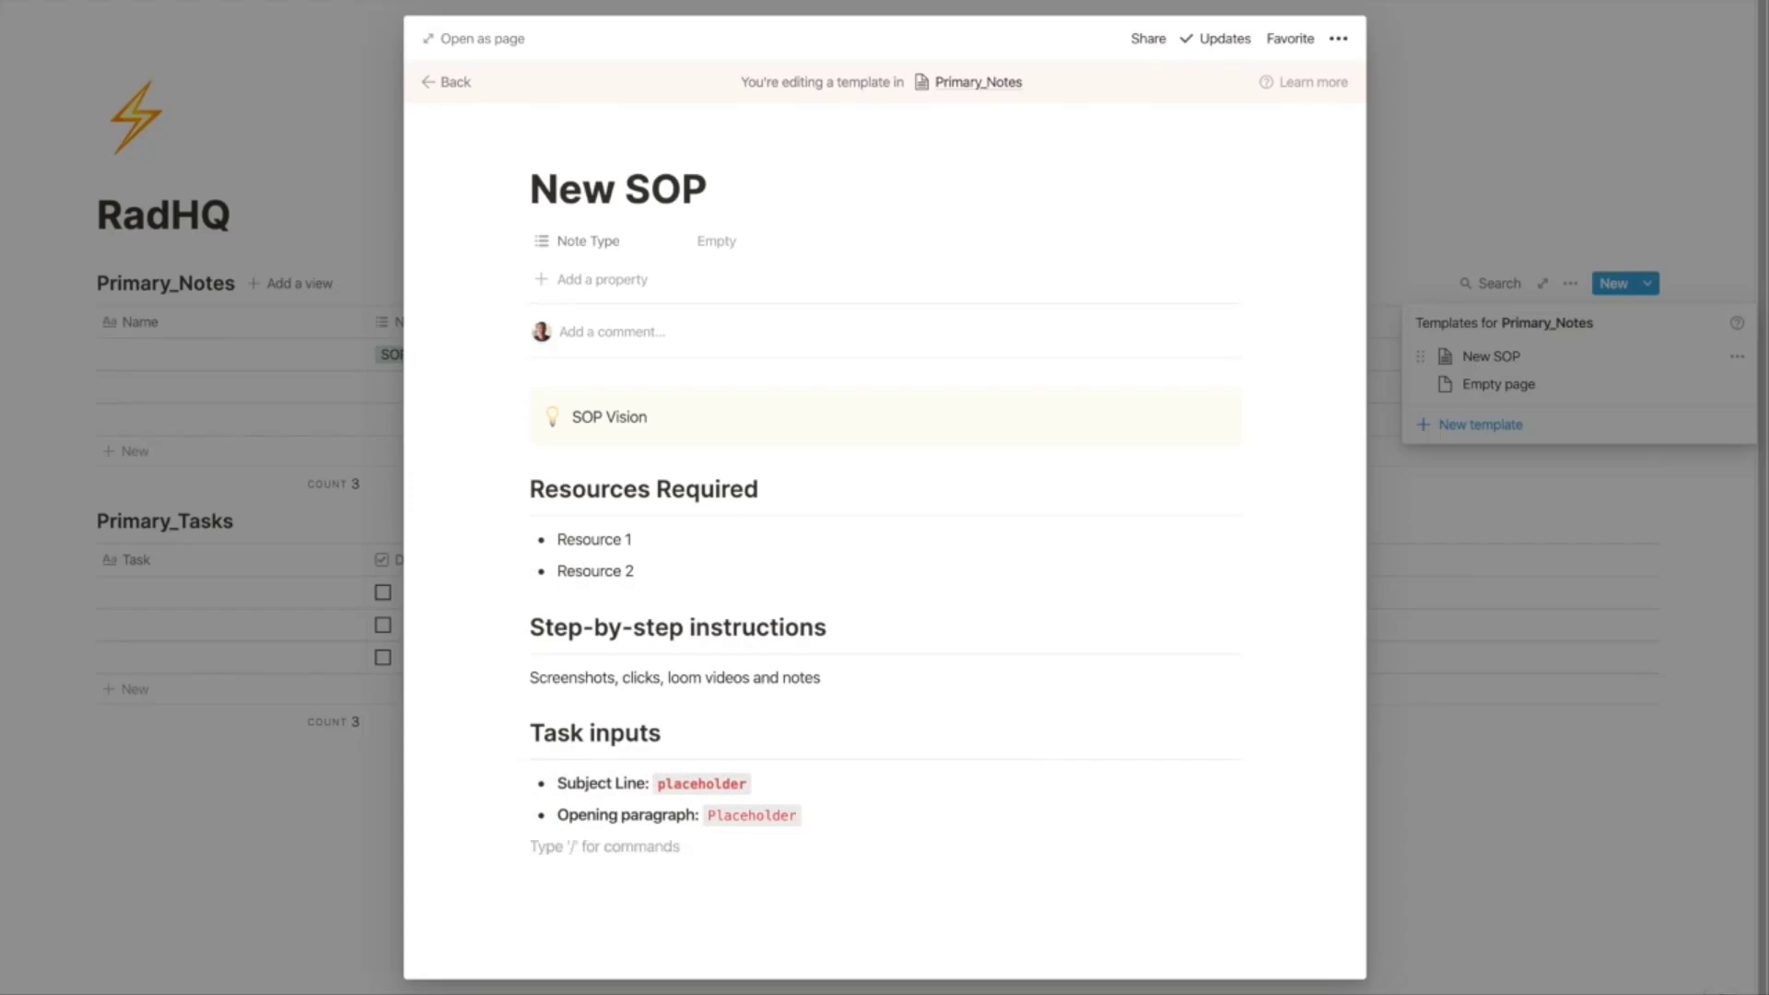
# Step: Add a Definition of Done heading with to-do checkboxes Action 1 and Action 2
pyautogui.write('Den')
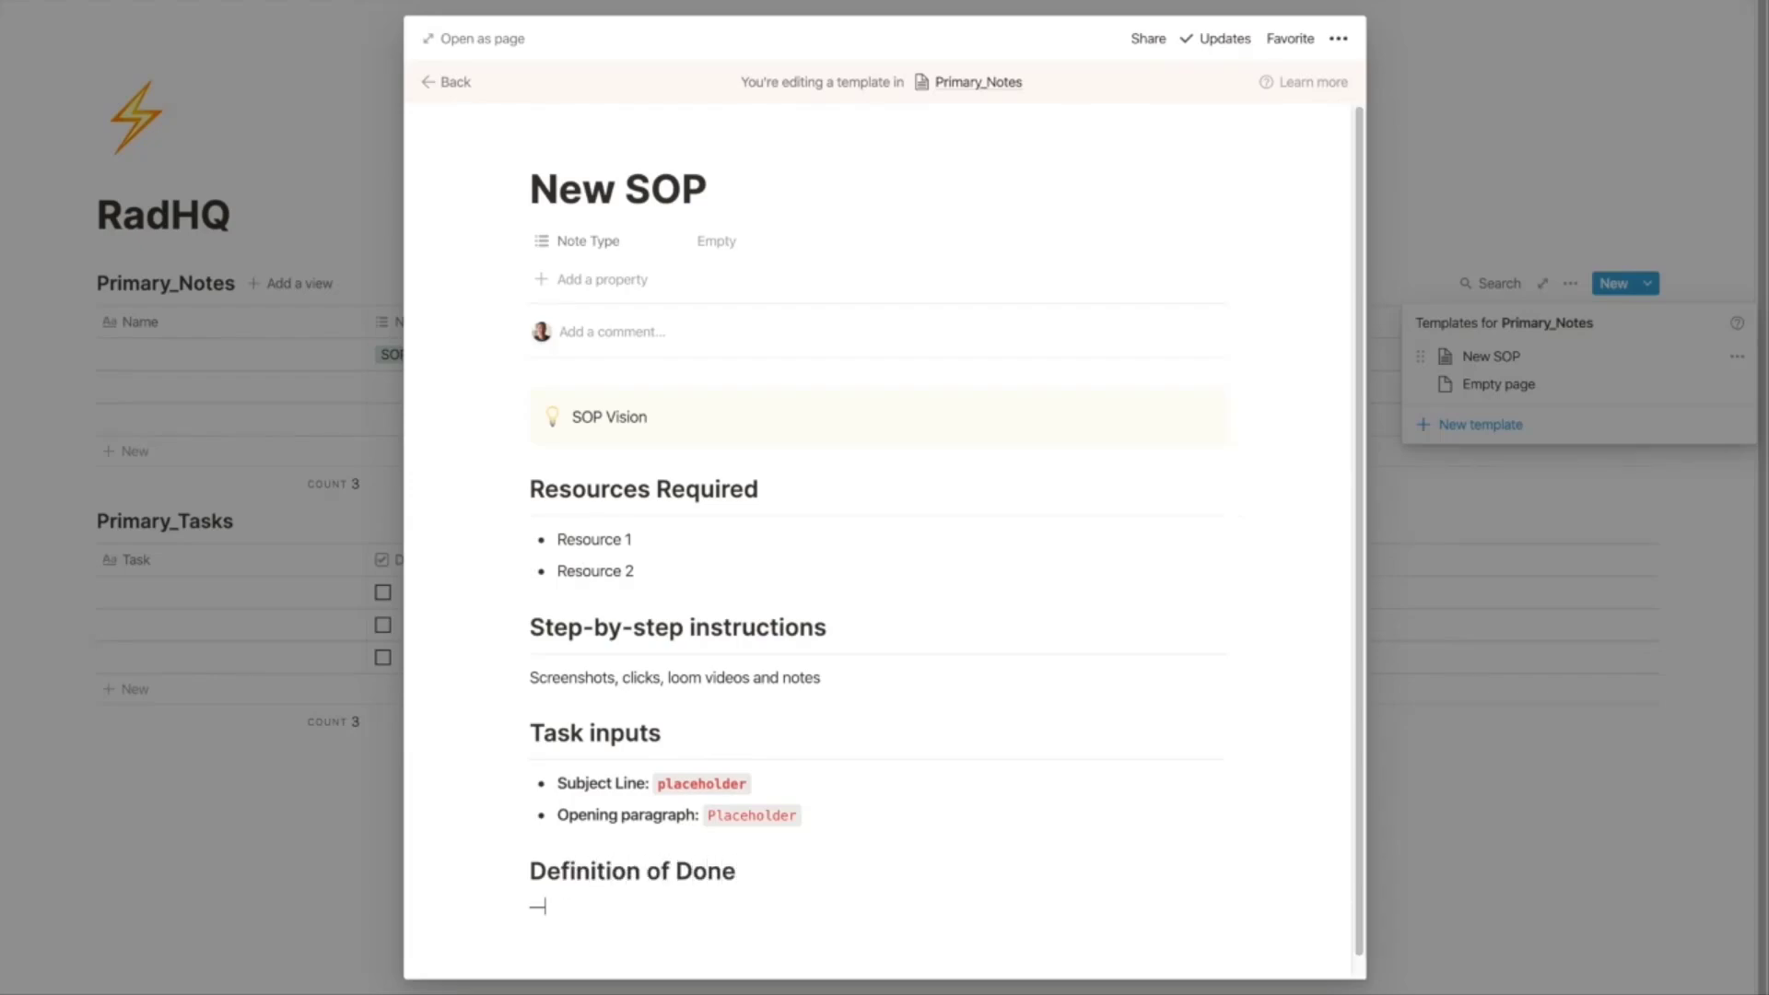
pyautogui.click(538, 906)
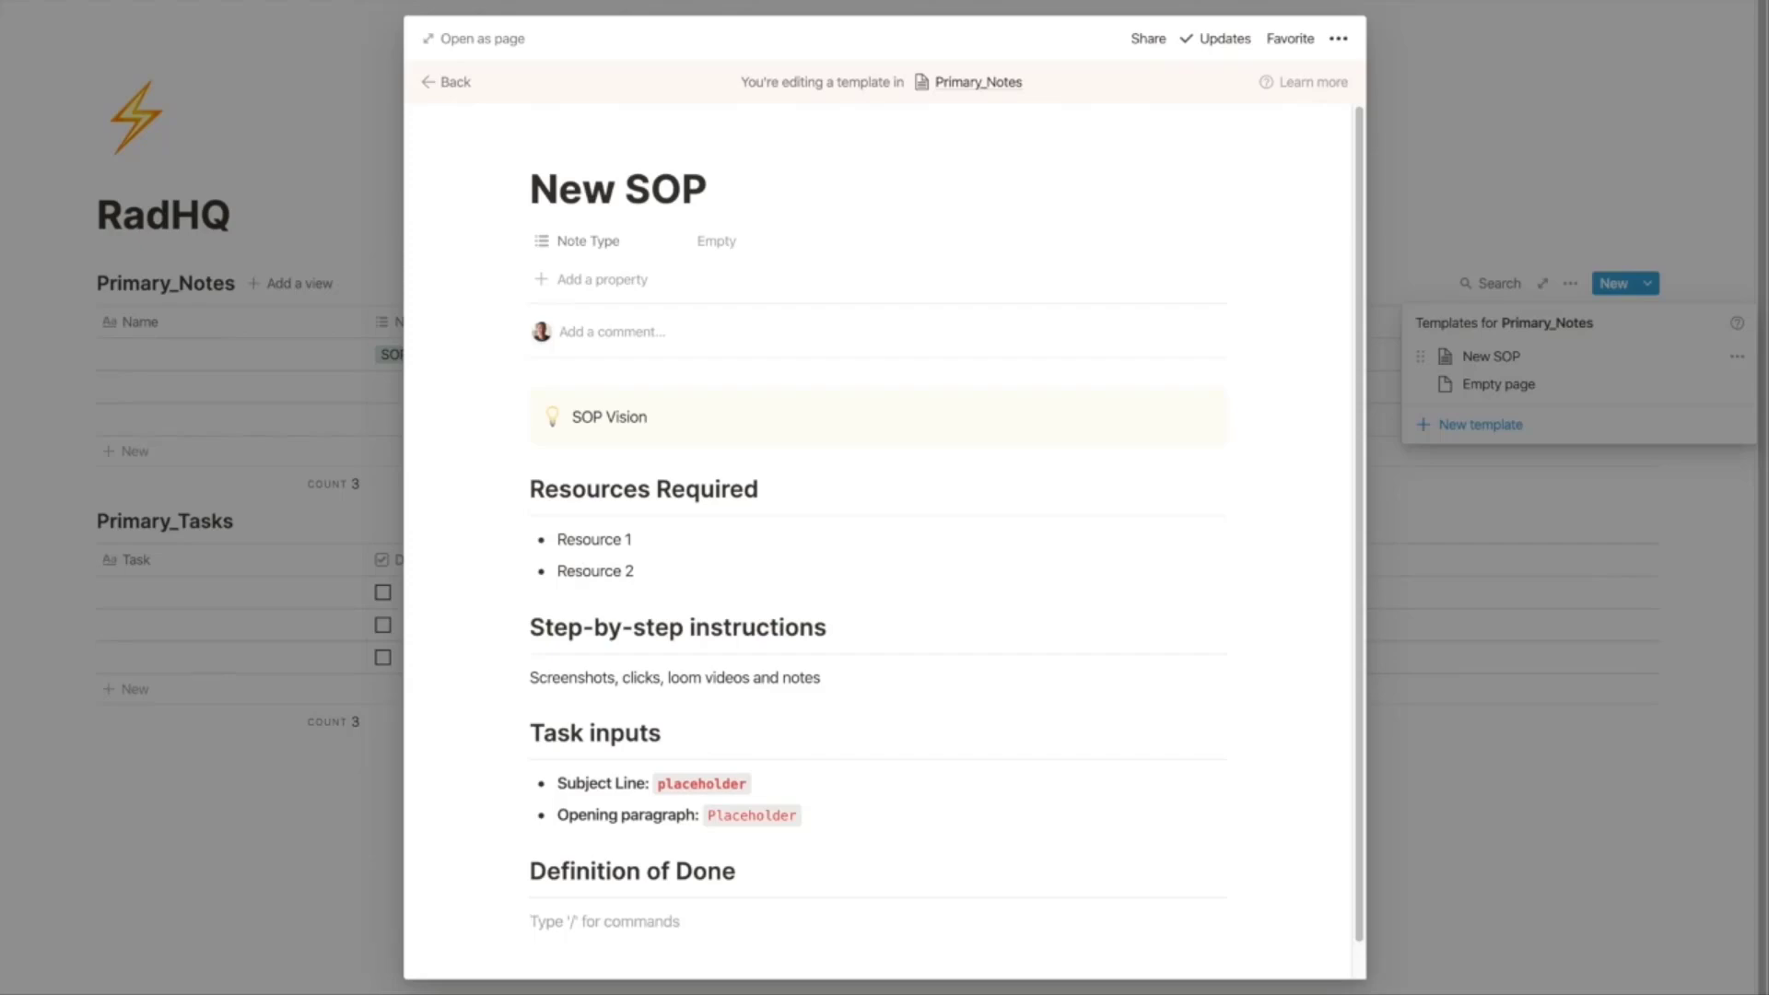
pyautogui.write('/todo')
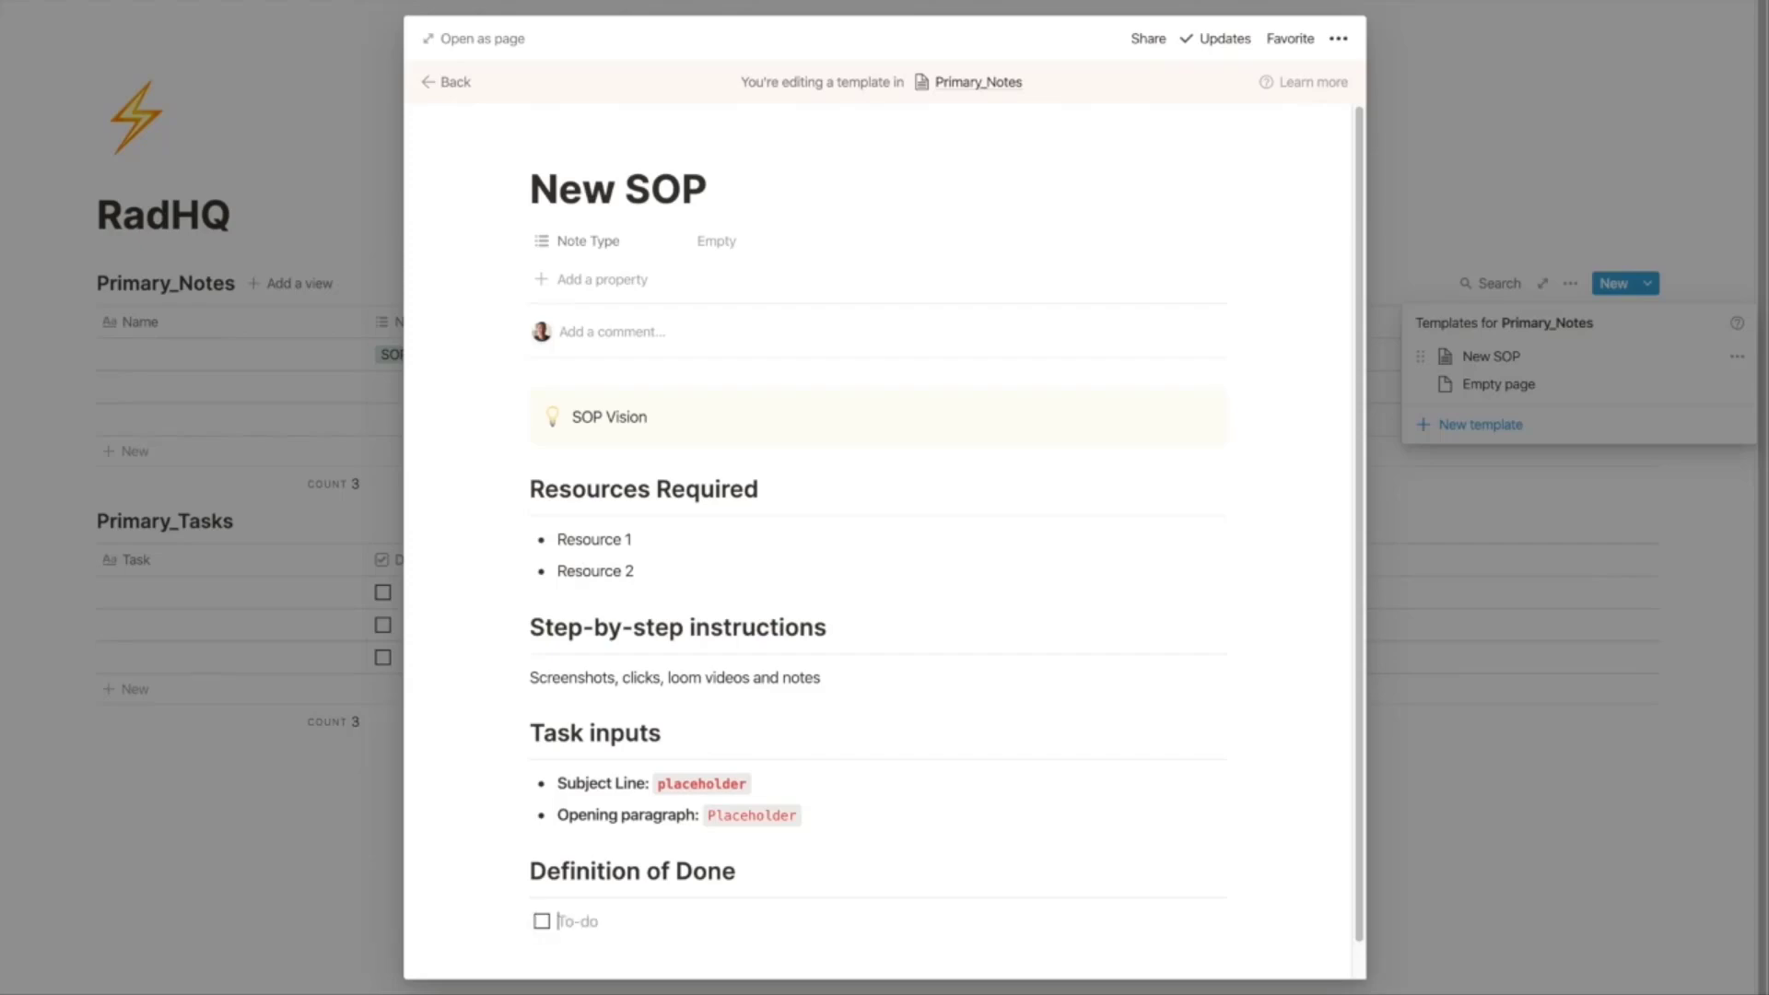
pyautogui.write('D')
pyautogui.write('A')
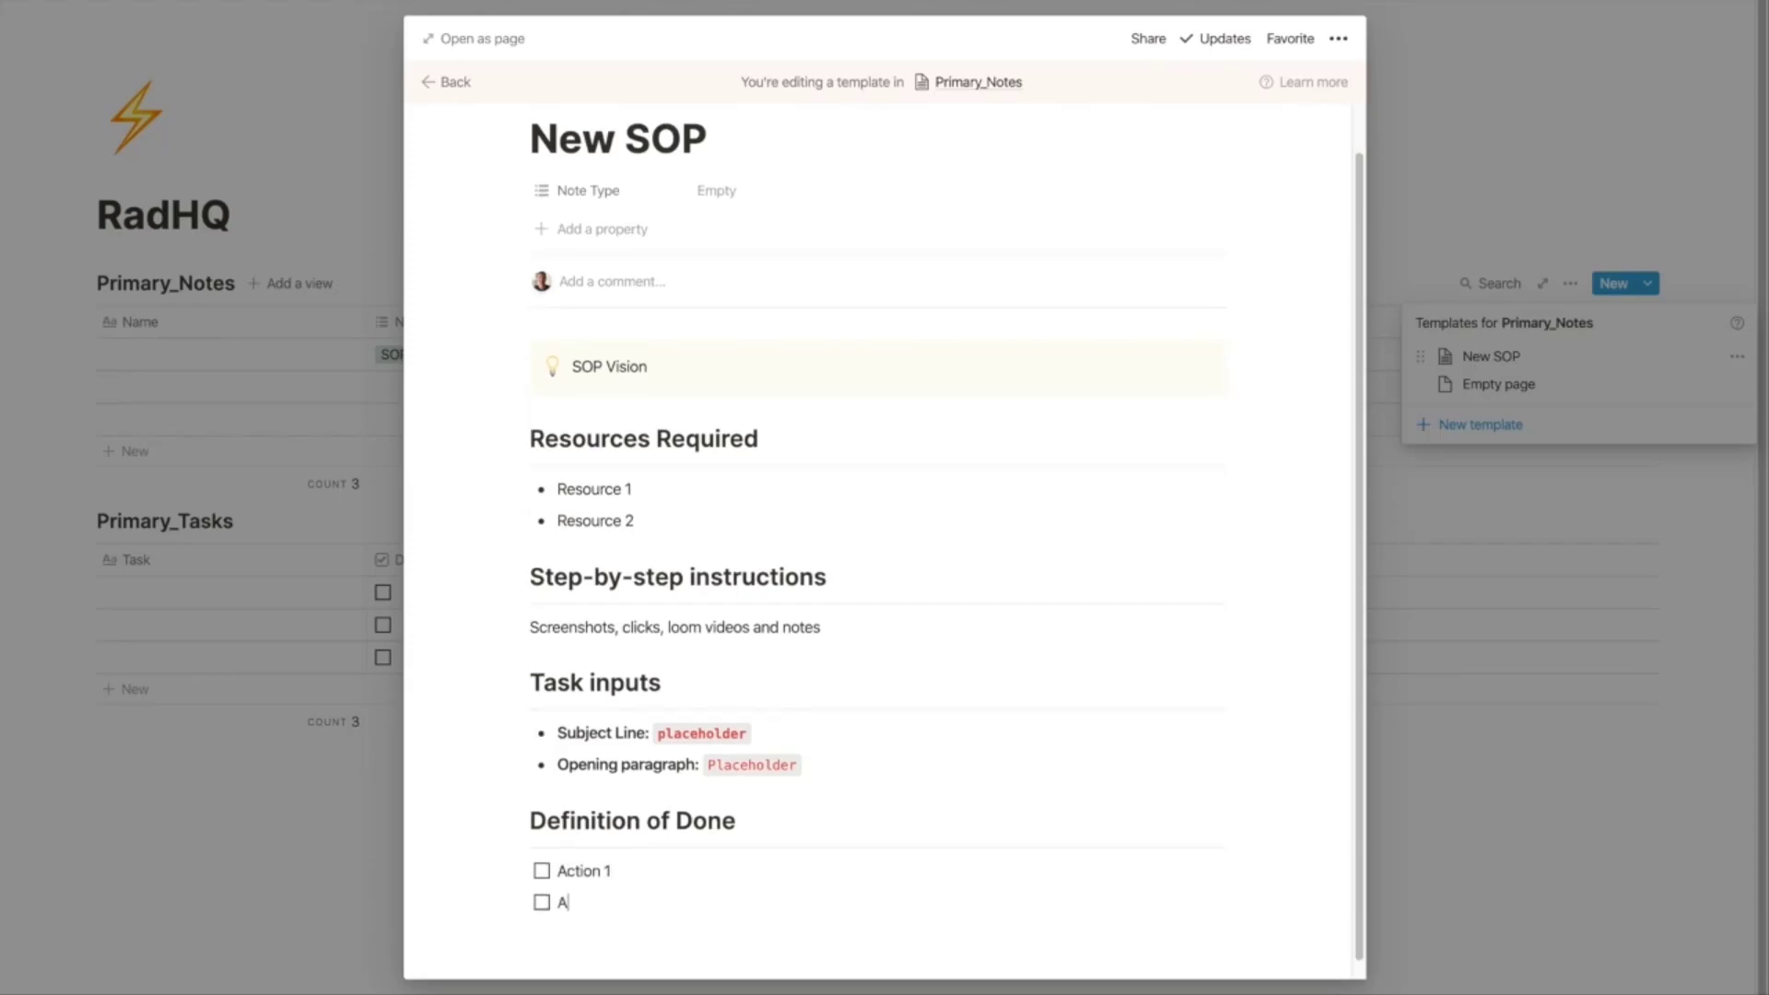
pyautogui.write('ction 2')
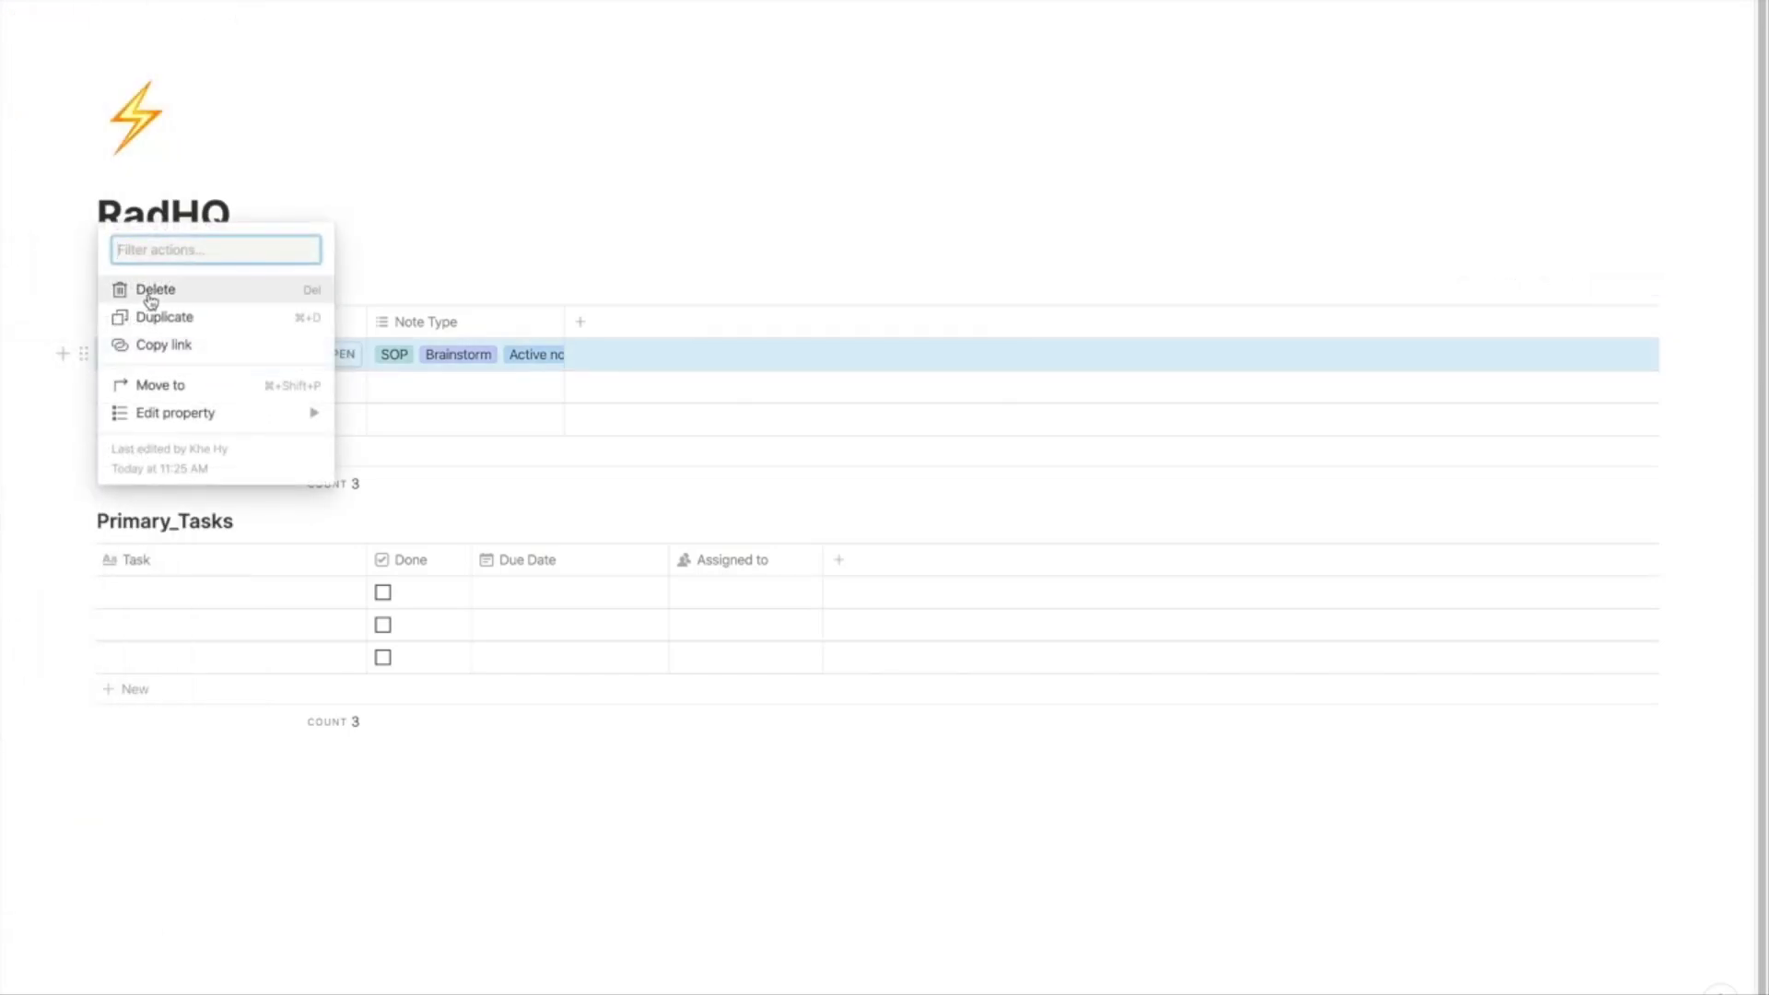
# Step: Replace the old row with a note from the New SOP template, typed SOP and titled Create Tuesday Newsletter
pyautogui.click(155, 288)
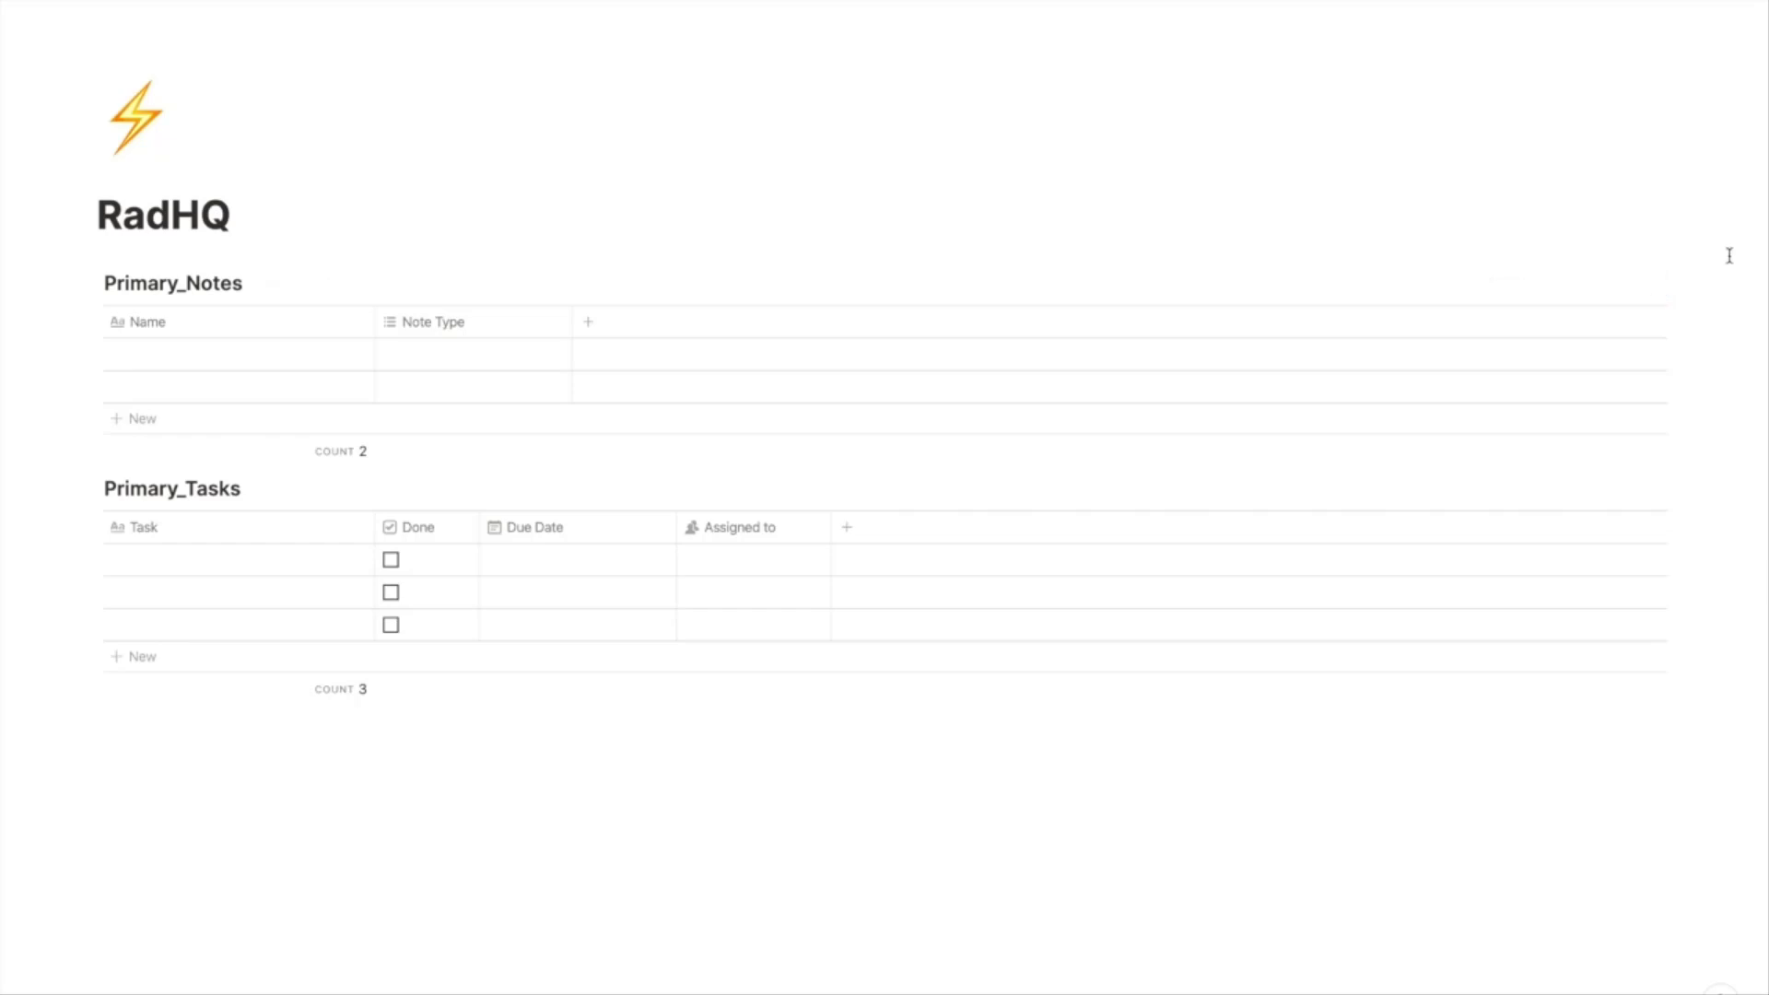
pyautogui.click(1656, 283)
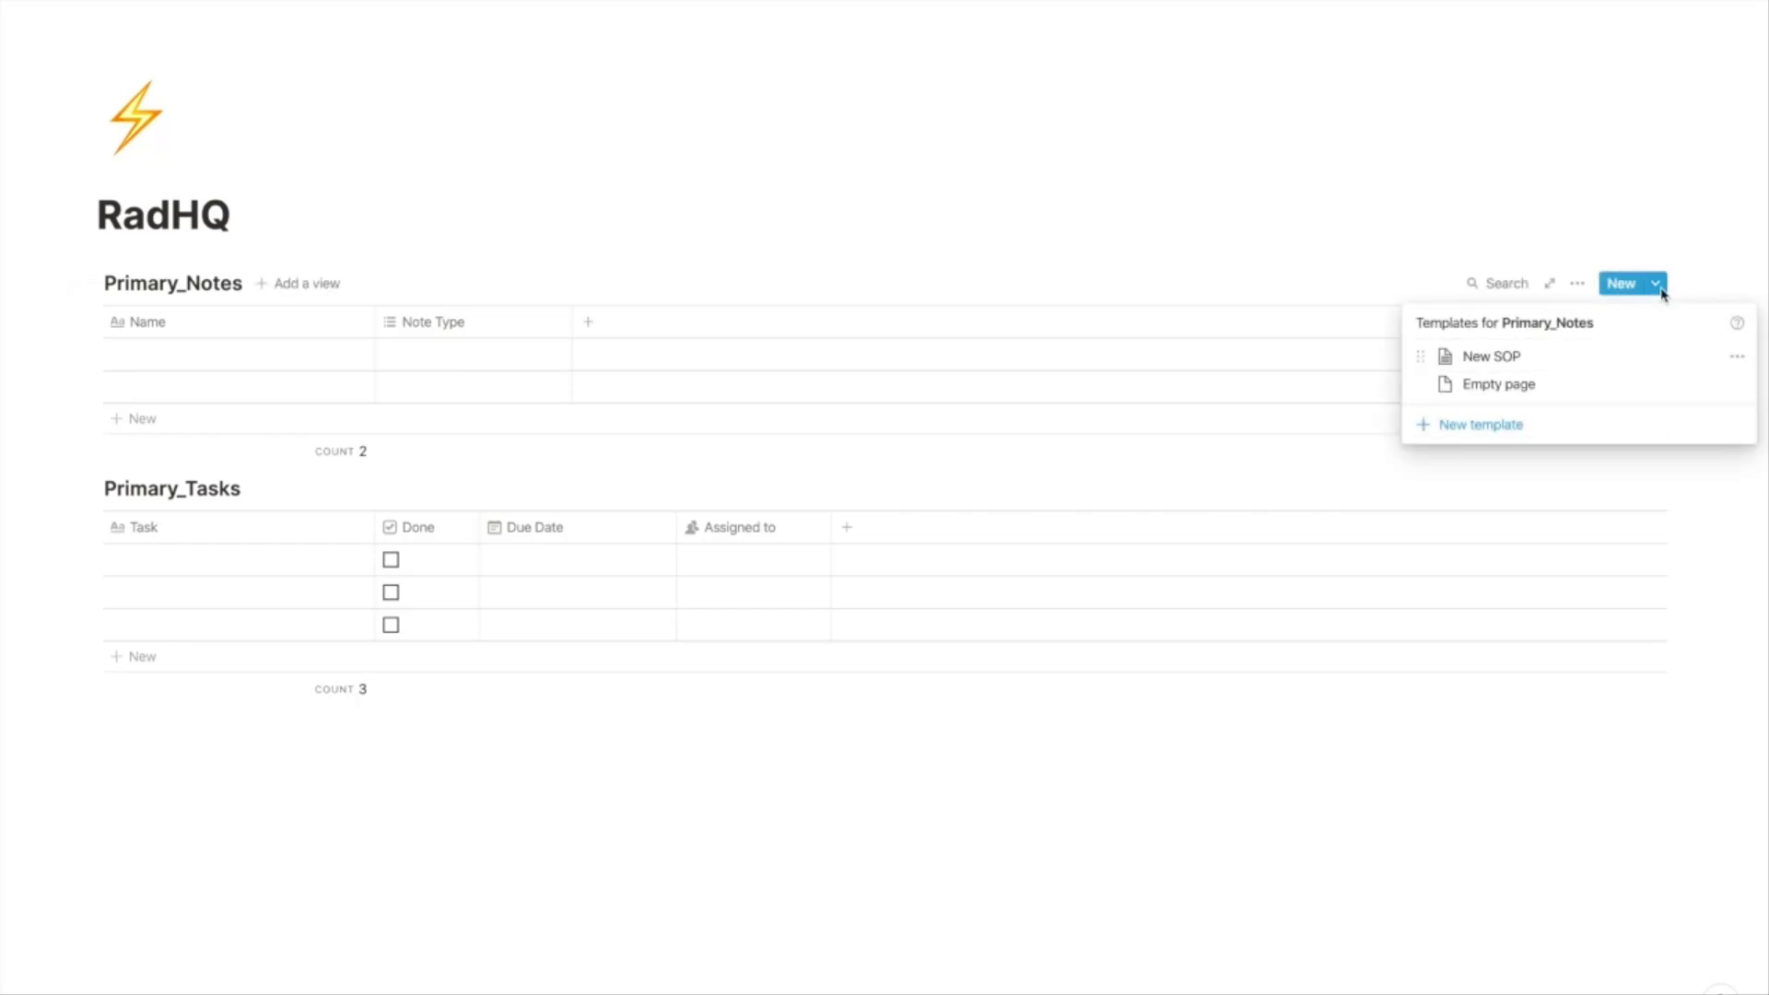
pyautogui.click(1492, 356)
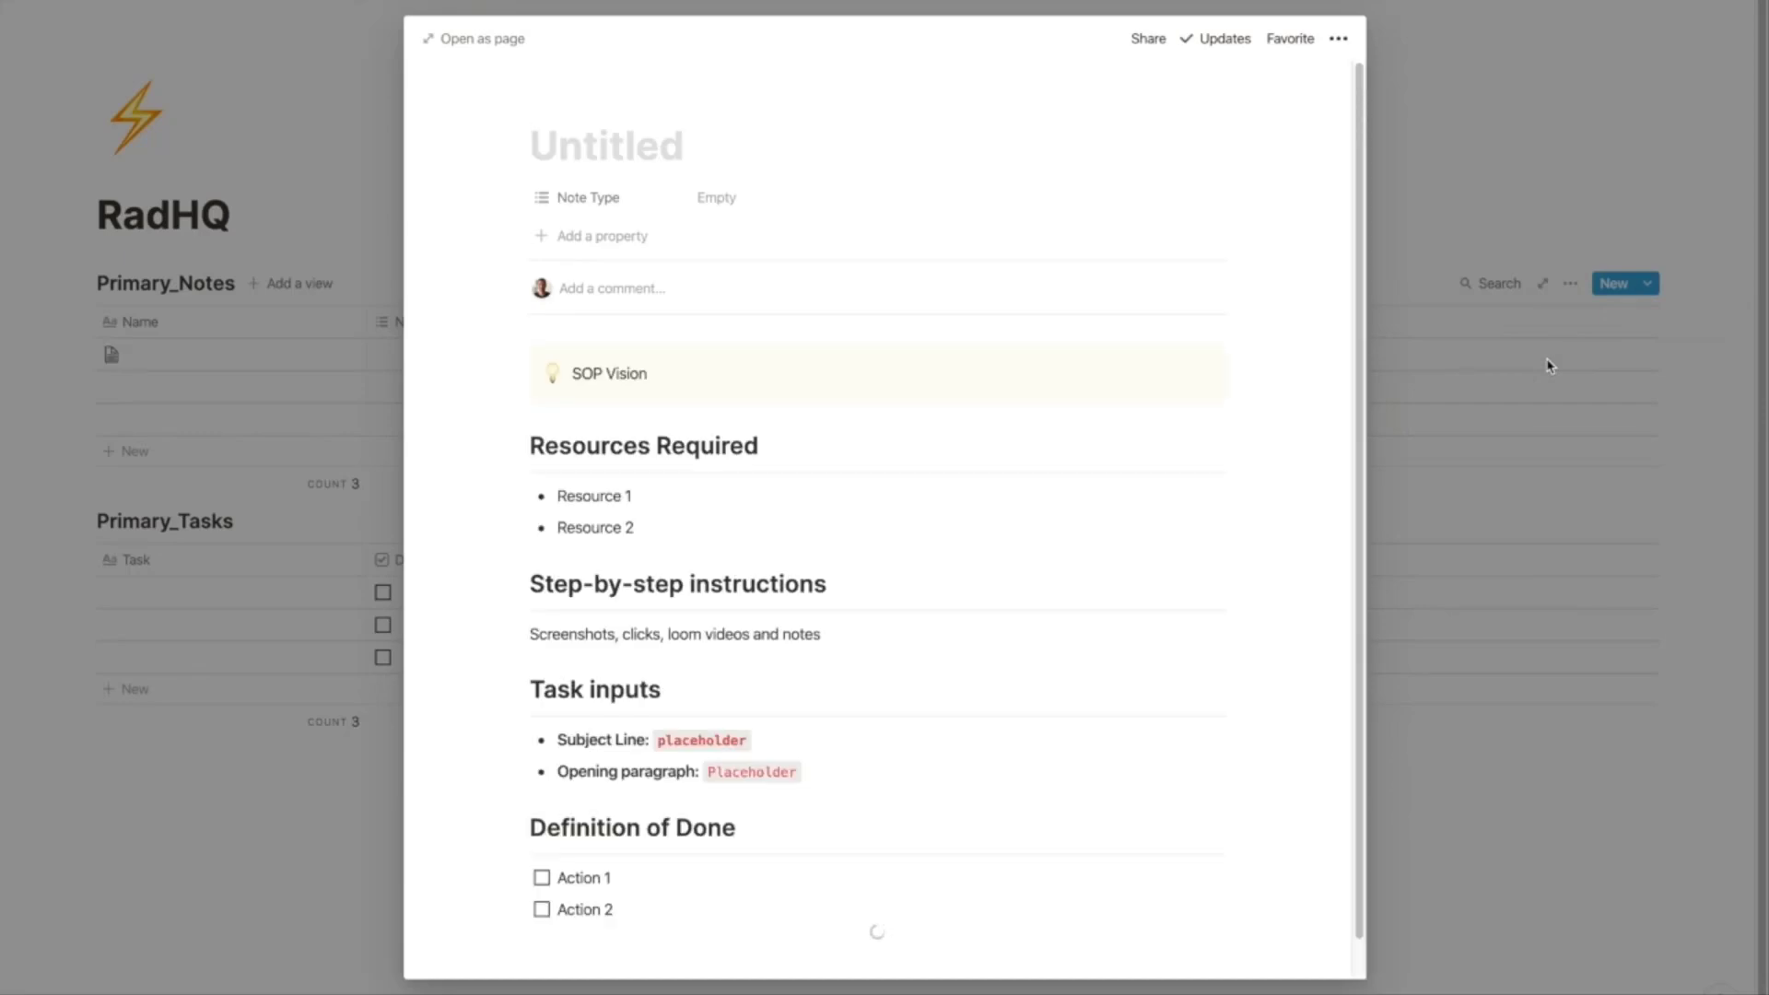
pyautogui.click(717, 197)
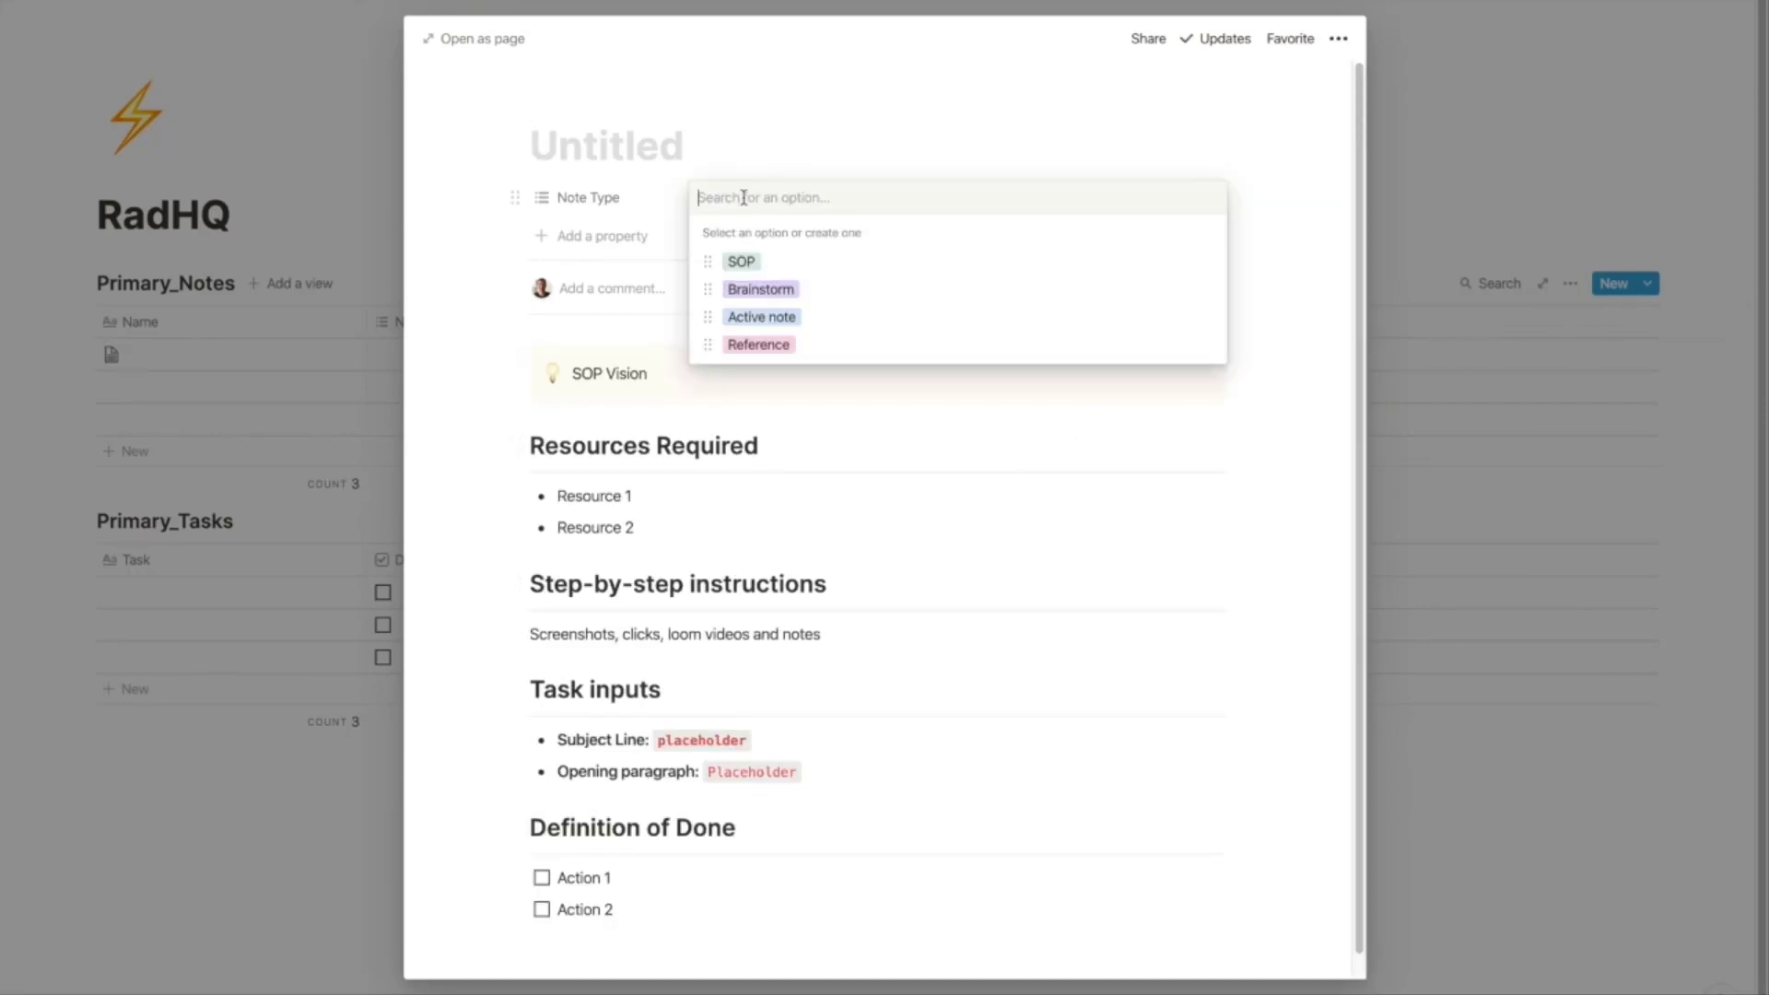
pyautogui.click(740, 261)
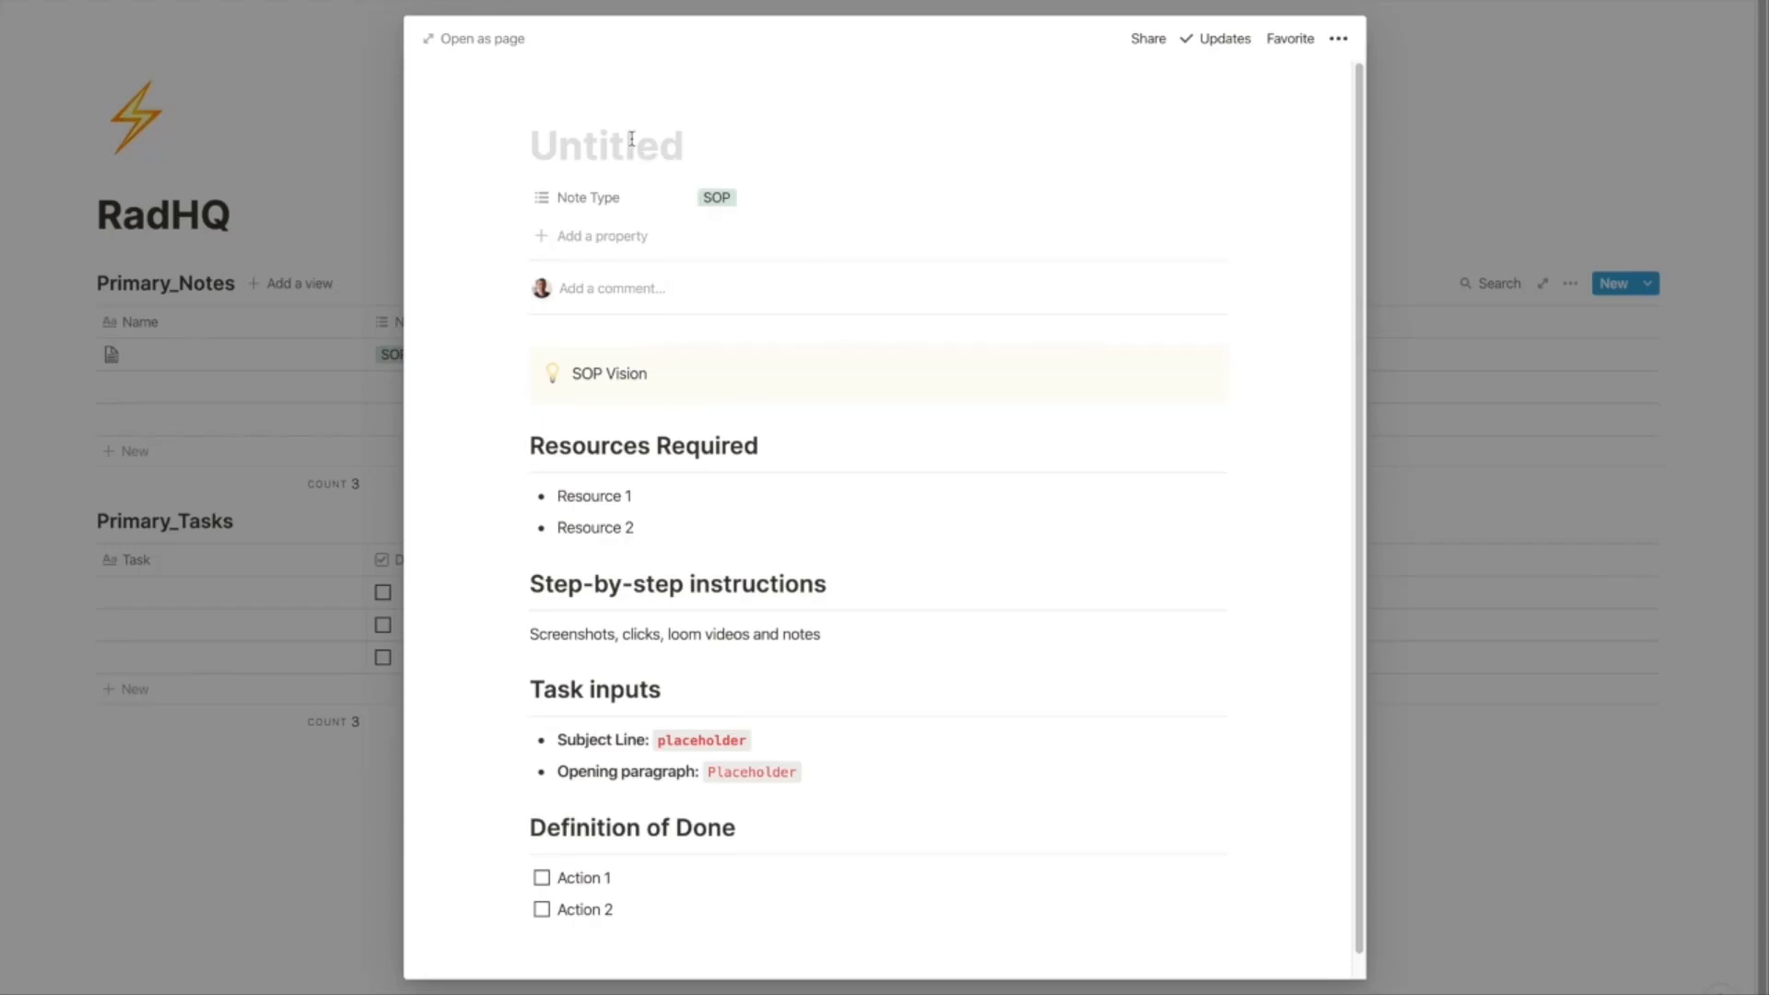
pyautogui.write('Create')
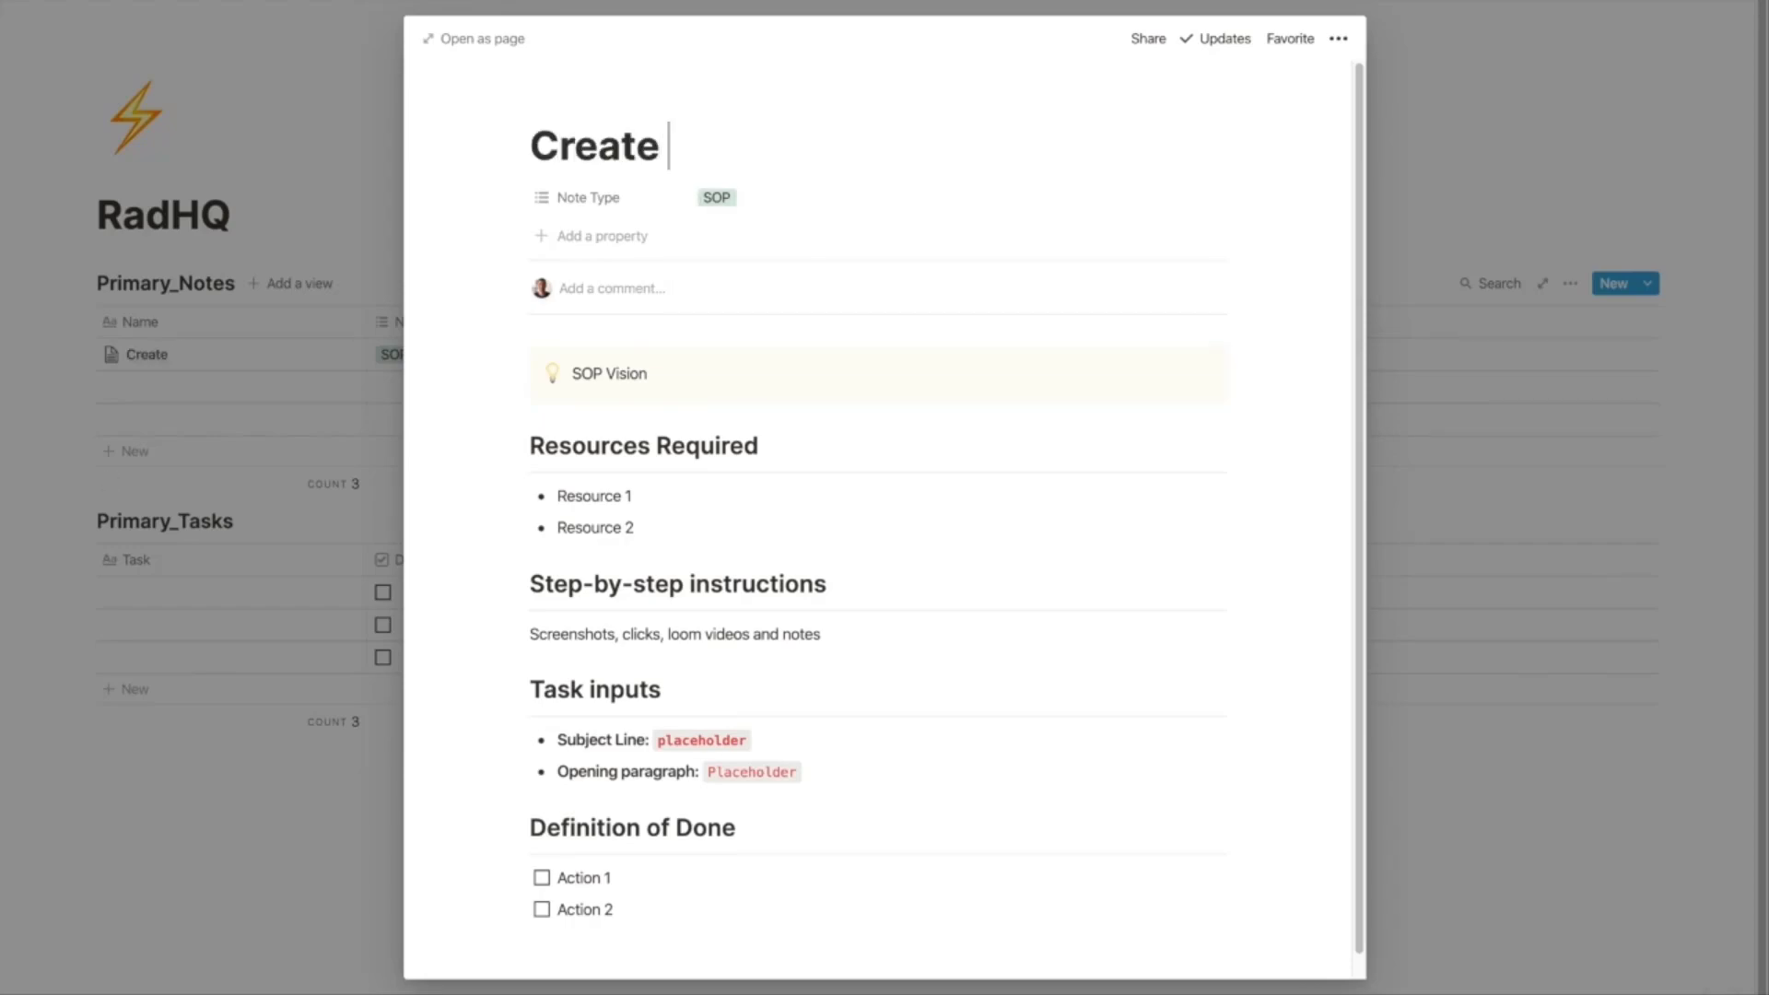
pyautogui.write('Tuesday Newsletter')
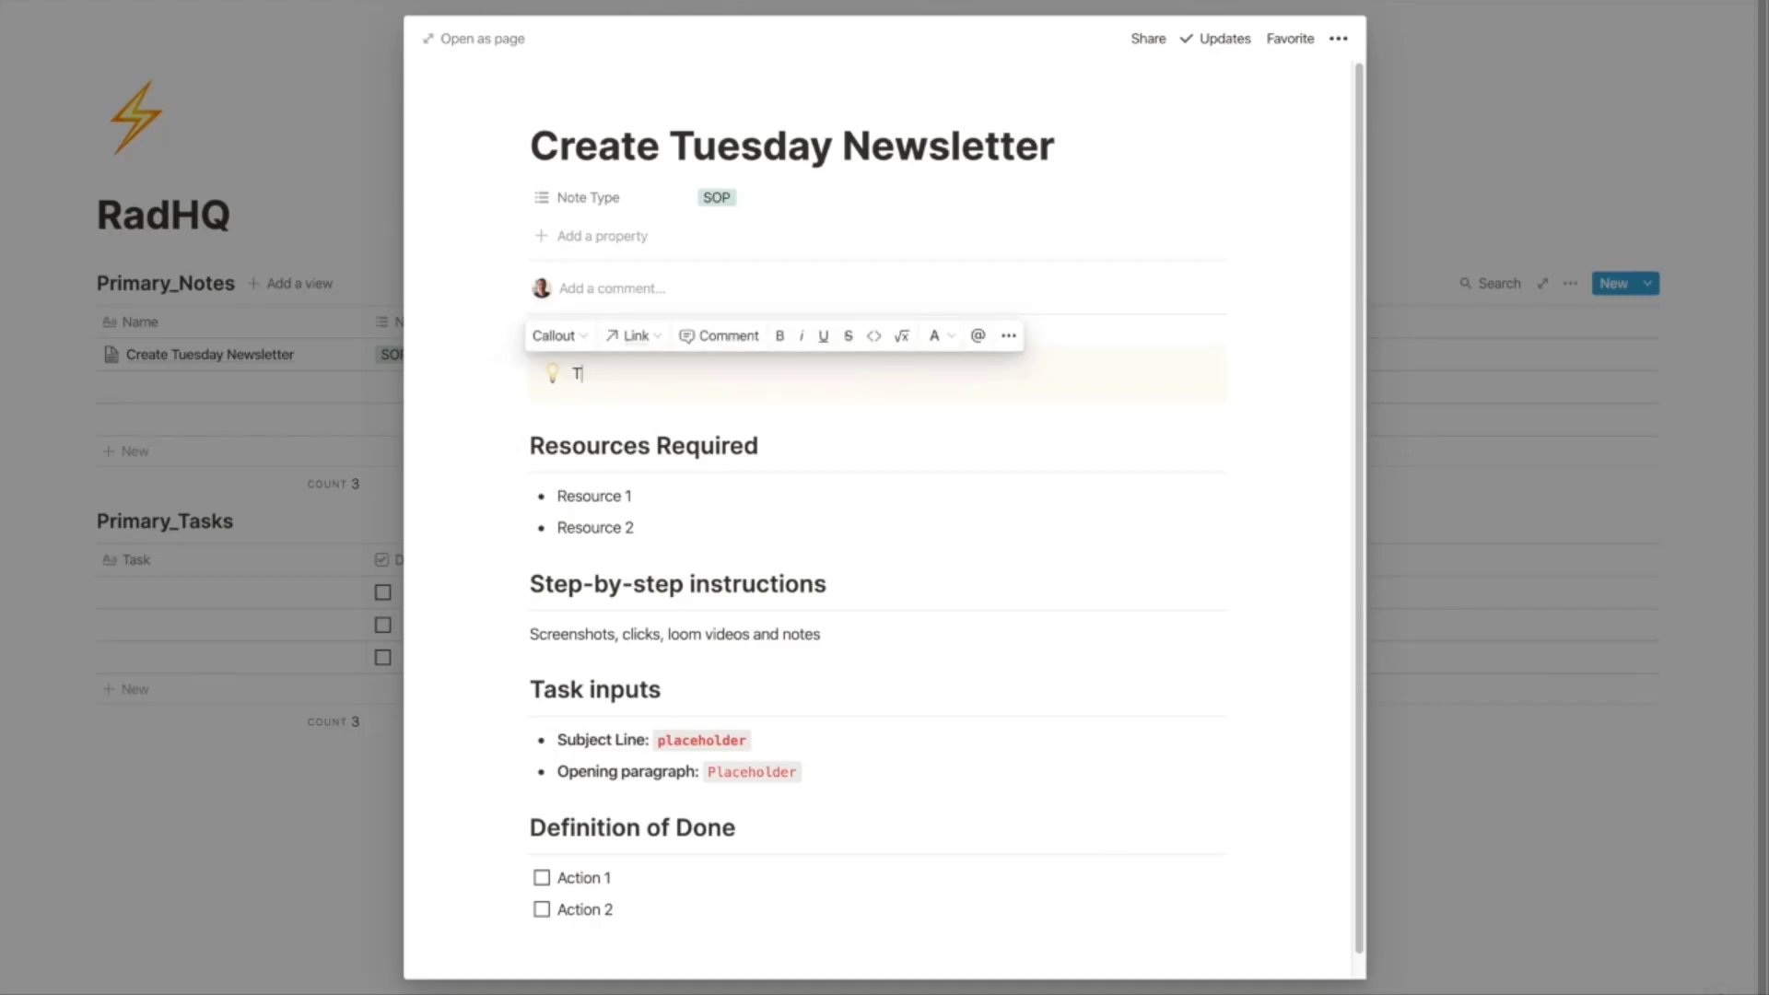
# Step: Fill the callout with 'This is how we share our jobs with our community' and set Resource 1 to ConvertKit
pyautogui.write('his is how we share our')
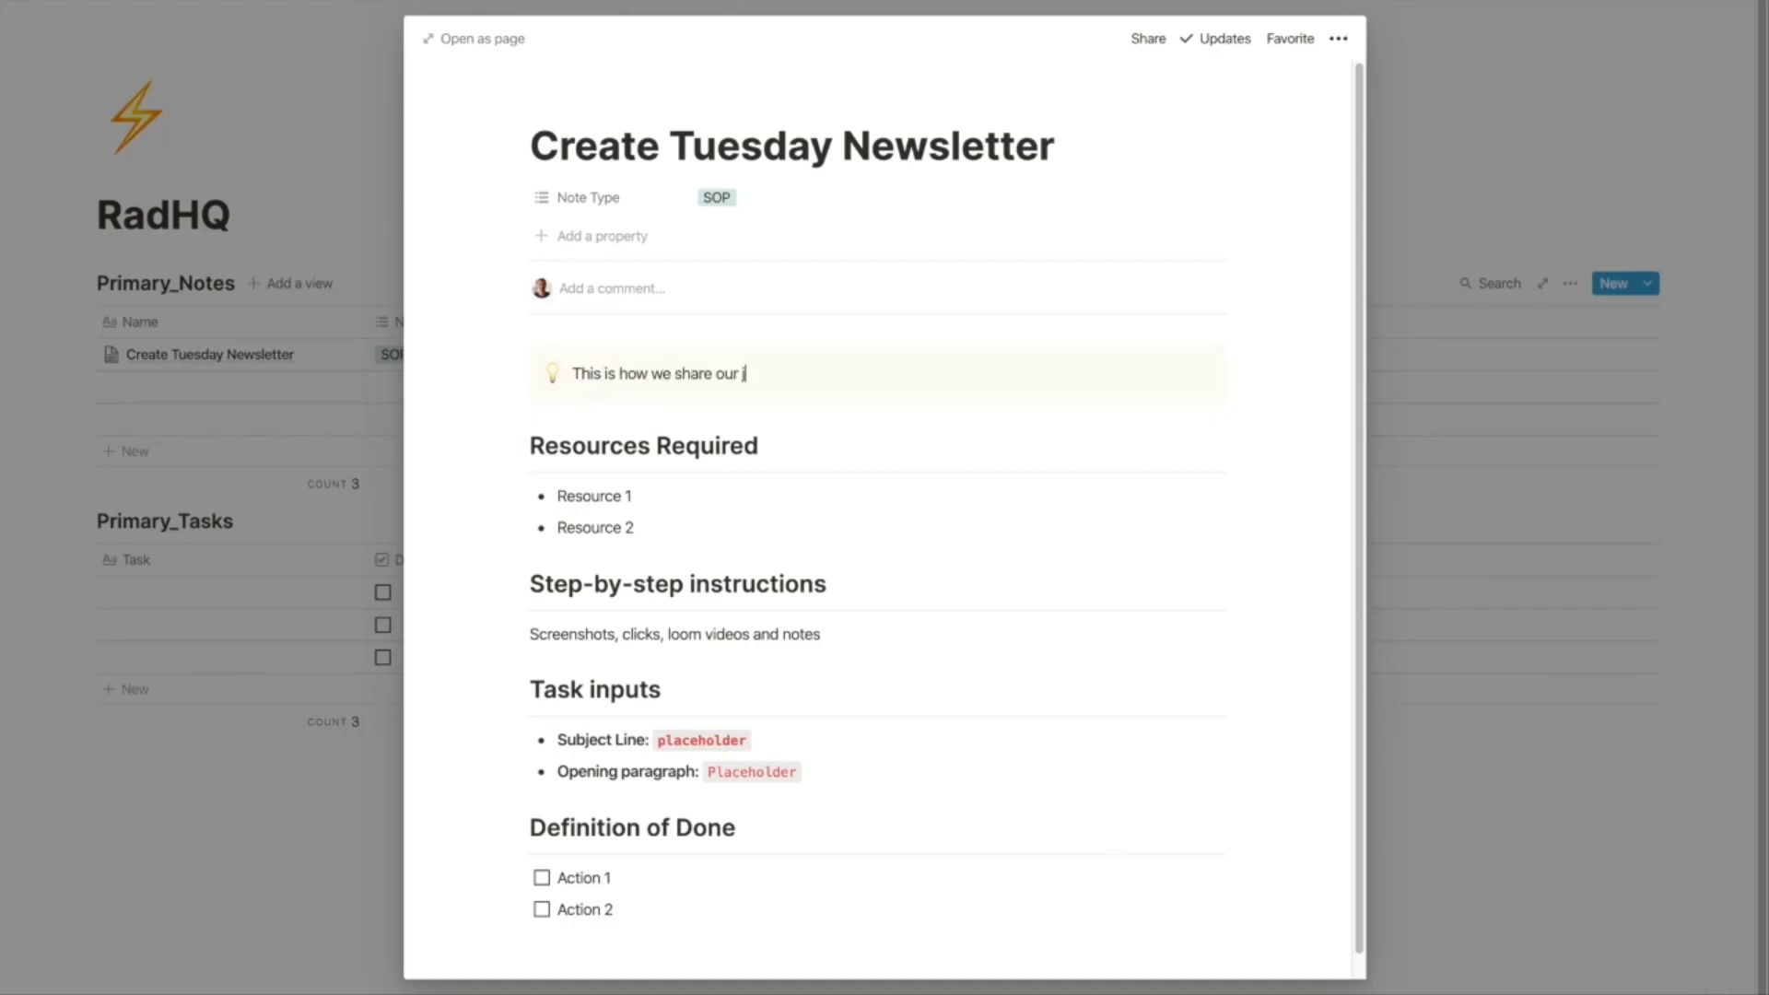
pyautogui.write('jobs with our commu')
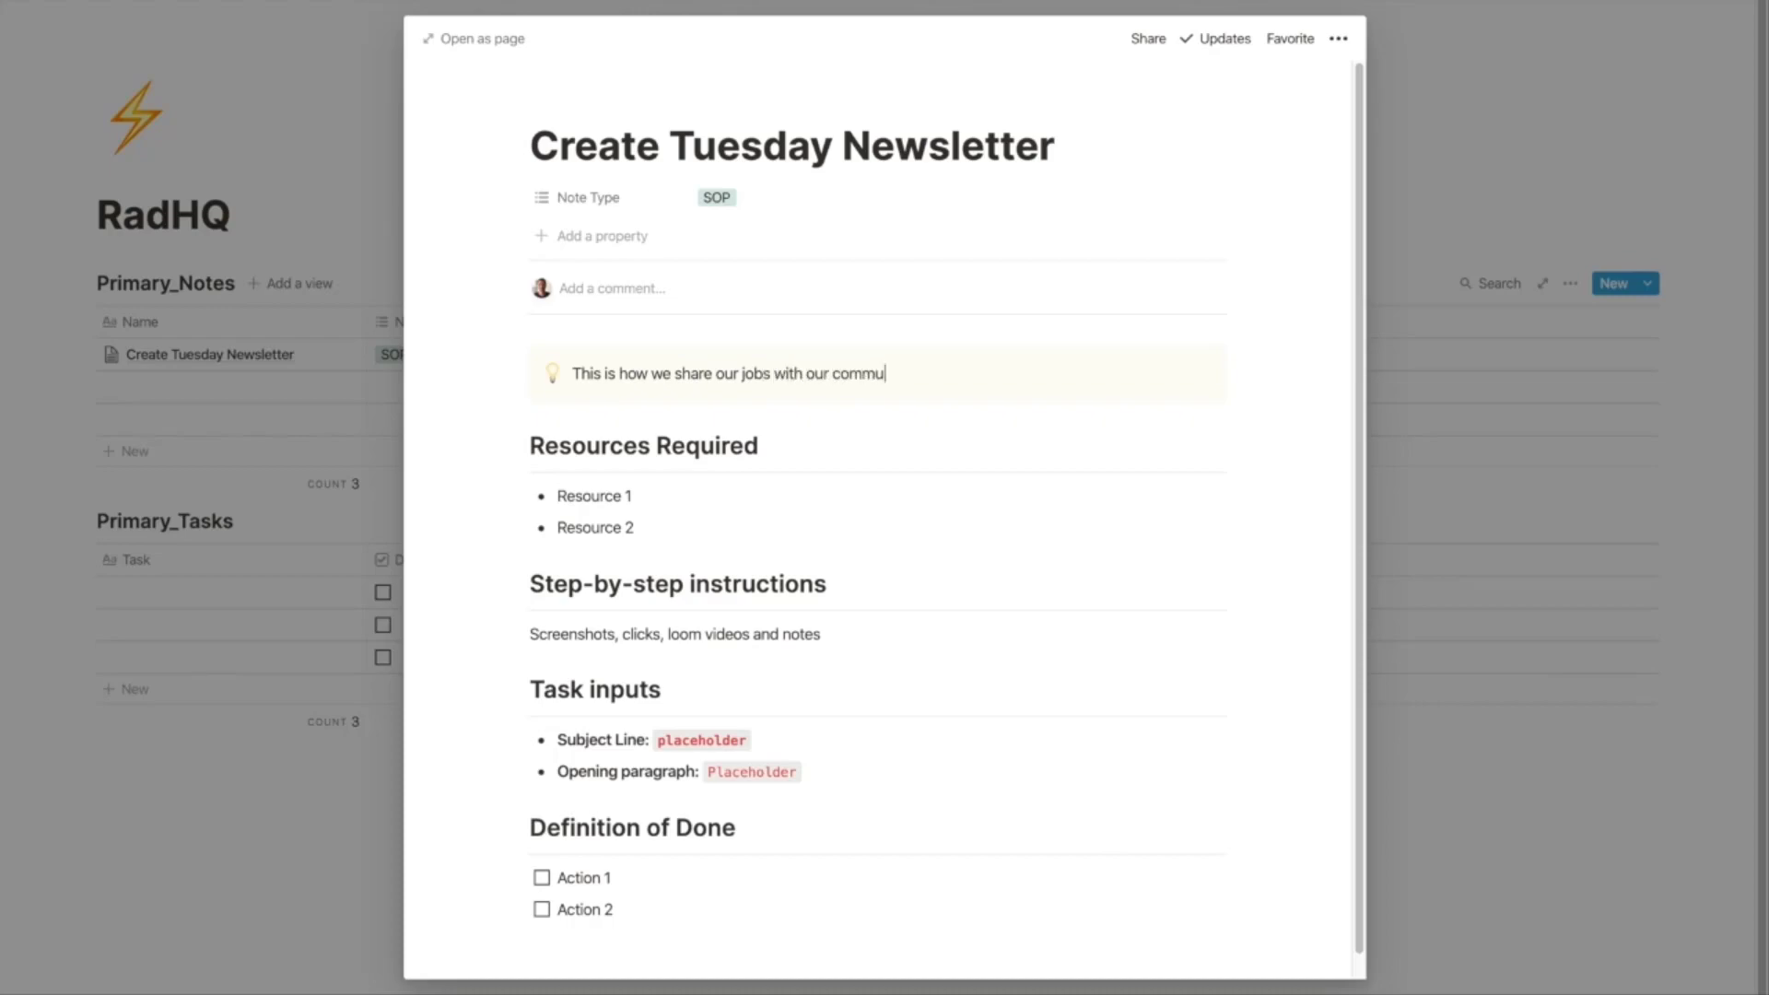
pyautogui.write('nity')
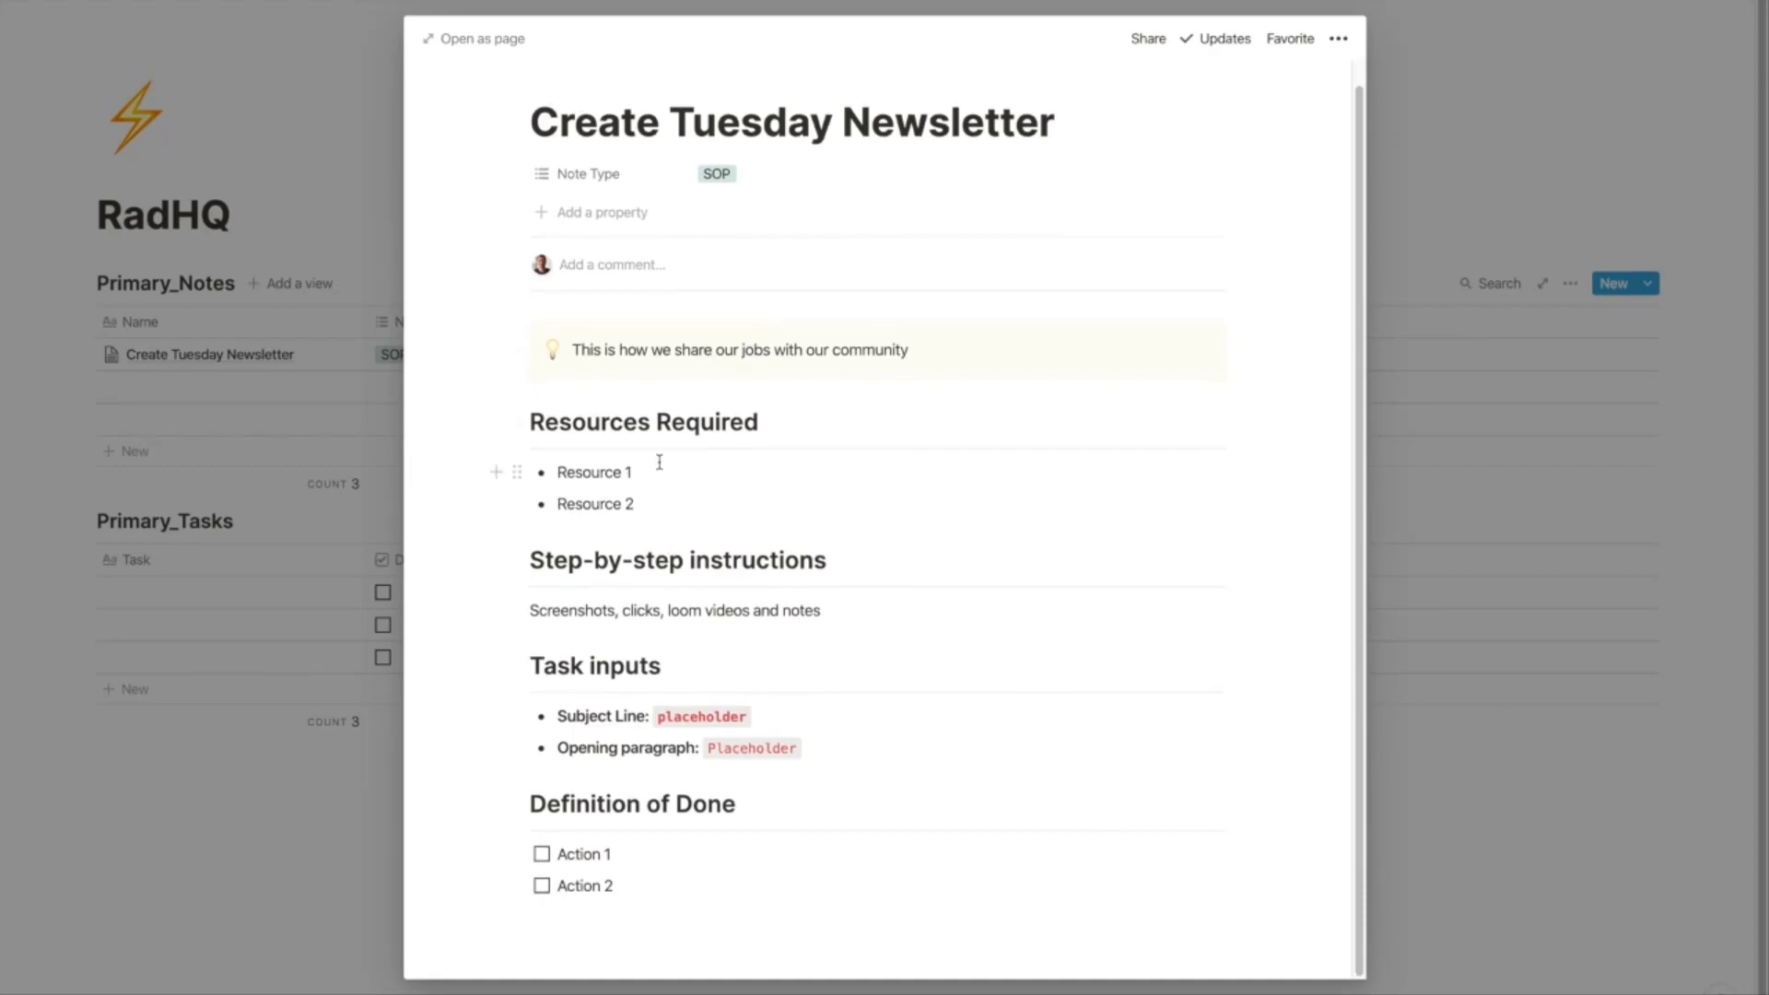
pyautogui.write('C')
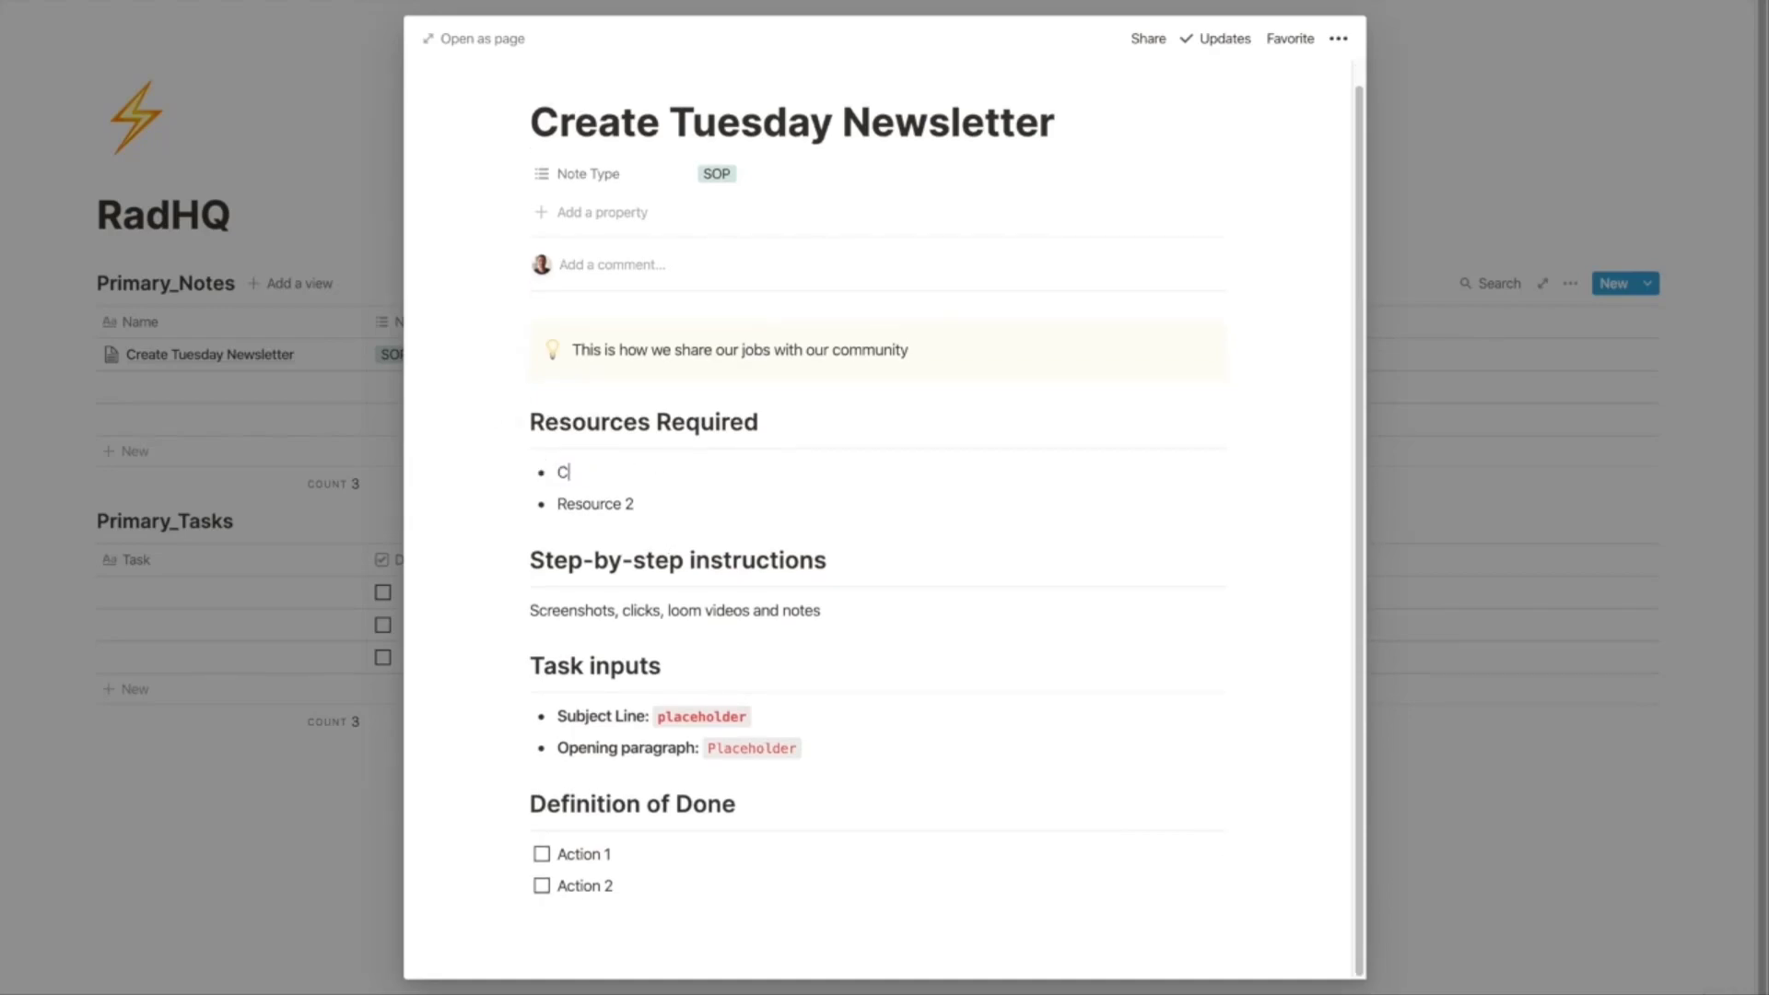
pyautogui.write('onvertKit')
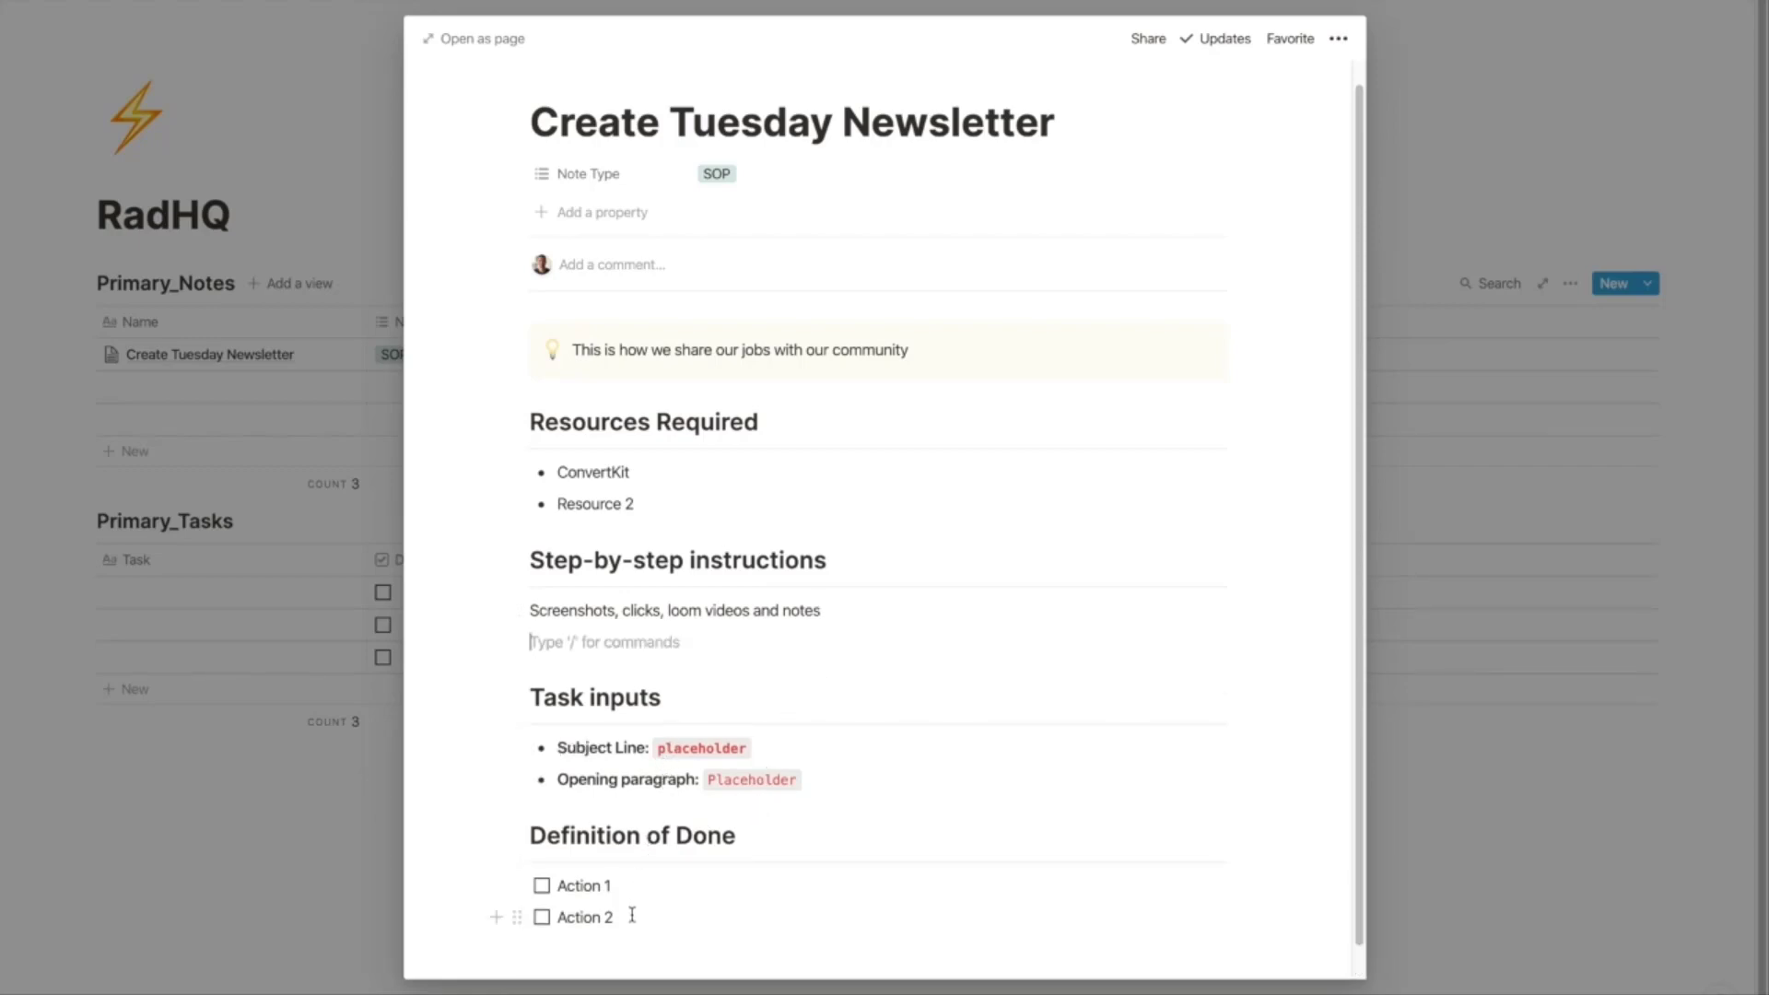
pyautogui.moveTo(413, 876)
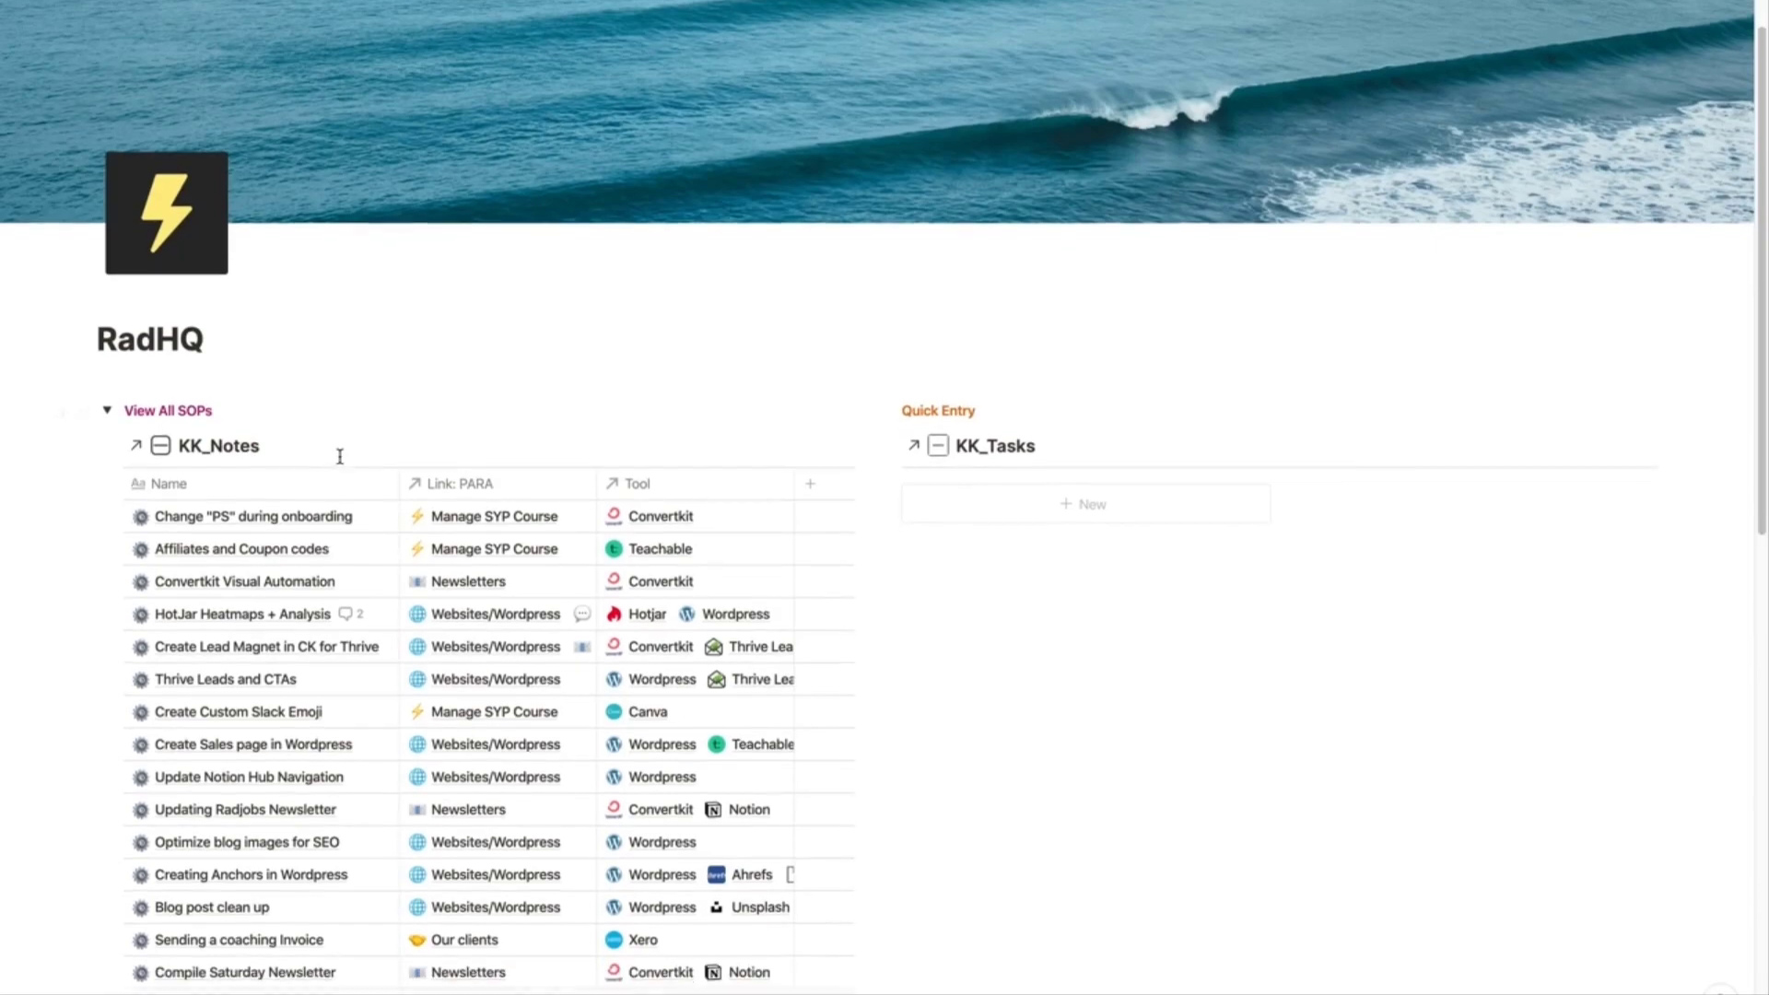
# Step: Open the Updating Radjobs Newsletter SOP as a full page and review its instructions
pyautogui.scroll(-3)
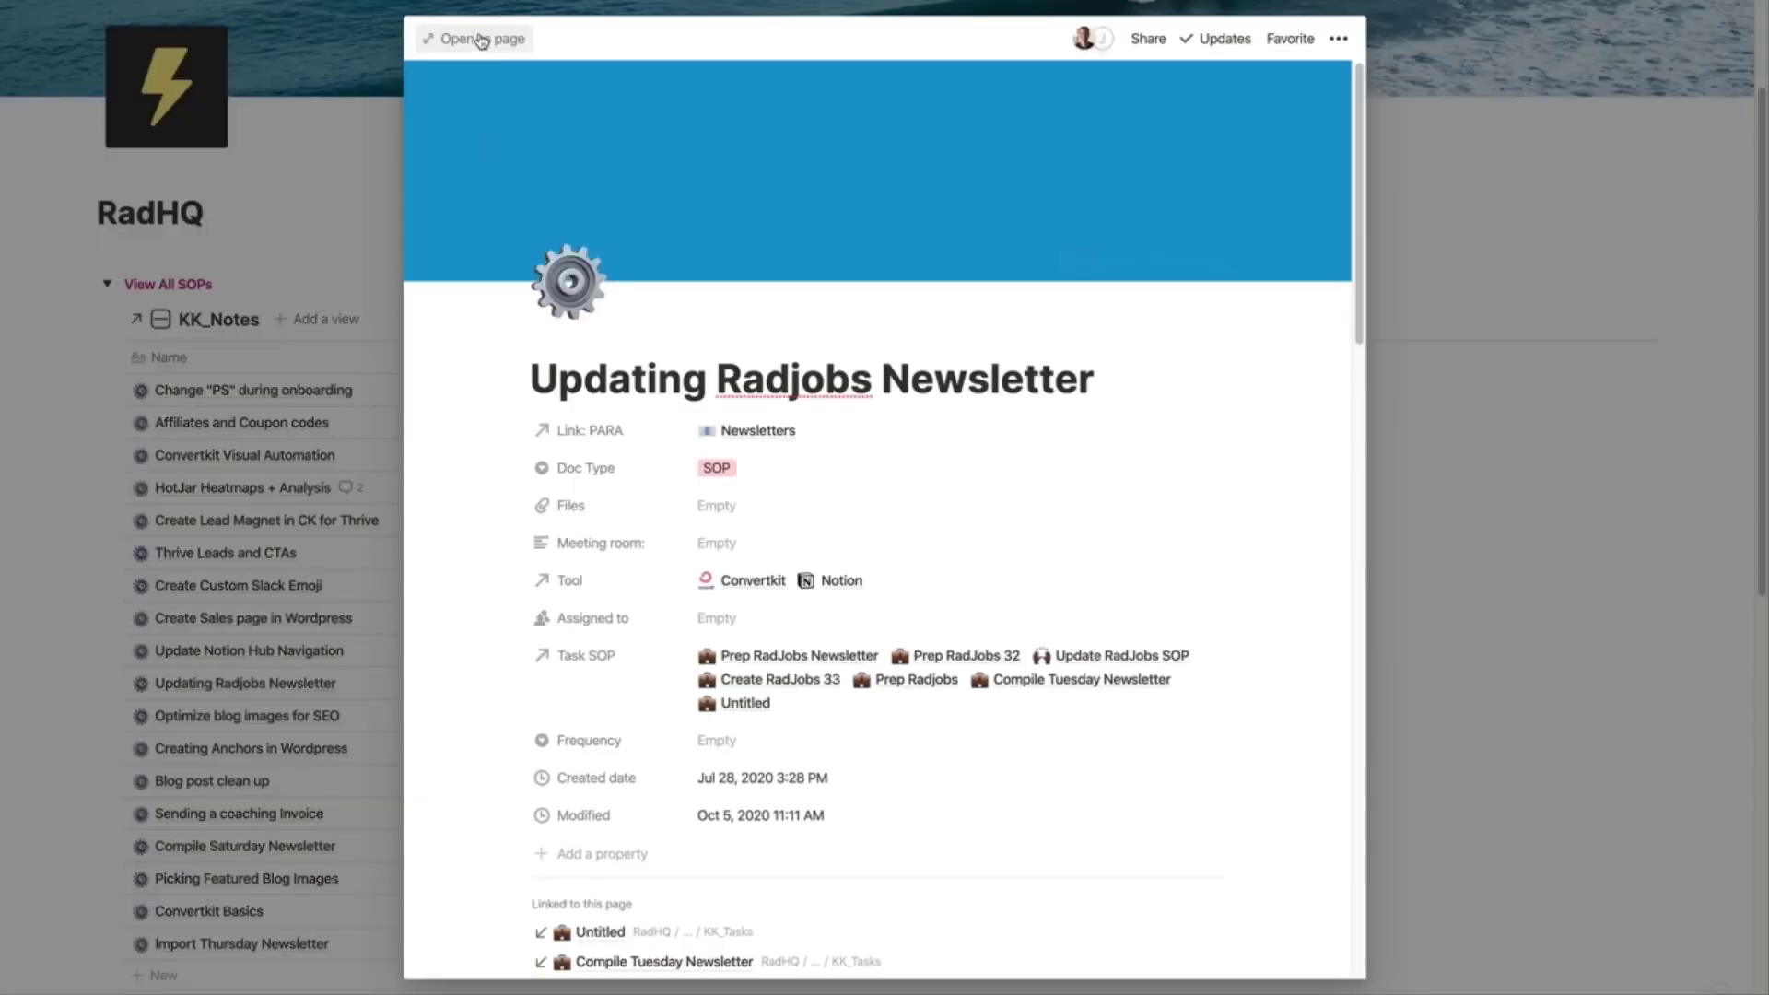
pyautogui.click(479, 37)
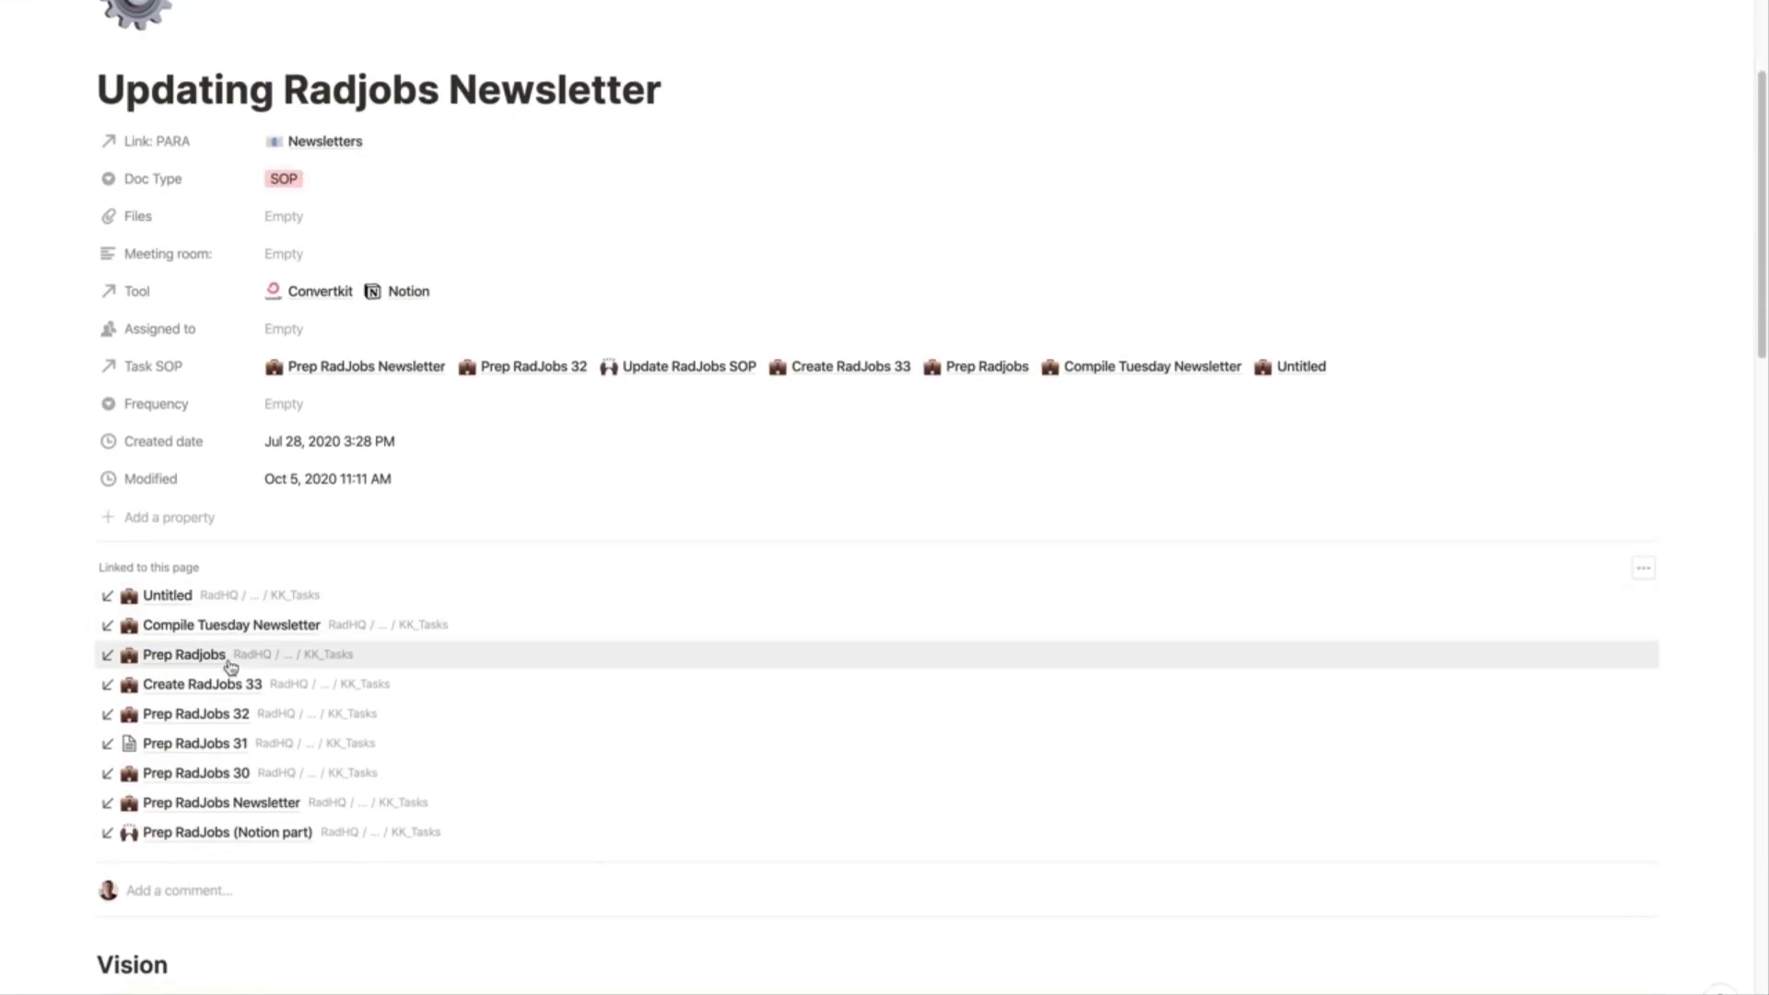
pyautogui.scroll(-3)
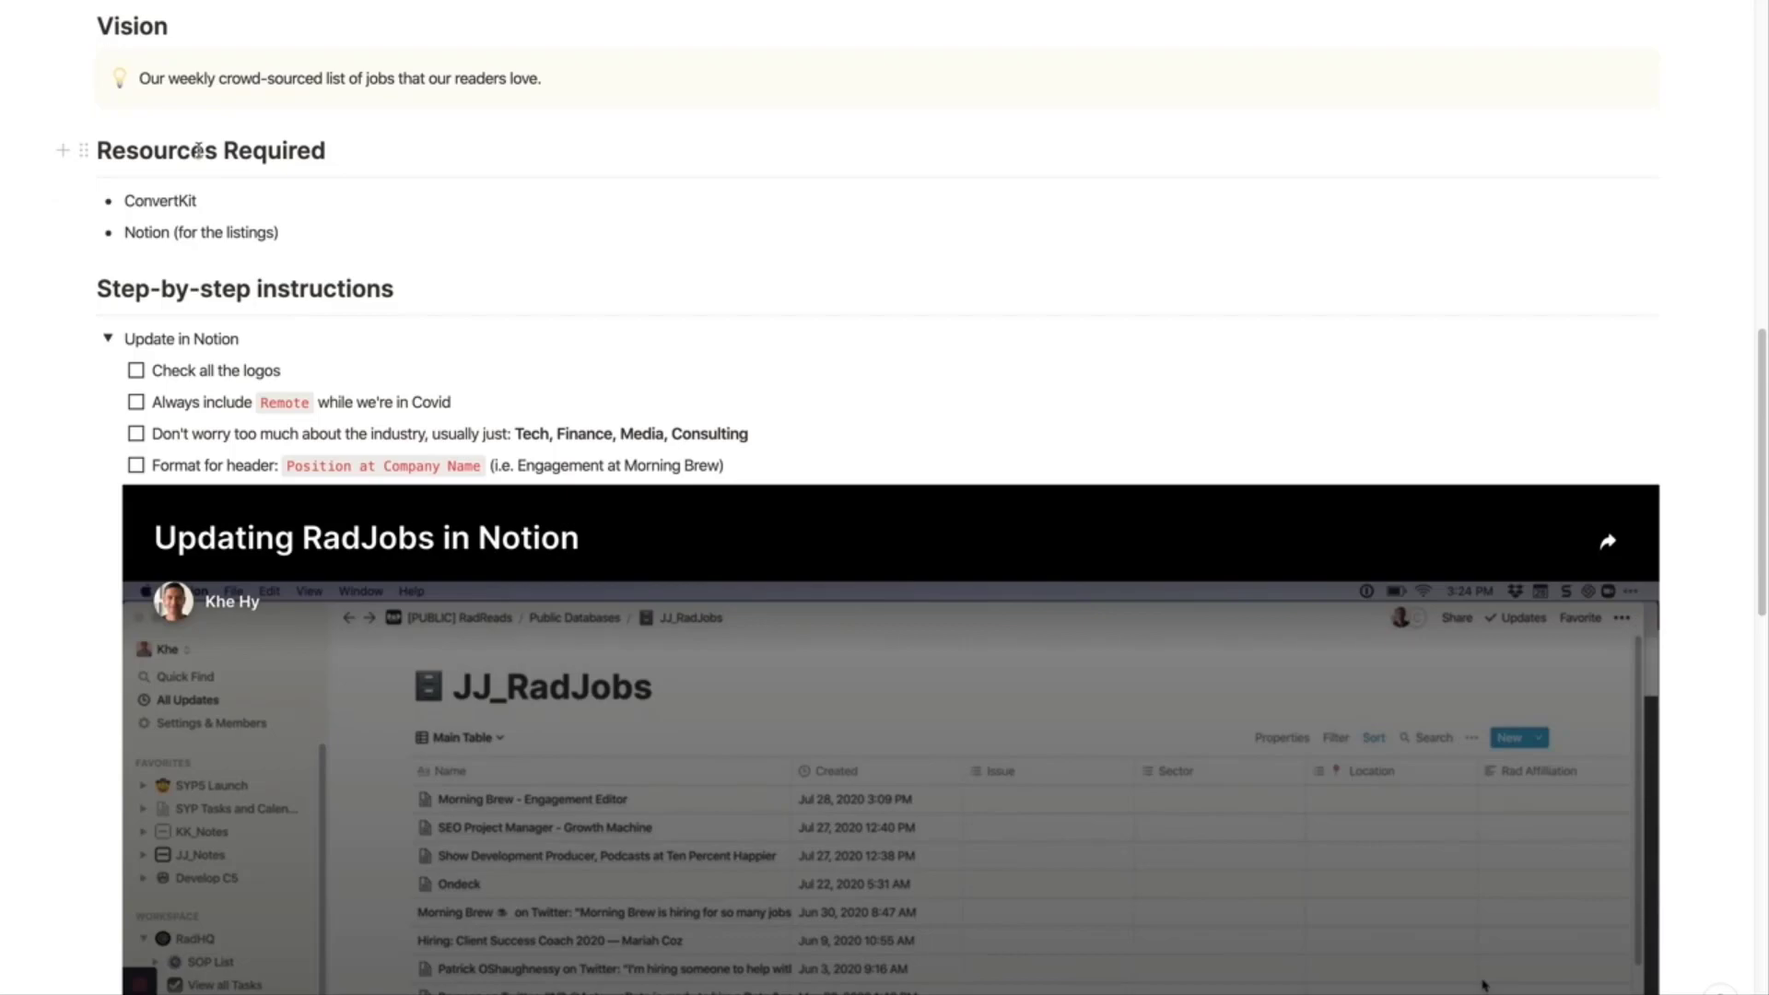
pyautogui.moveTo(135, 288)
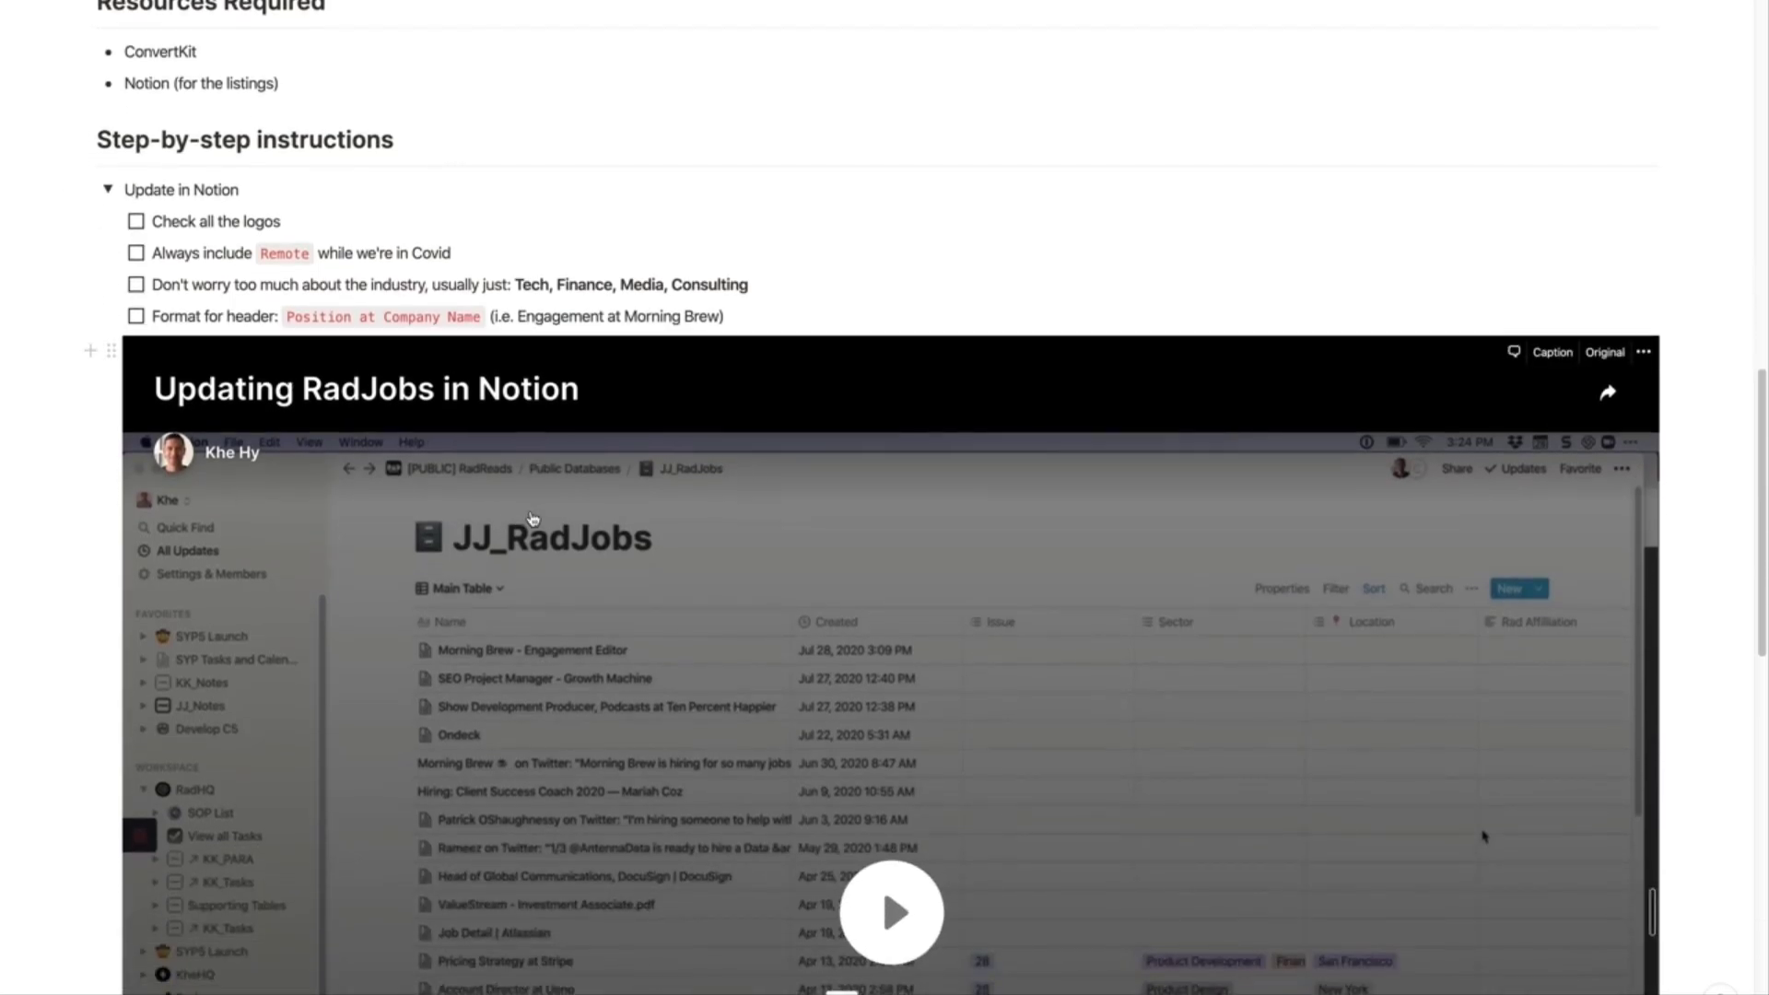
pyautogui.scroll(-3)
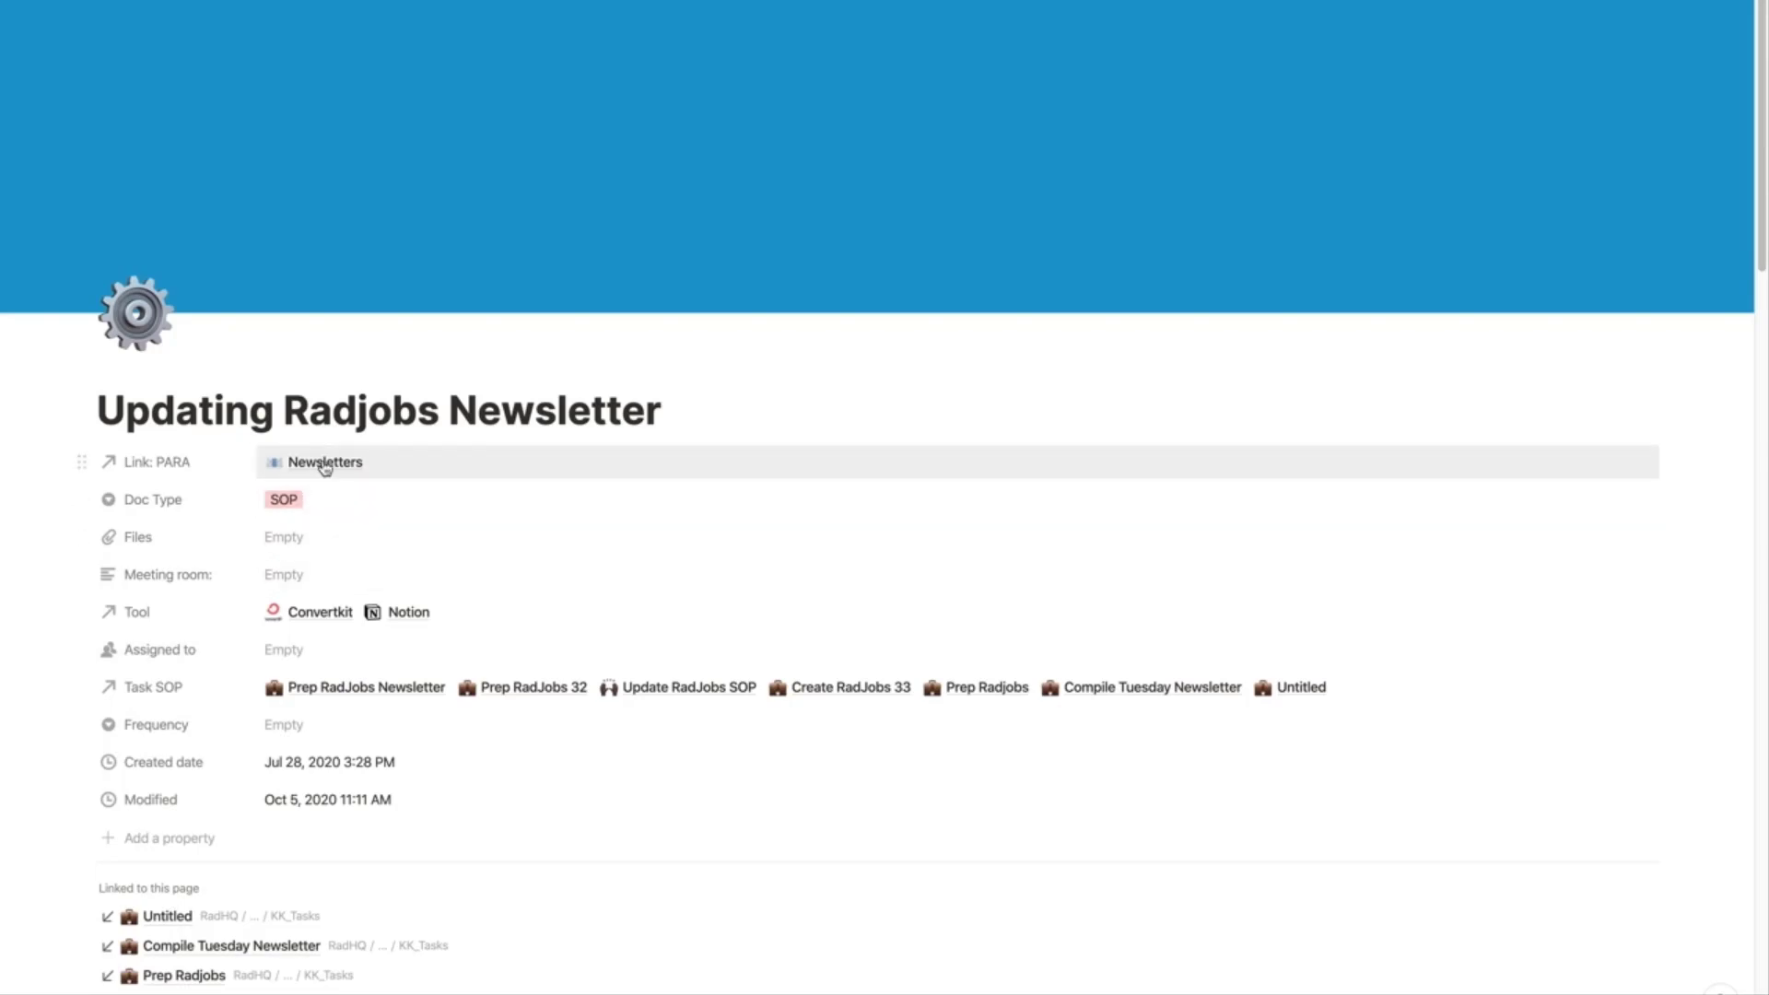
pyautogui.moveTo(293, 325)
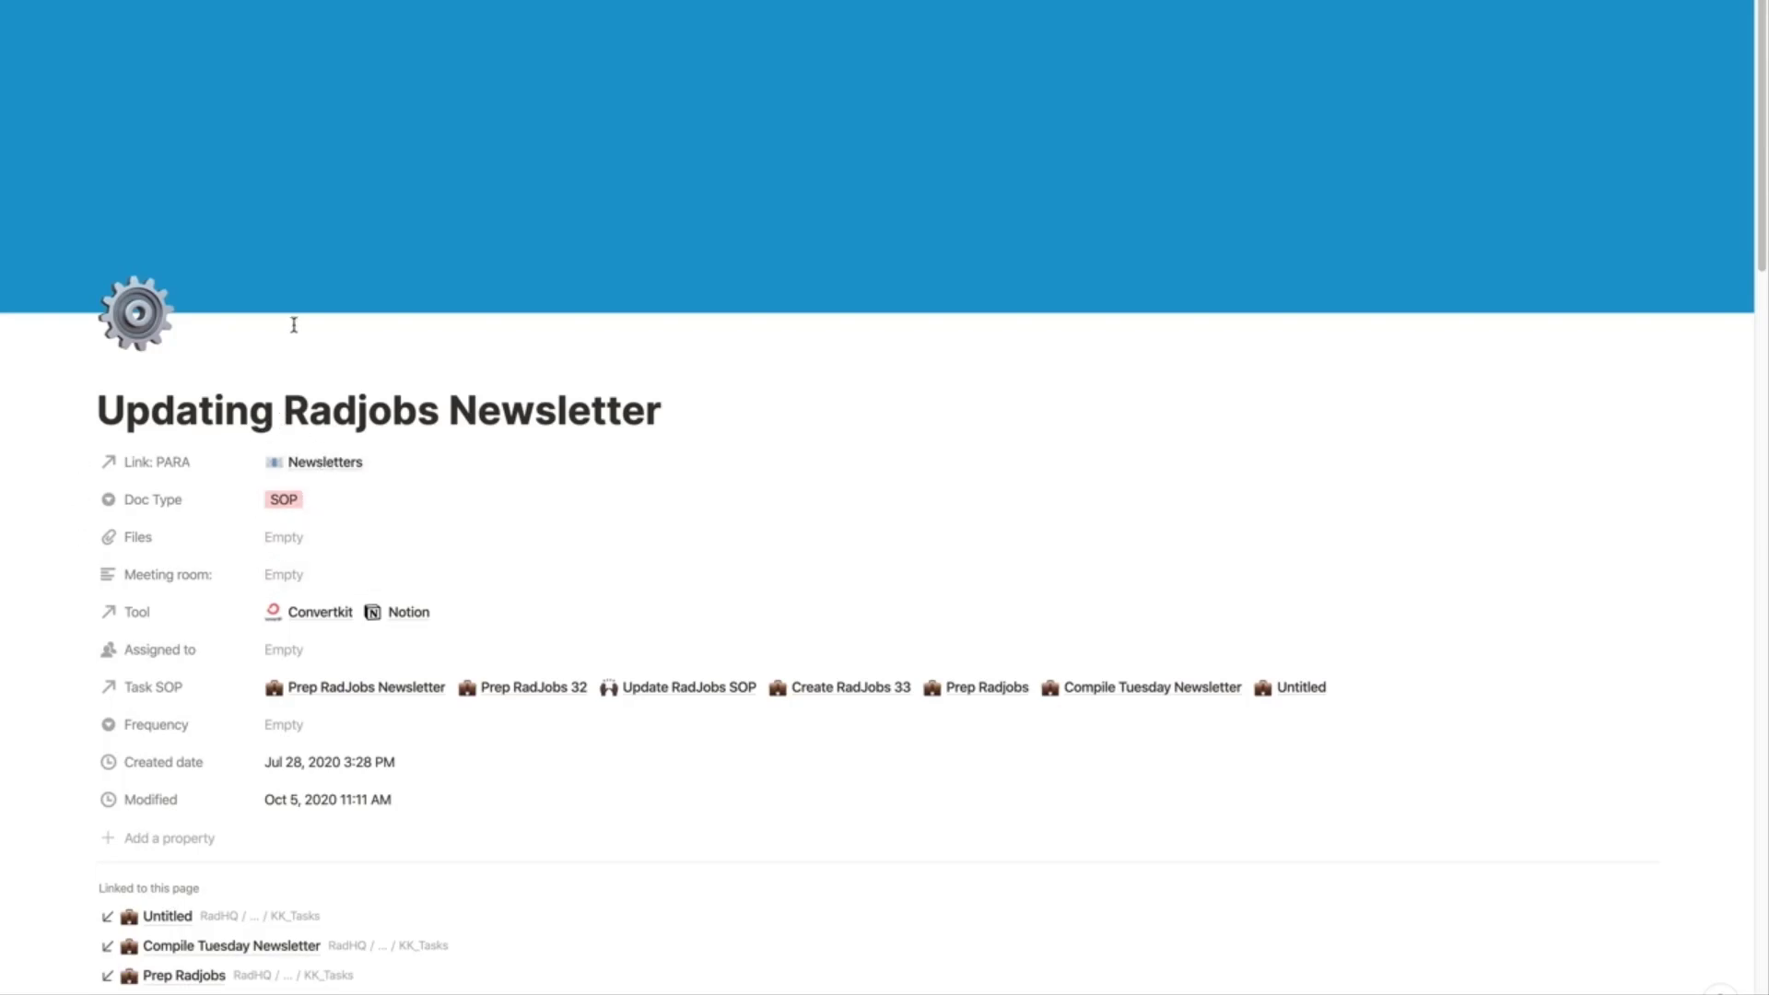
pyautogui.moveTo(338, 209)
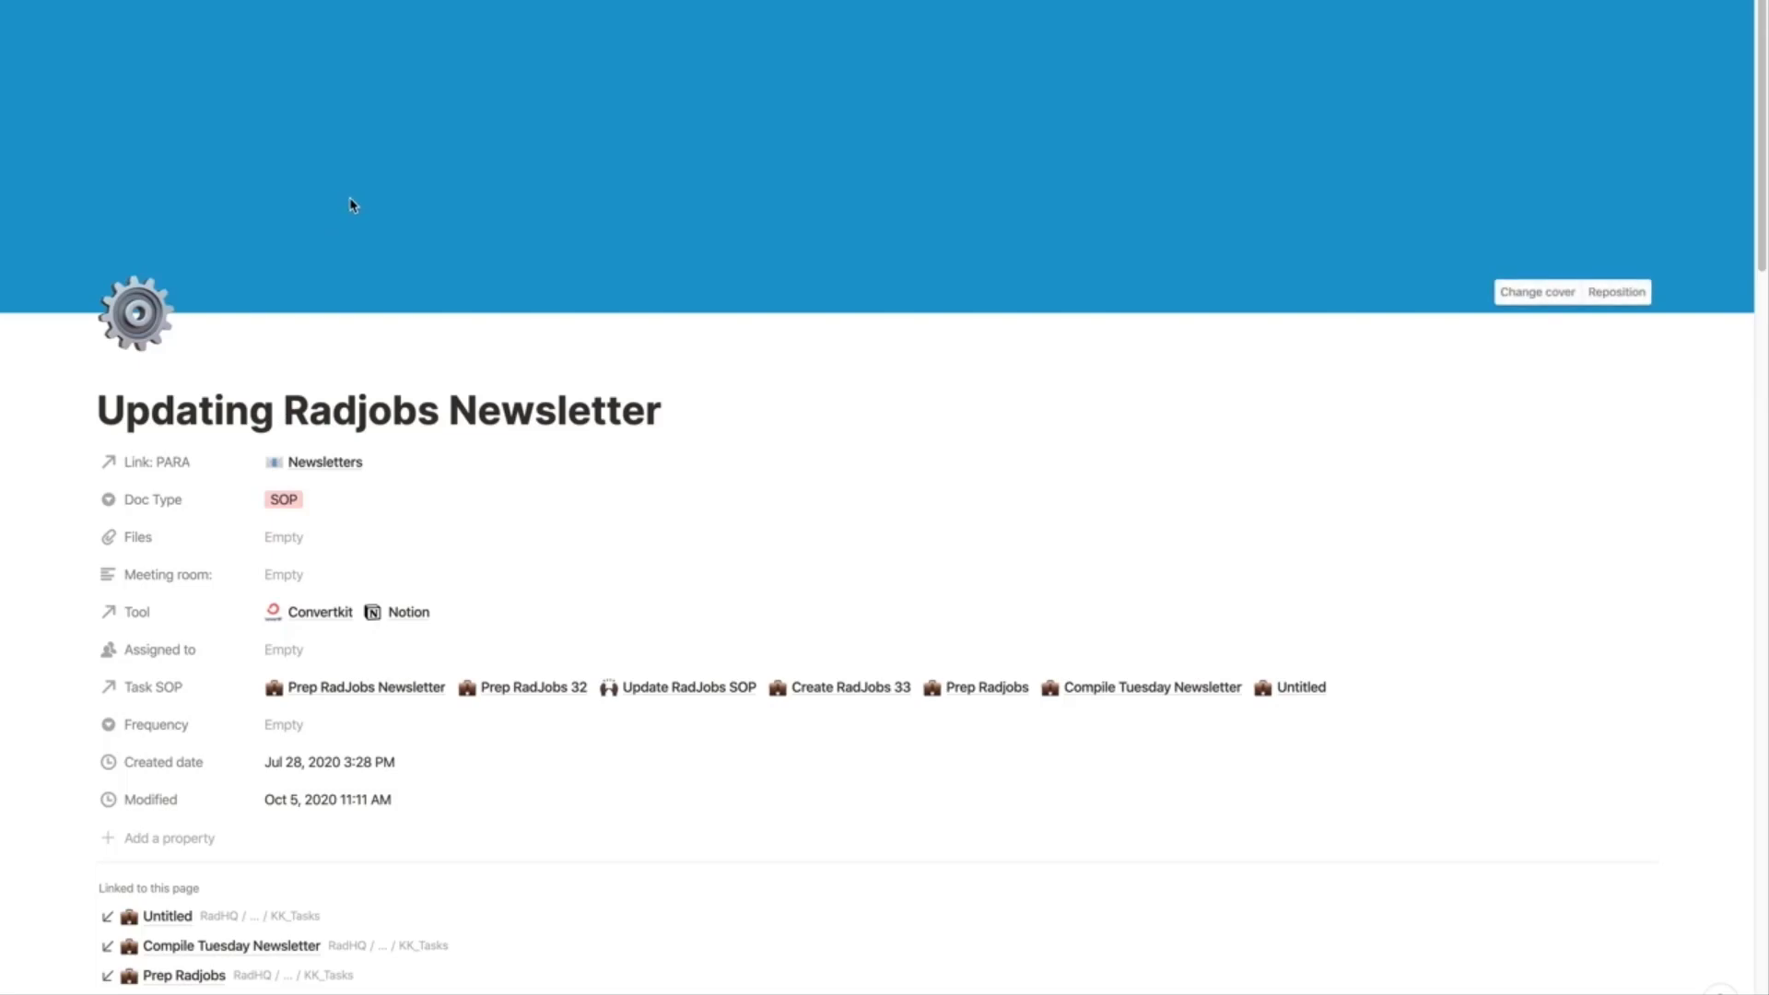
pyautogui.moveTo(290, 233)
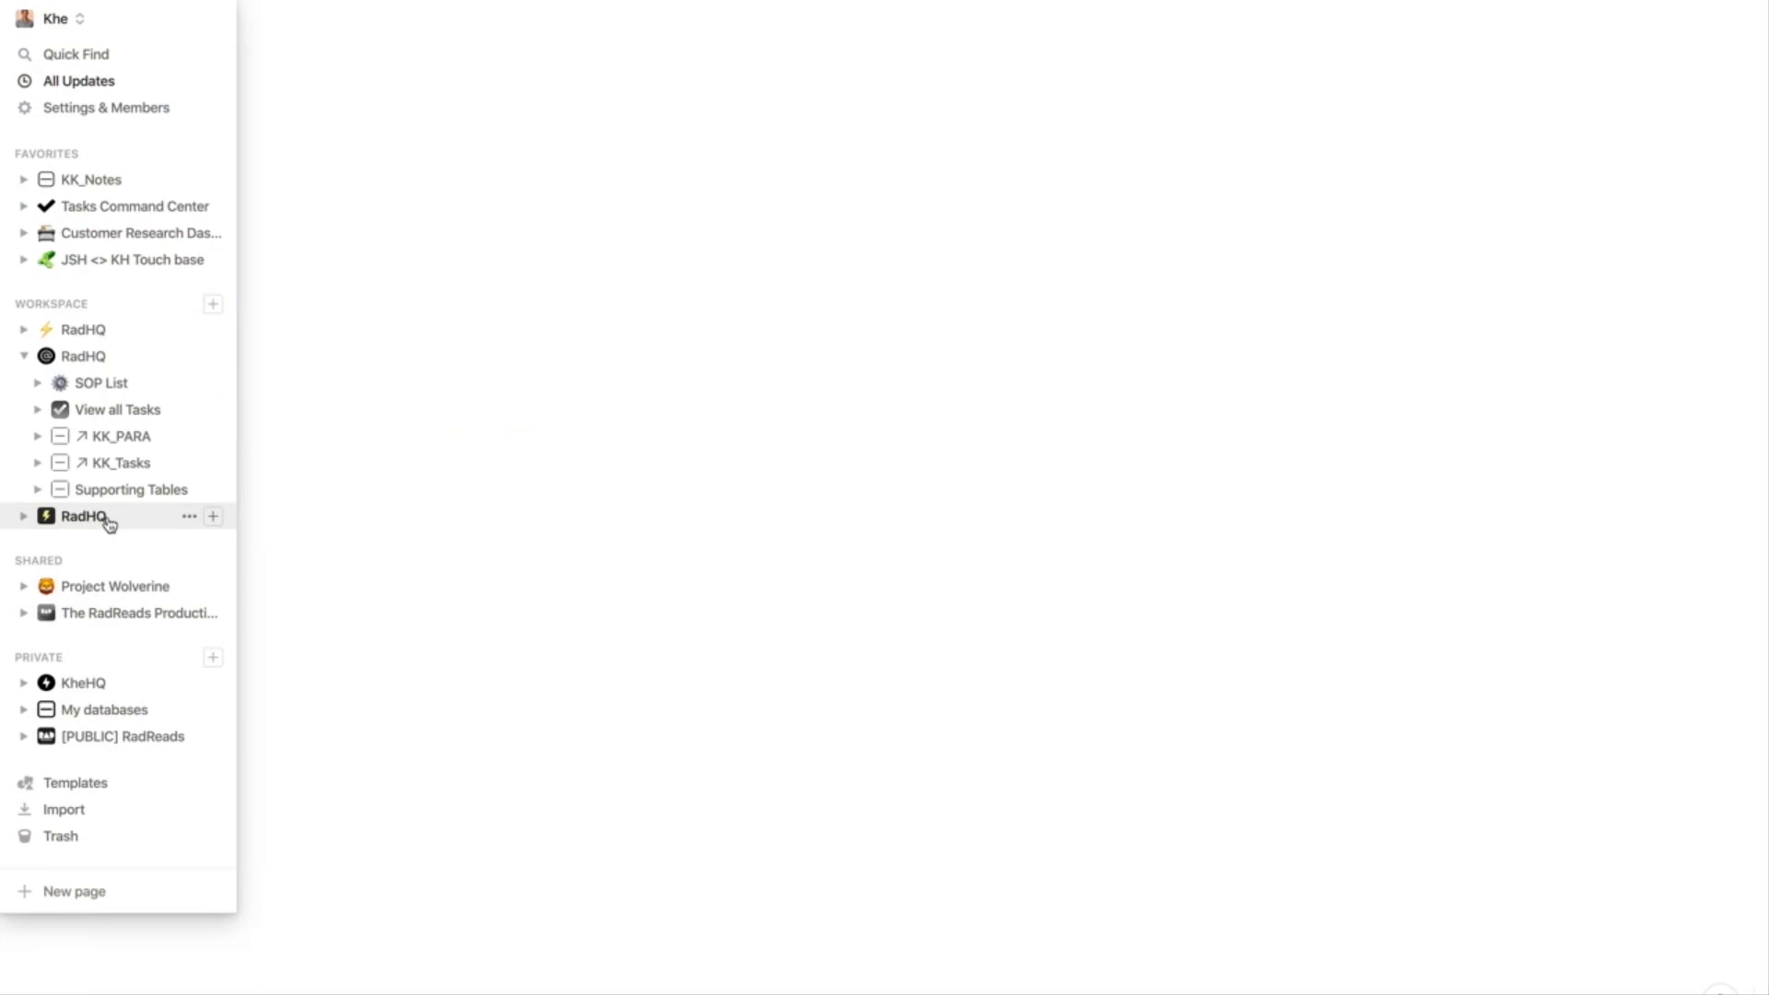
# Step: Return to RadHQ, collapse View All SOPs, and show the KK_Tasks template list
pyautogui.click(81, 515)
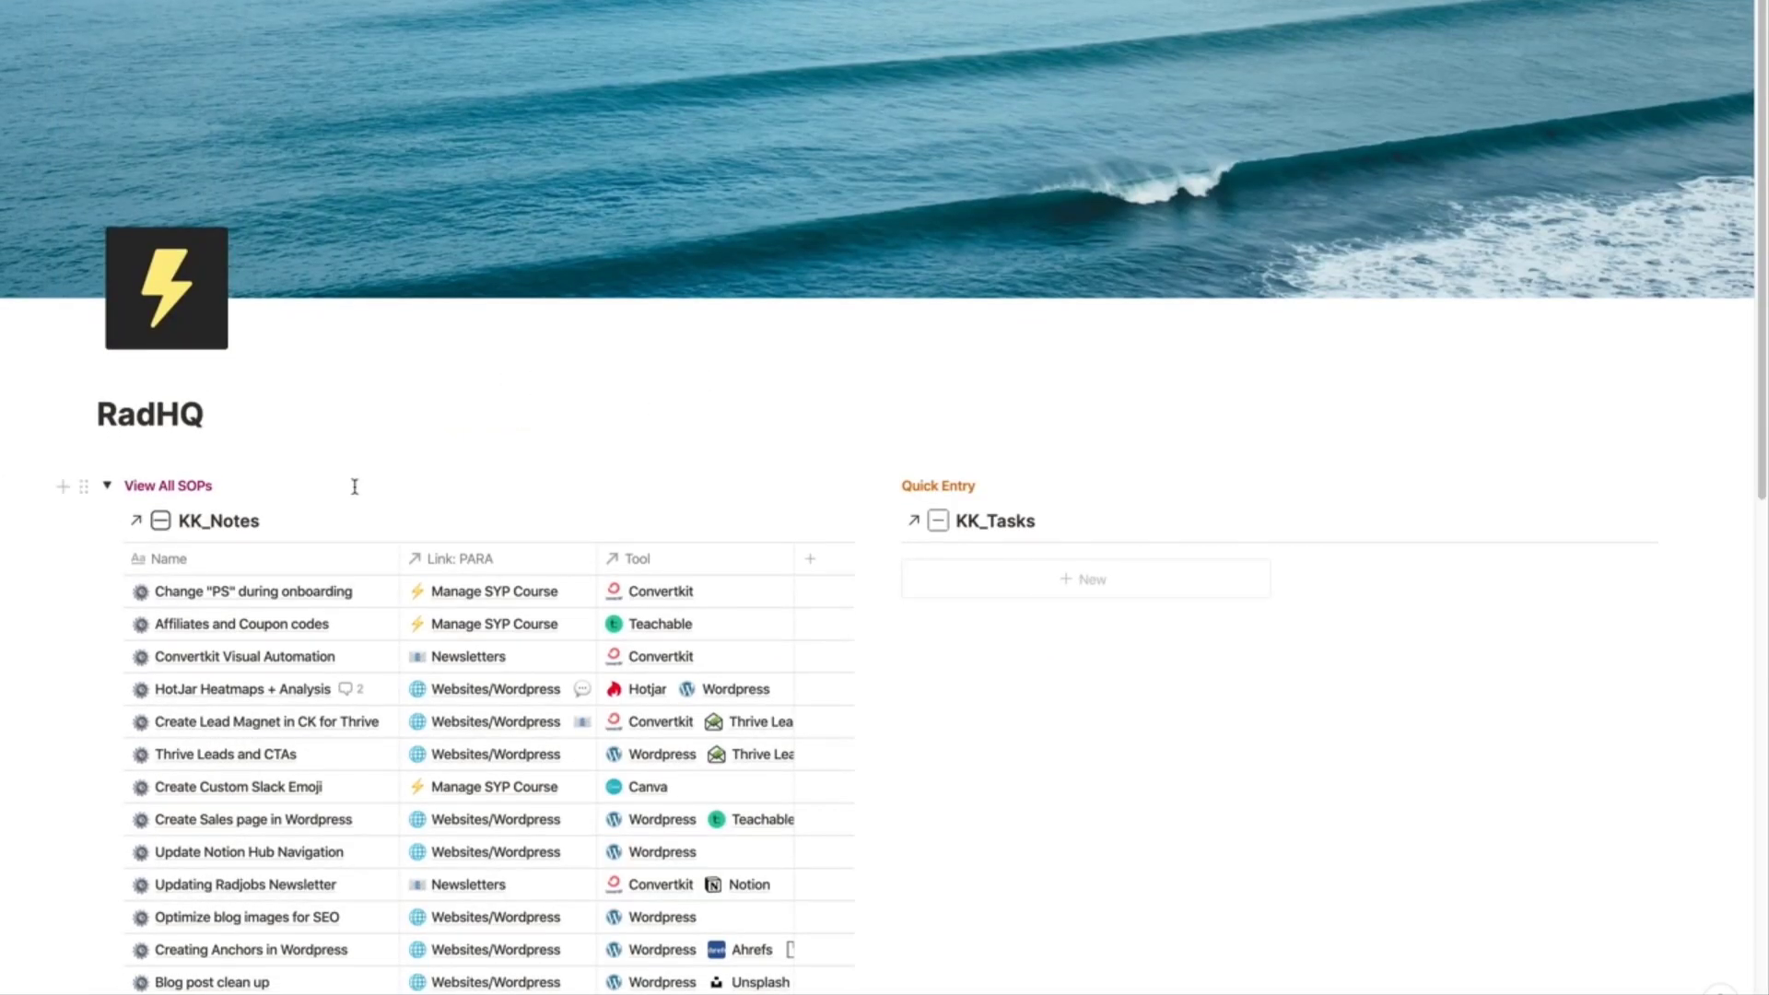
pyautogui.moveTo(110, 503)
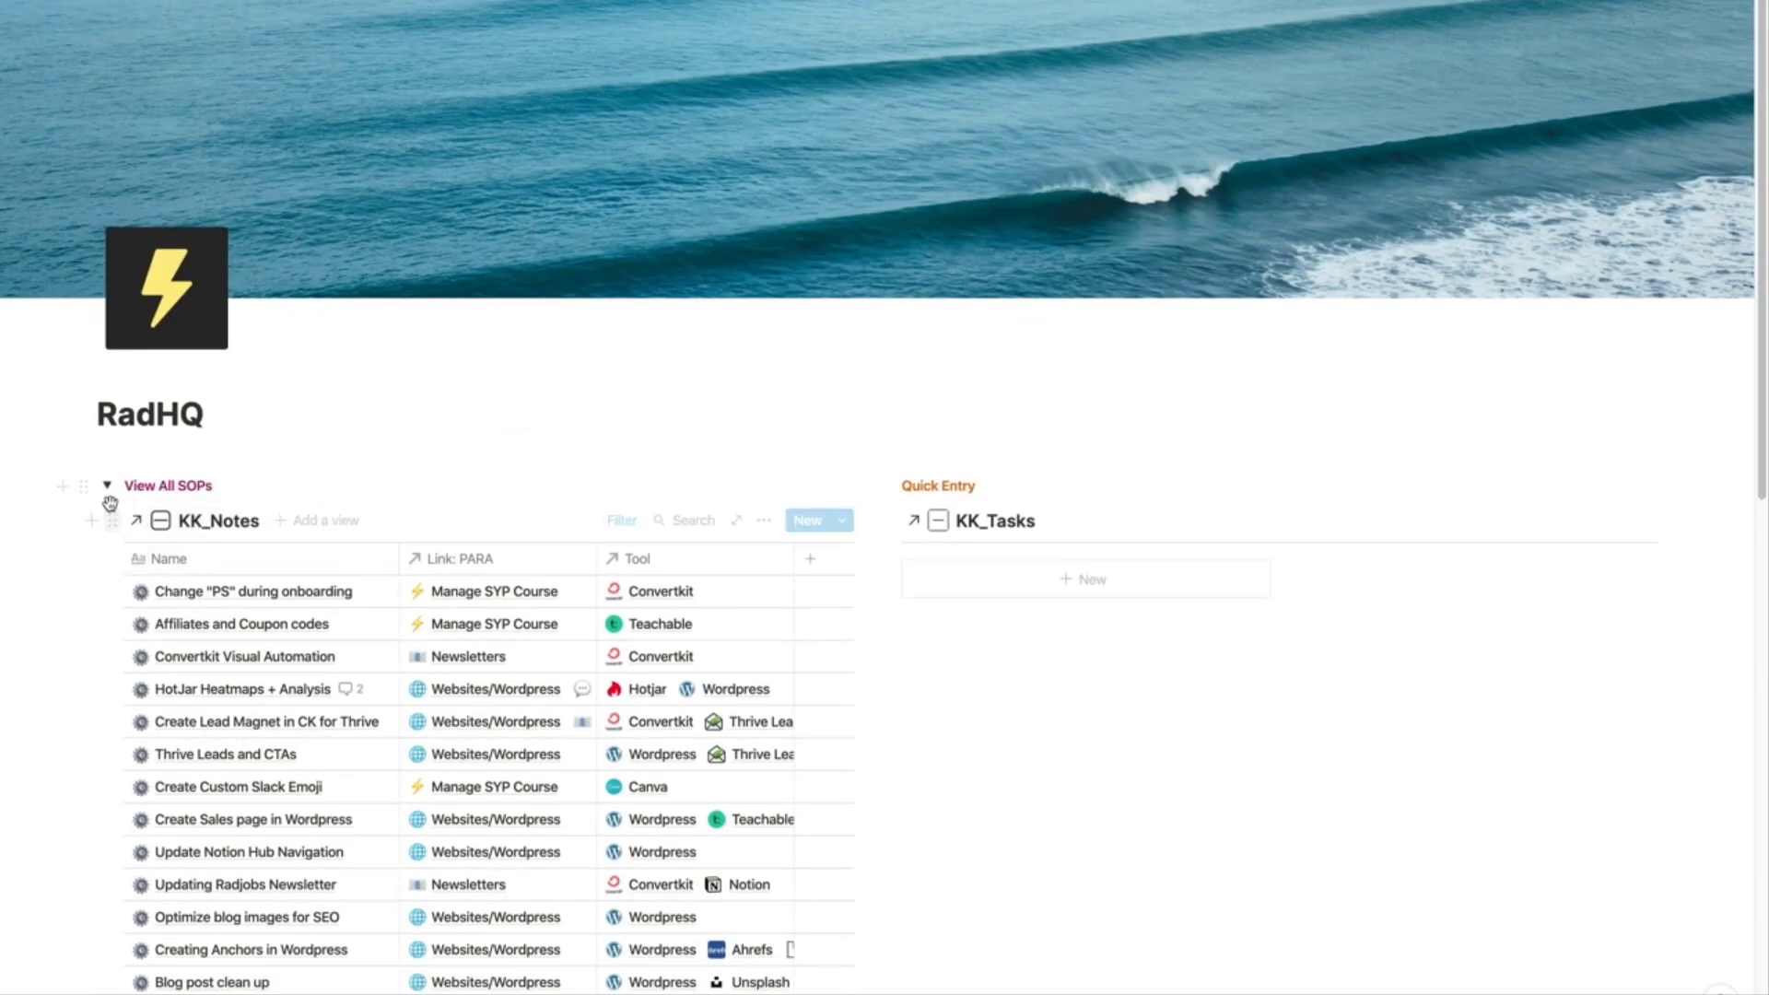
pyautogui.click(107, 486)
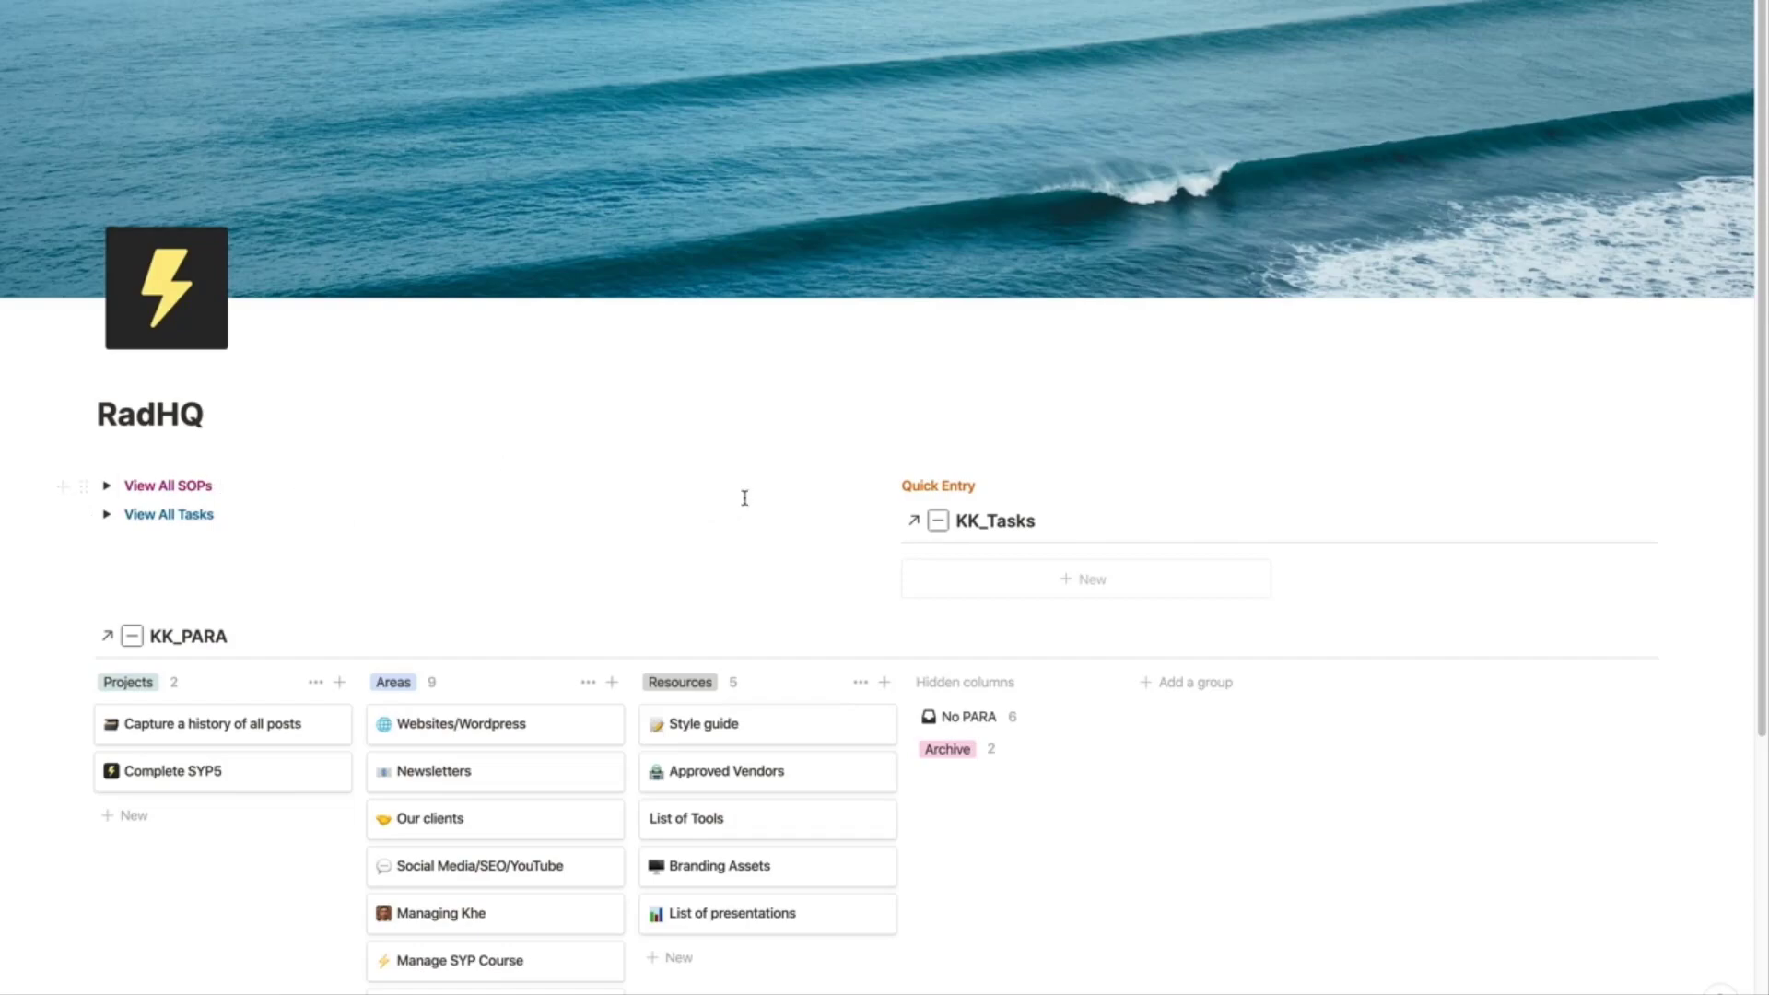
pyautogui.moveTo(1072, 441)
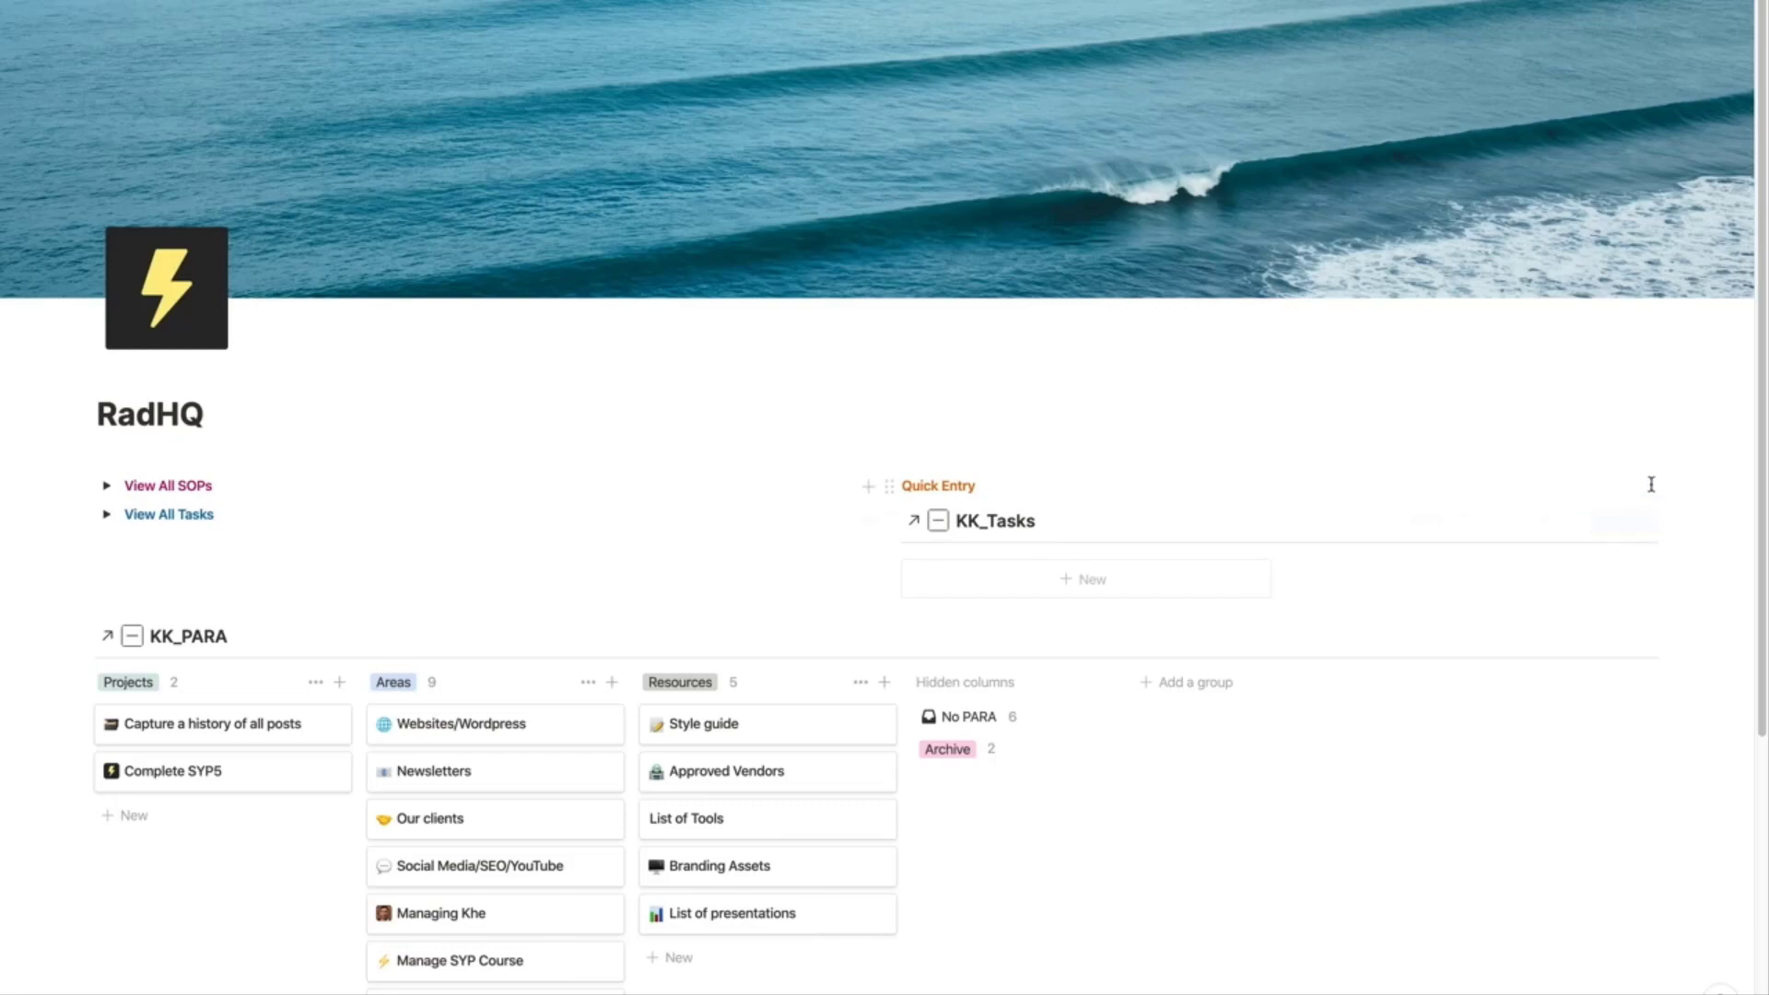
pyautogui.click(1647, 520)
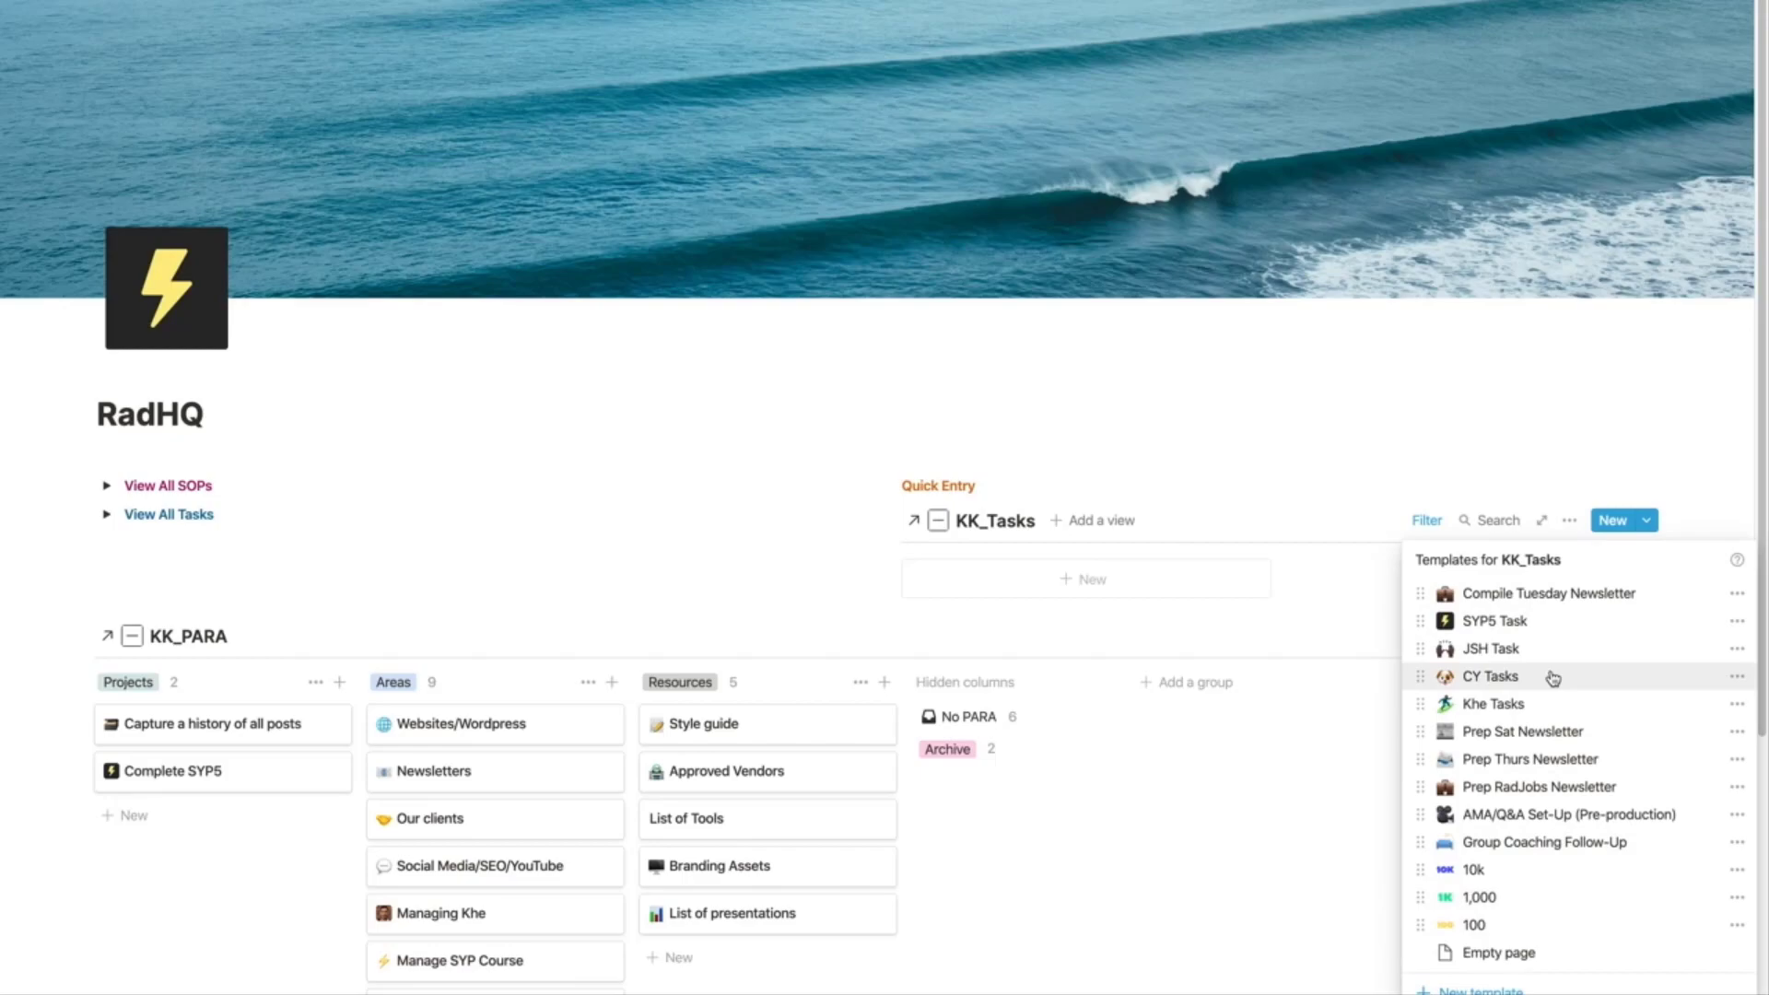
pyautogui.moveTo(1534, 592)
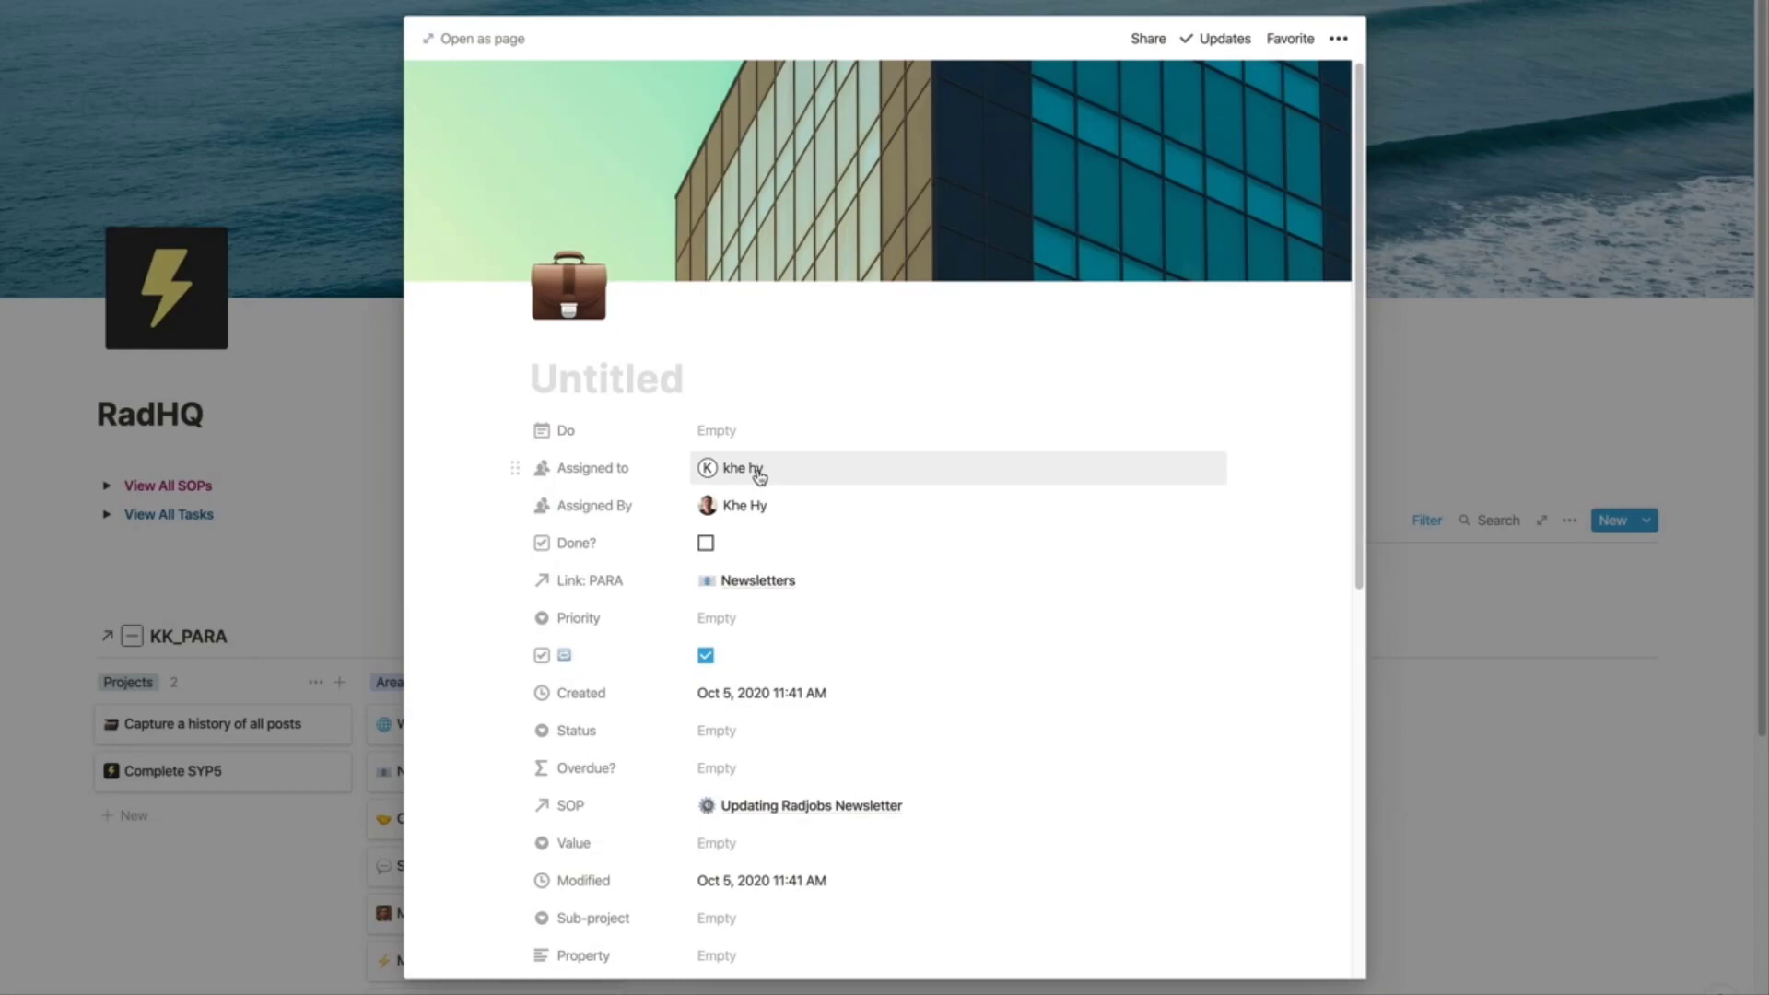
pyautogui.moveTo(739, 478)
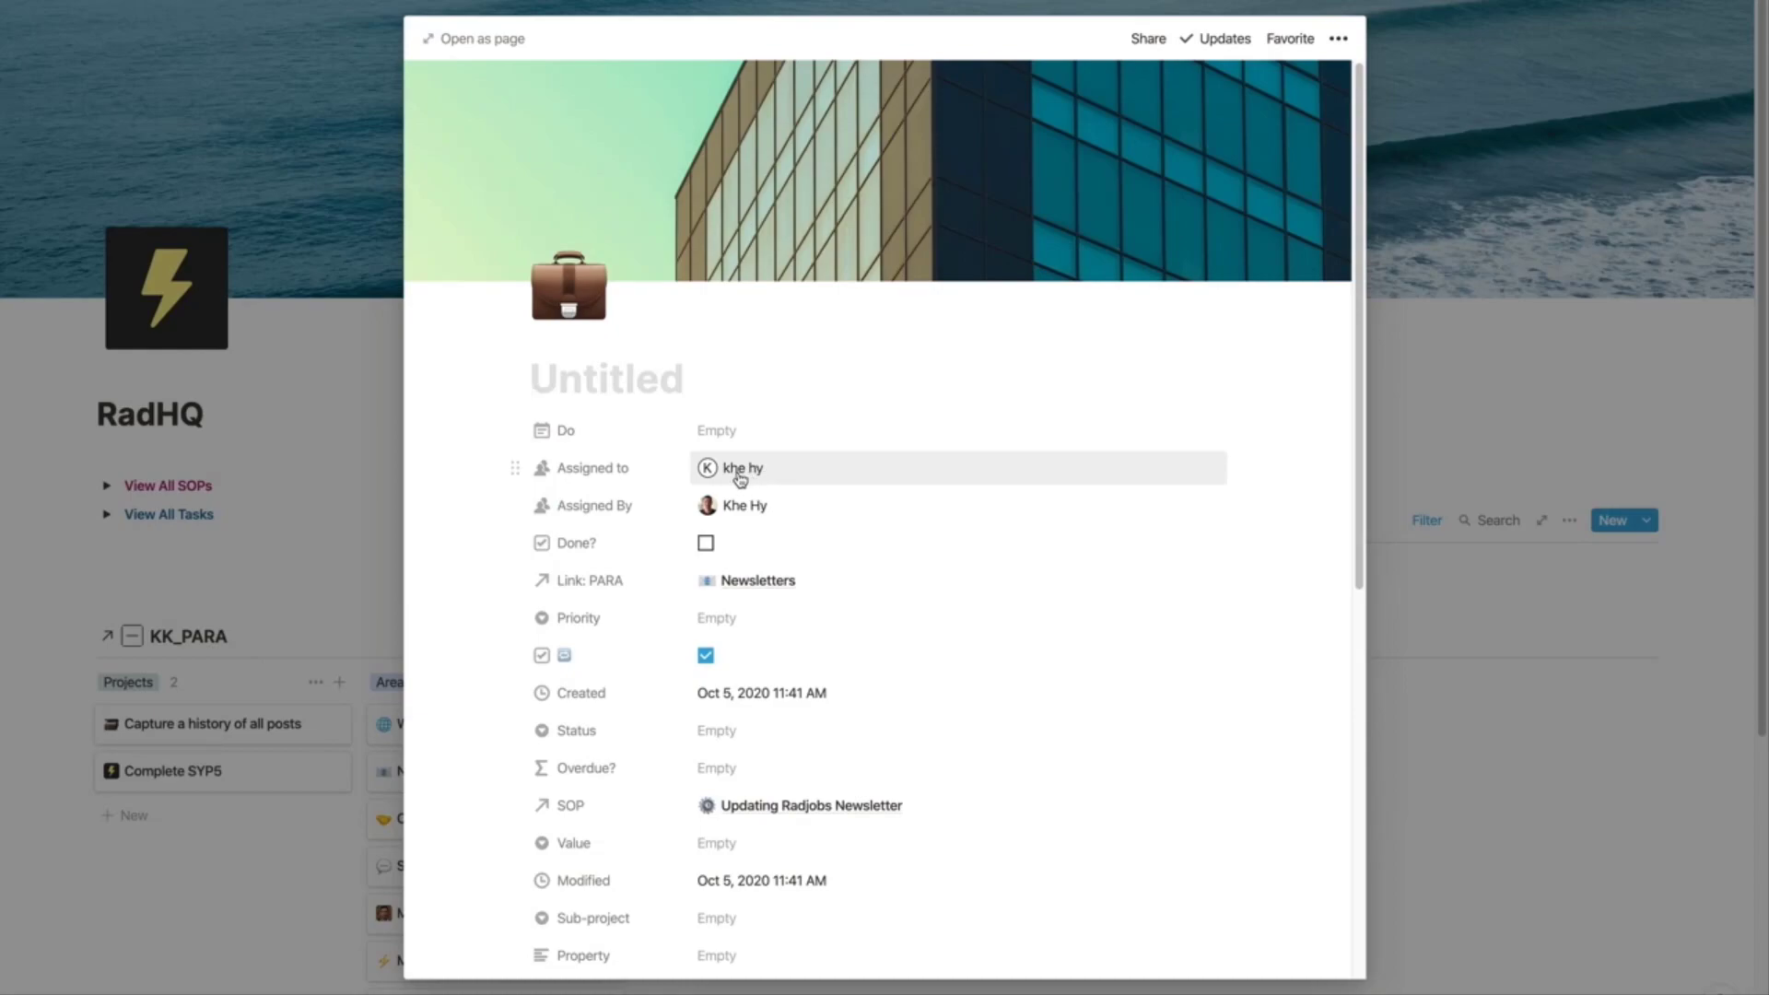
# Step: In the new task, expand Current Job List and bring up the JJ_RadJobs table's filter settings
pyautogui.scroll(-3)
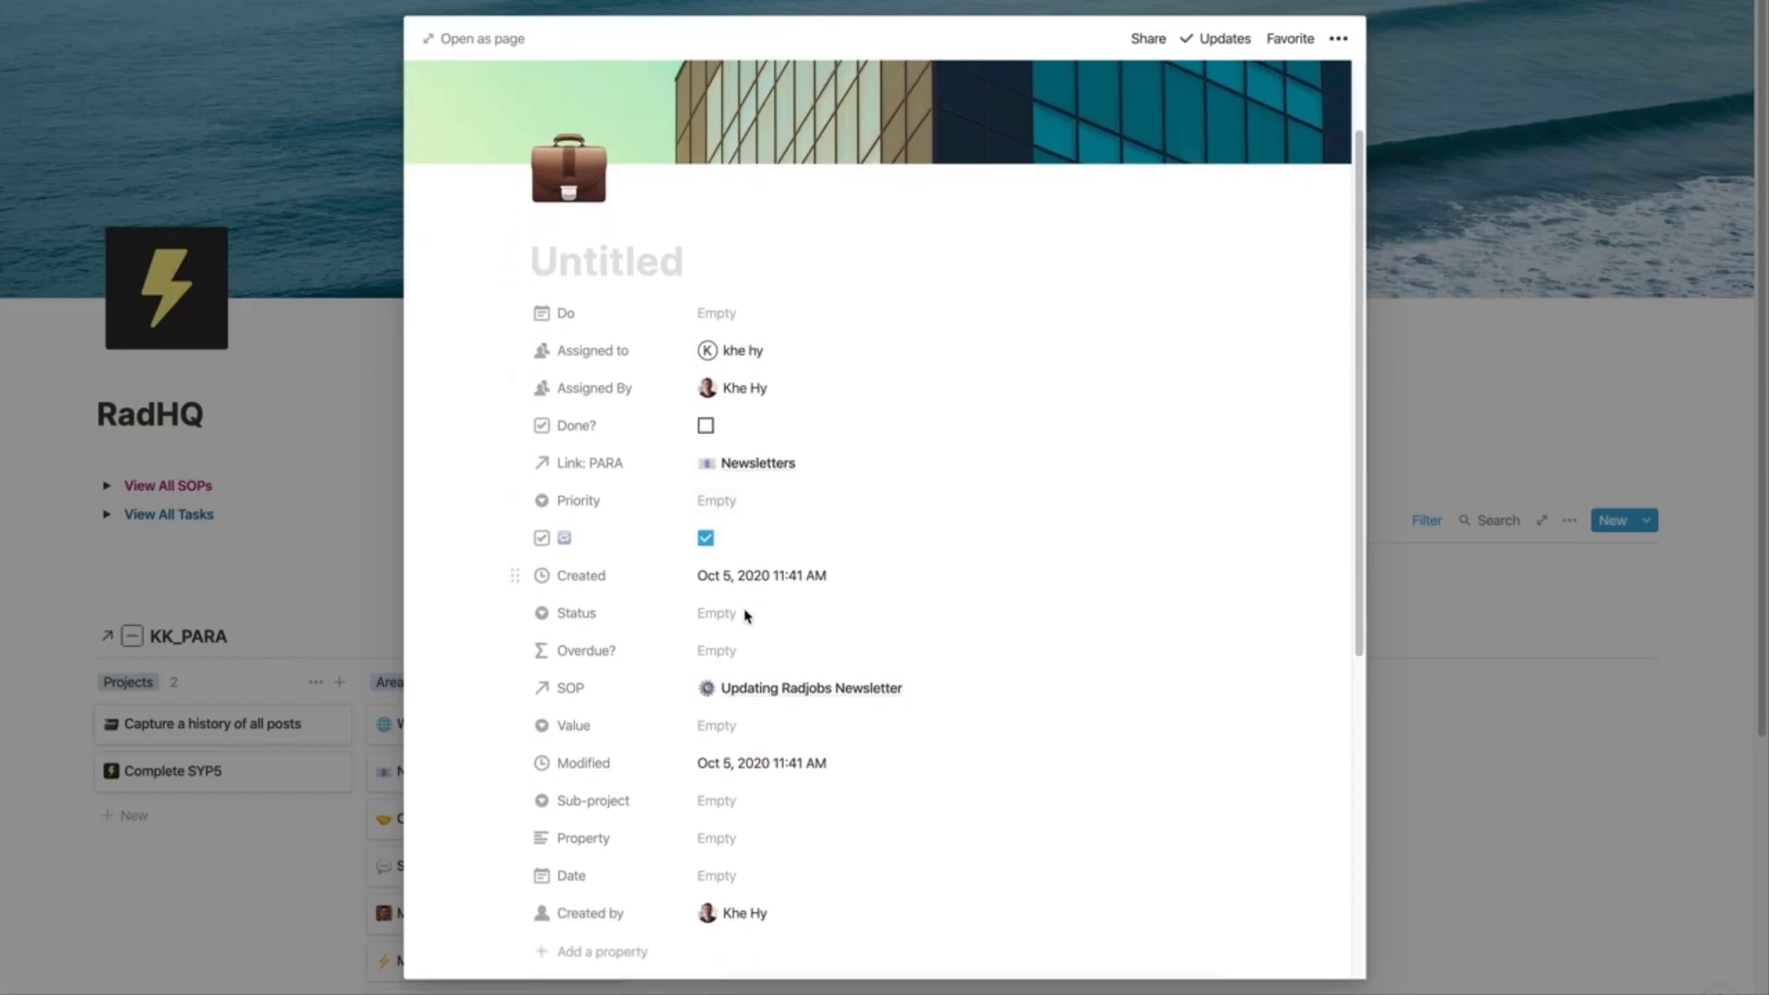
pyautogui.scroll(-3)
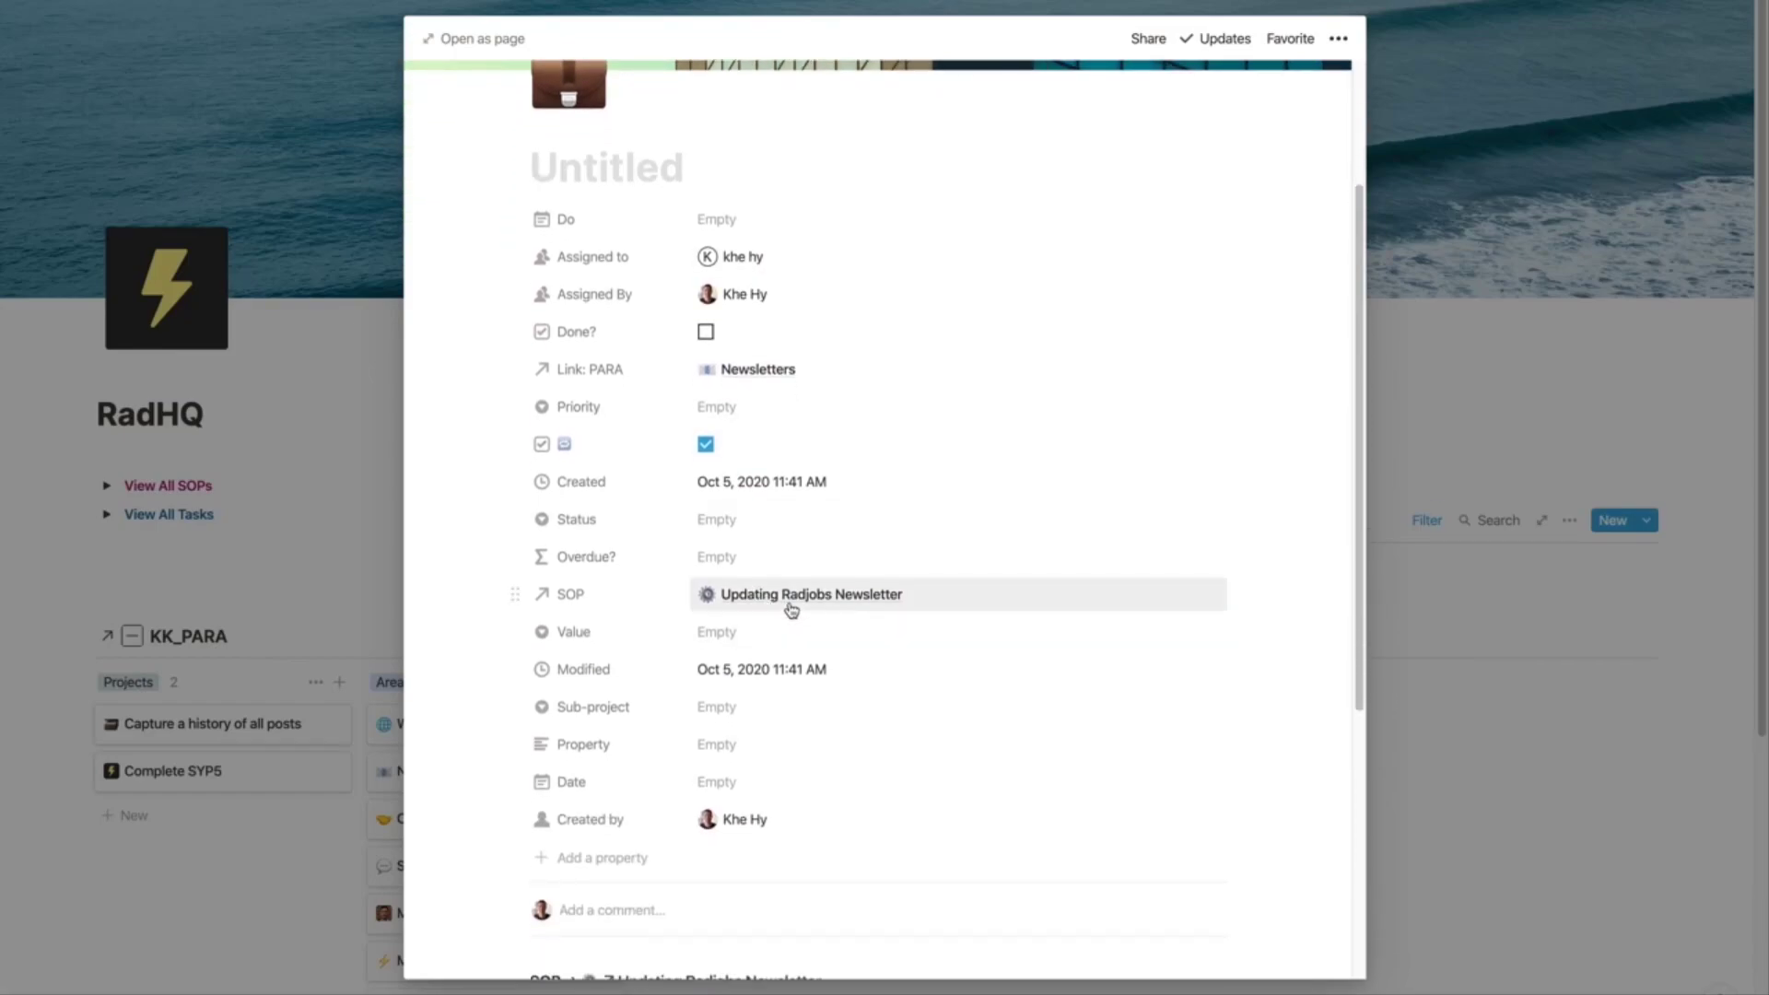
pyautogui.scroll(-3)
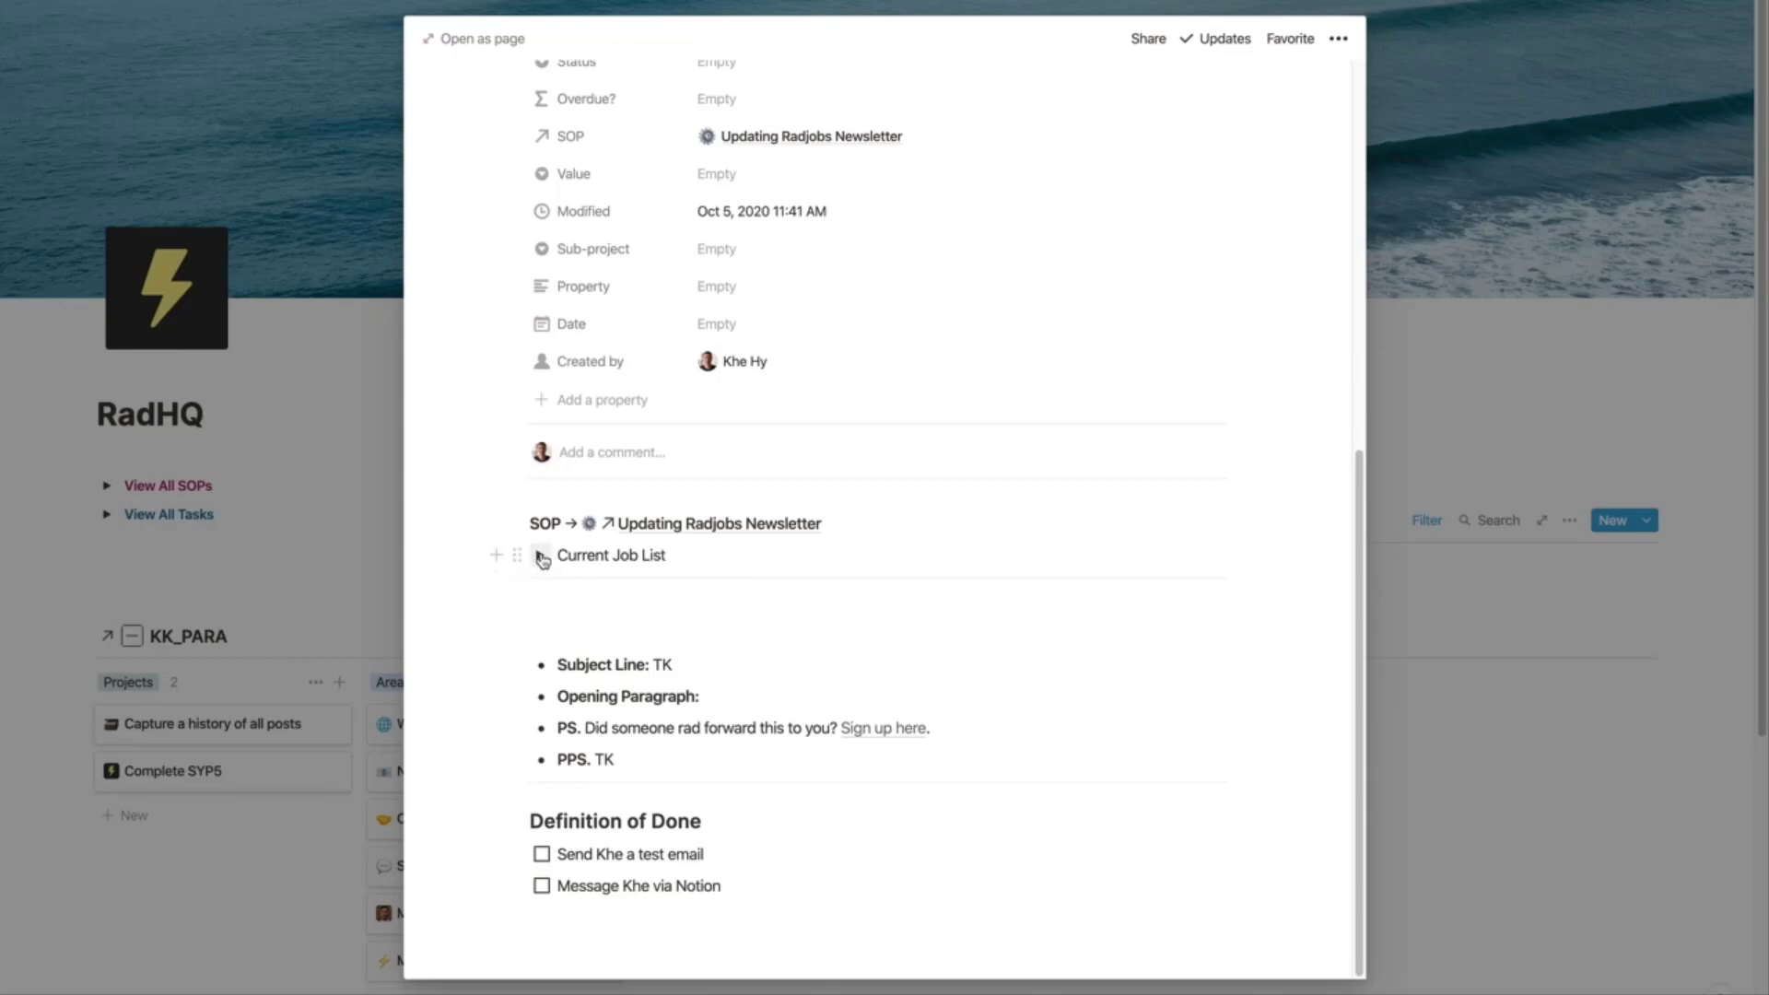
pyautogui.click(541, 554)
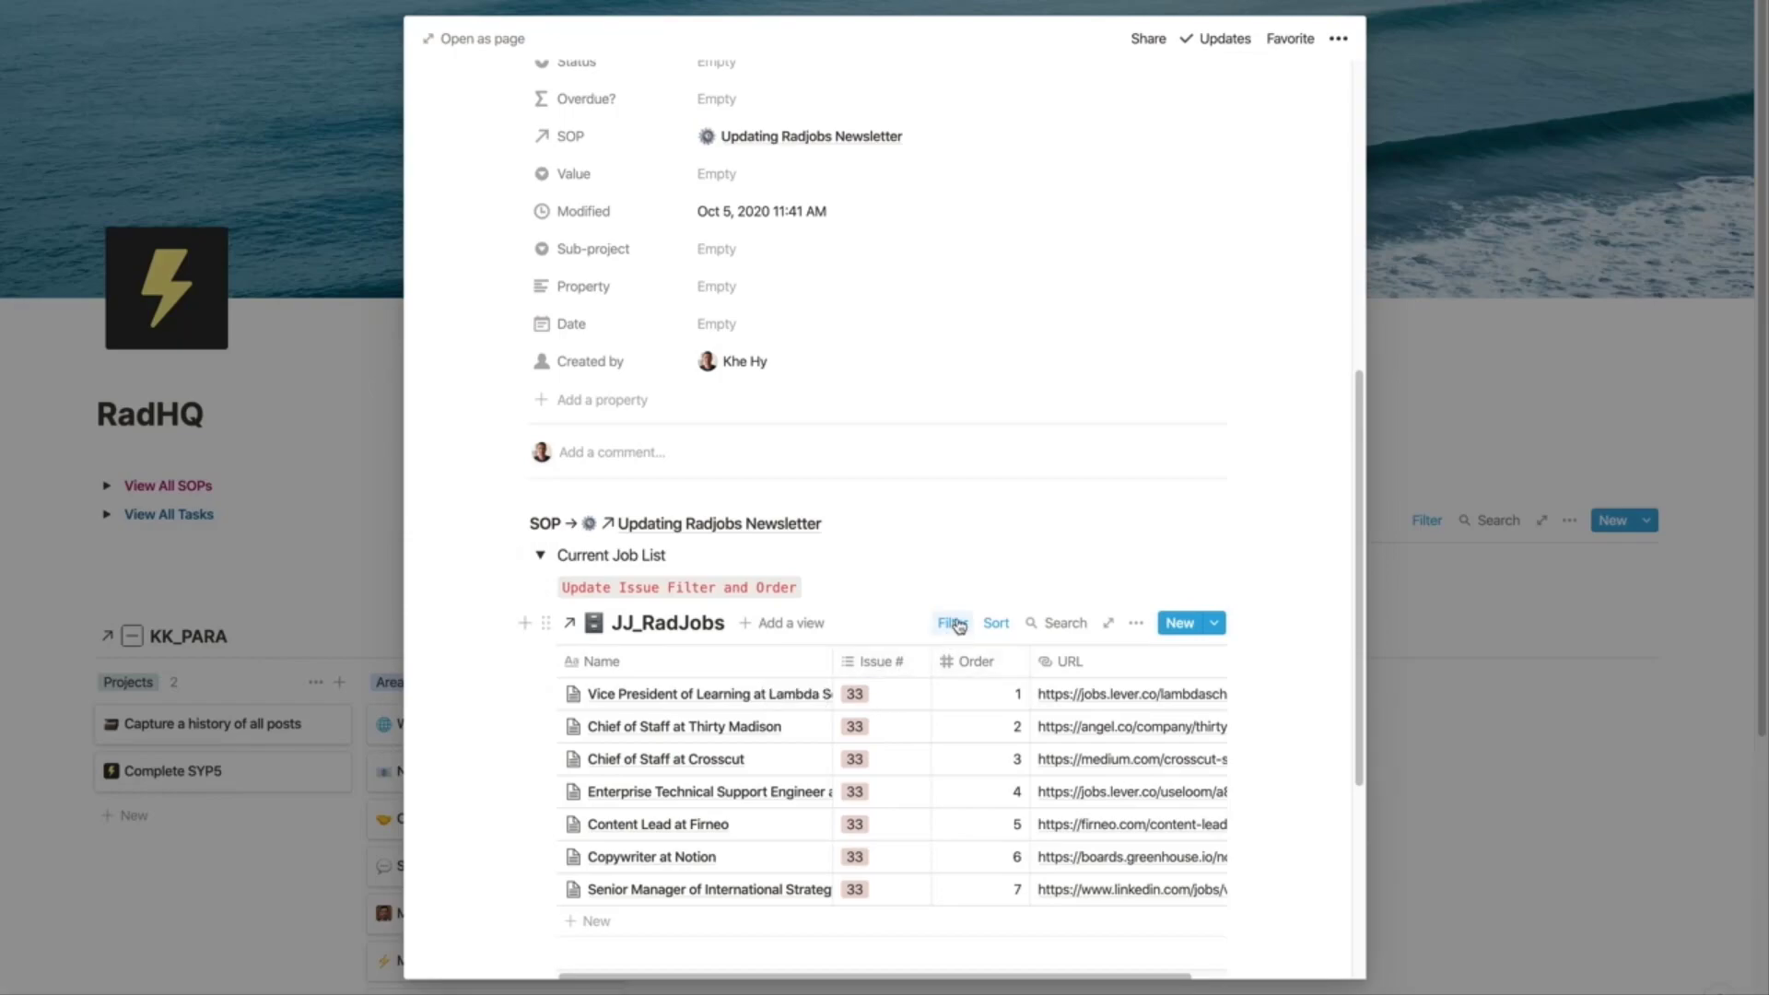
pyautogui.click(950, 623)
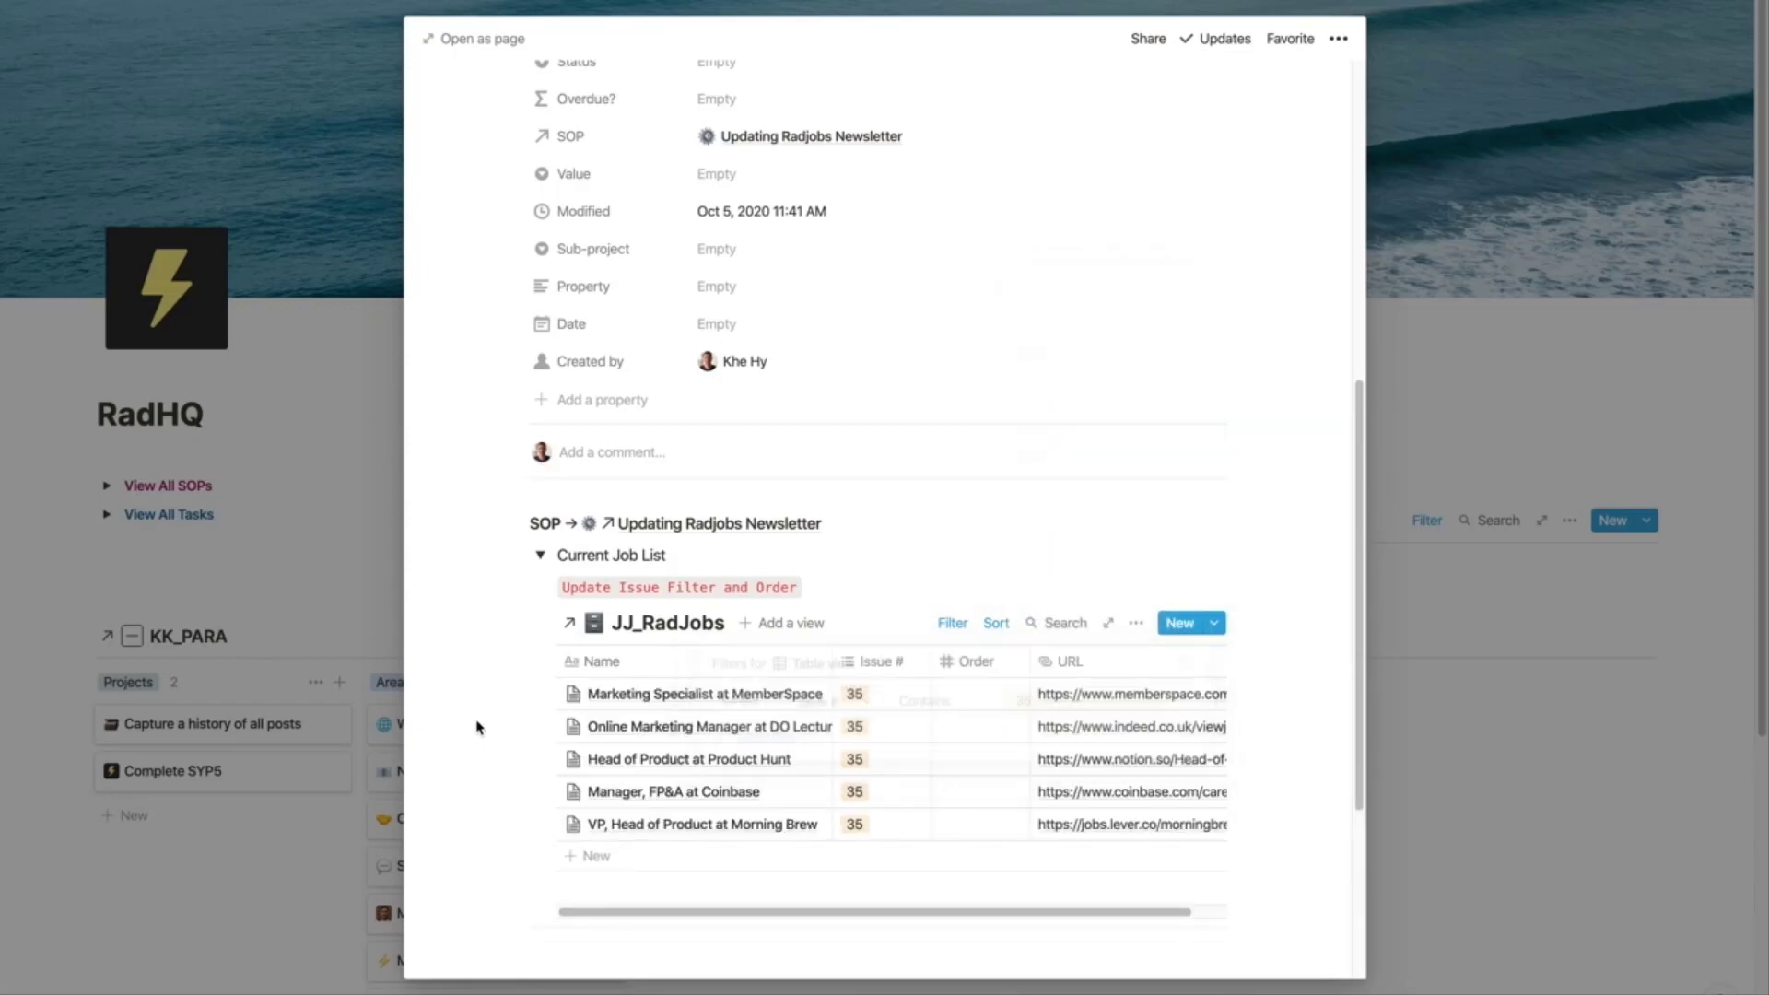
pyautogui.moveTo(815, 710)
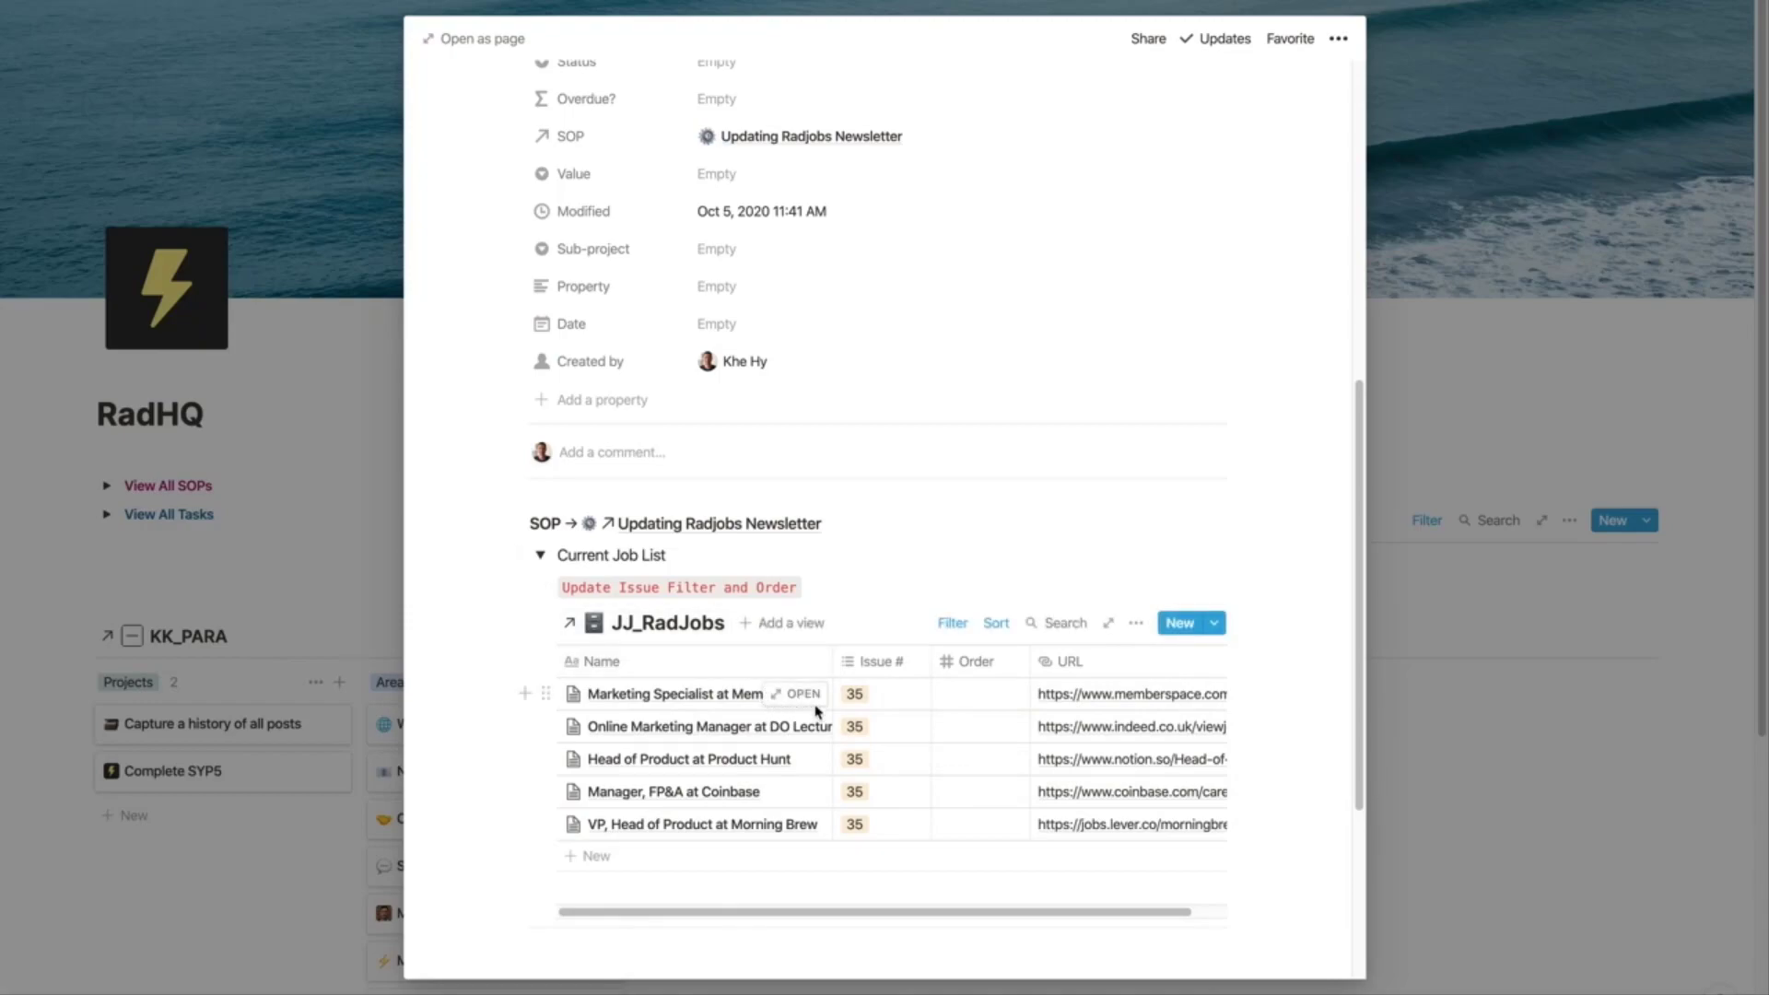
pyautogui.moveTo(821, 772)
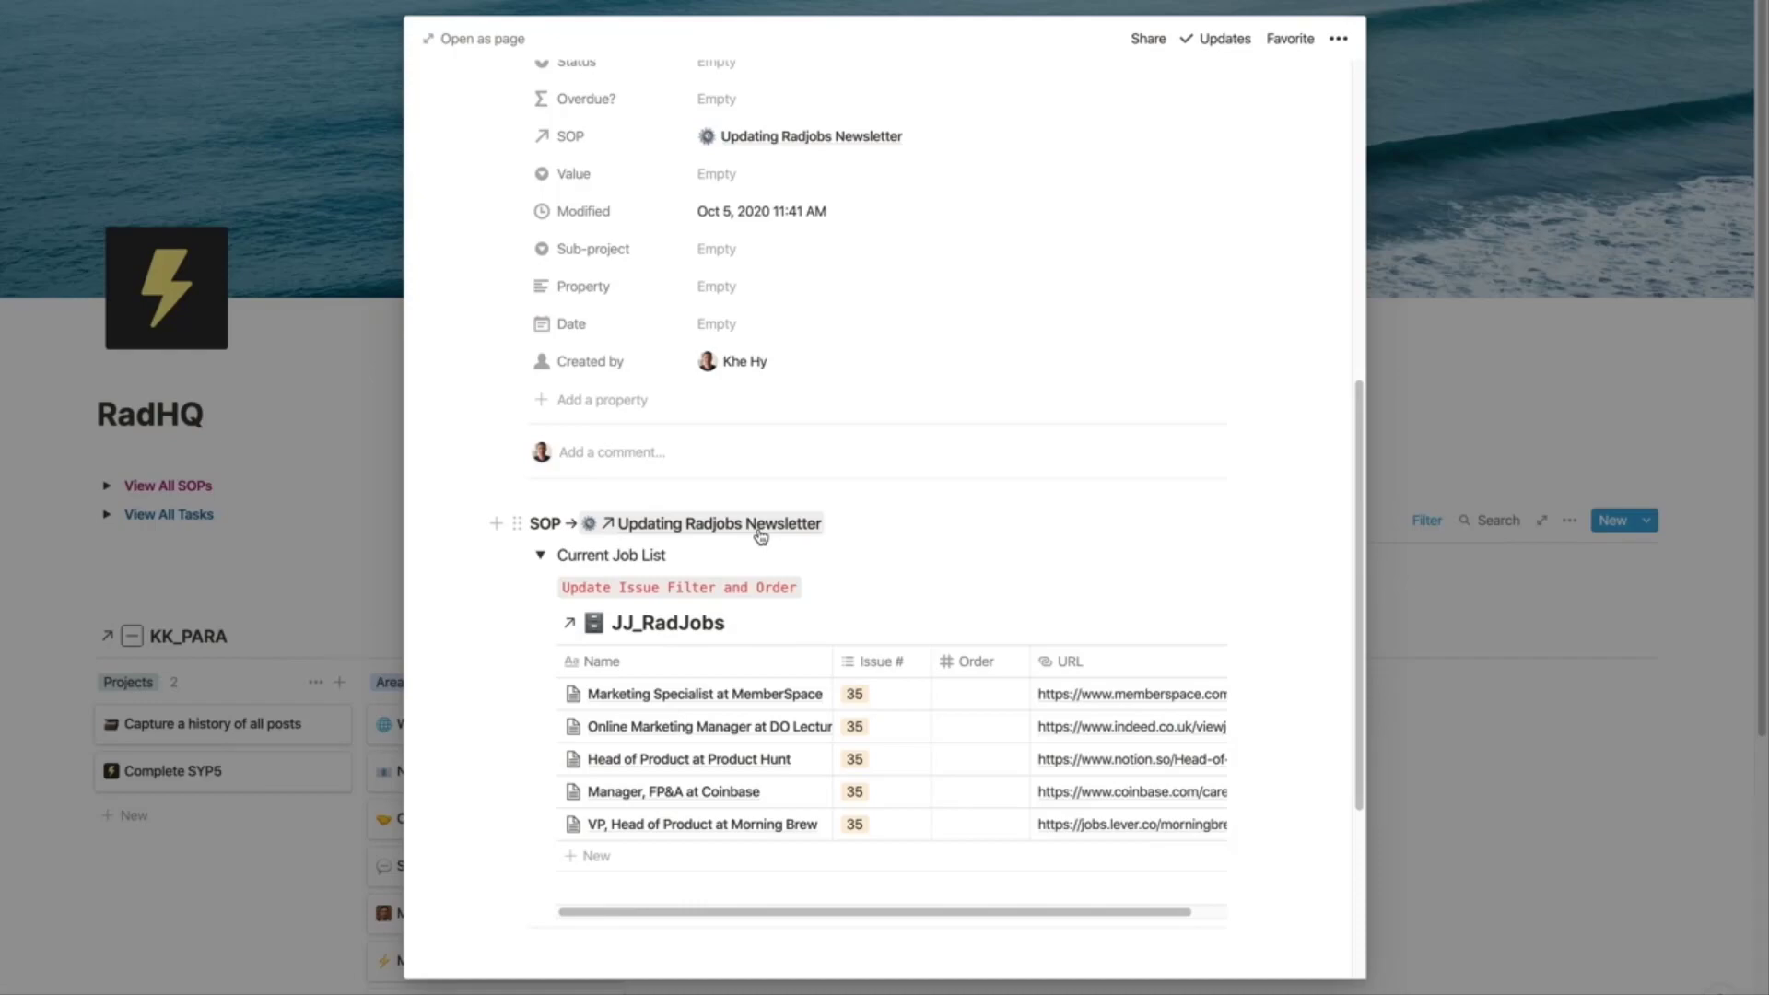
# Step: Scroll down from the issue 35 jobs table to the Subject Line bullet
pyautogui.scroll(-3)
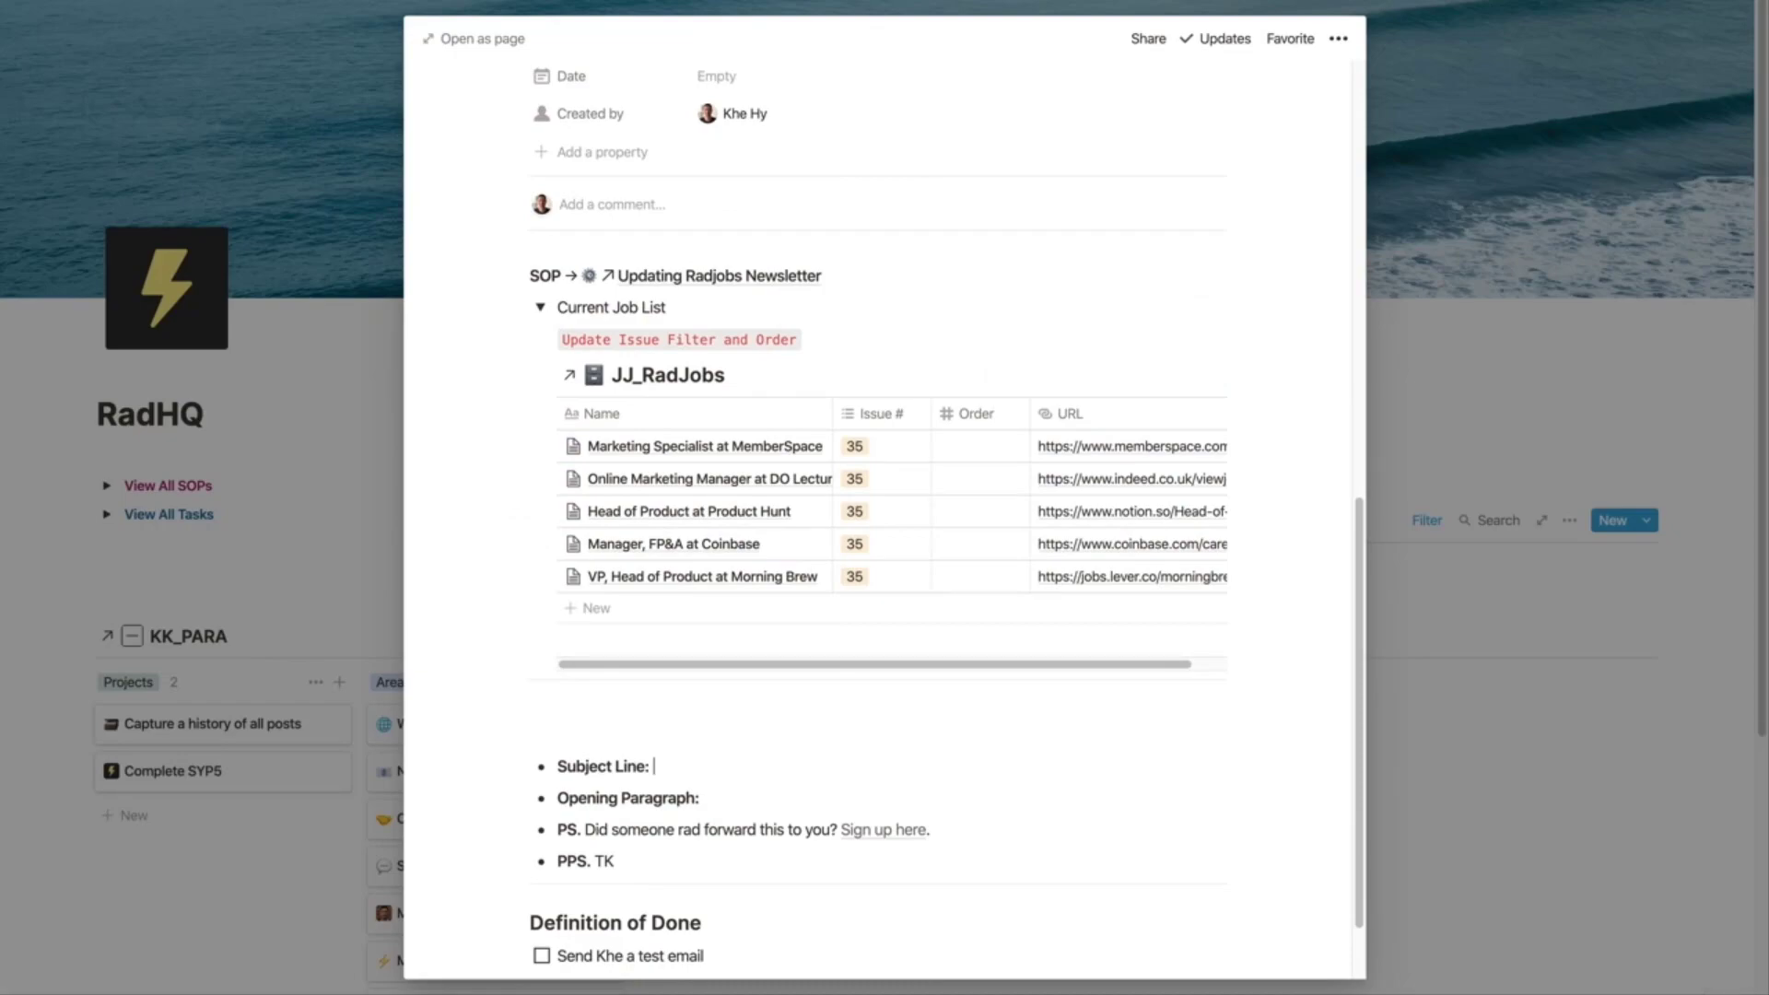
# Step: Fill the Subject Line with the Great specialist role at MemberSpace text
pyautogui.write('`')
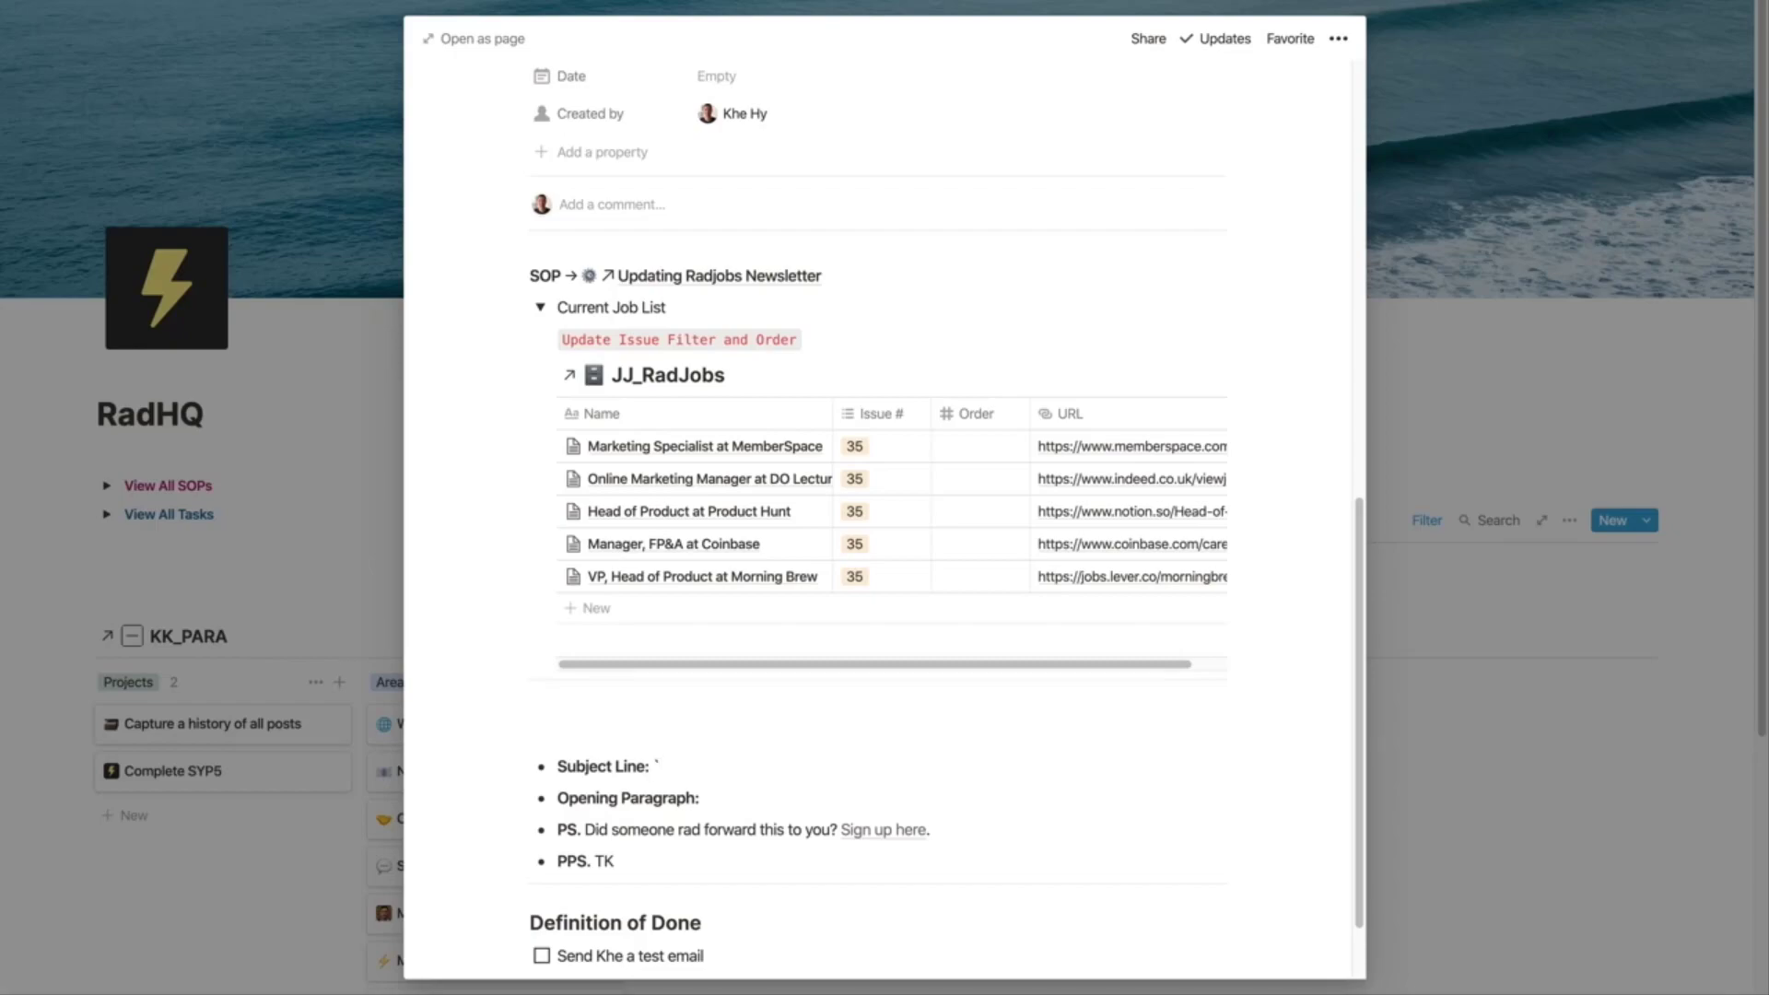
pyautogui.write('Grea')
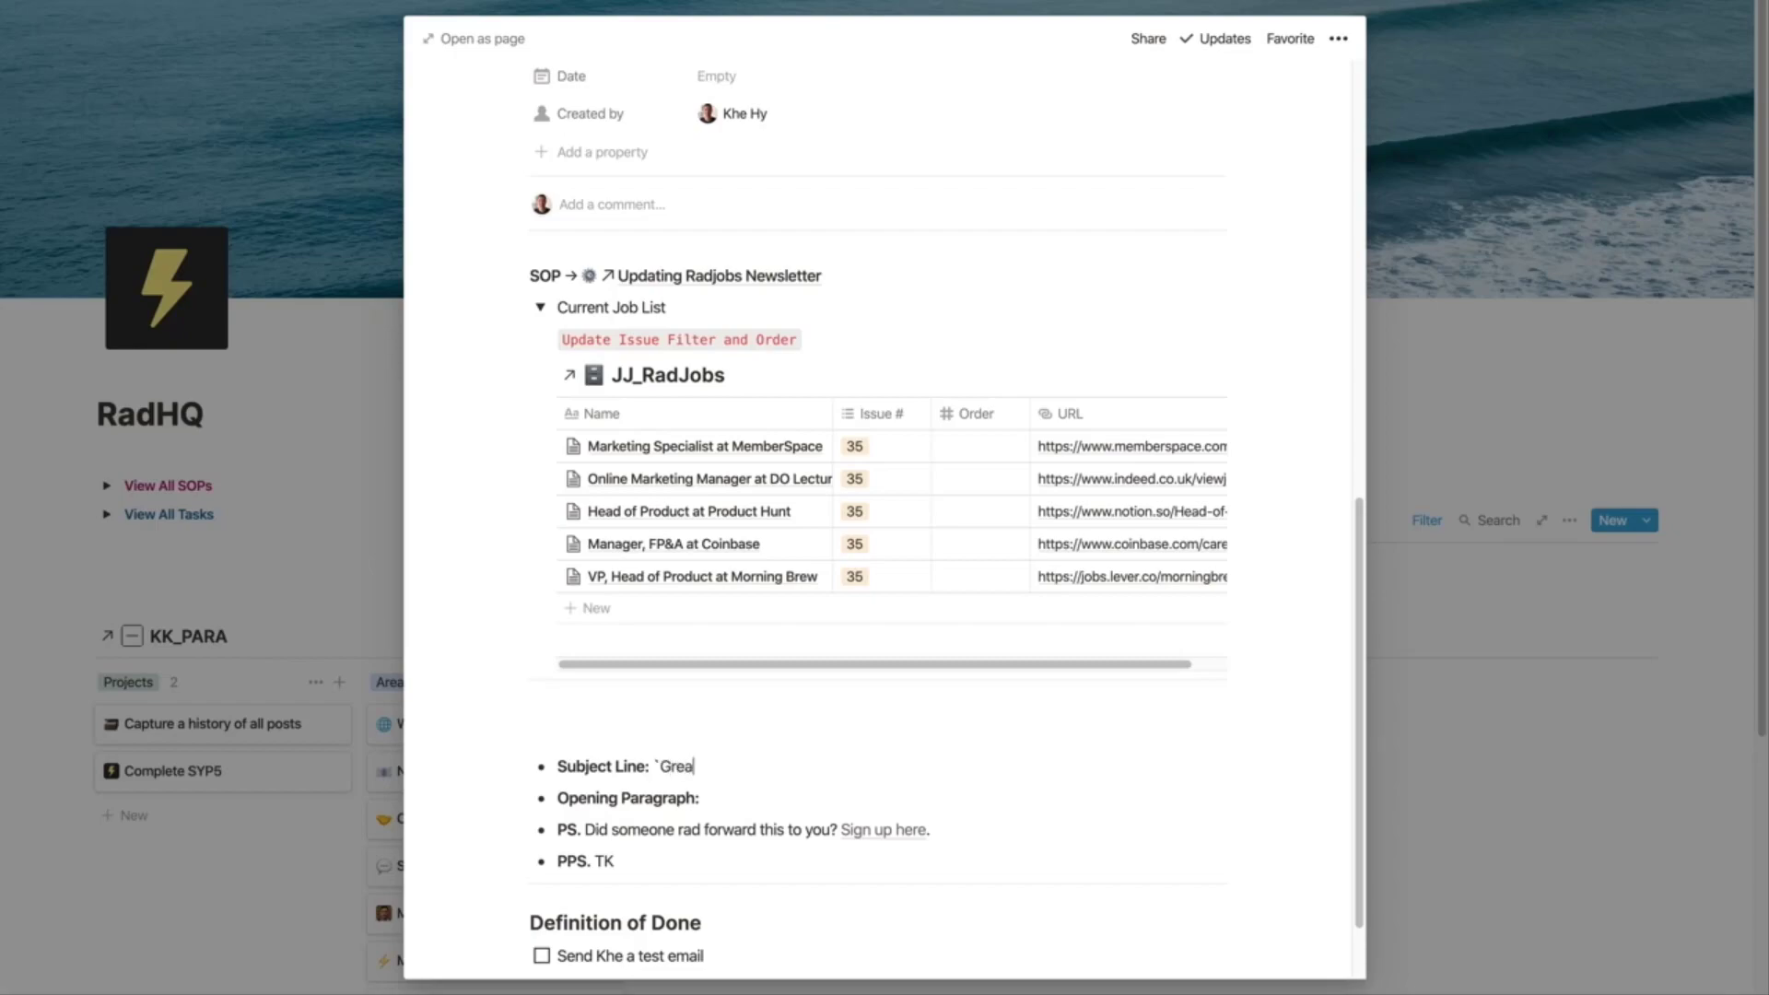
pyautogui.write('t special')
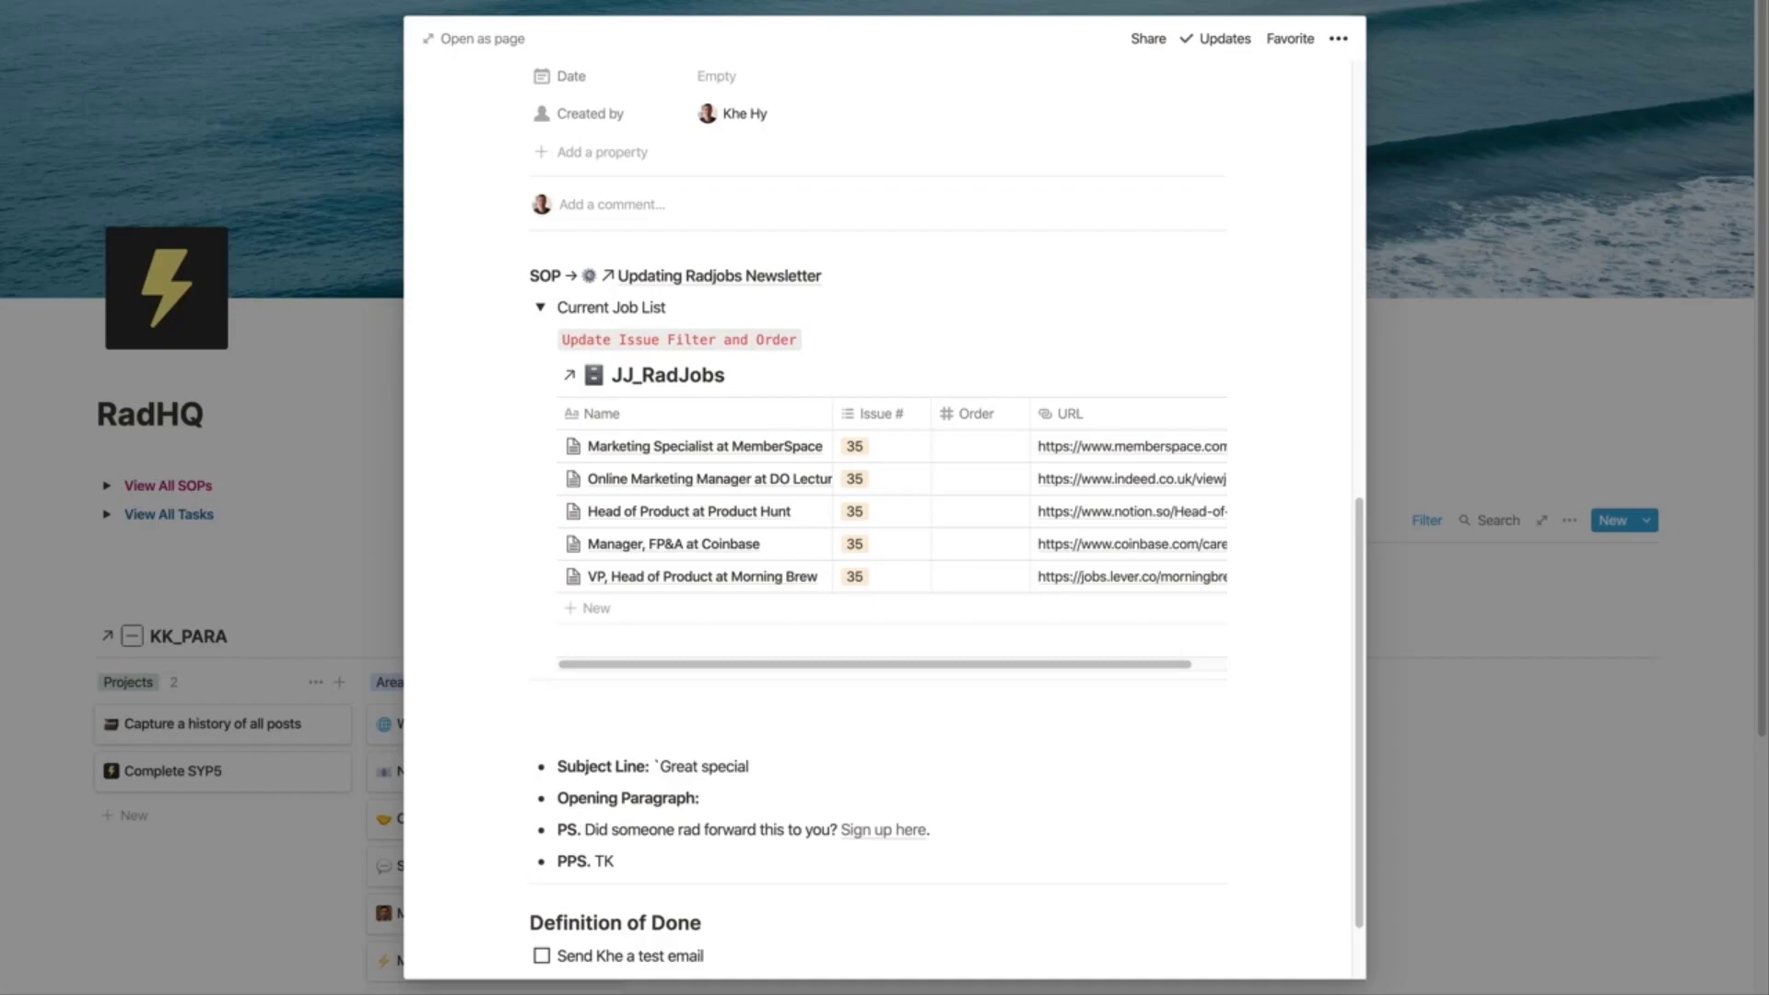
pyautogui.write('ist role at memberspace')
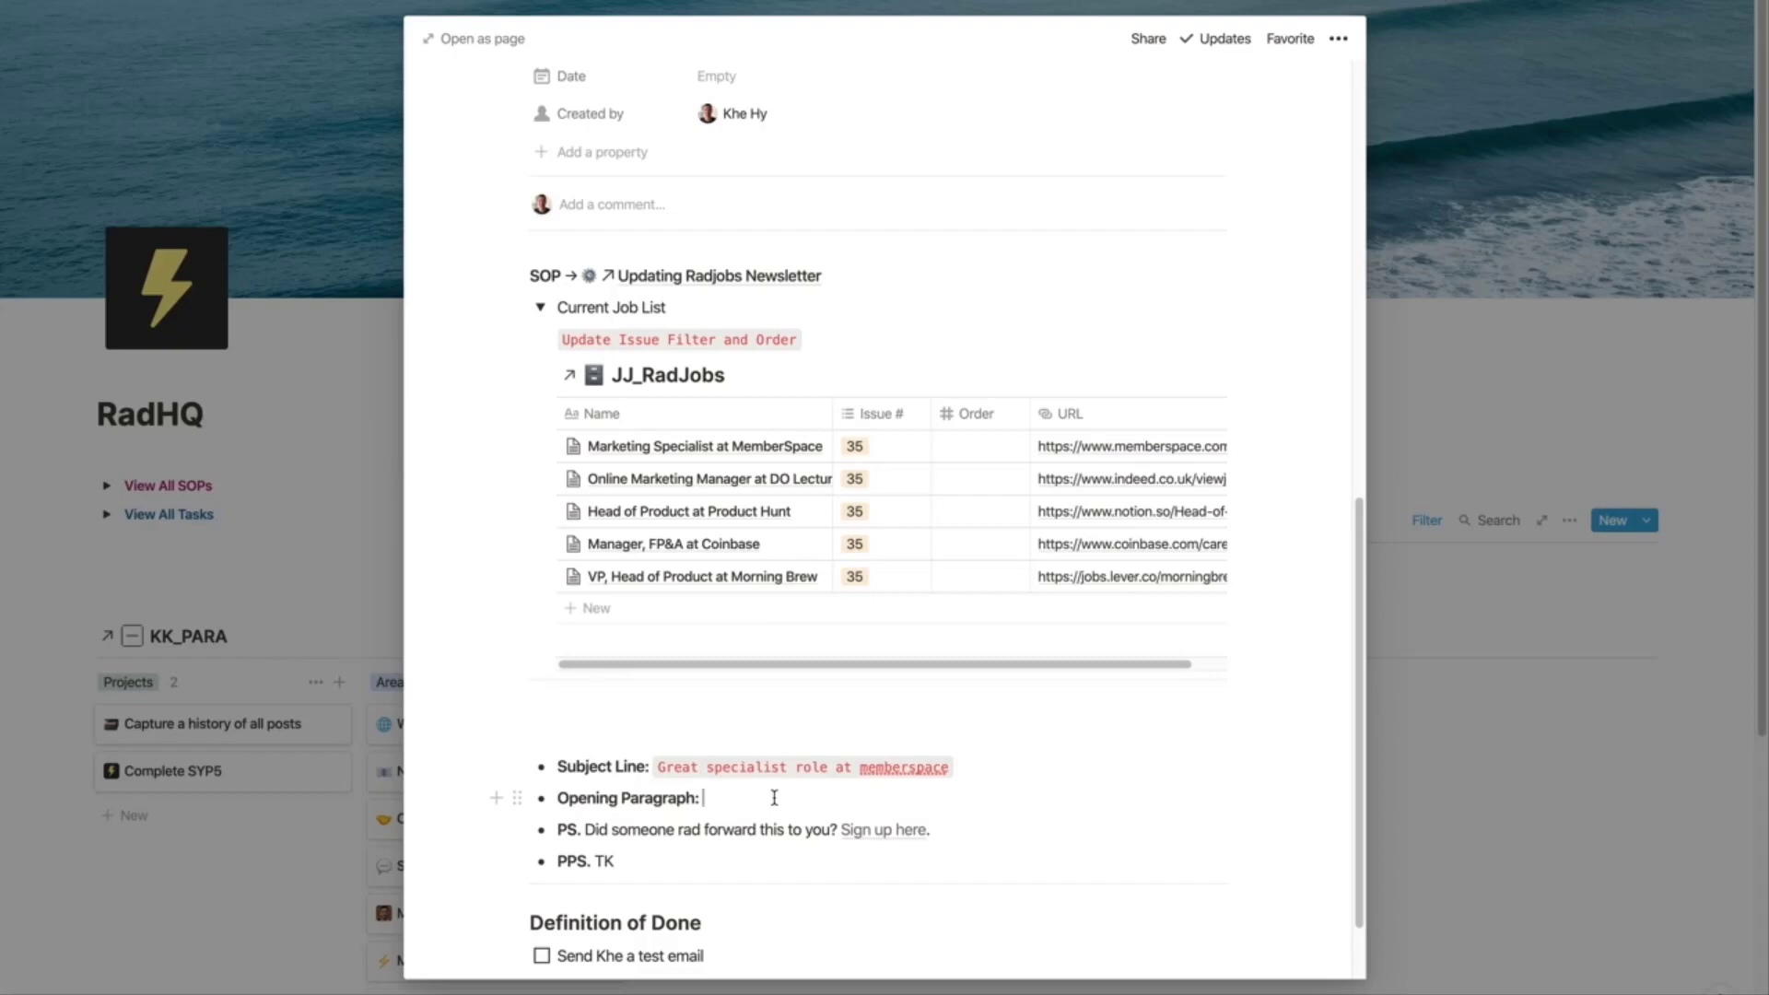
# Step: Write the opening paragraph about this week's IT Security and crypto roles
pyautogui.write('`Hi, hope you had a great w')
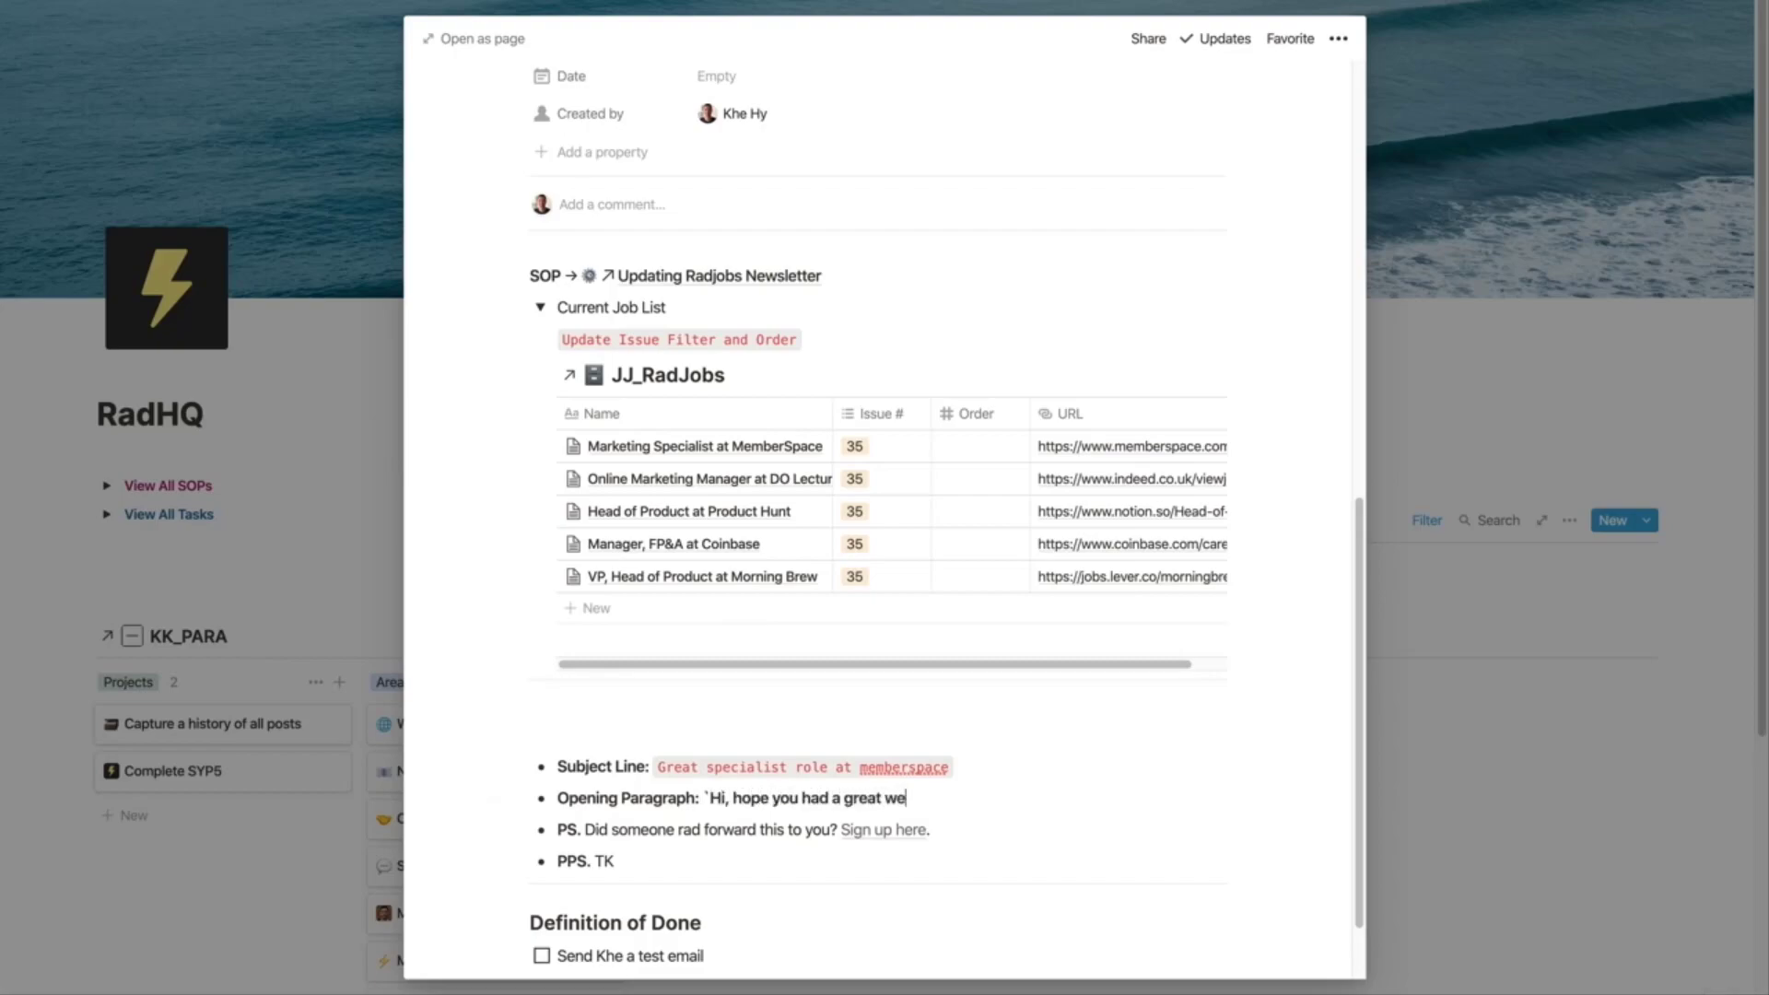
pyautogui.write("ek. We've got some great roles in IT")
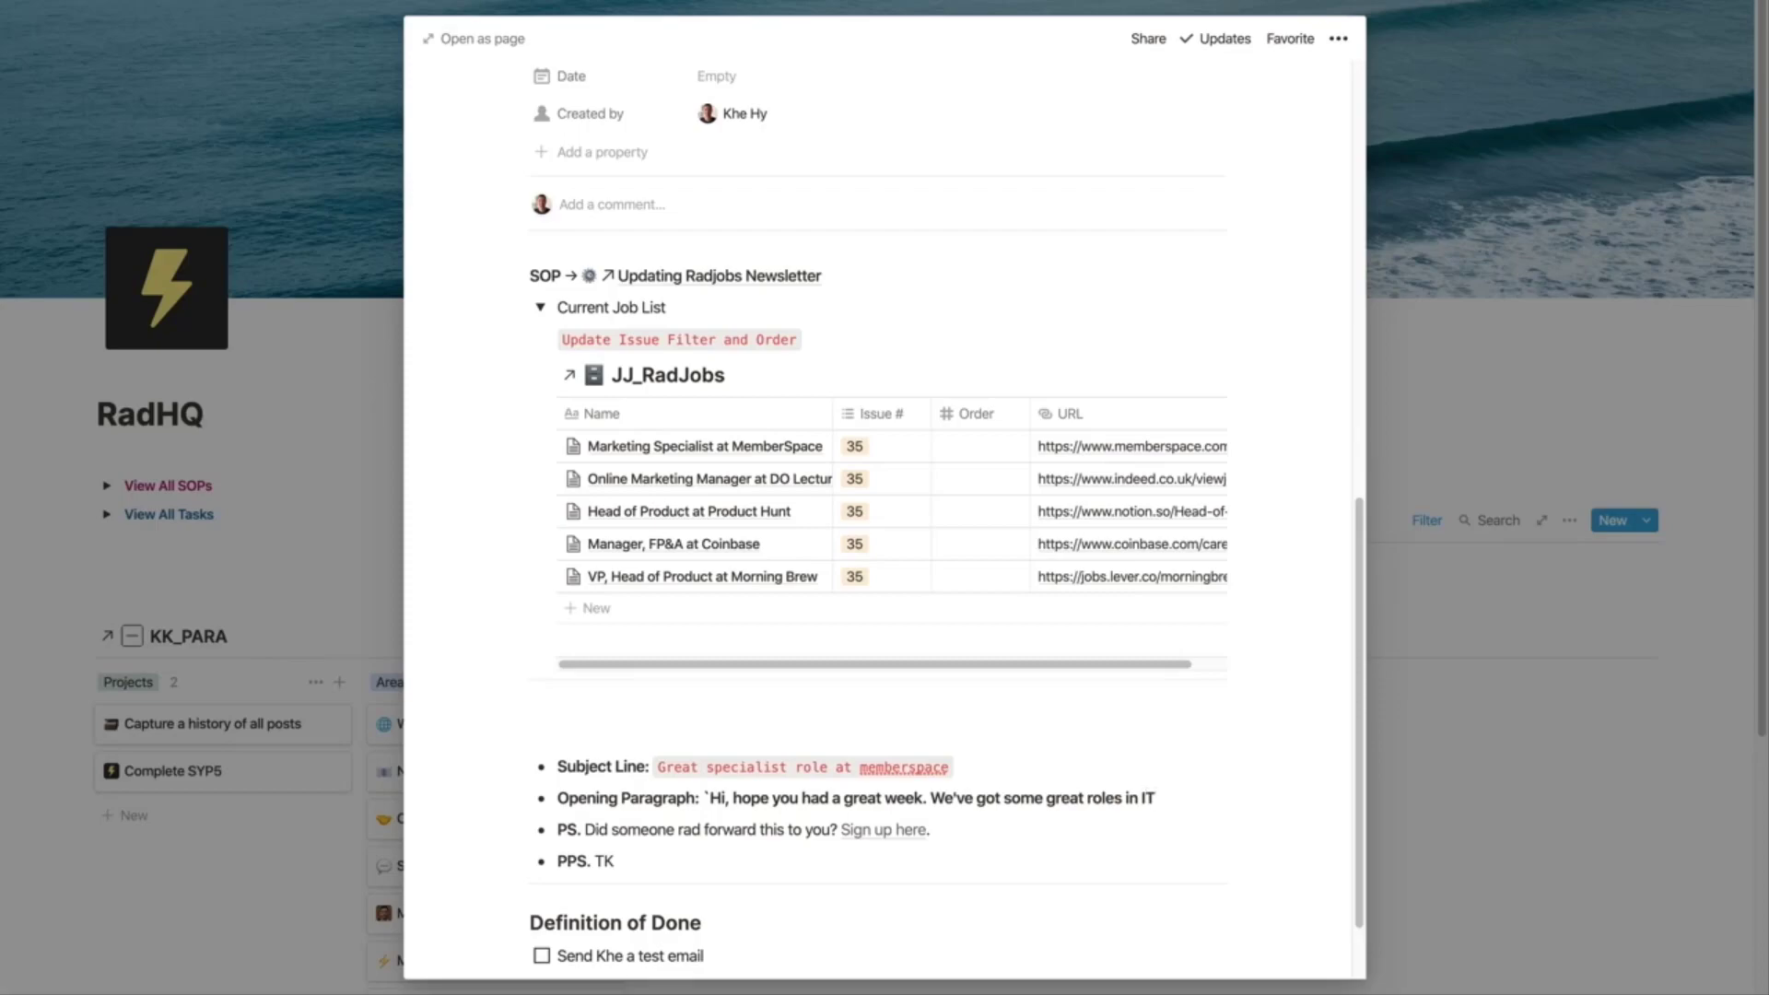
pyautogui.write('Security')
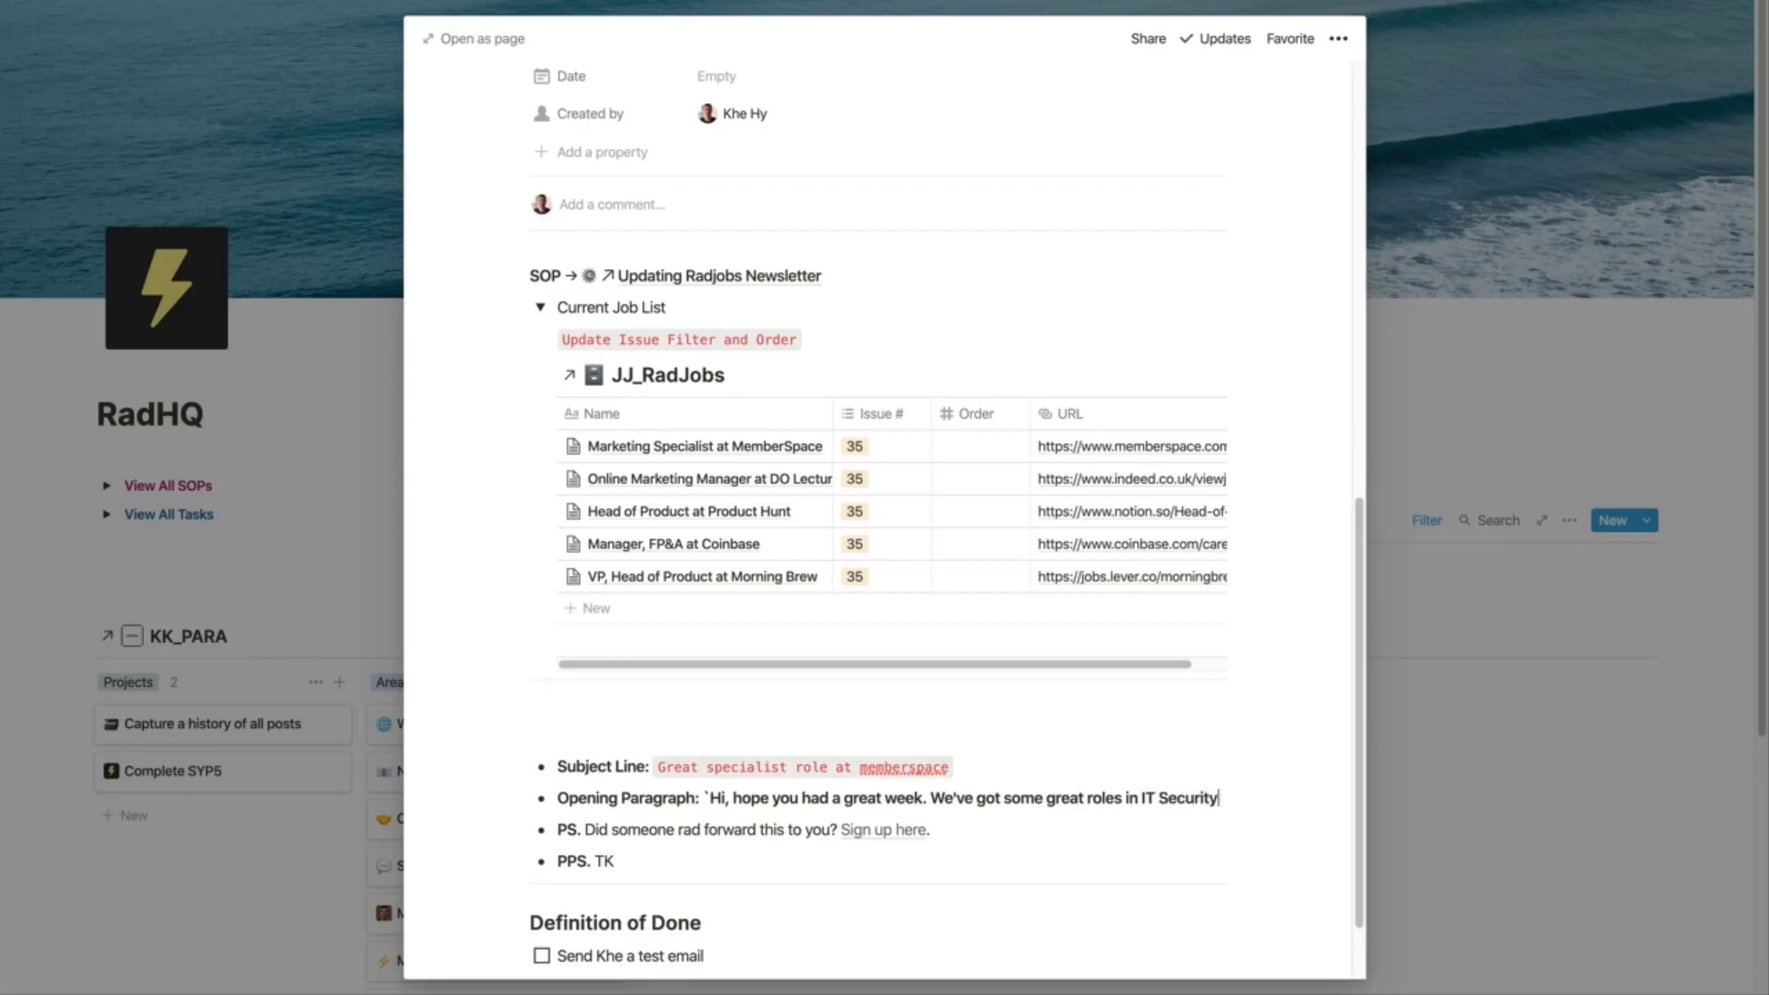
pyautogui.write('and cy')
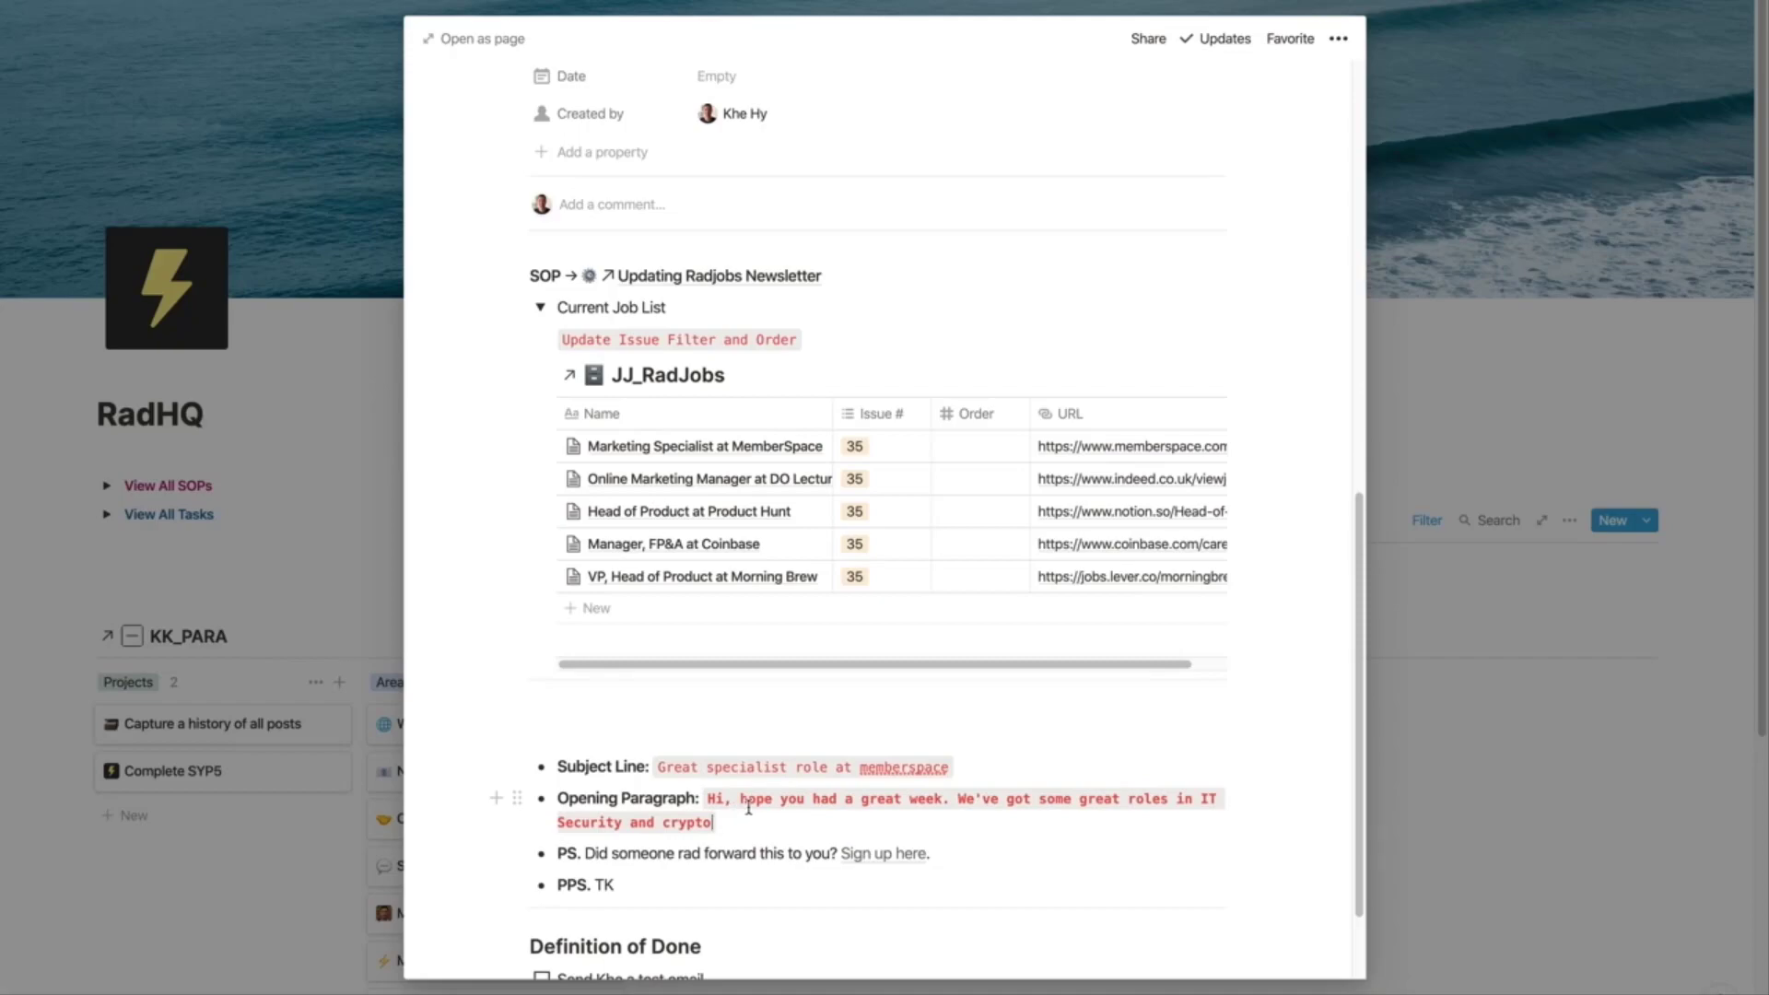
pyautogui.moveTo(772, 757)
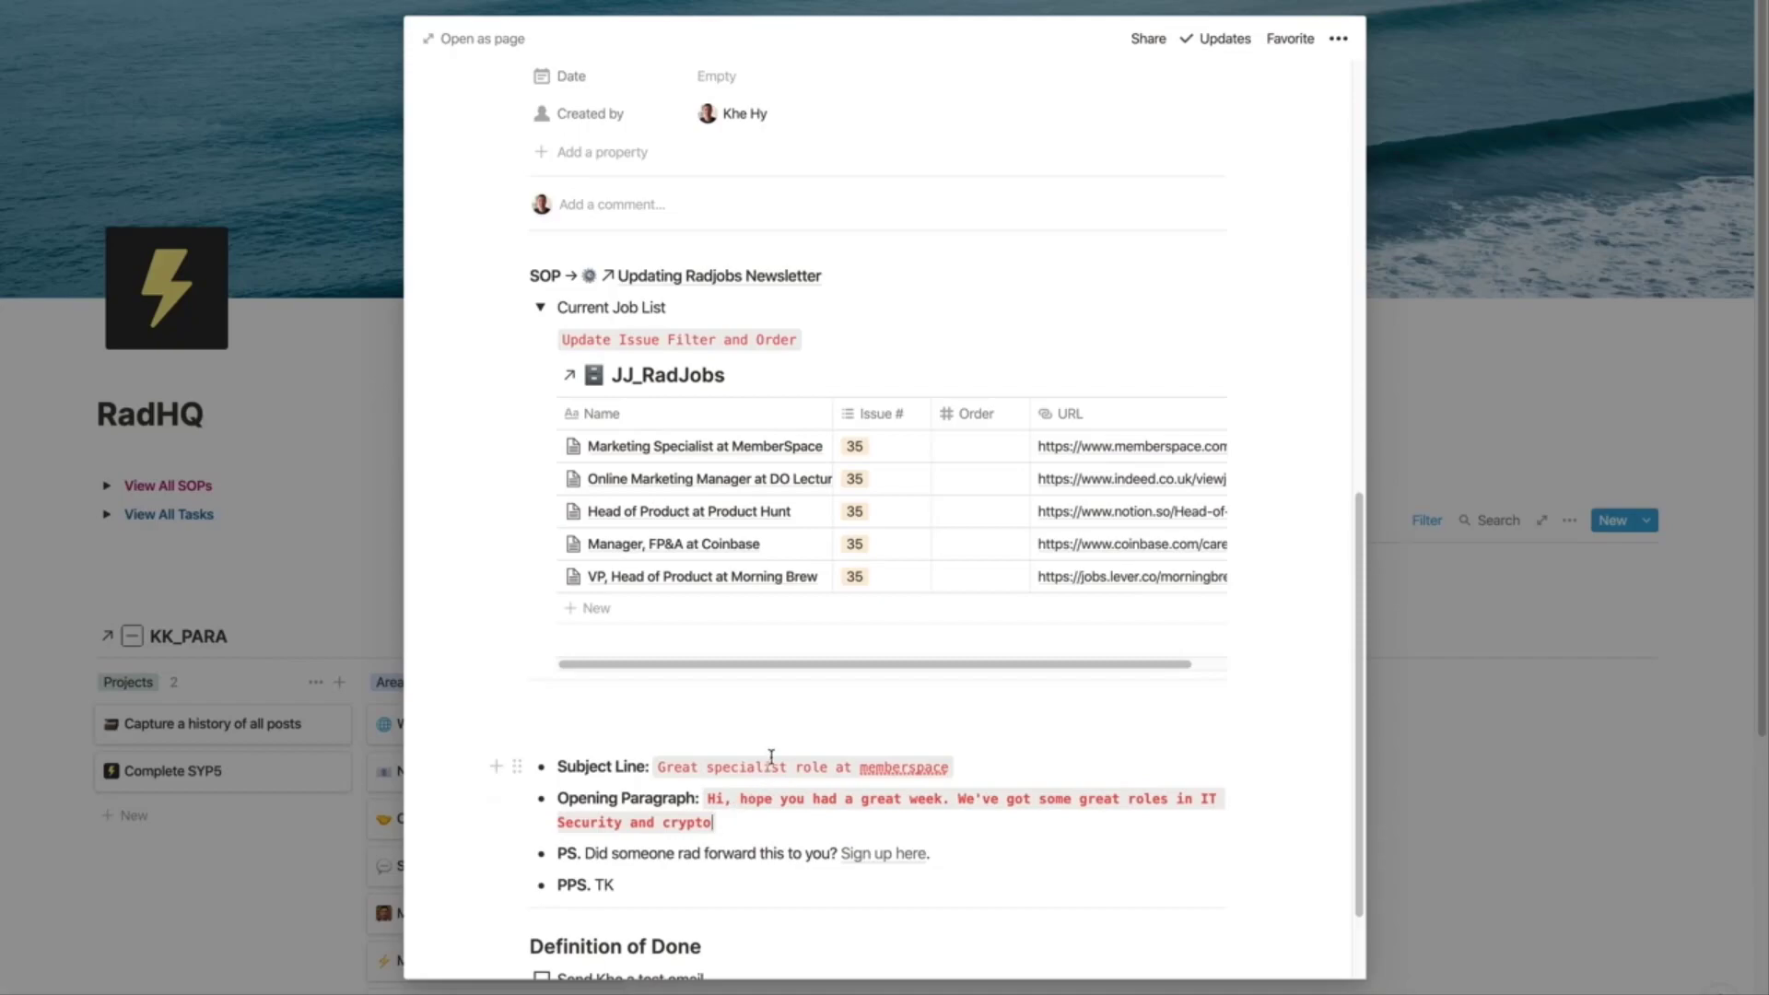
pyautogui.moveTo(793, 740)
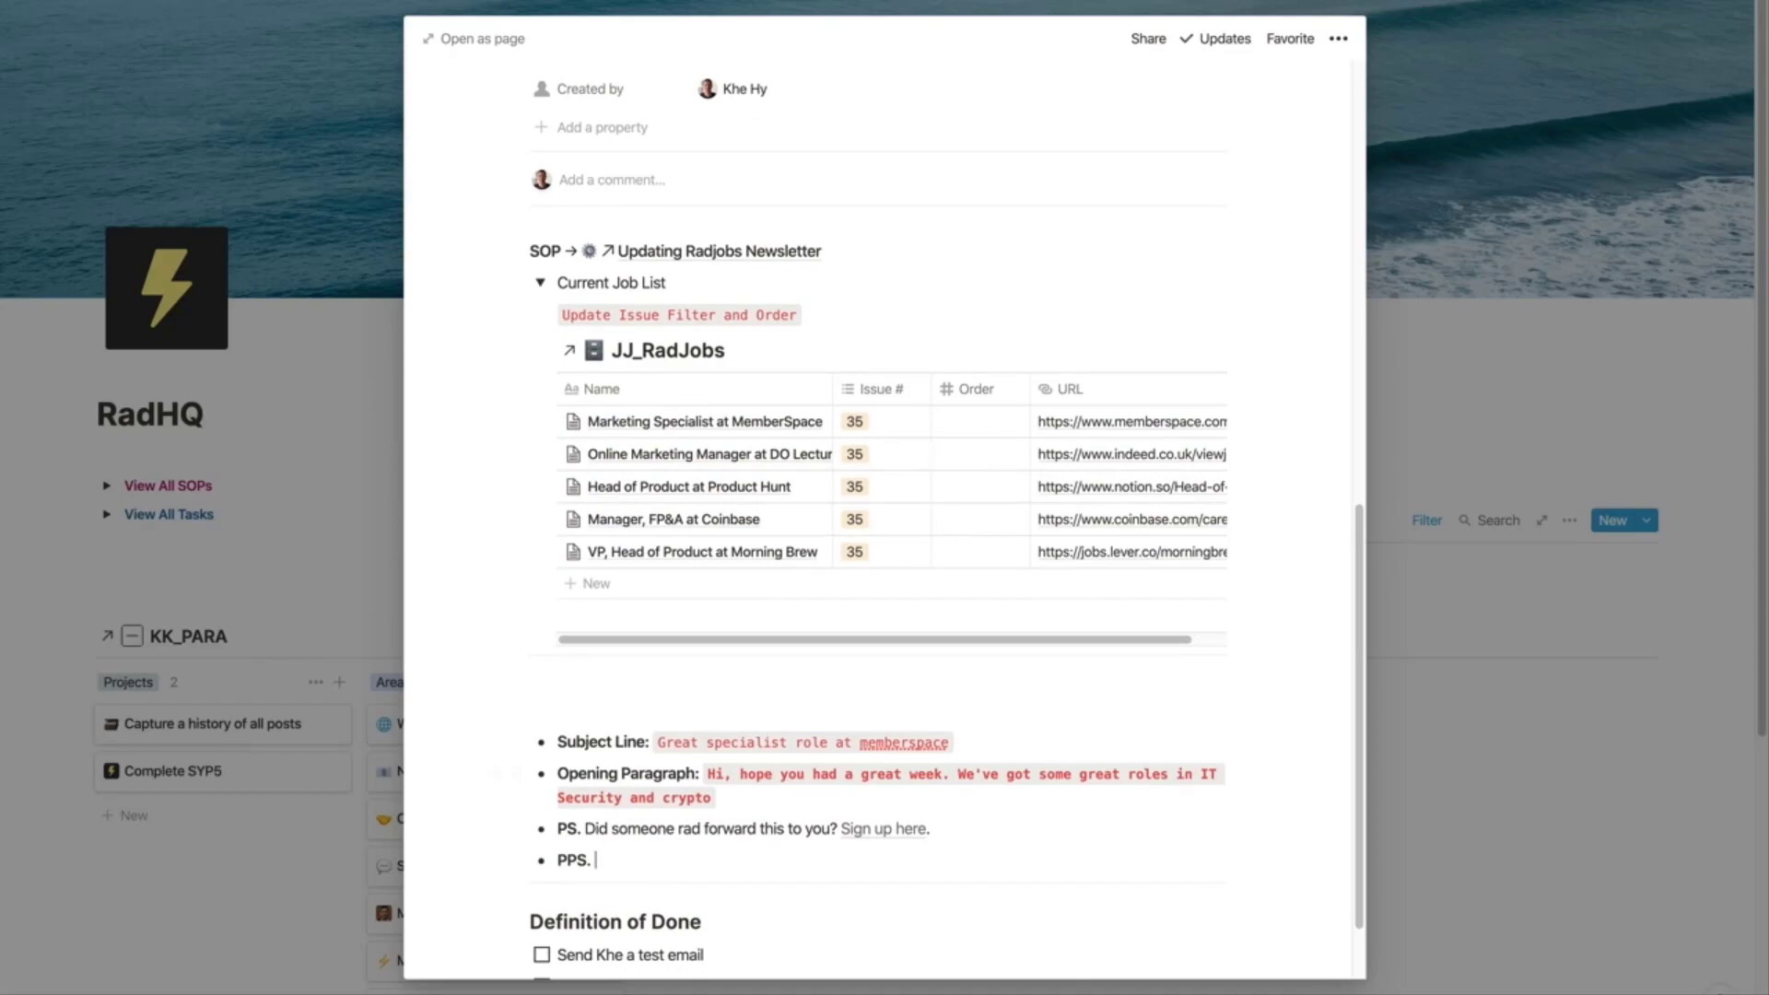
# Step: Replace the PPS placeholder with the 10/31 networking event reminder and select it
pyautogui.write("Don't m")
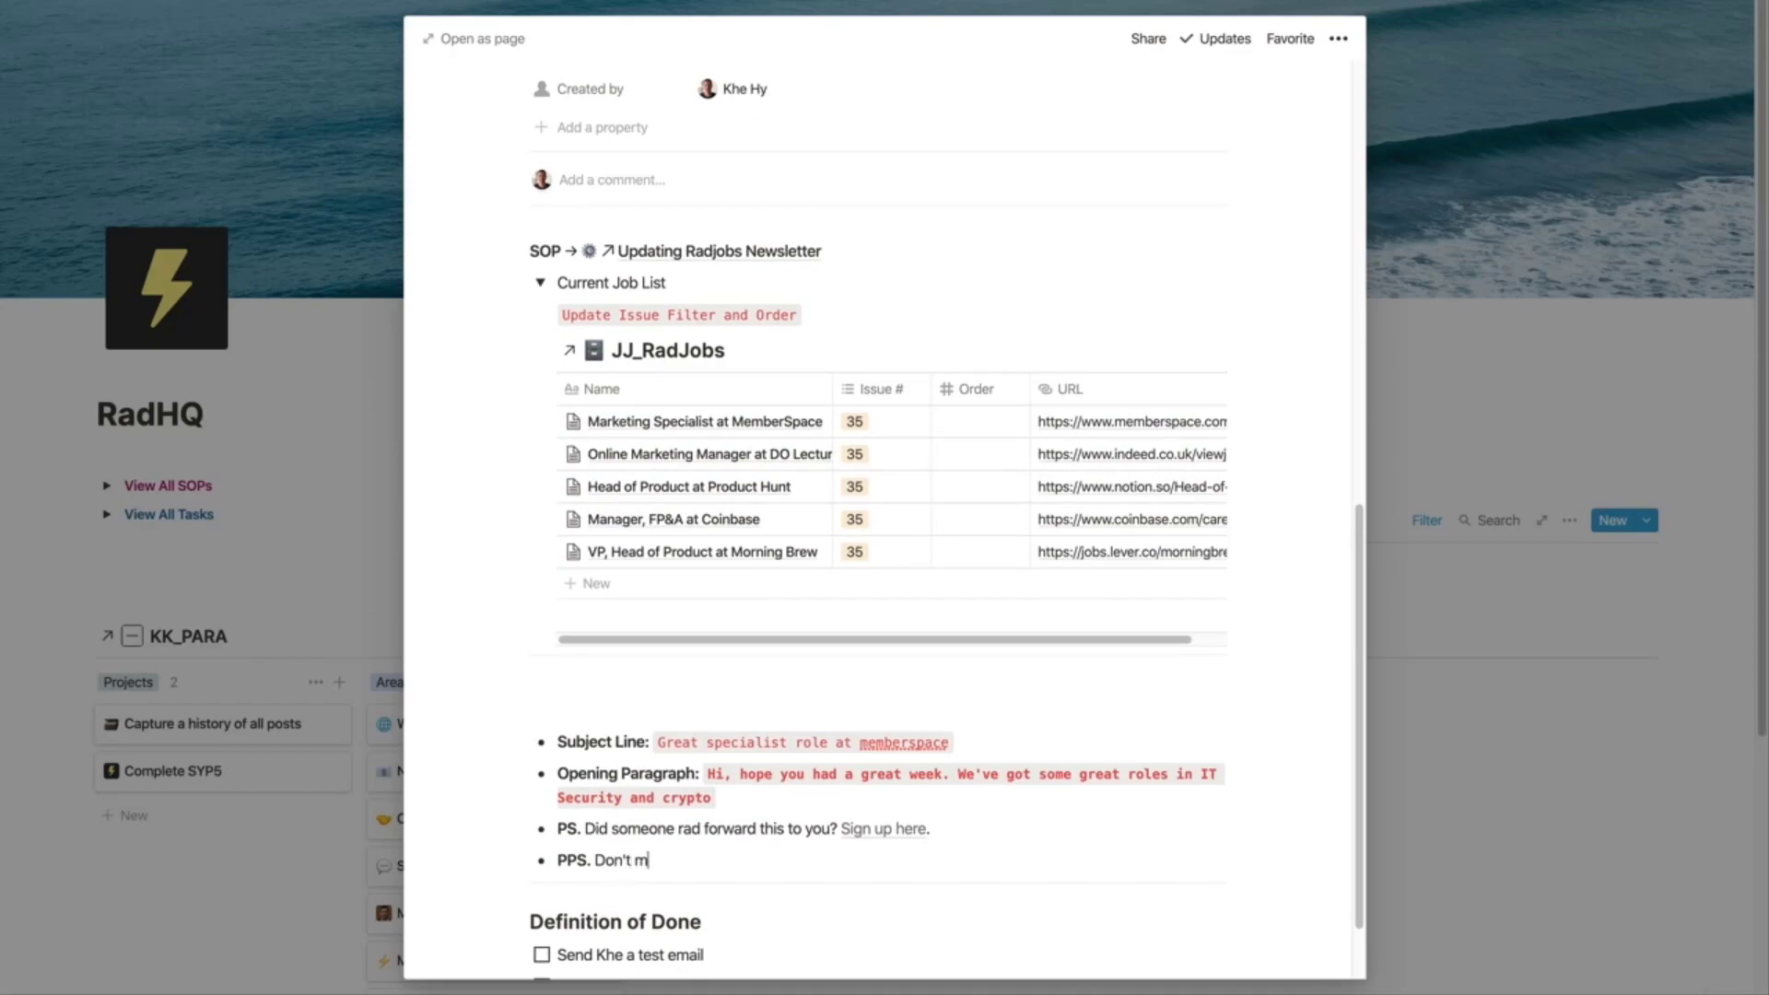
pyautogui.write('iss our net')
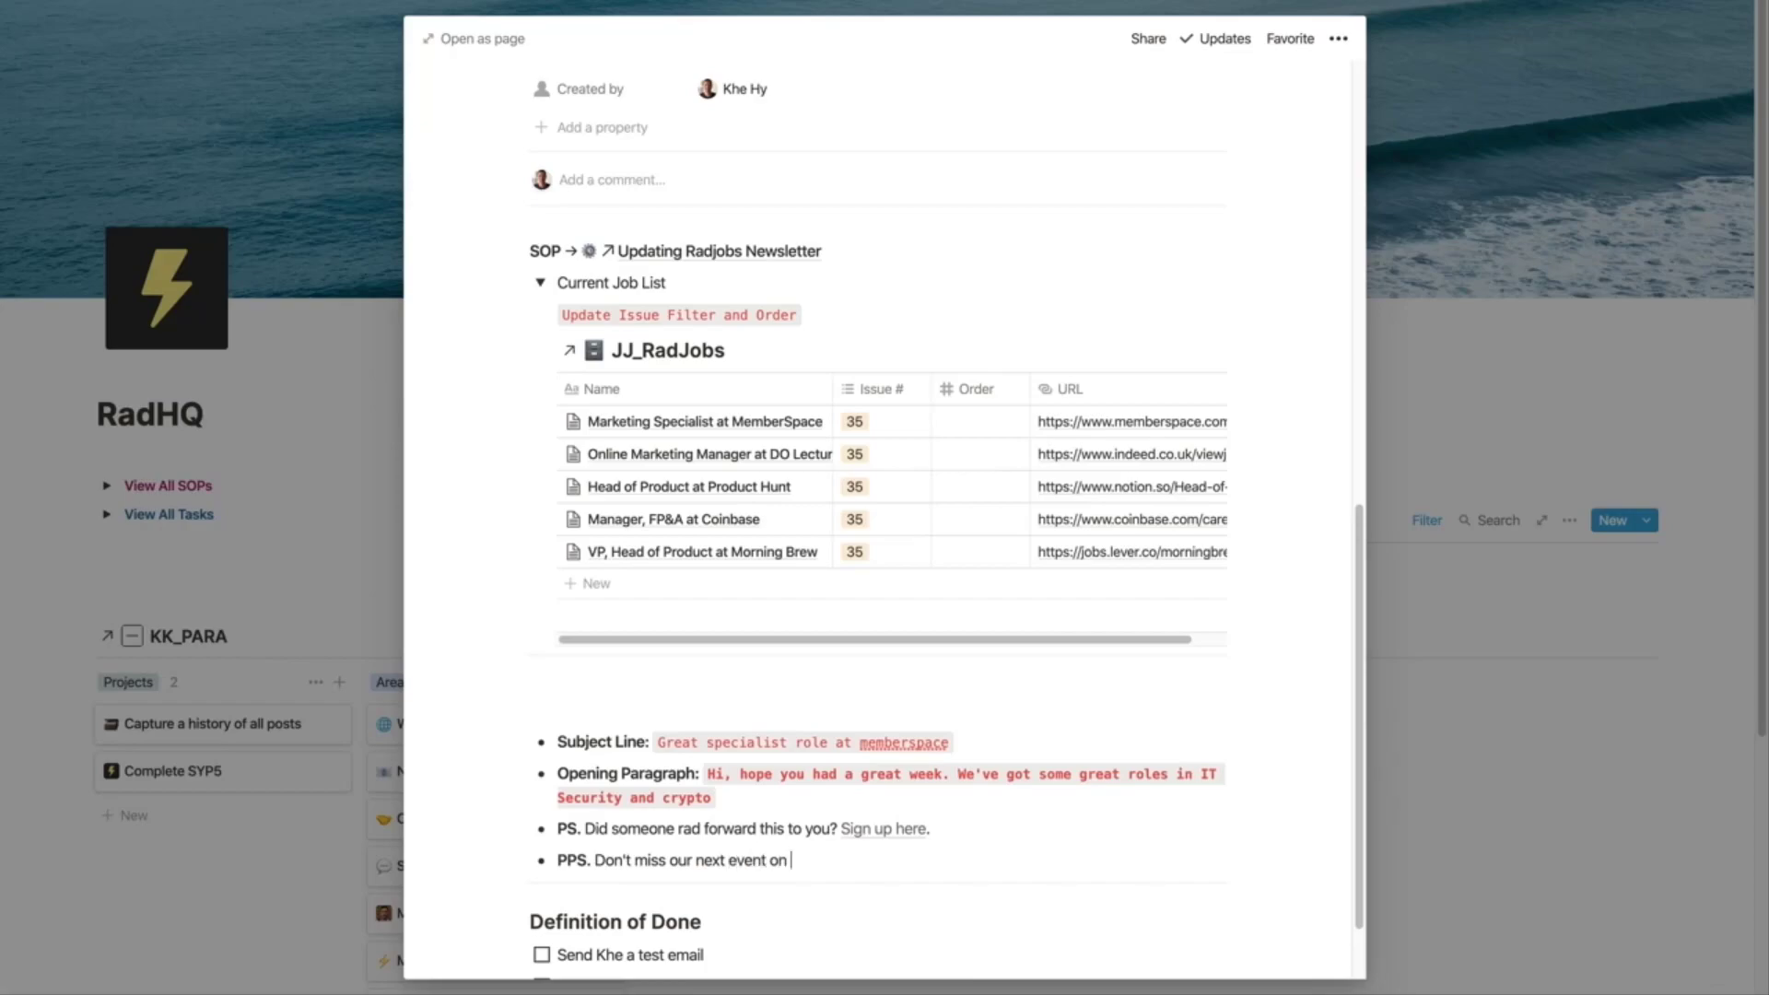
pyautogui.write('10/31.')
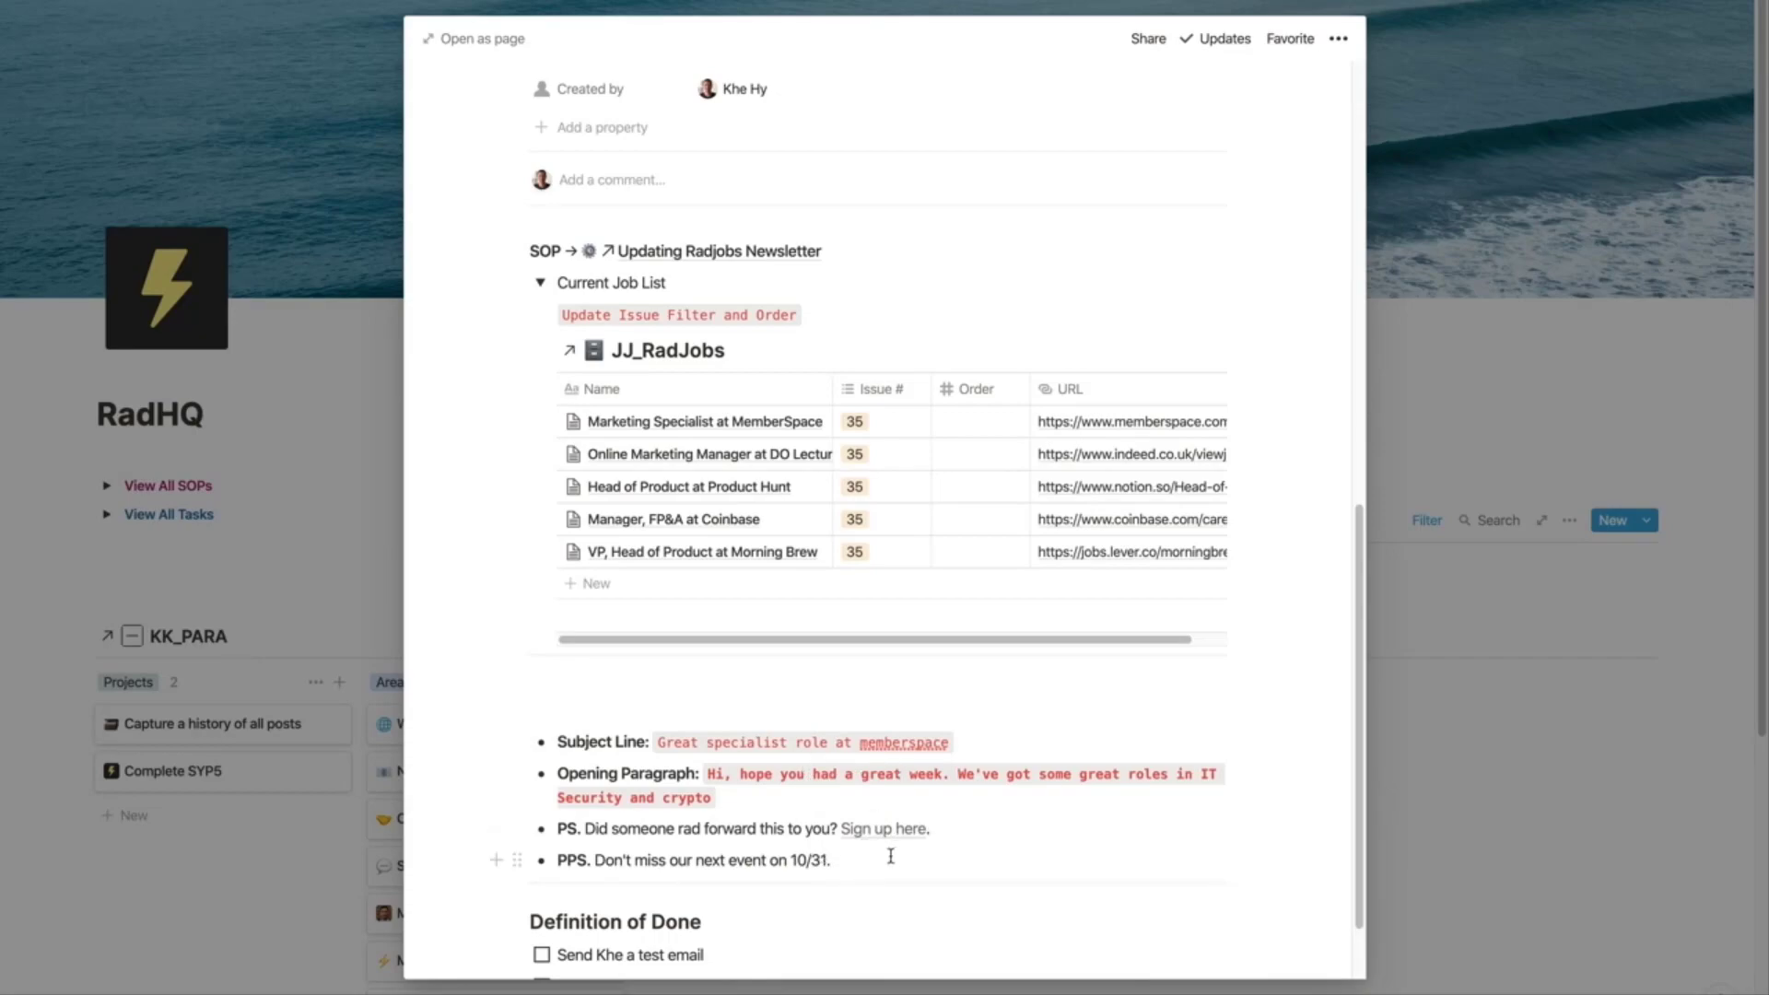
pyautogui.moveTo(598, 859); pyautogui.dragTo(830, 859)
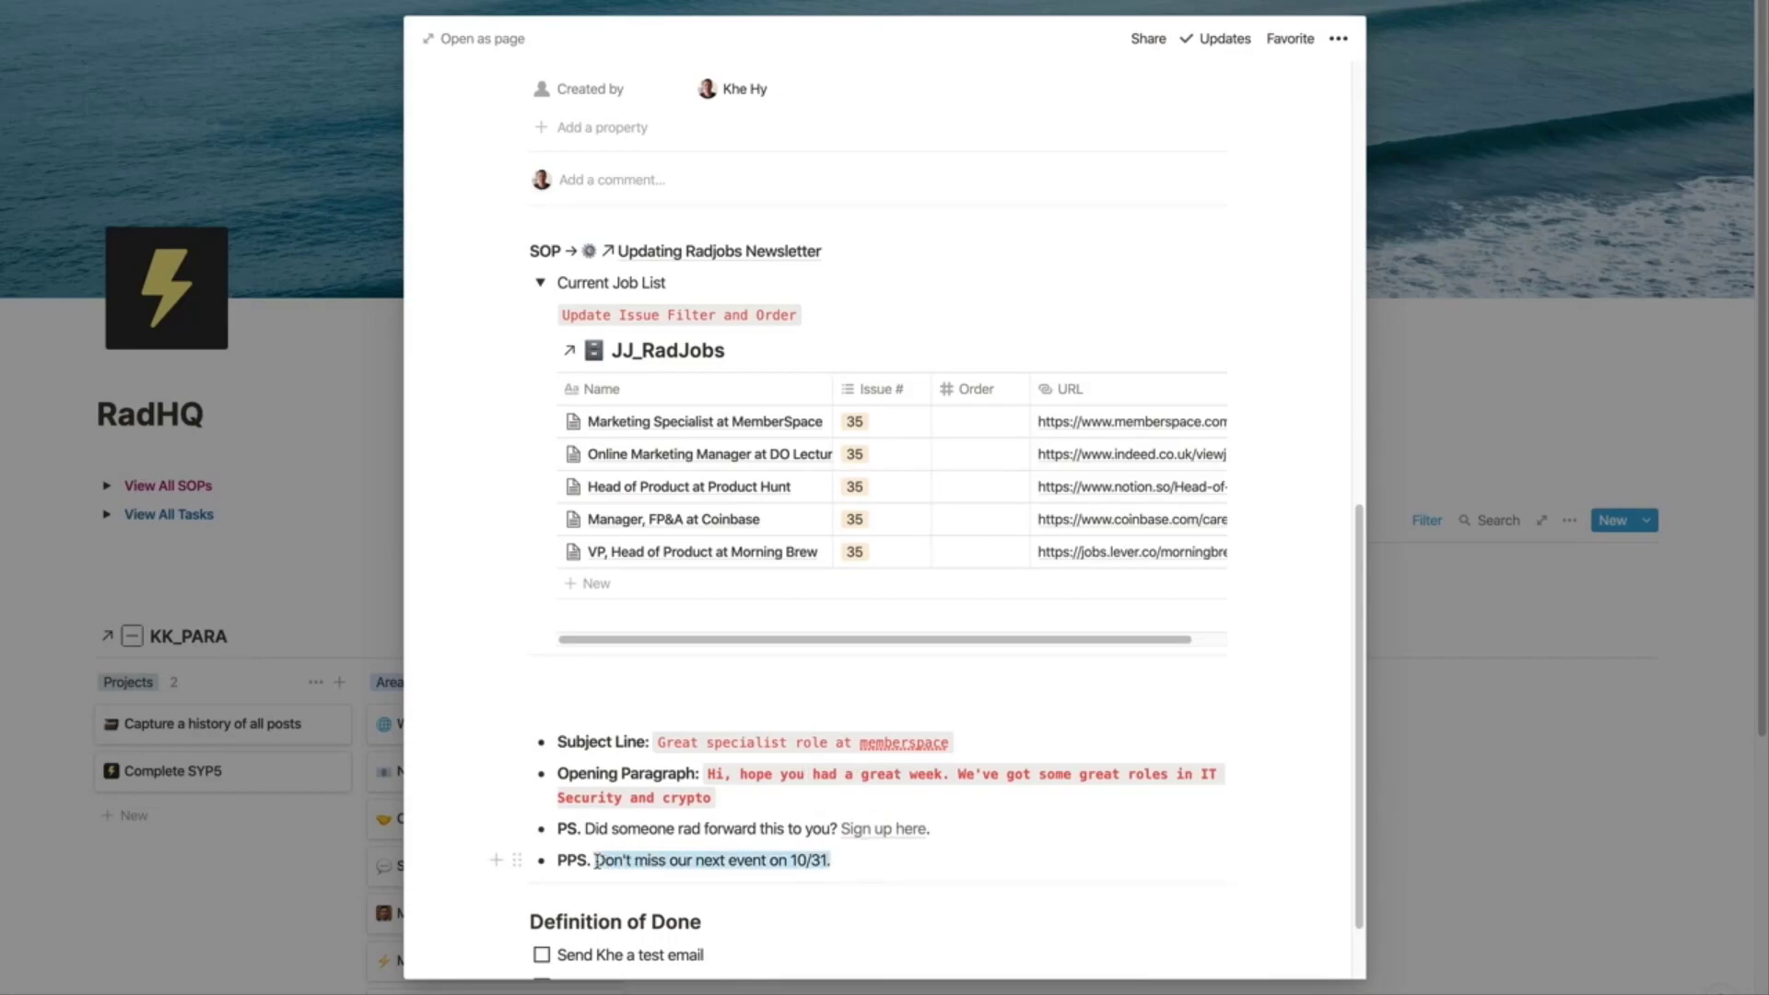
pyautogui.moveTo(598, 860); pyautogui.dragTo(830, 859)
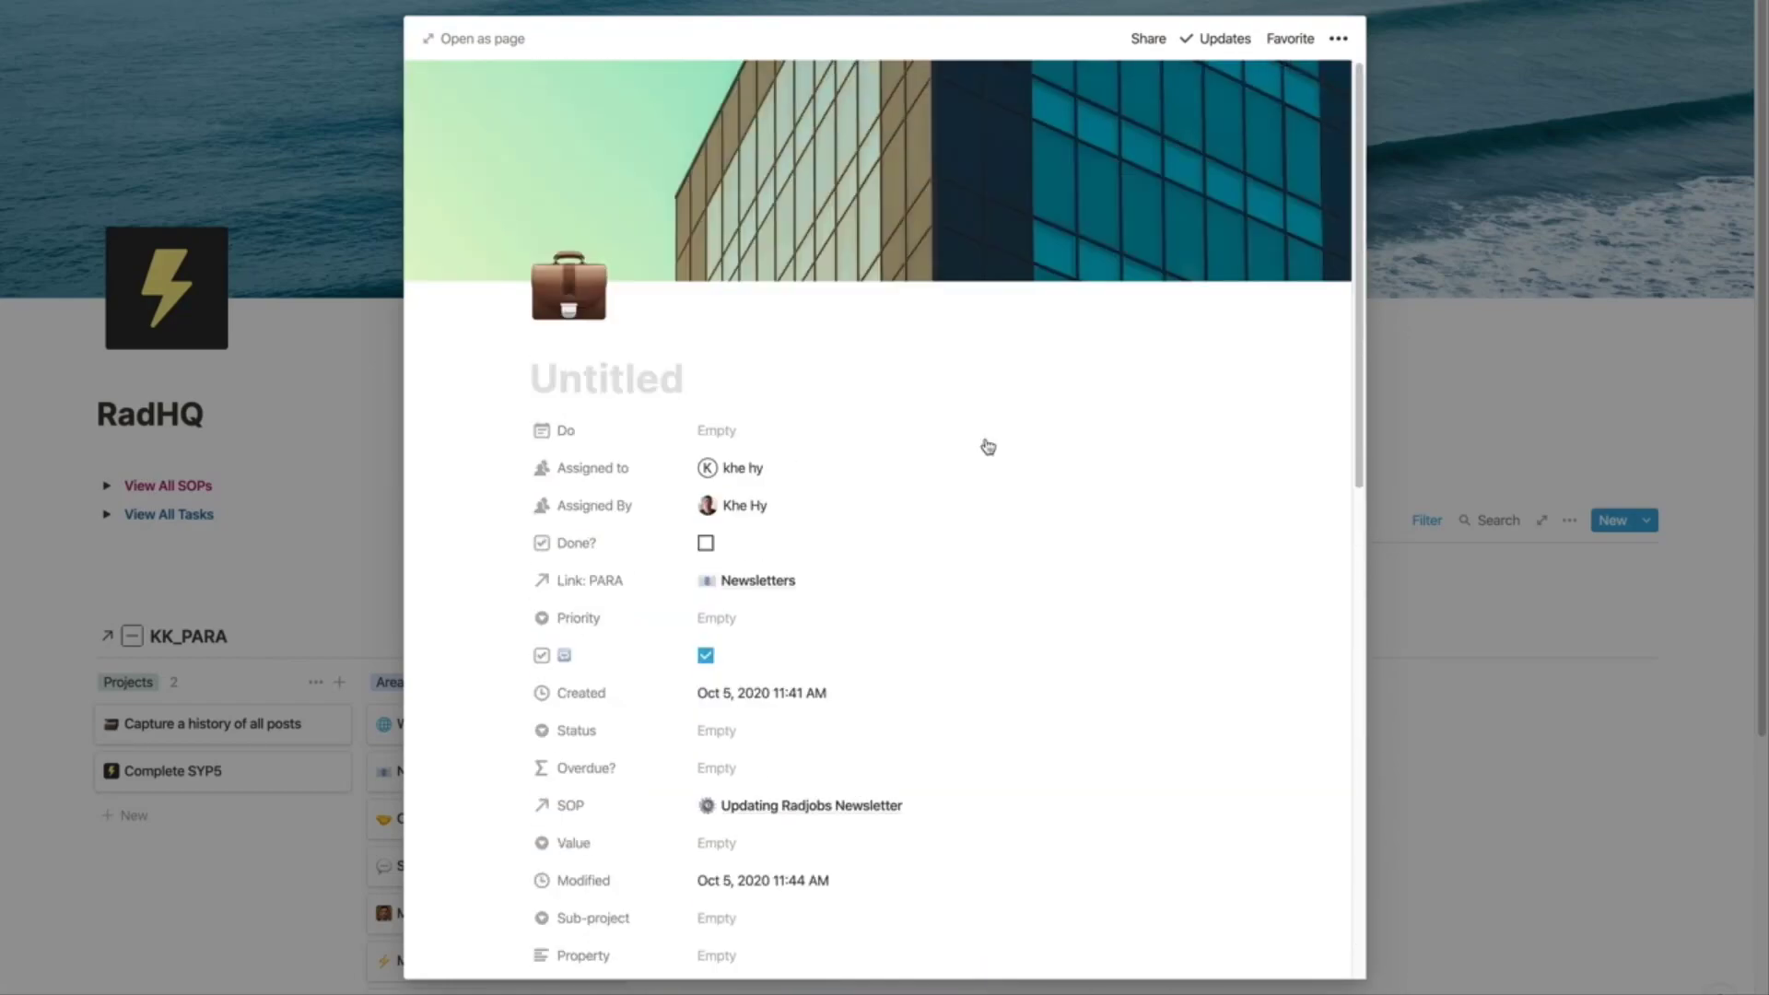
# Step: Title the untitled task 'Create email for issue 35'
pyautogui.click(606, 378)
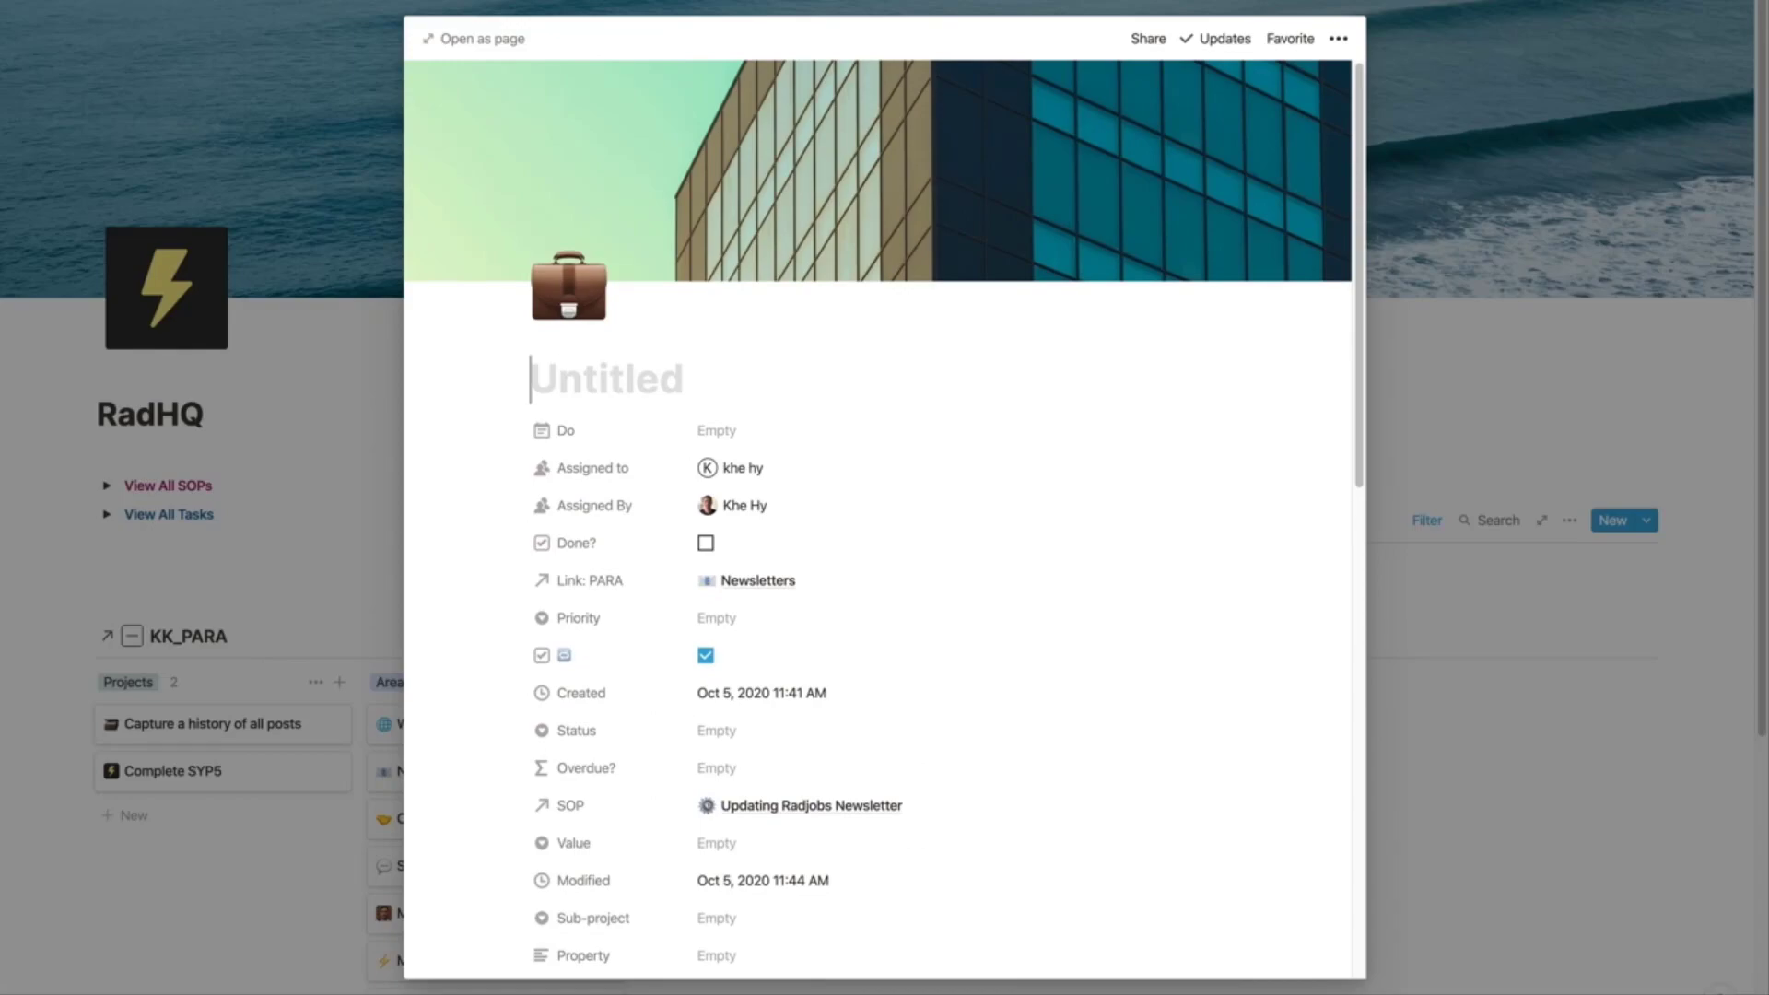
pyautogui.write('Create email for')
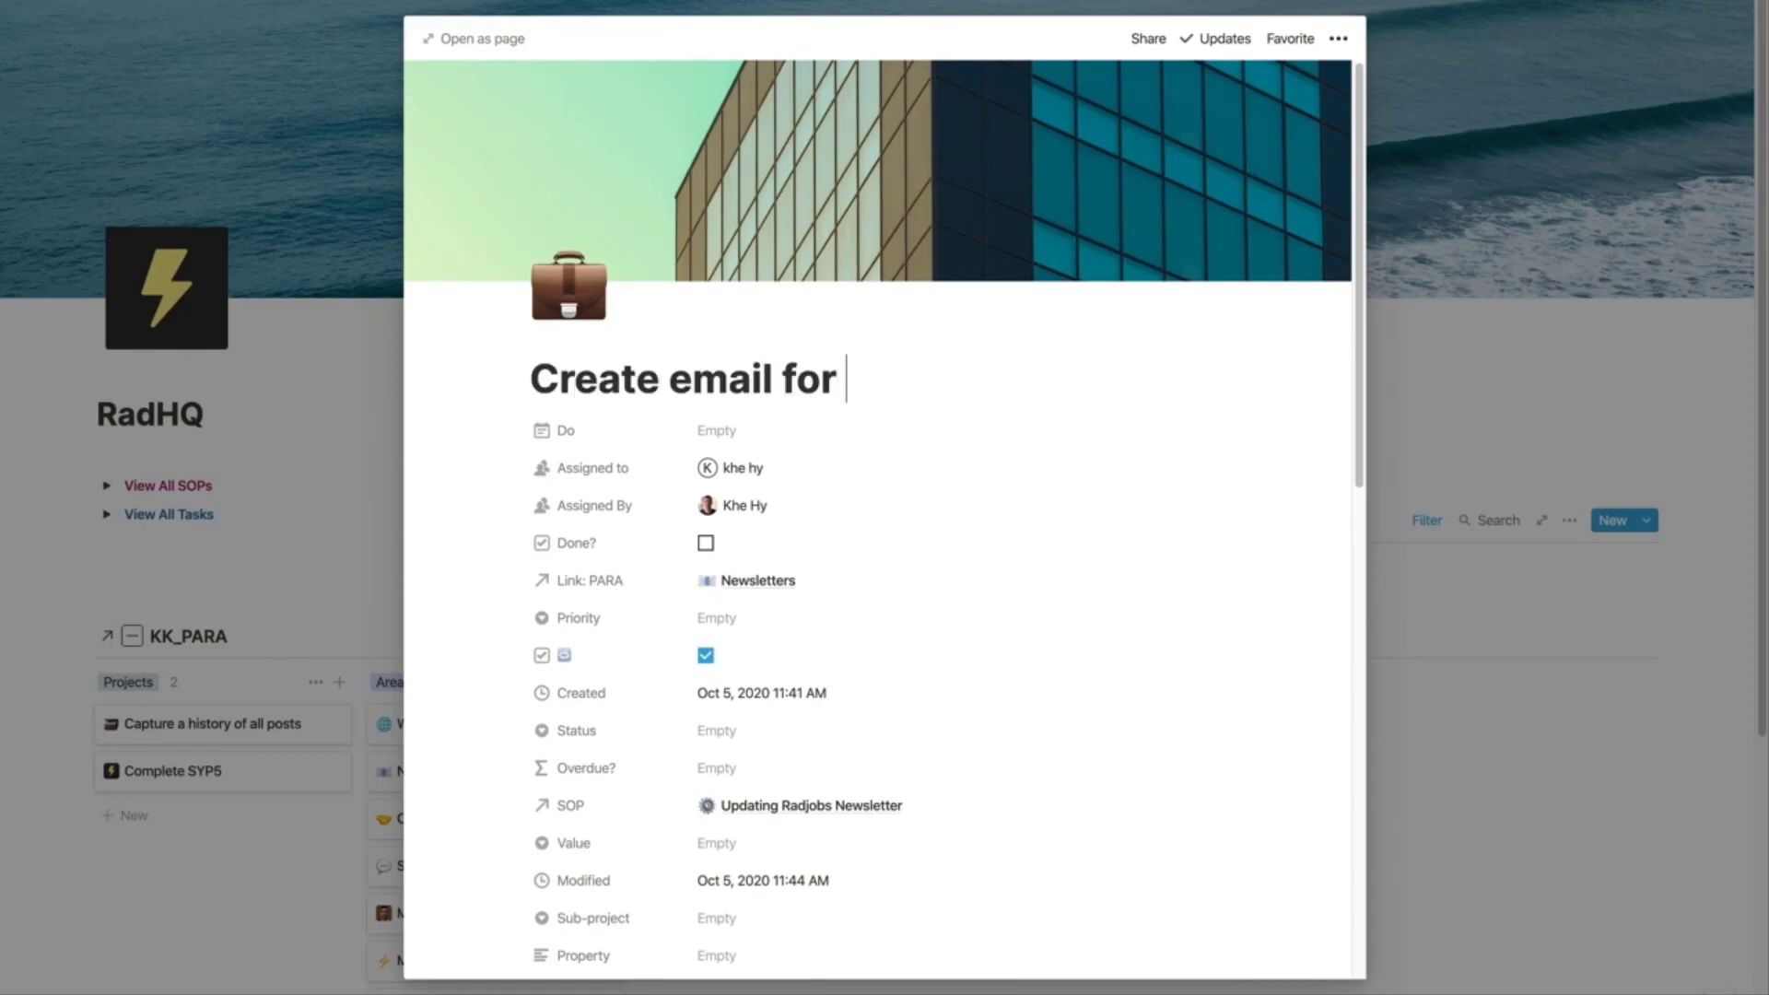
pyautogui.write('issue 3')
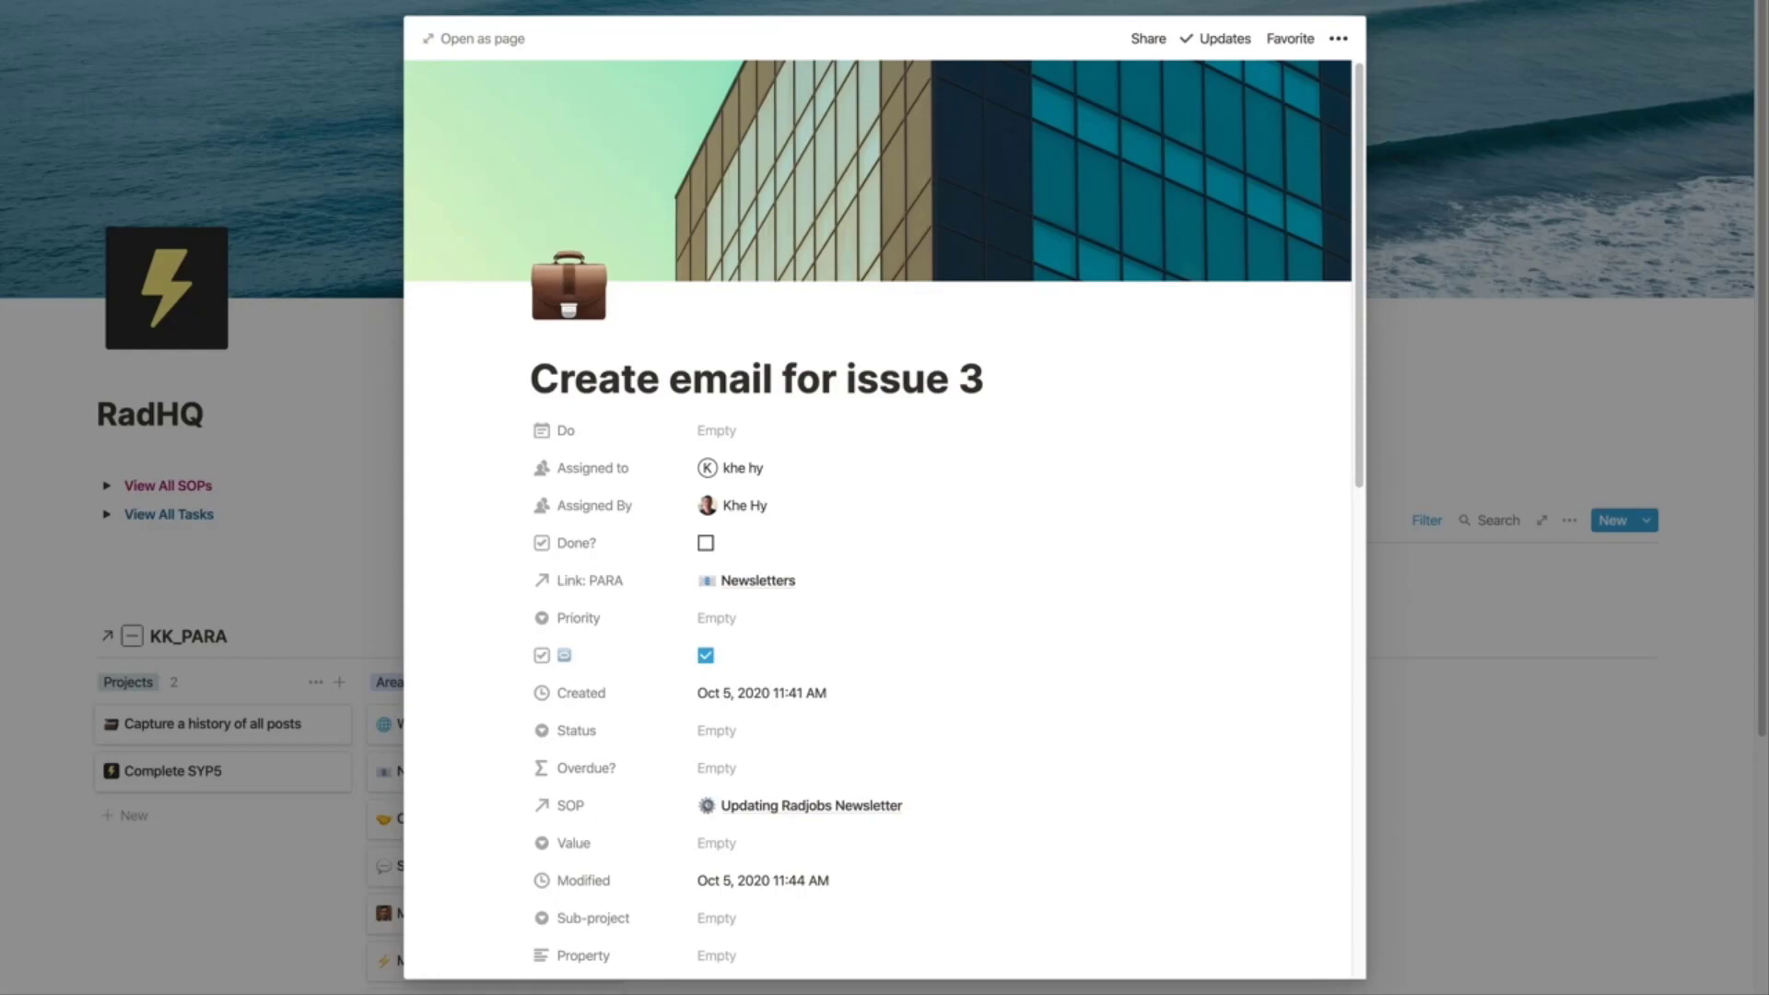
pyautogui.write('5')
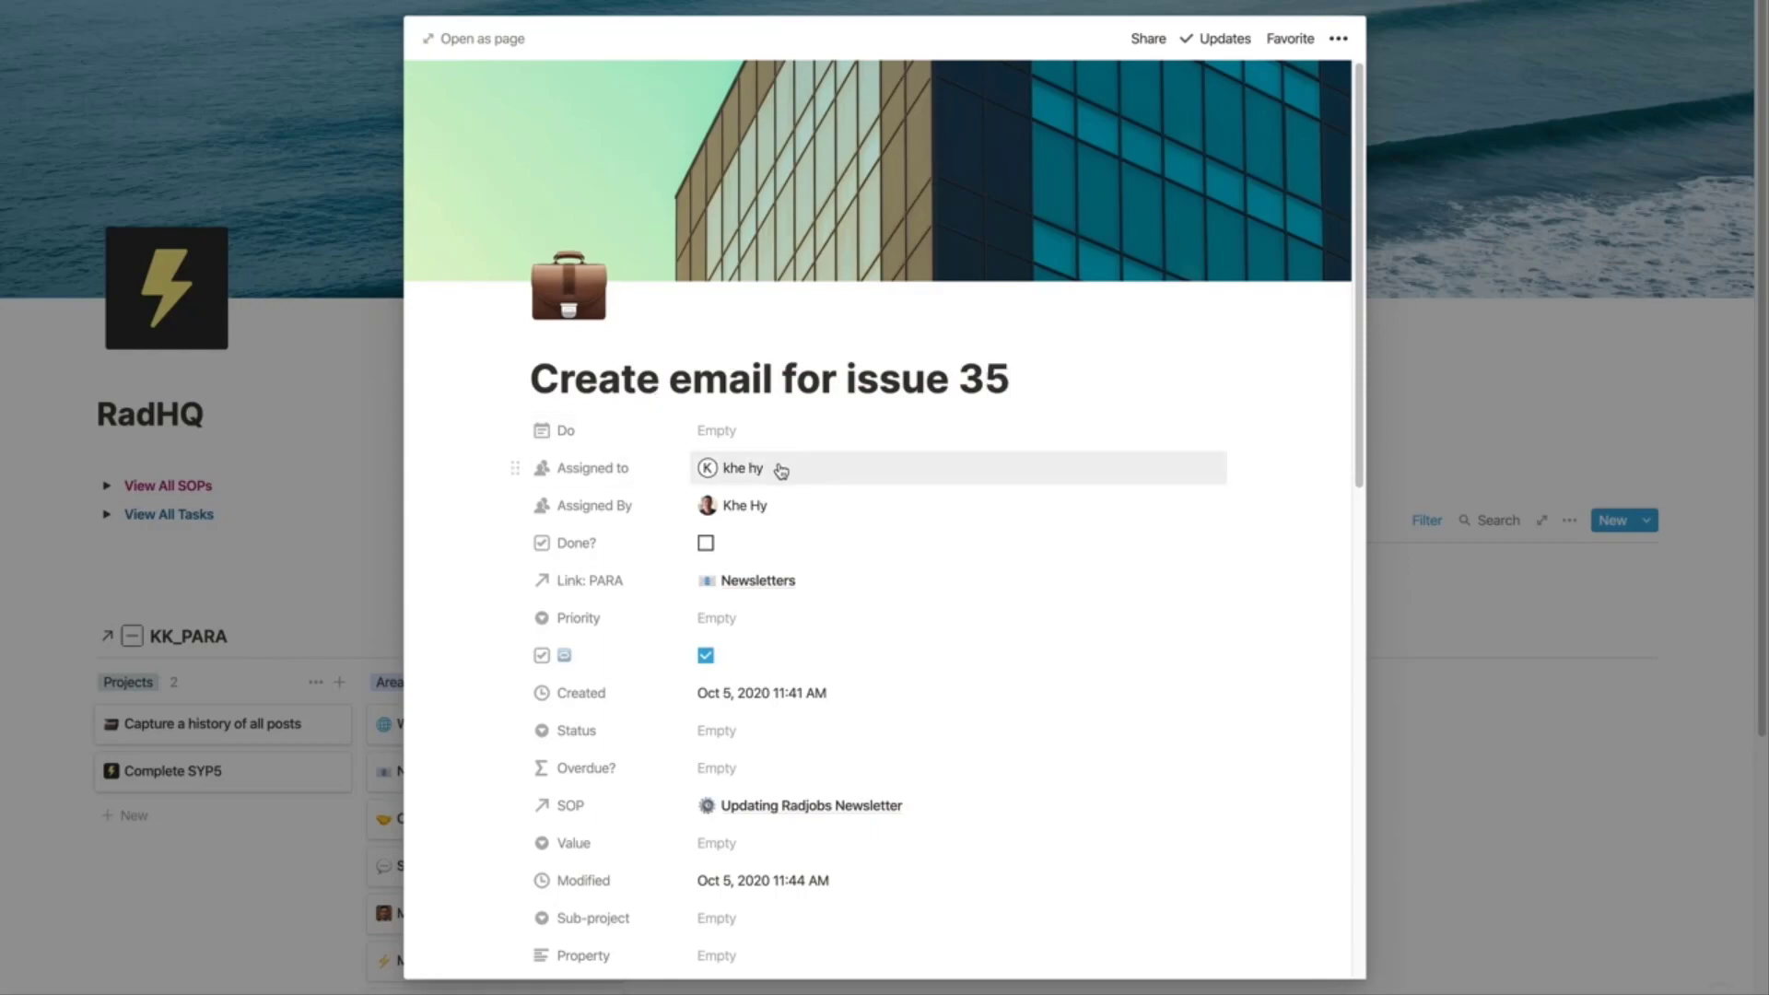
pyautogui.moveTo(1089, 437)
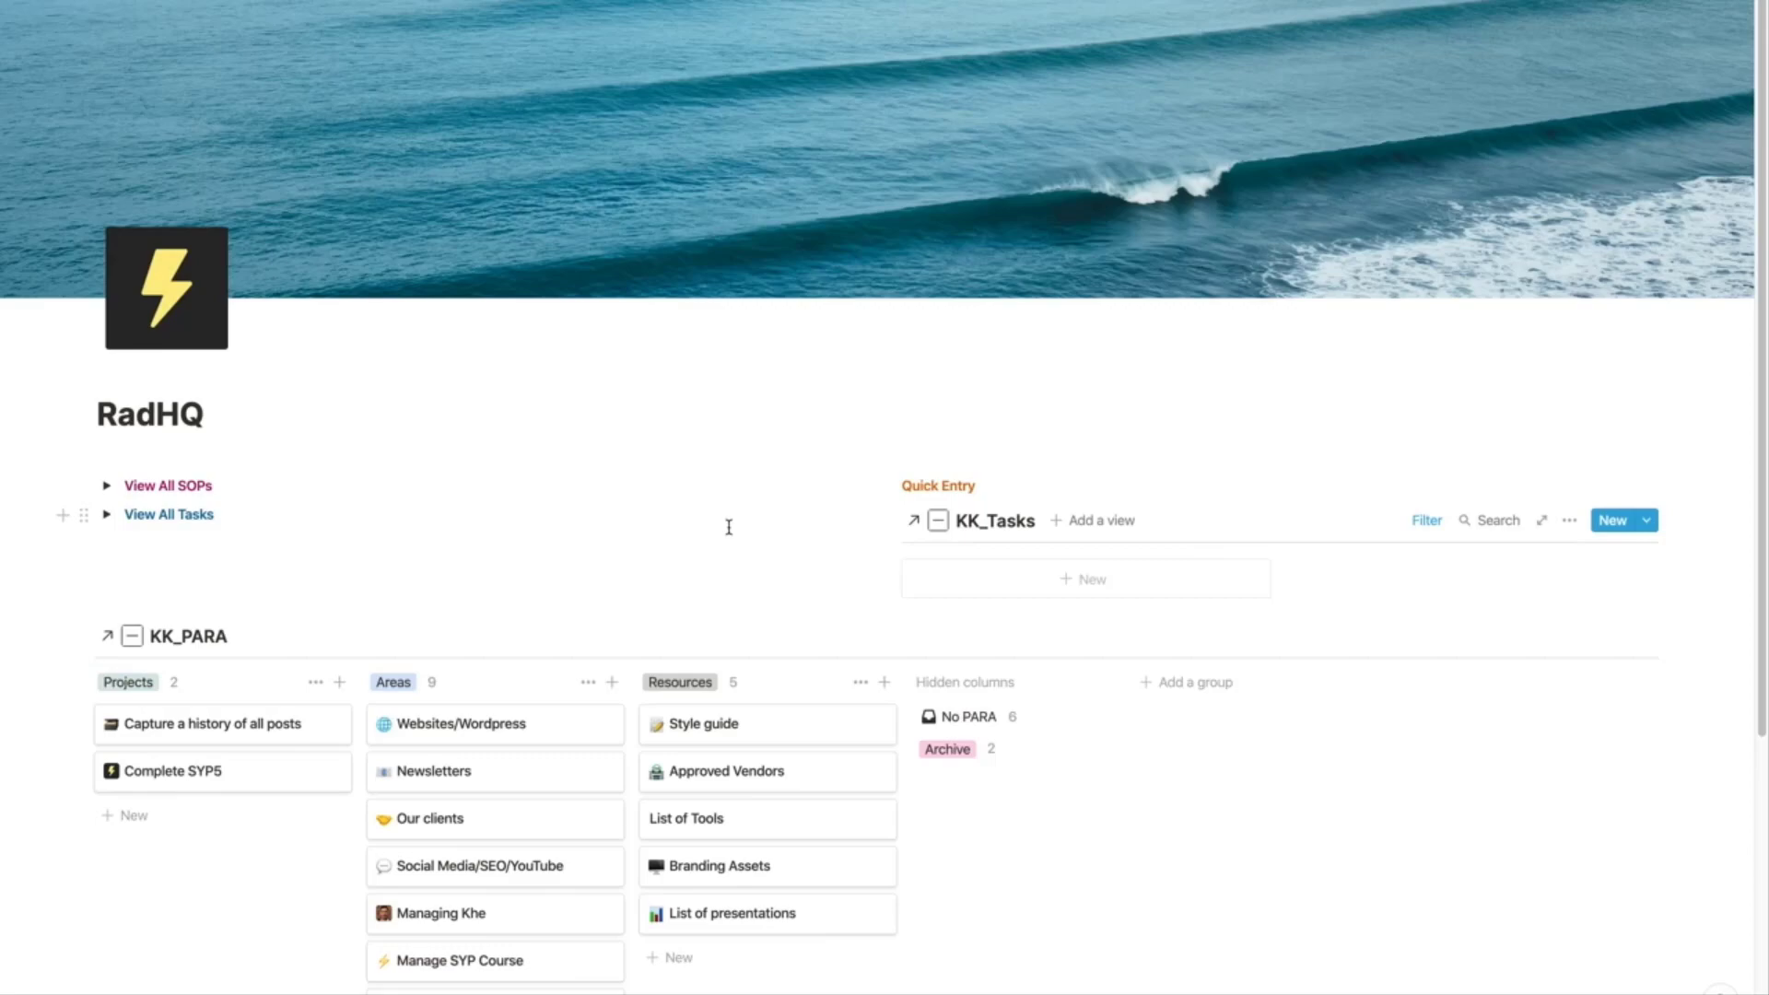
pyautogui.moveTo(841, 518)
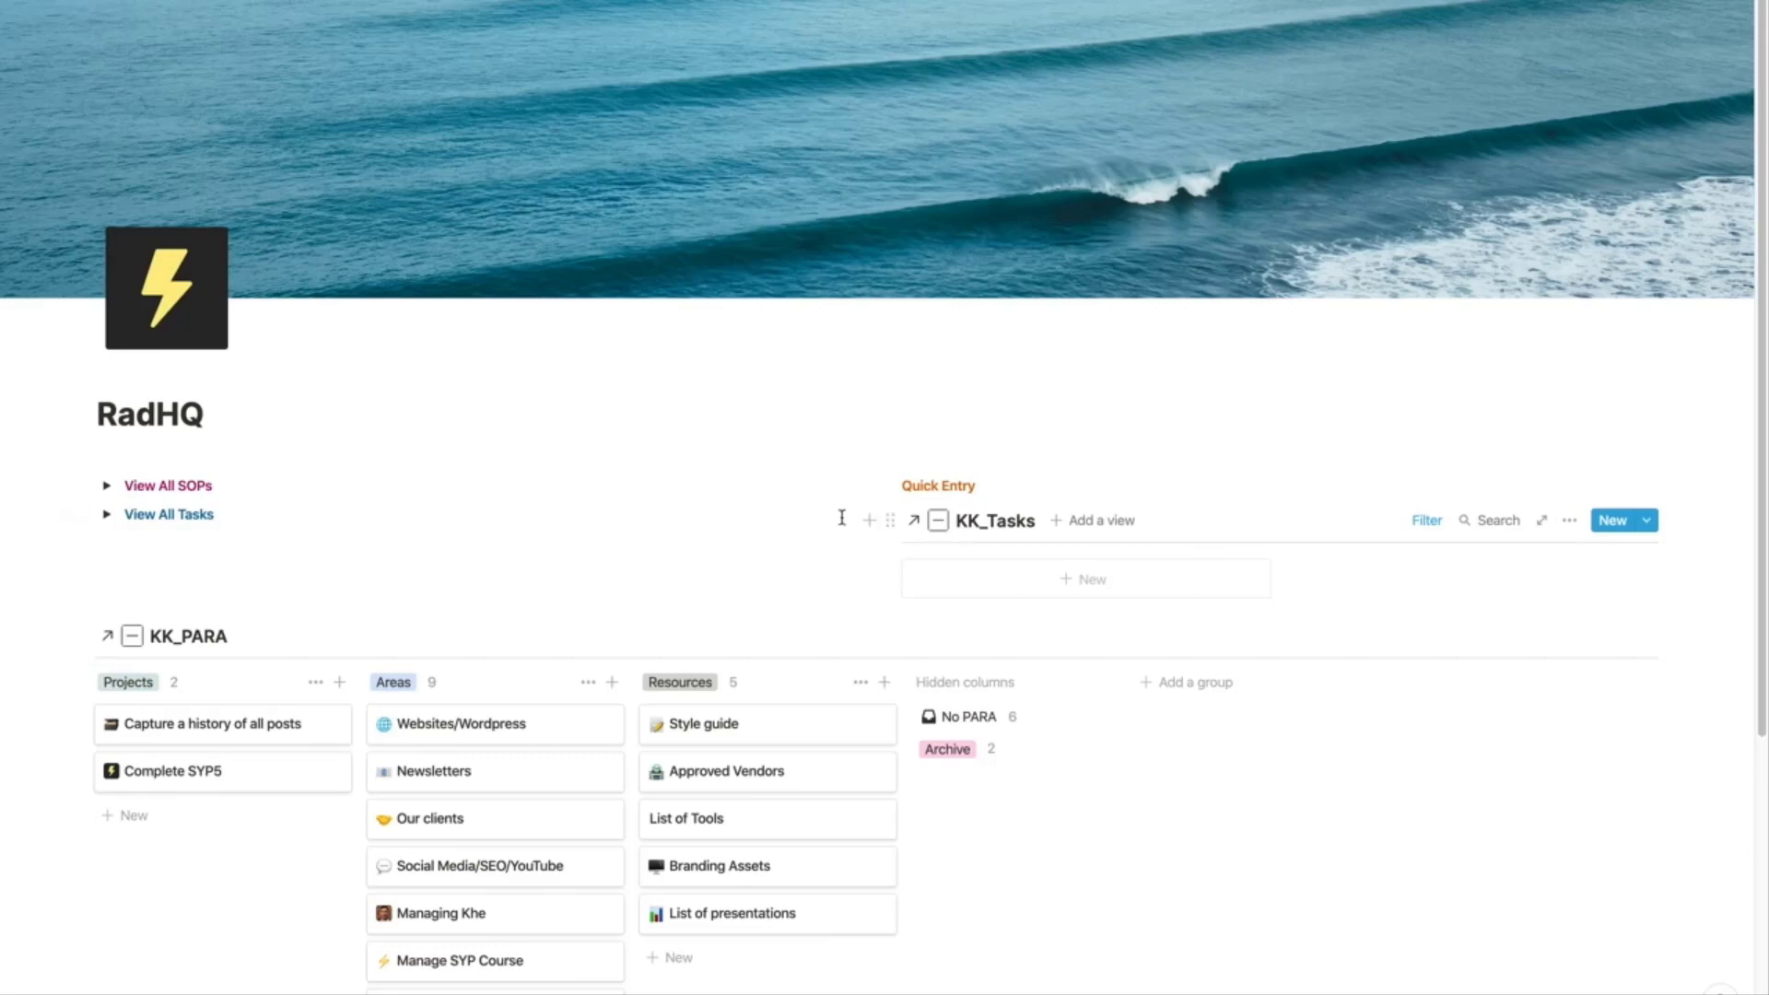
pyautogui.moveTo(991, 519)
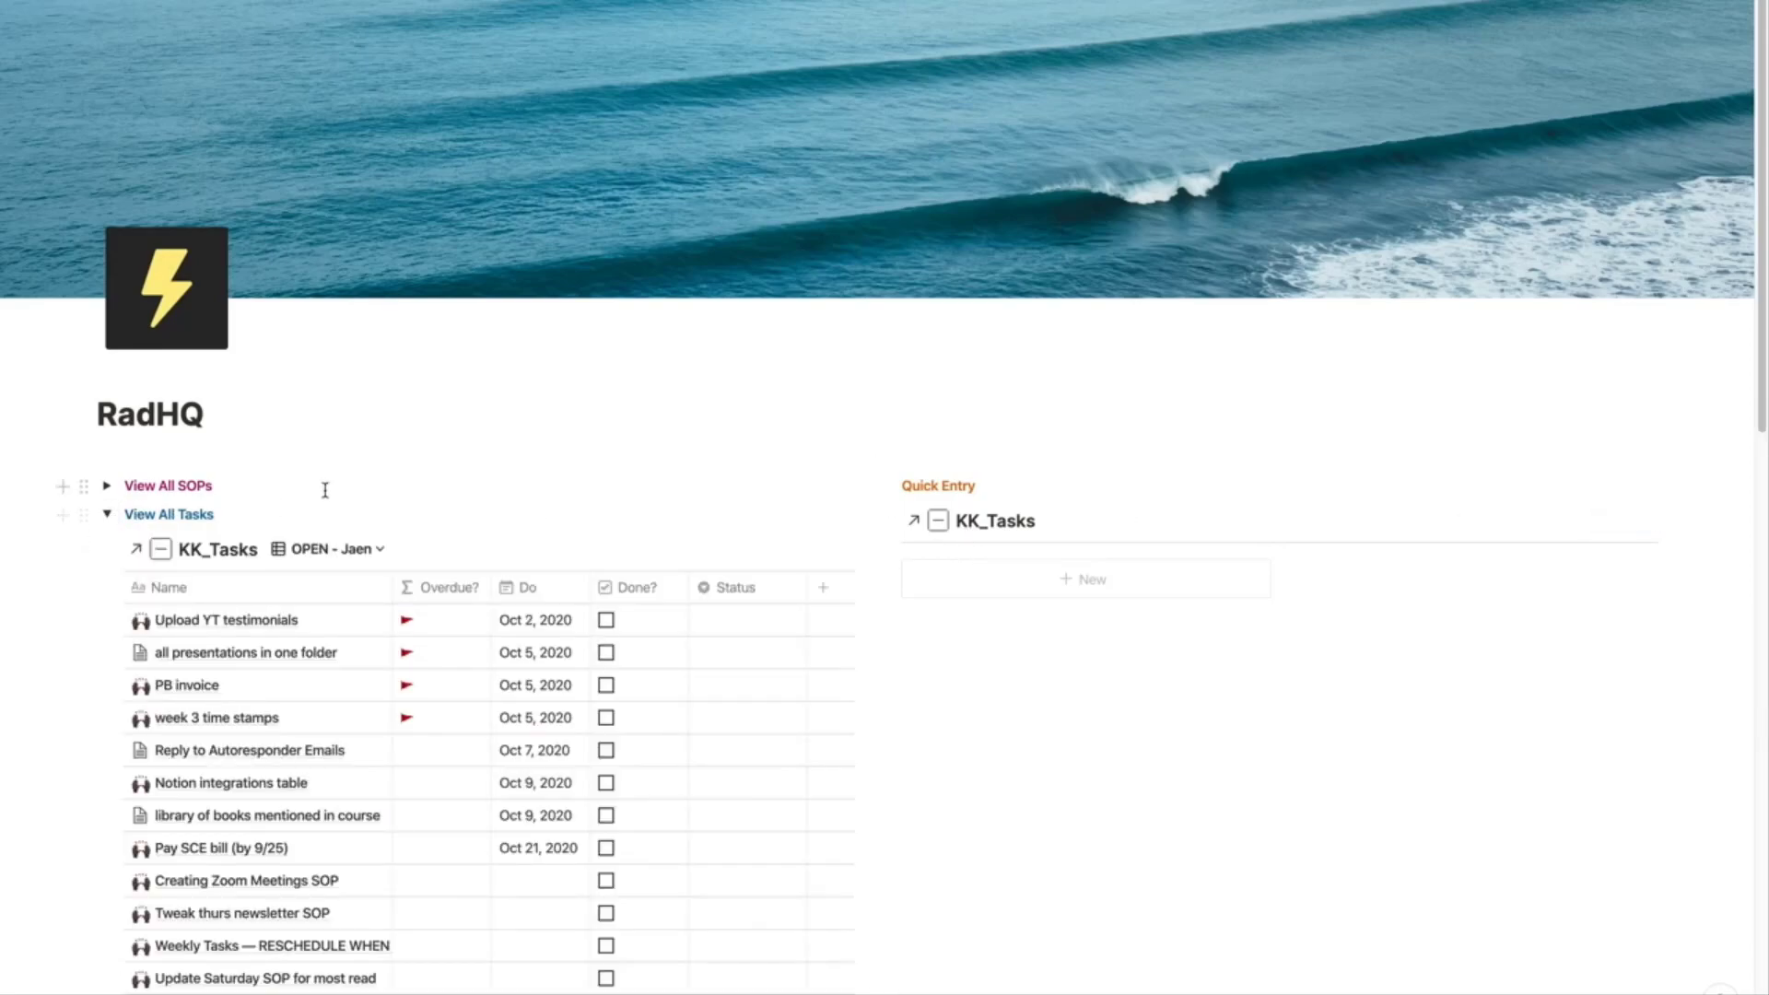
# Step: Scroll the RadHQ task list to find the Create email for issue 35 task
pyautogui.scroll(-3)
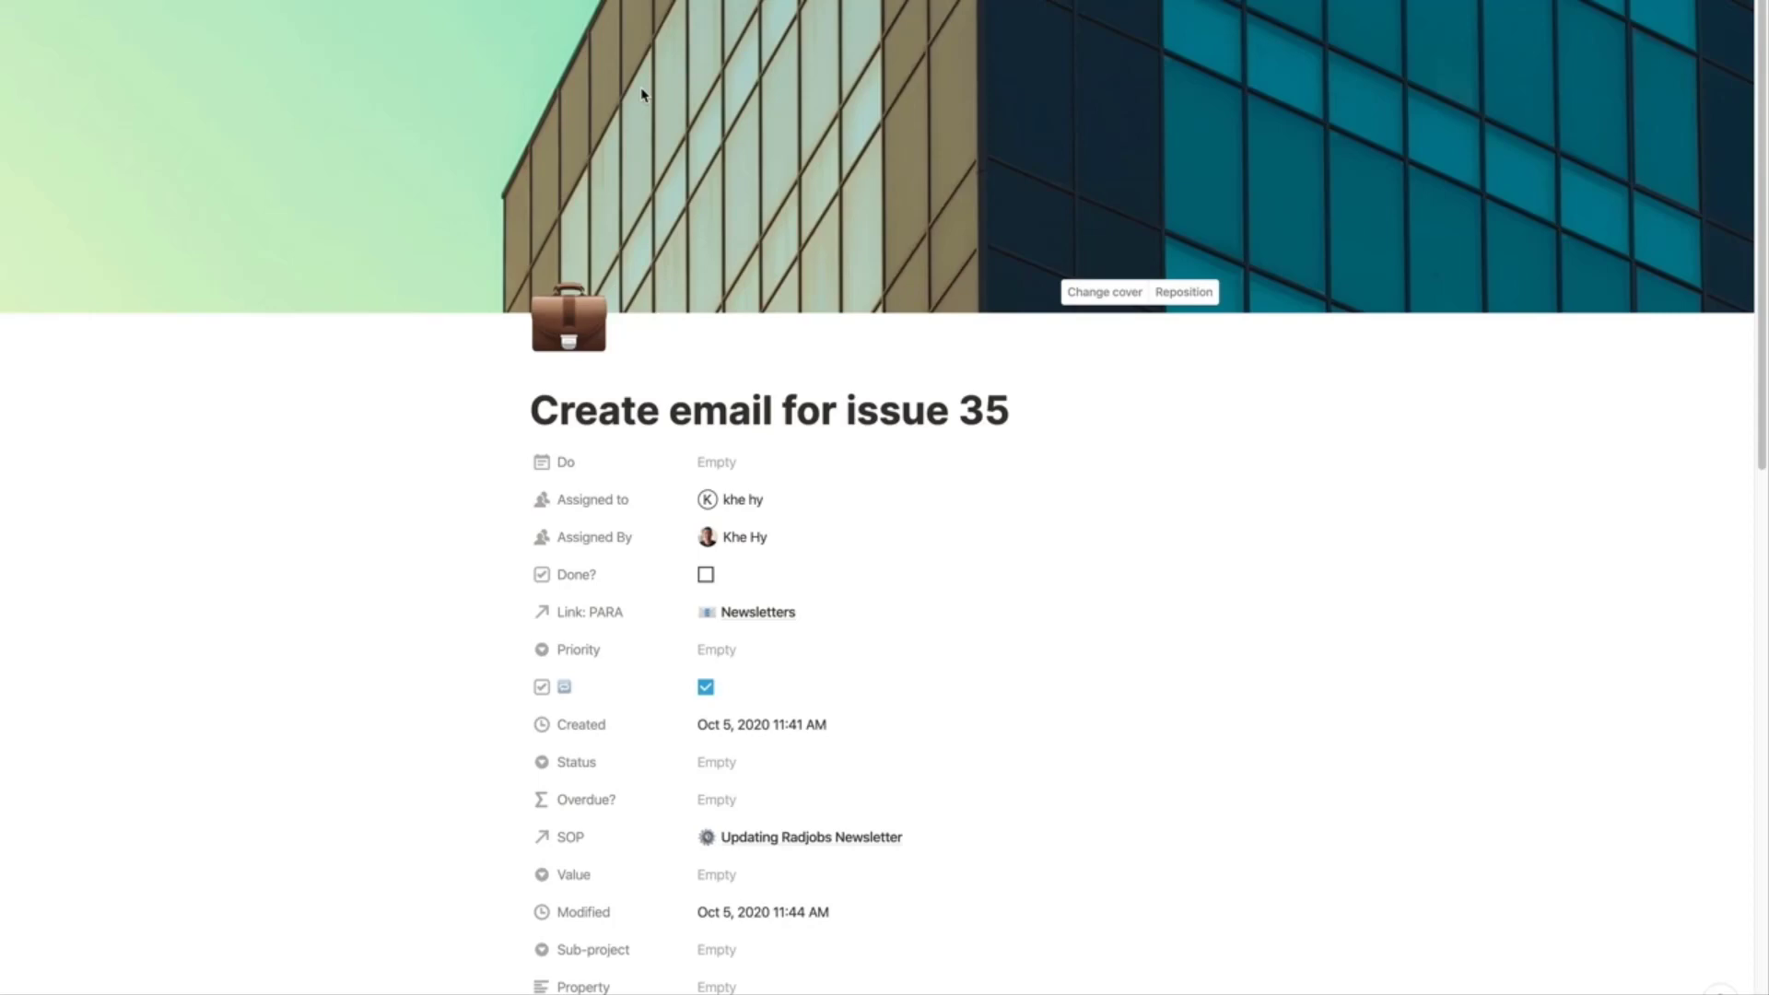
pyautogui.moveTo(710, 76)
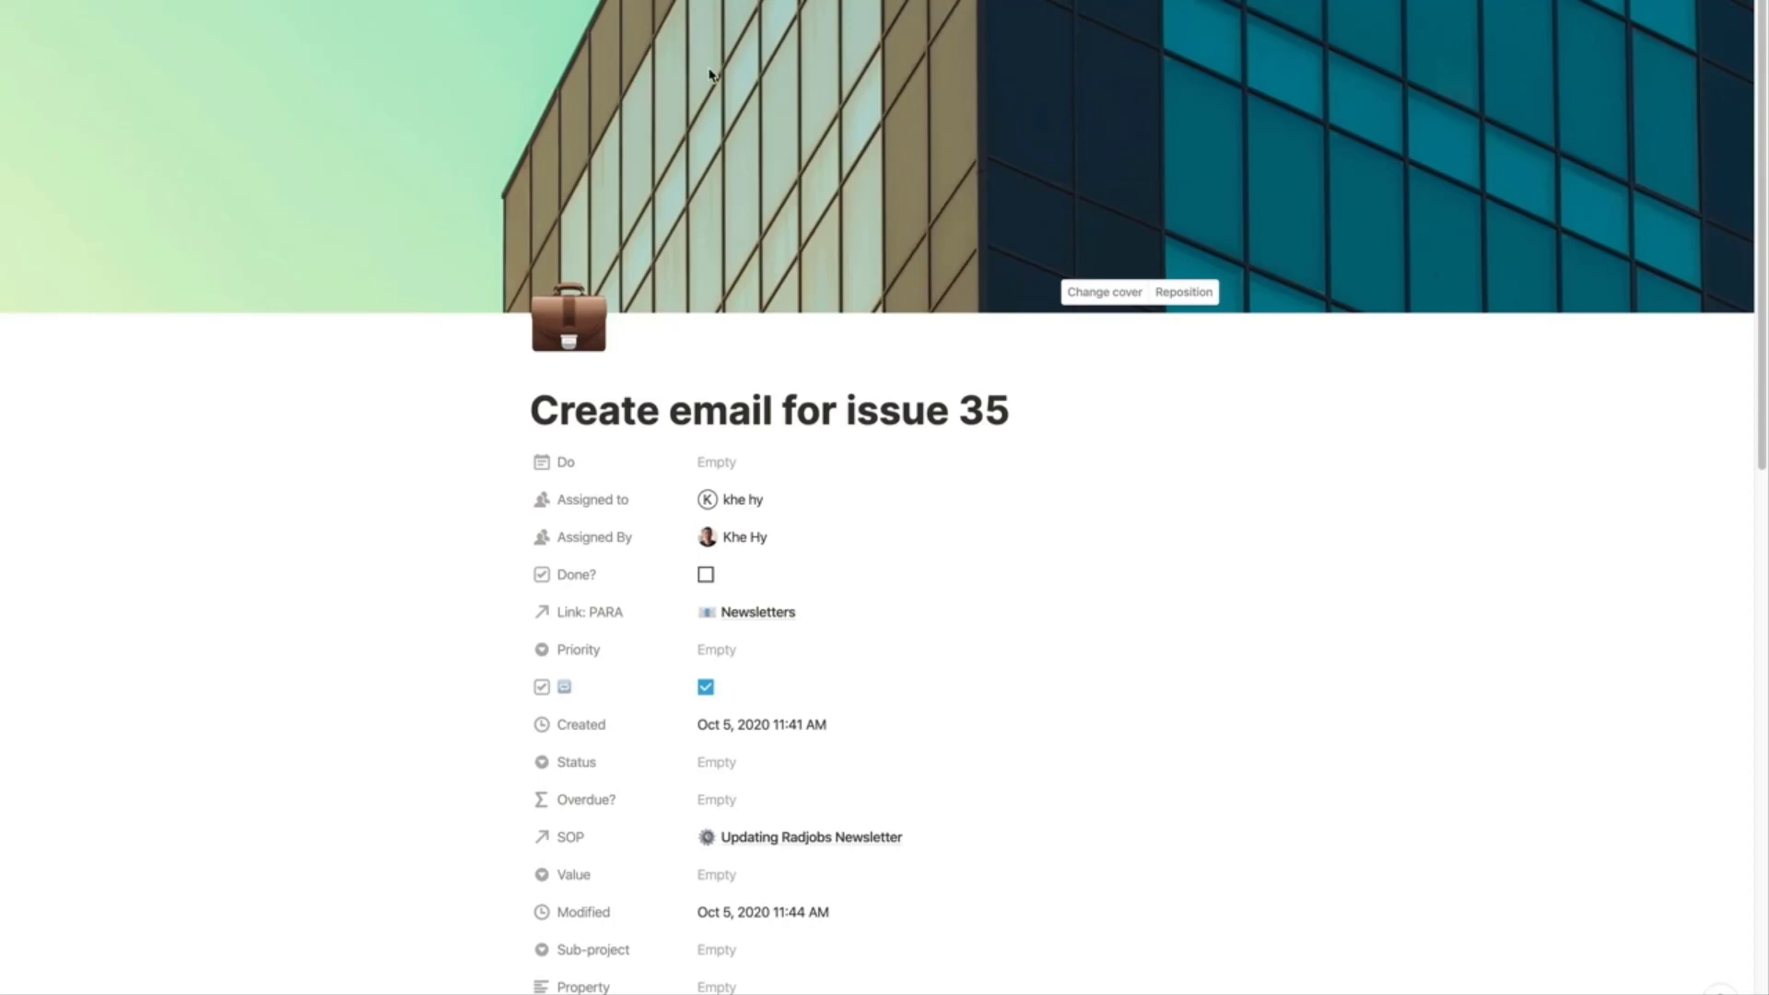
# Step: Post the comment 'Make sure to link to the correct event' on the task
pyautogui.scroll(-3)
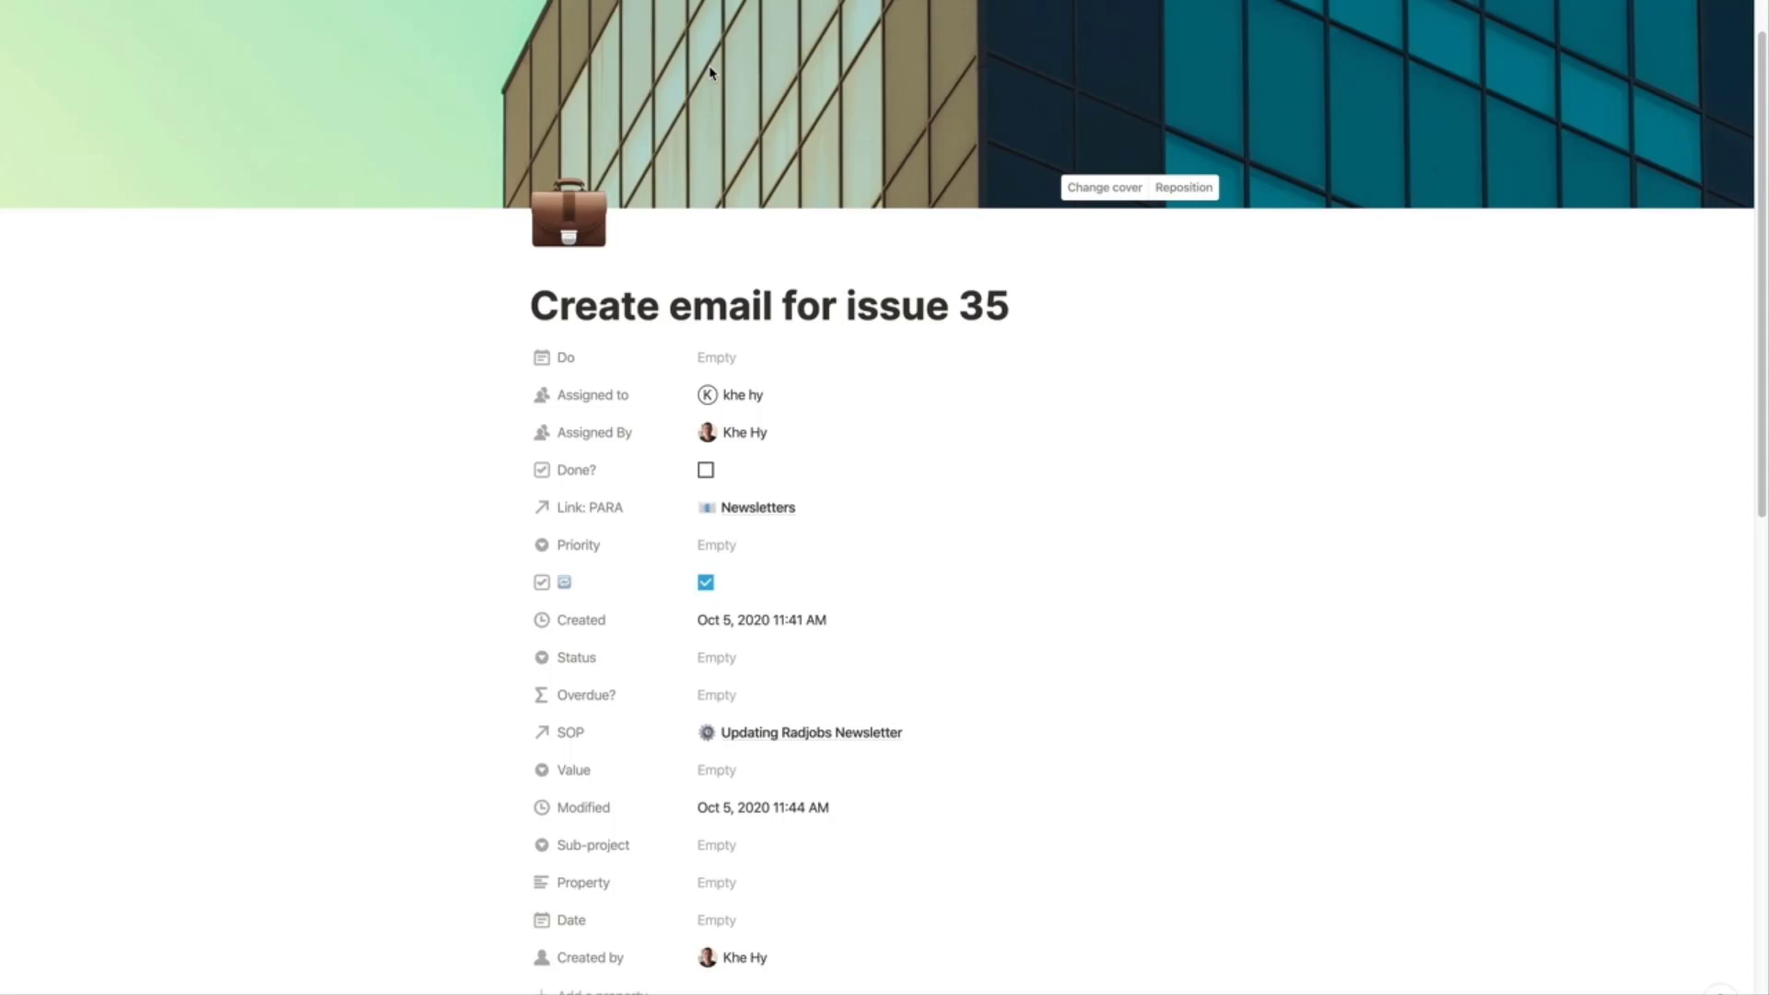
pyautogui.moveTo(752, 19)
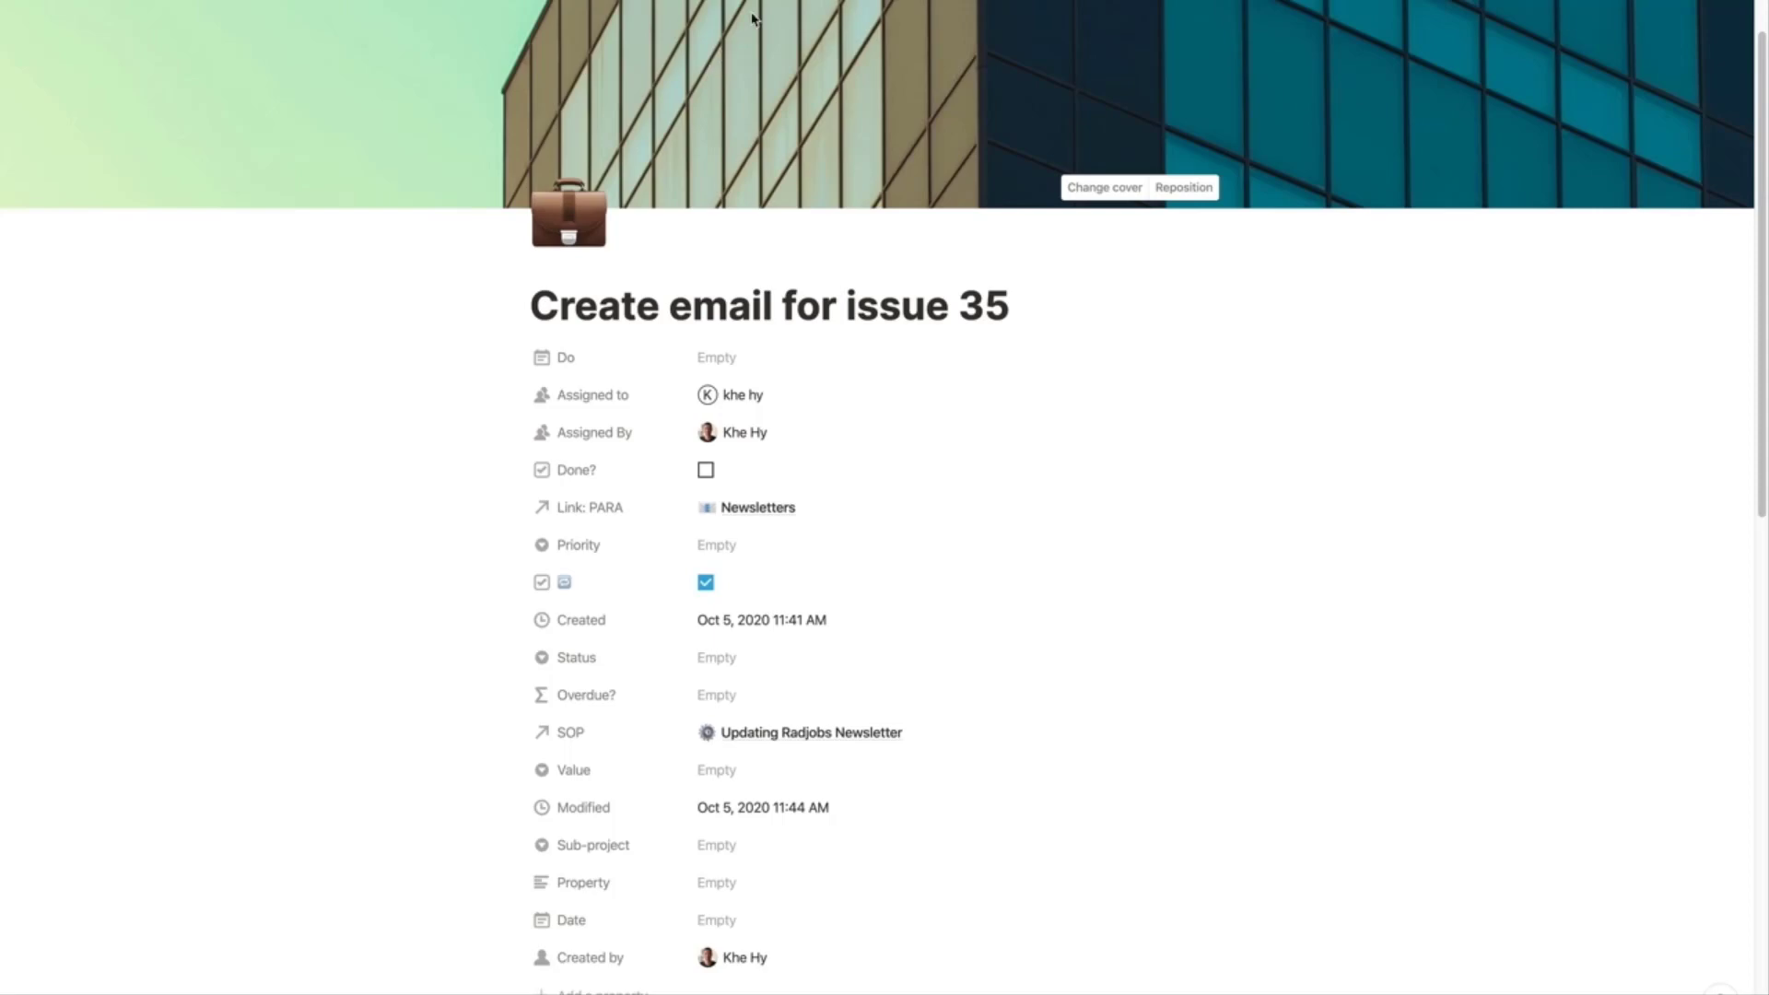
pyautogui.moveTo(735, 118)
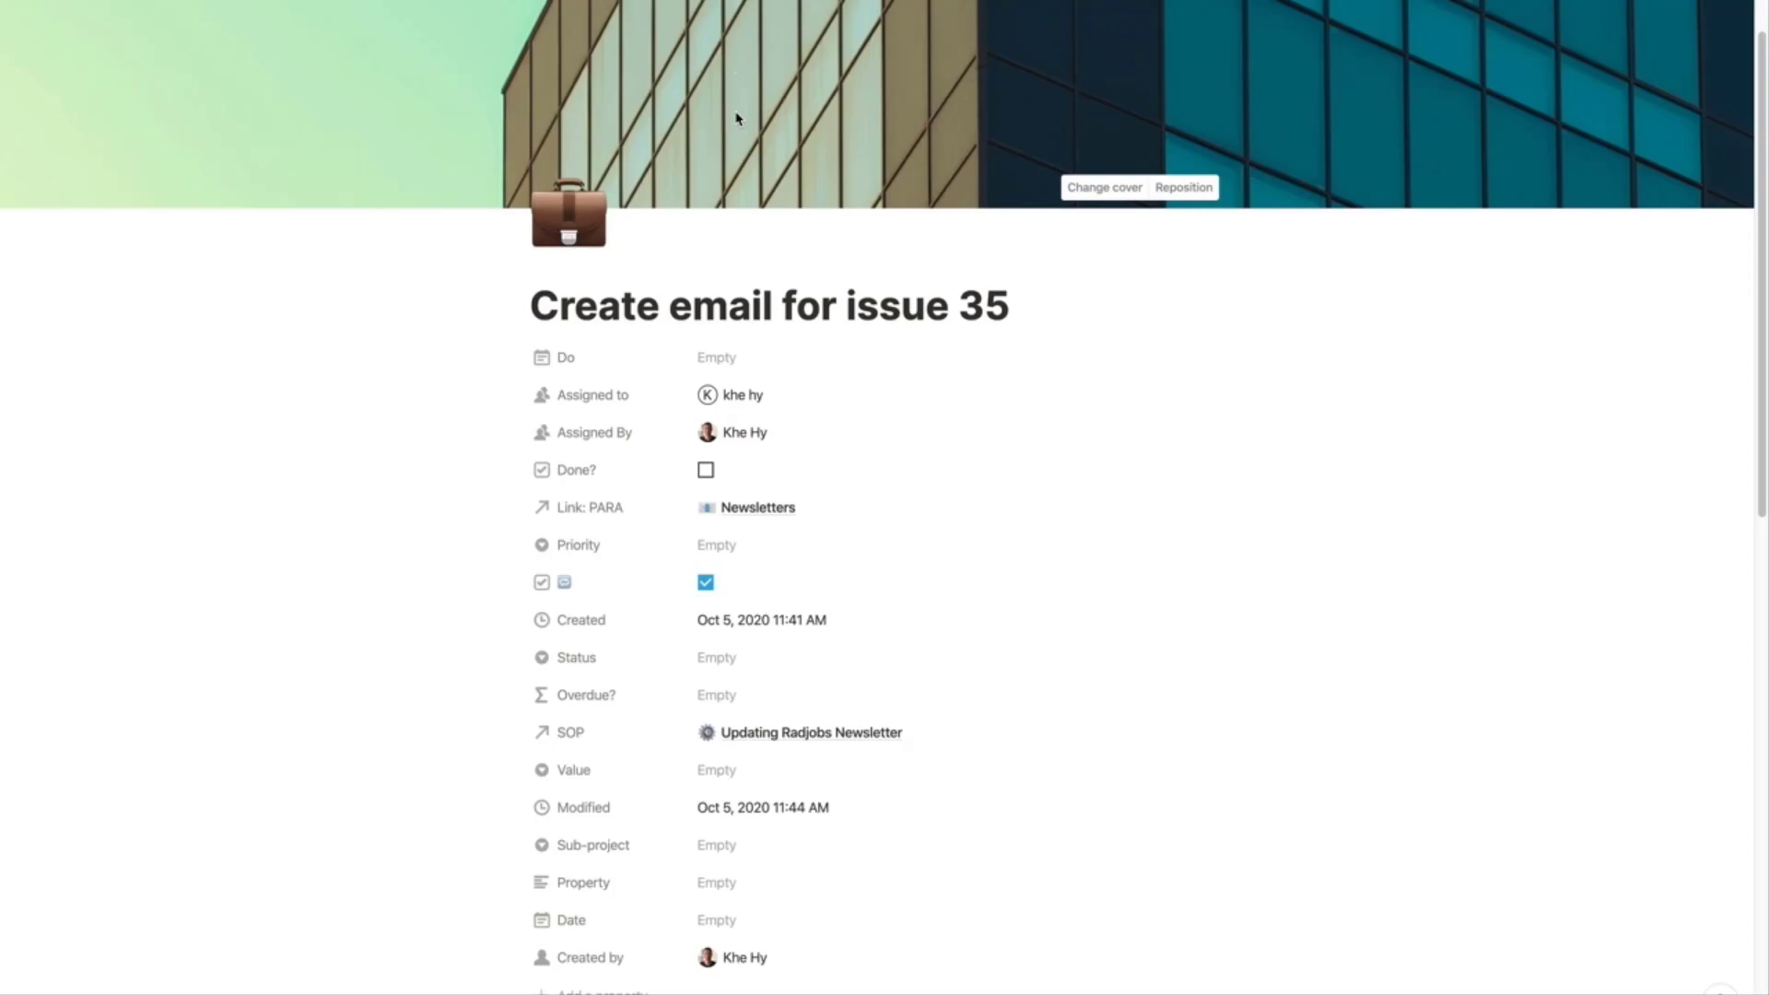
pyautogui.scroll(-3)
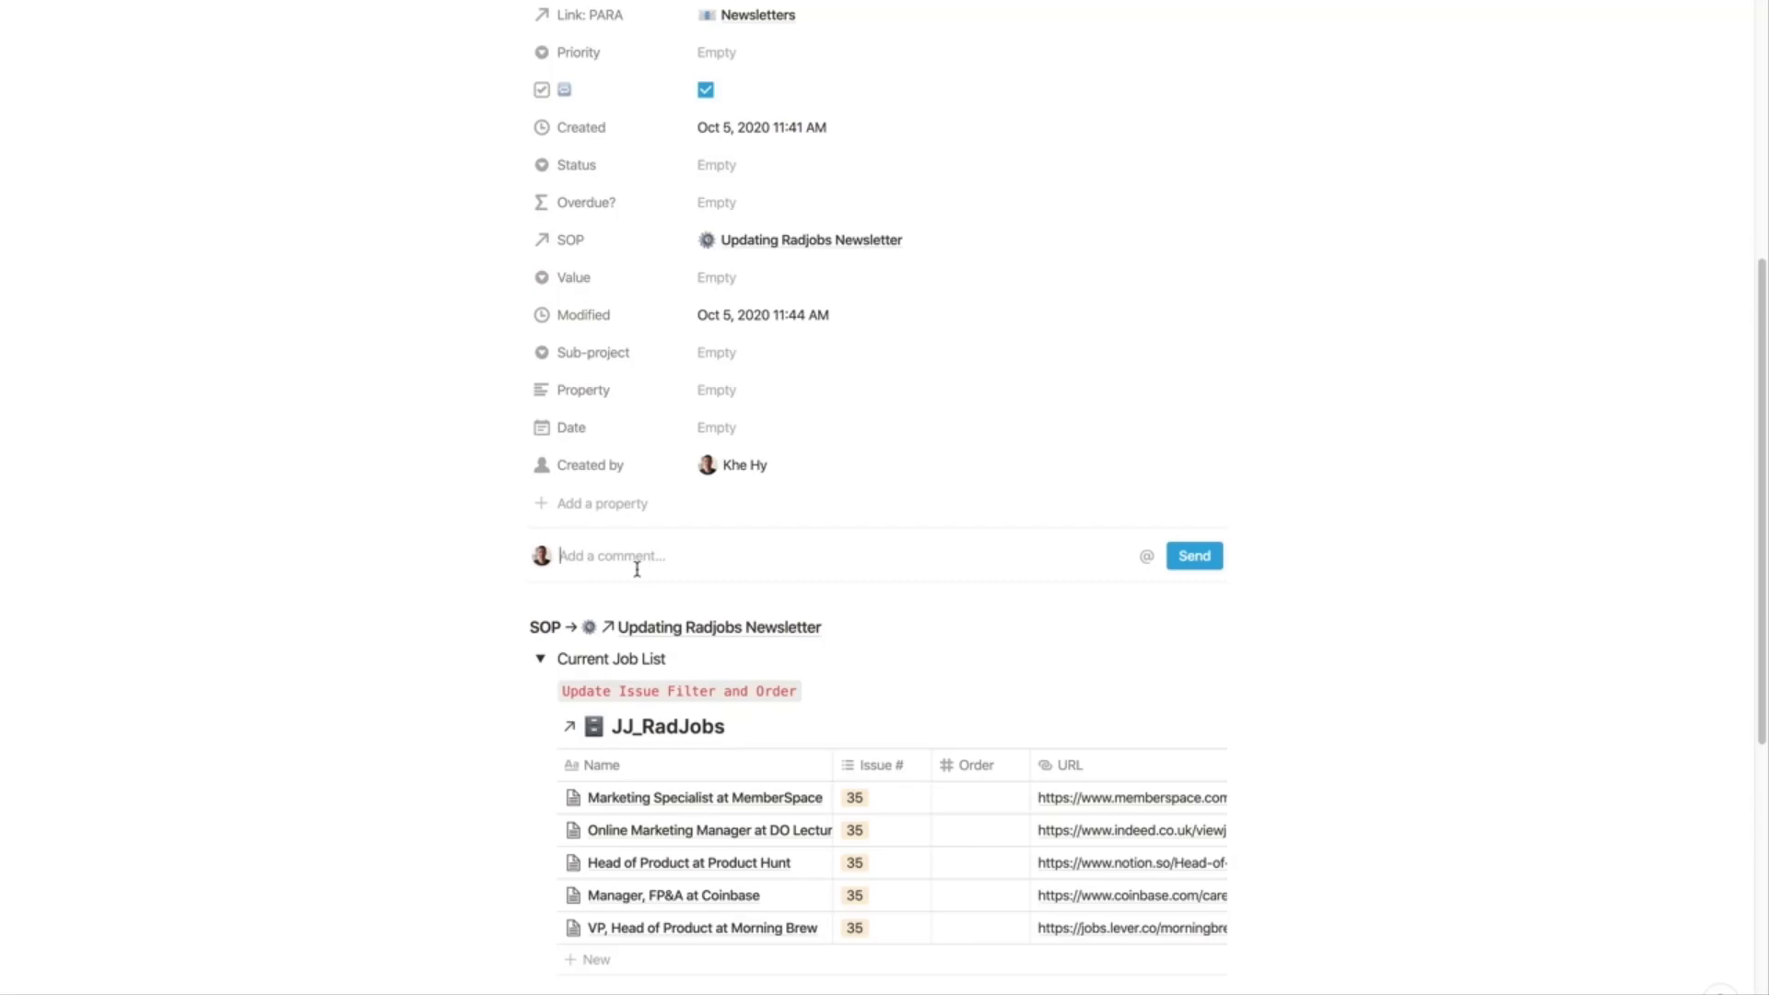
pyautogui.write('Make sure to link')
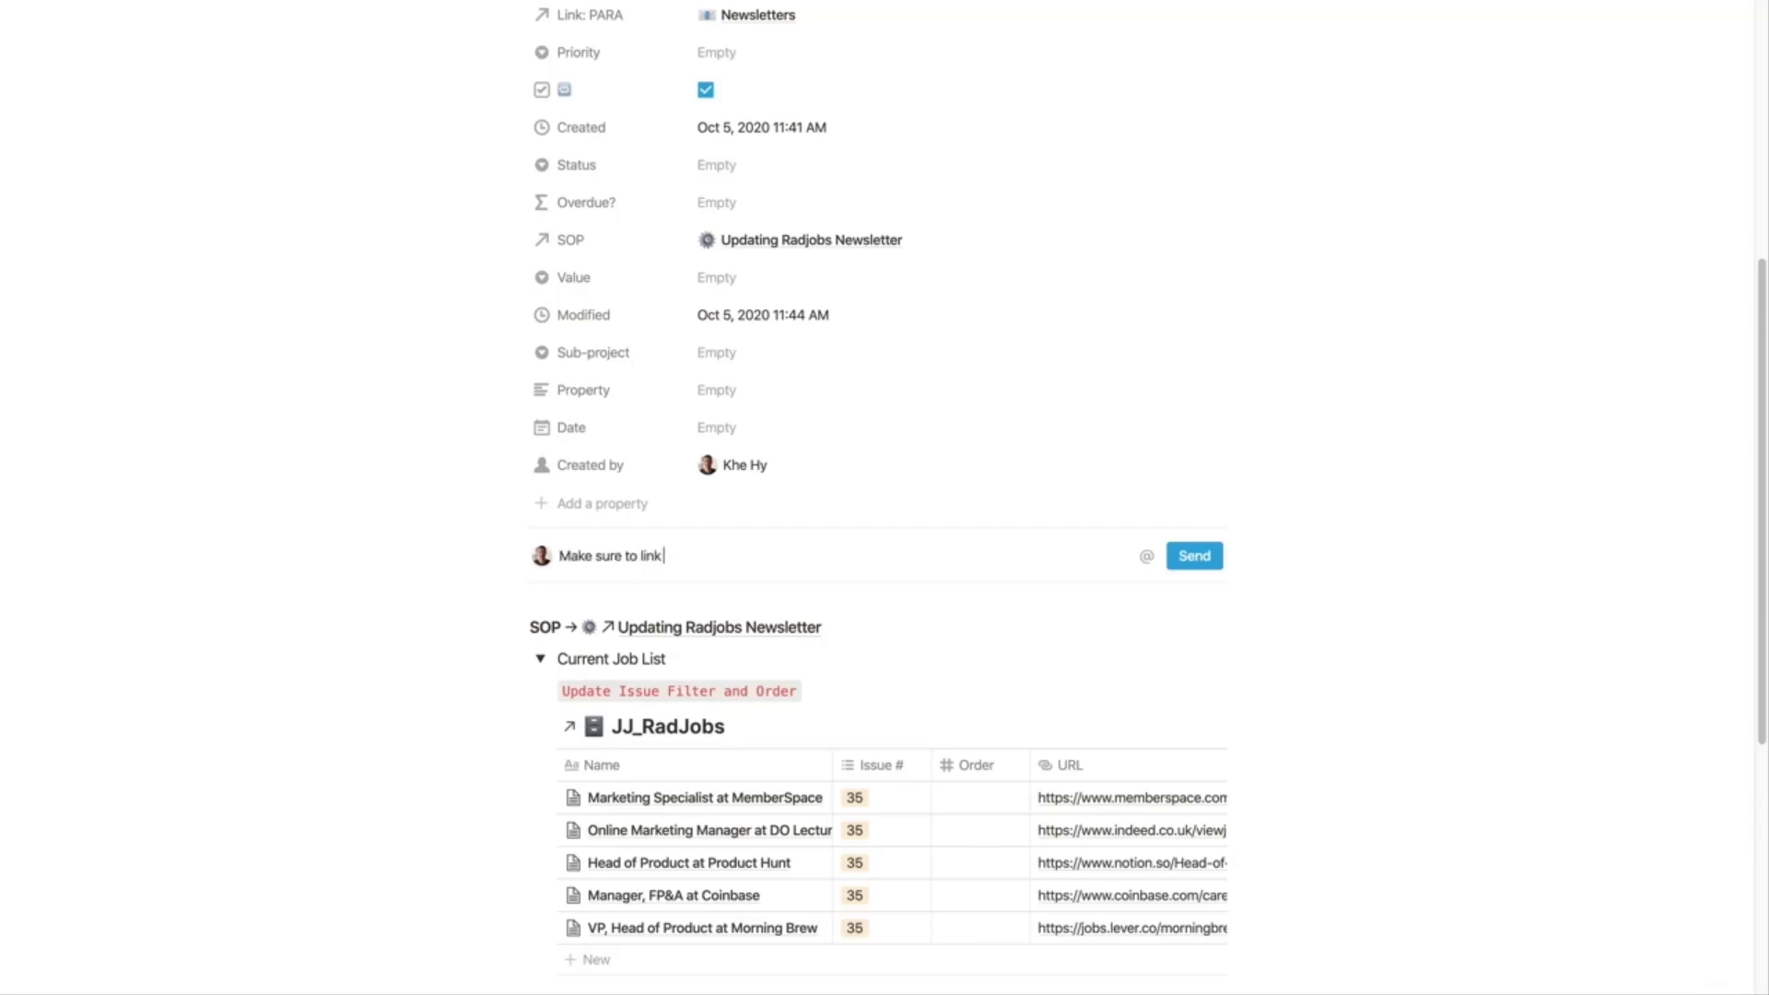
pyautogui.write('to the correct even')
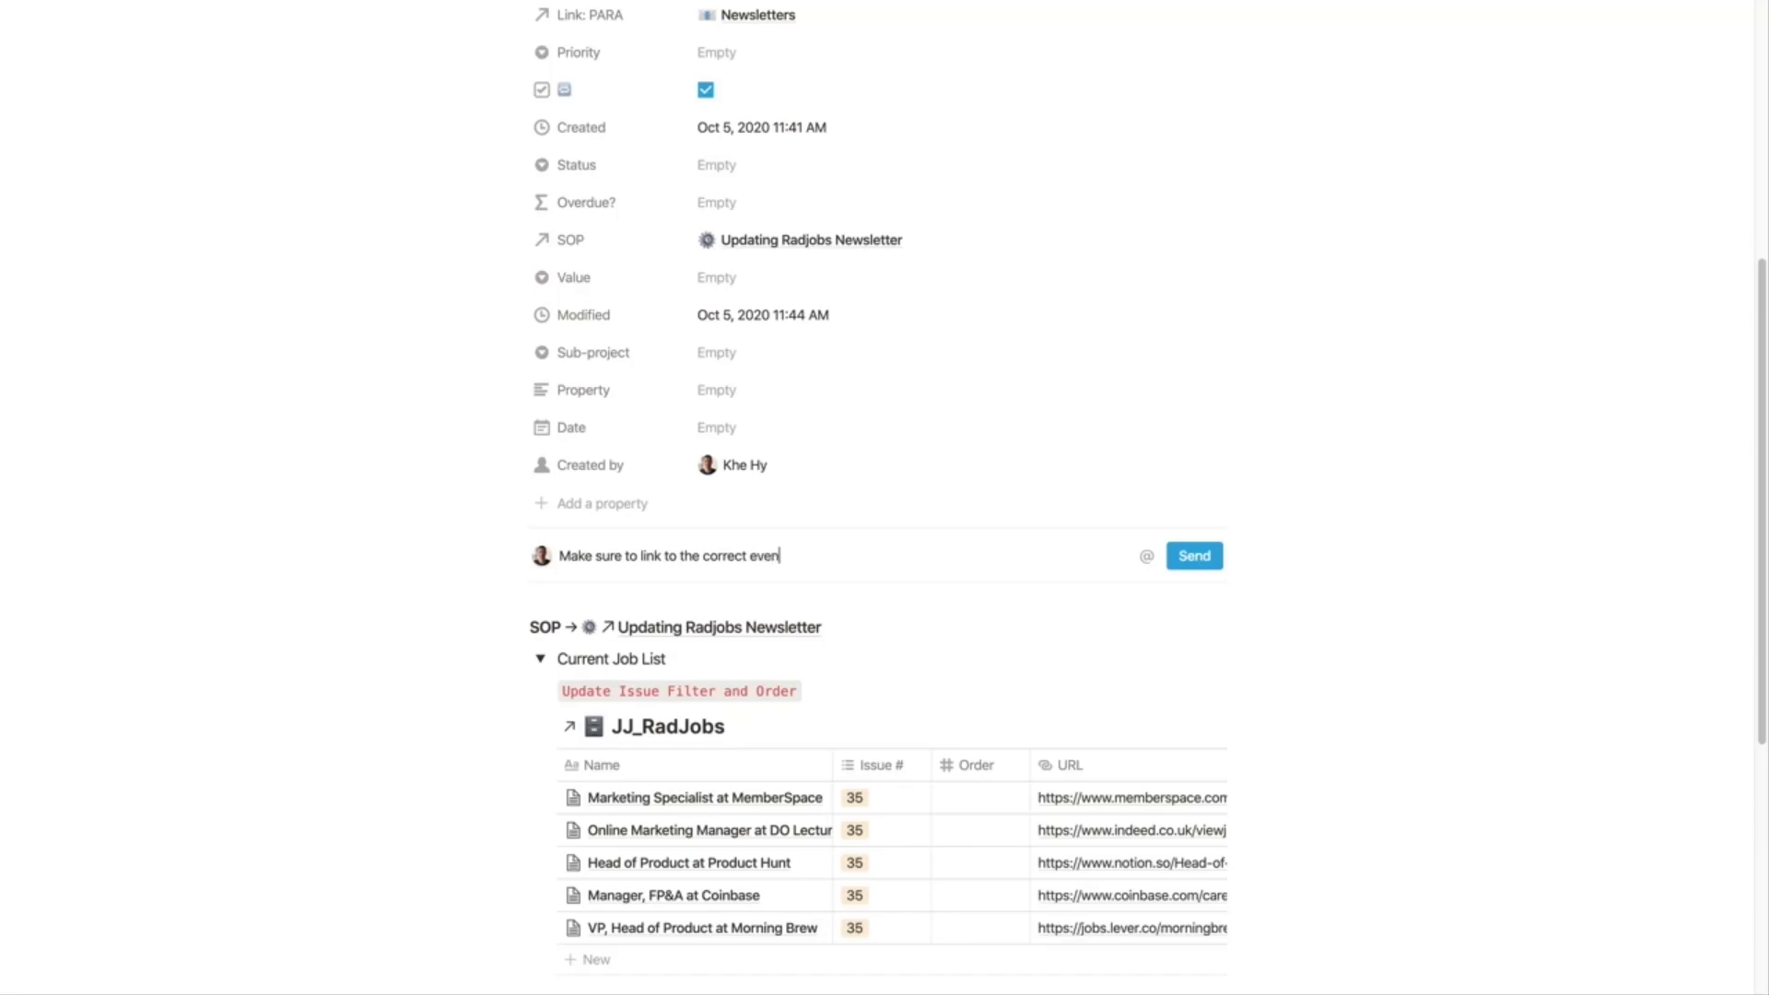
pyautogui.click(1192, 554)
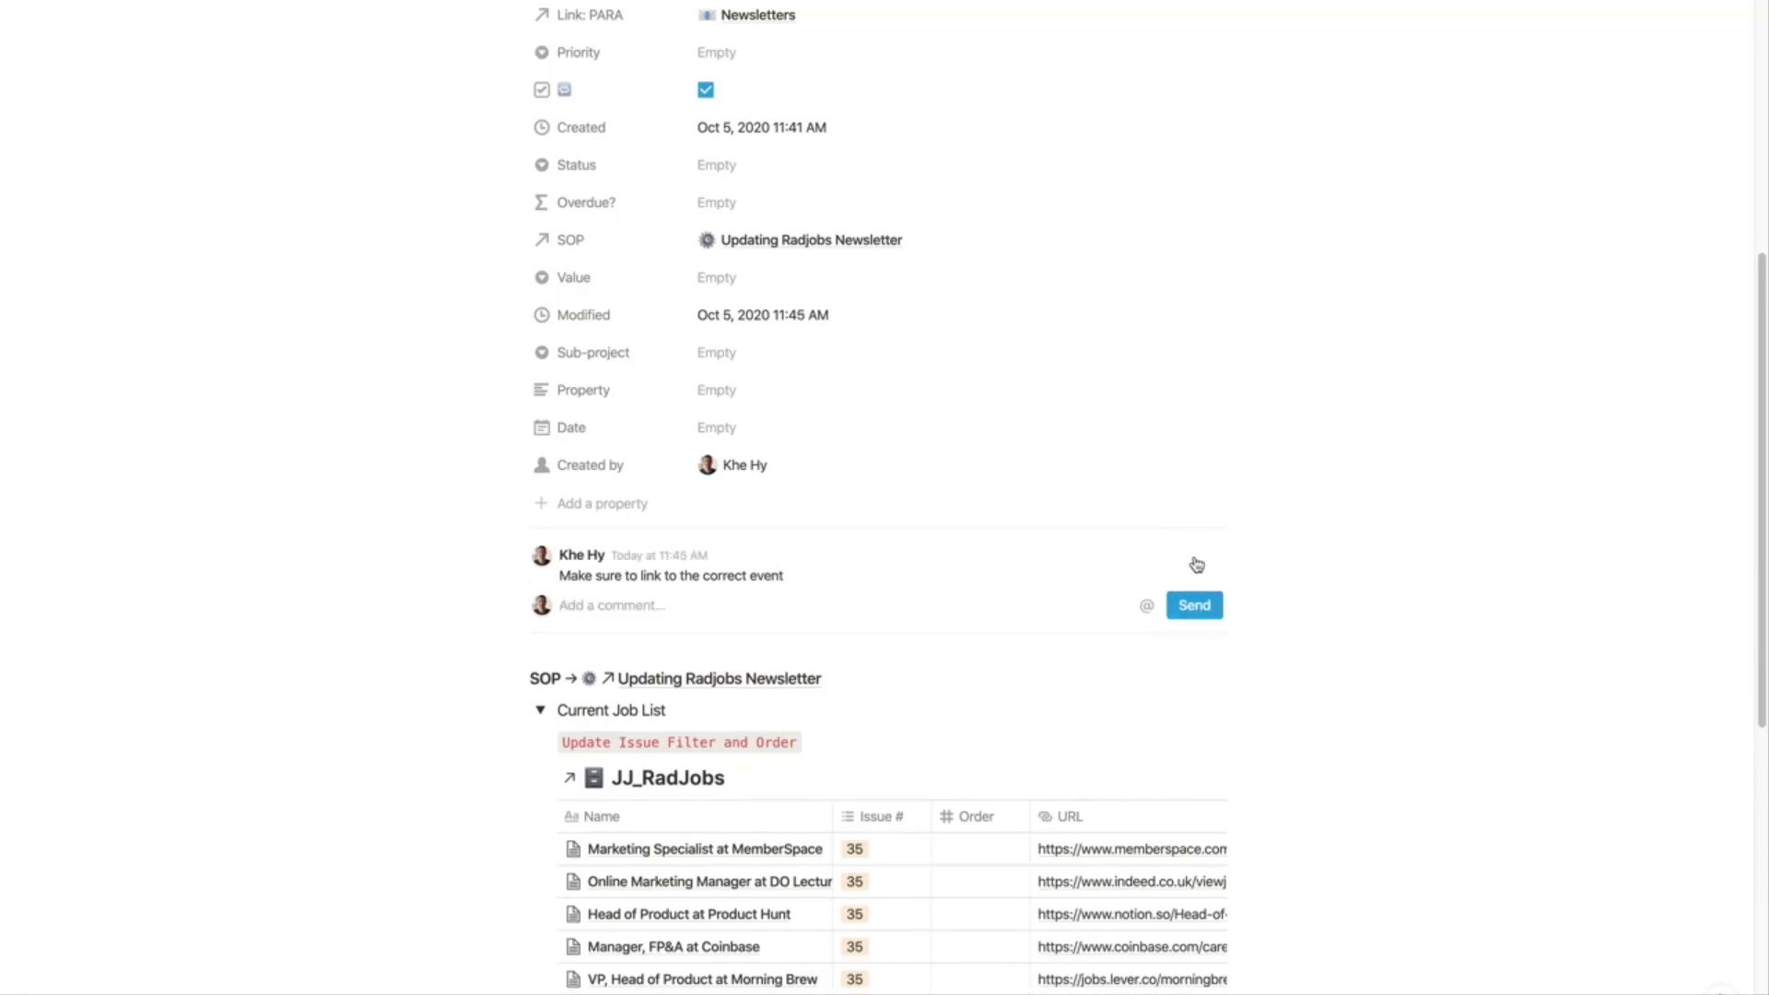